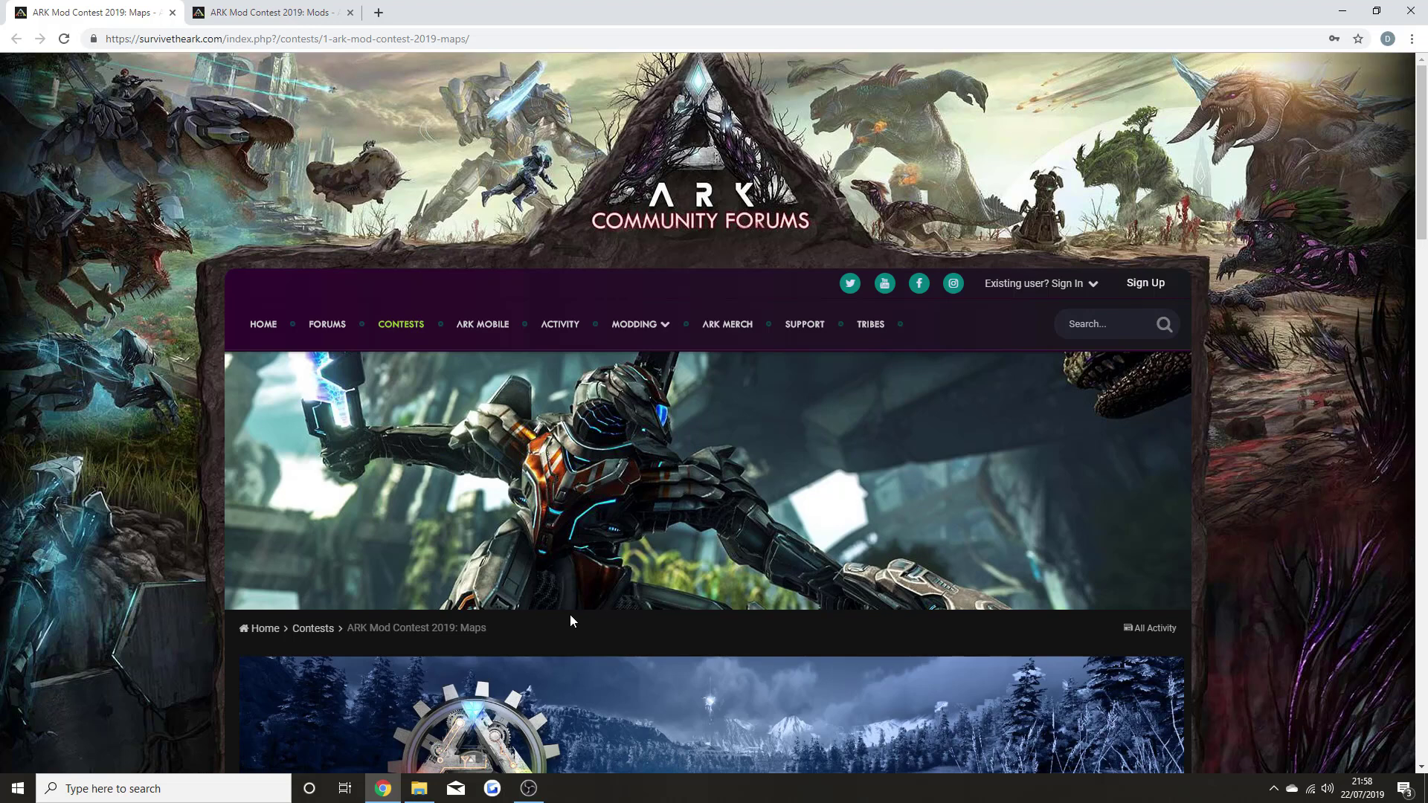
- Scroll the Maps contest page down to its Timeline, Prizes and Voter Raffle sections
scroll("down", 3)
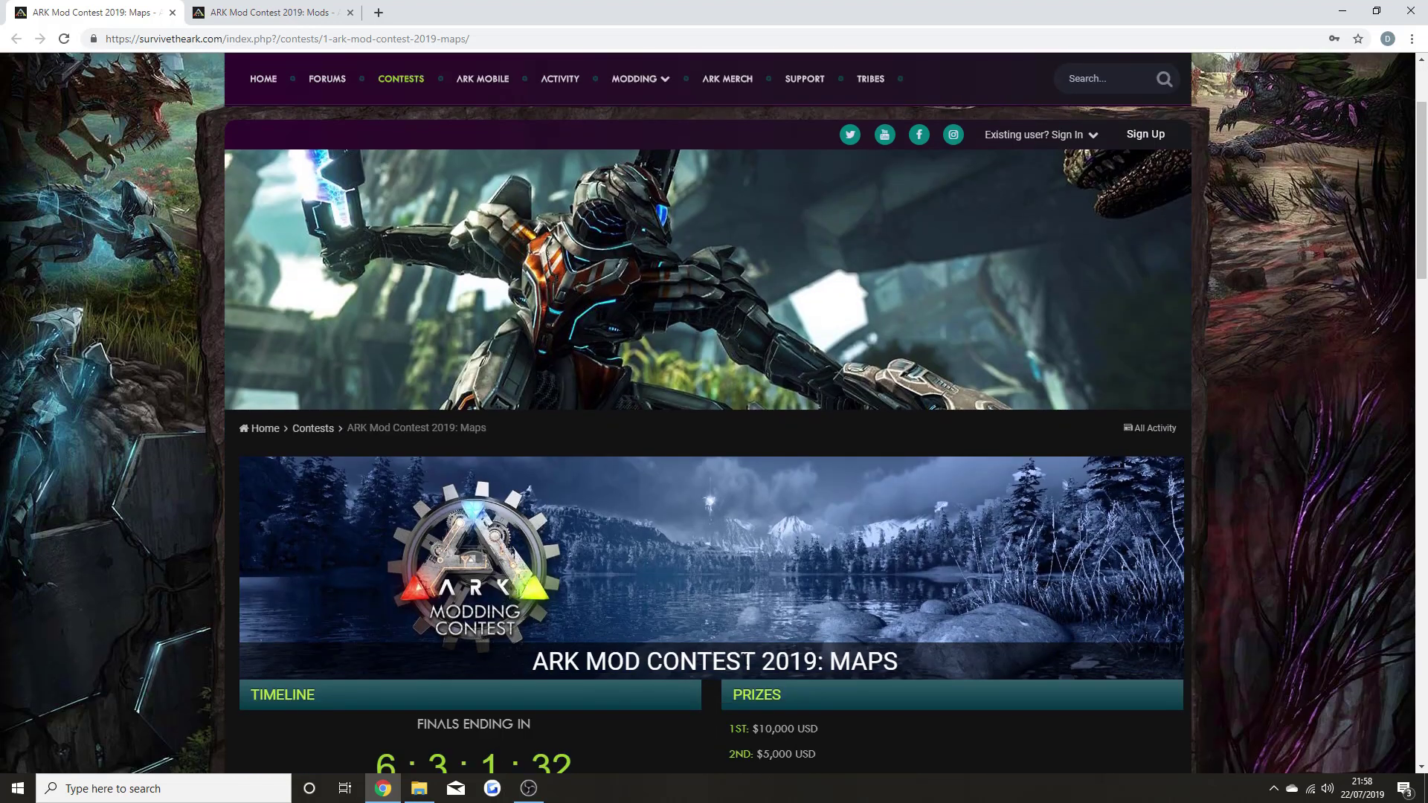
scroll("up", 3)
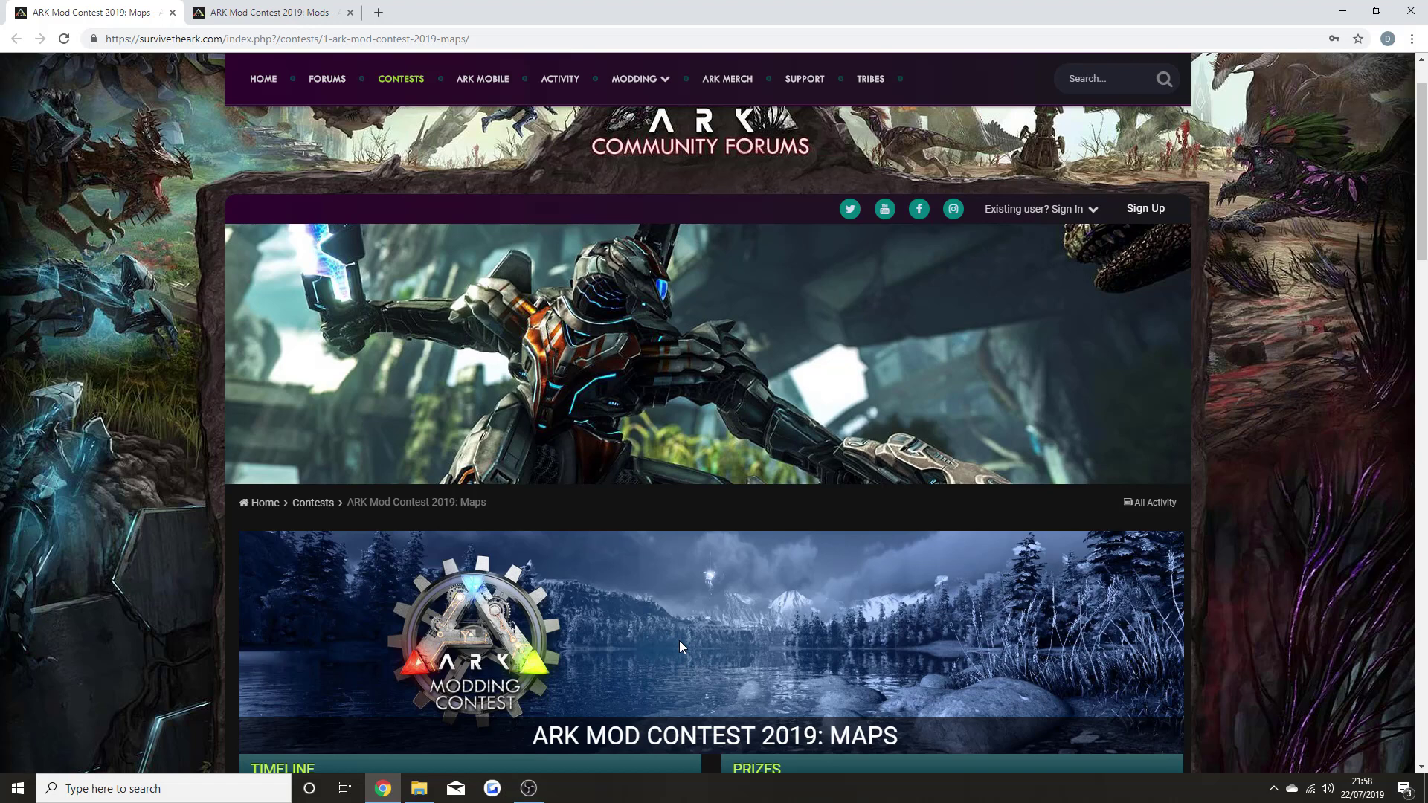
scroll("up", 3)
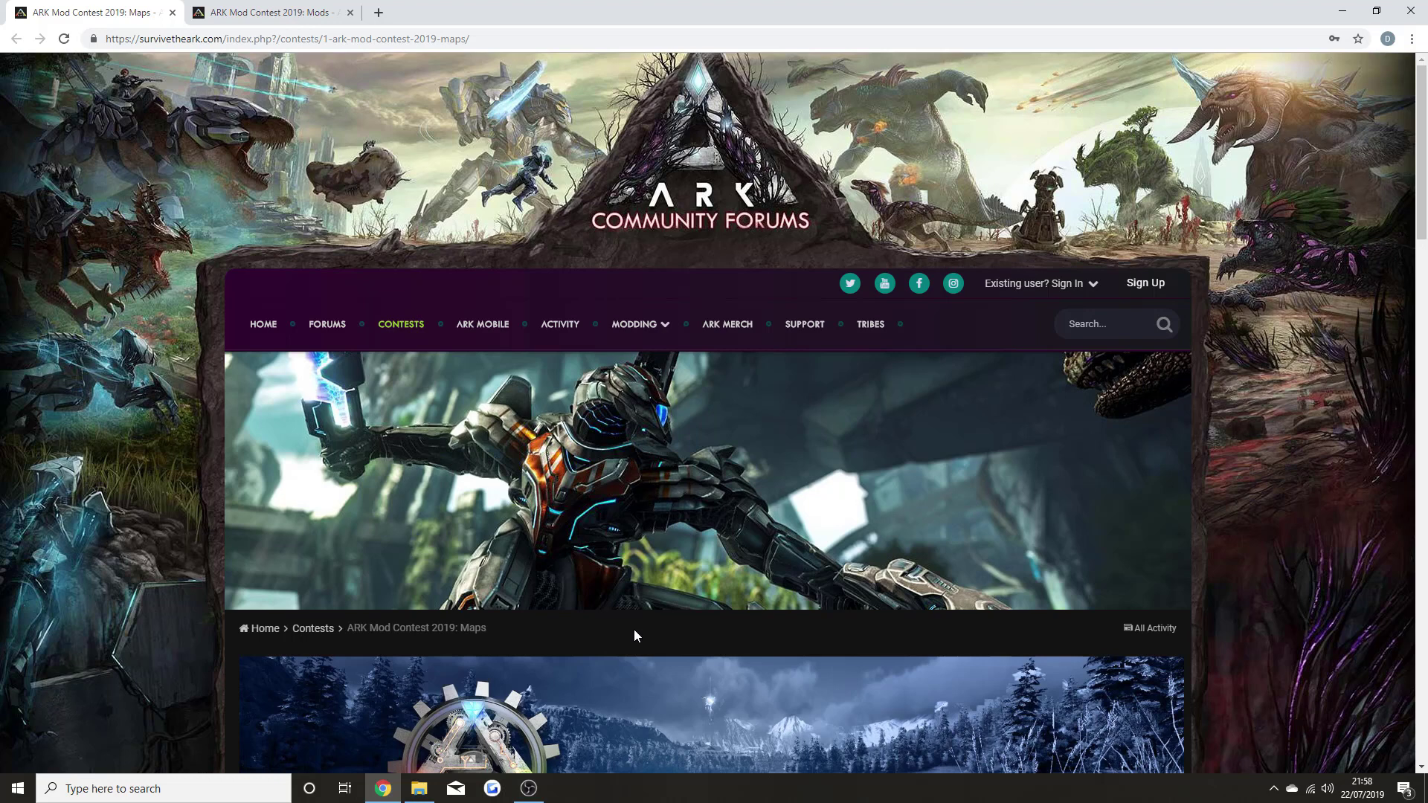
mouse_move(646, 640)
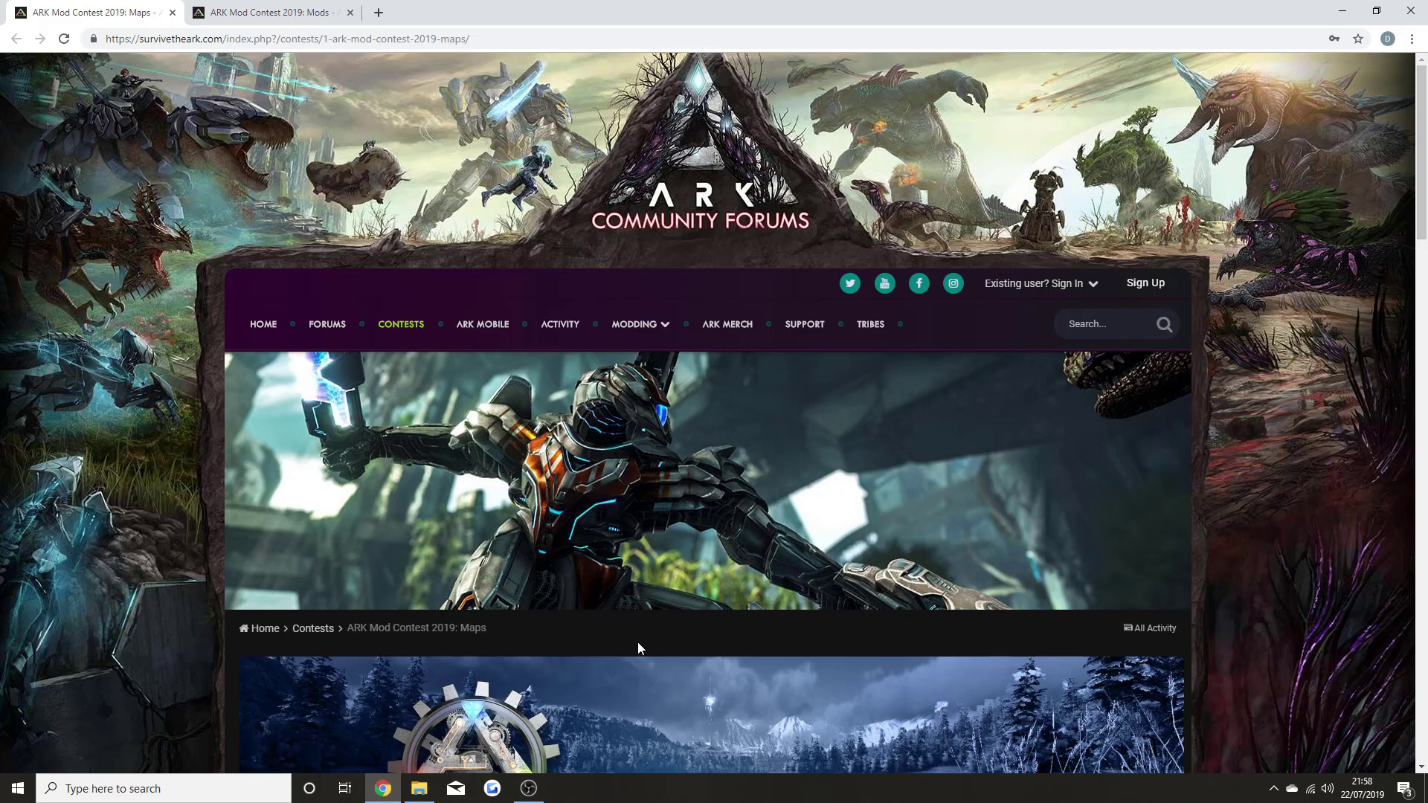
mouse_move(661, 652)
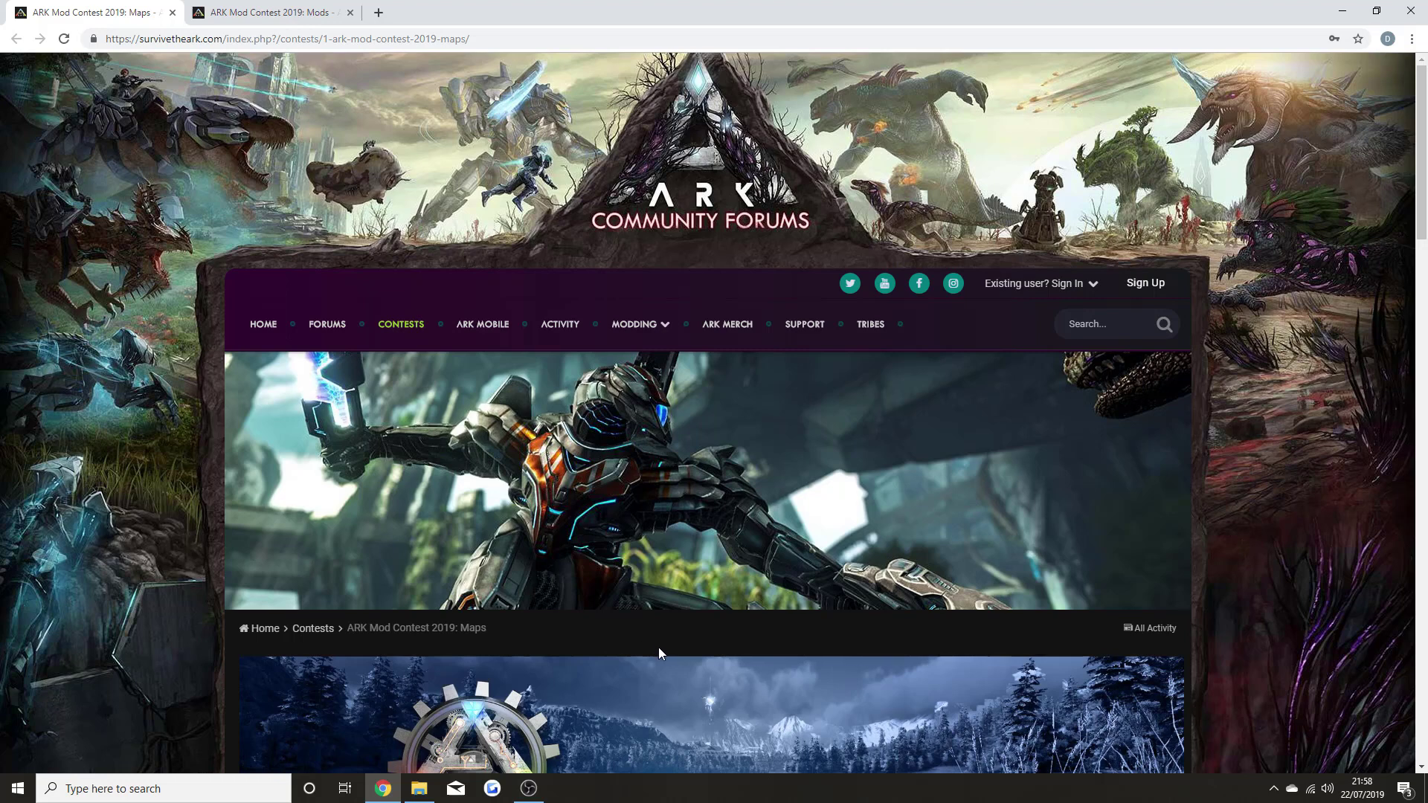
mouse_move(645, 656)
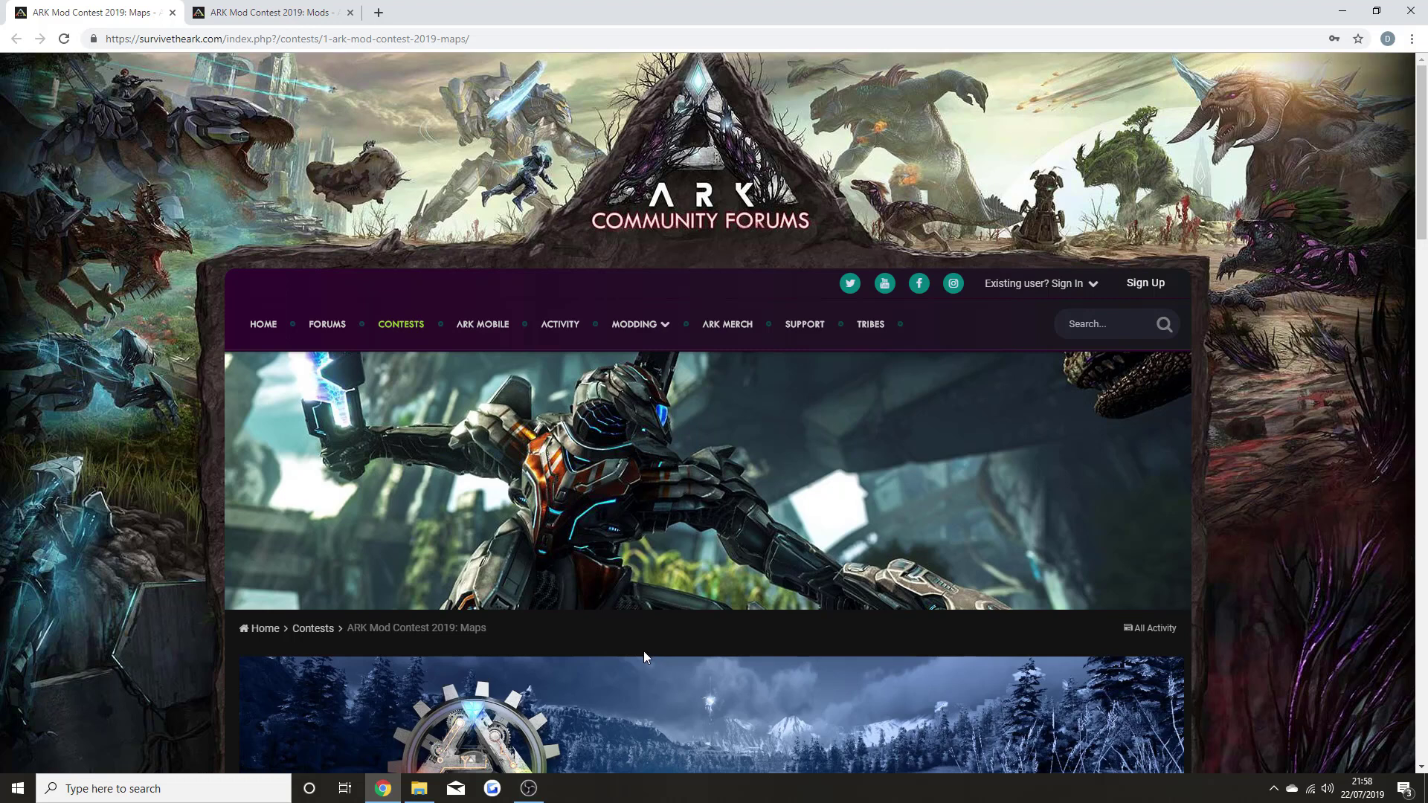
mouse_move(628, 666)
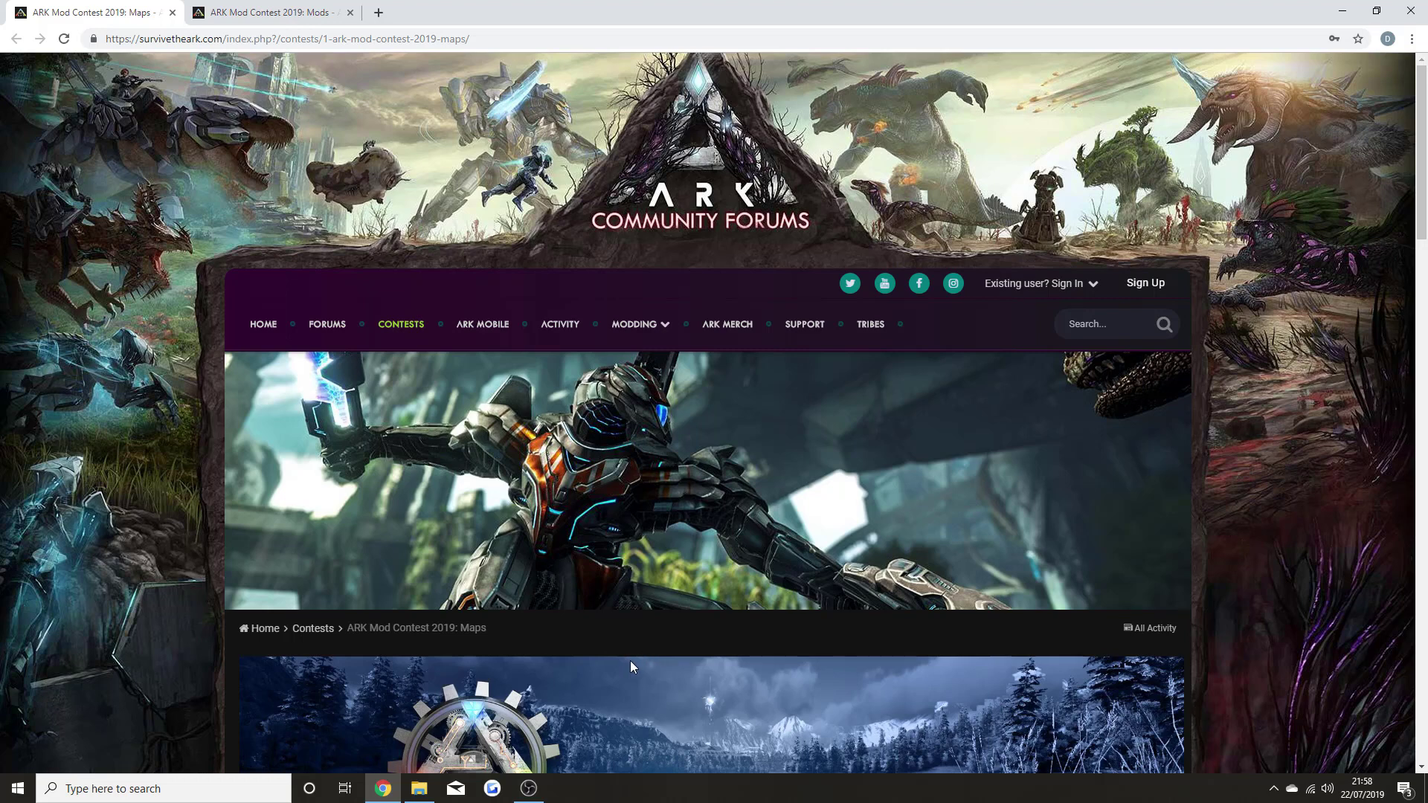
mouse_move(636, 666)
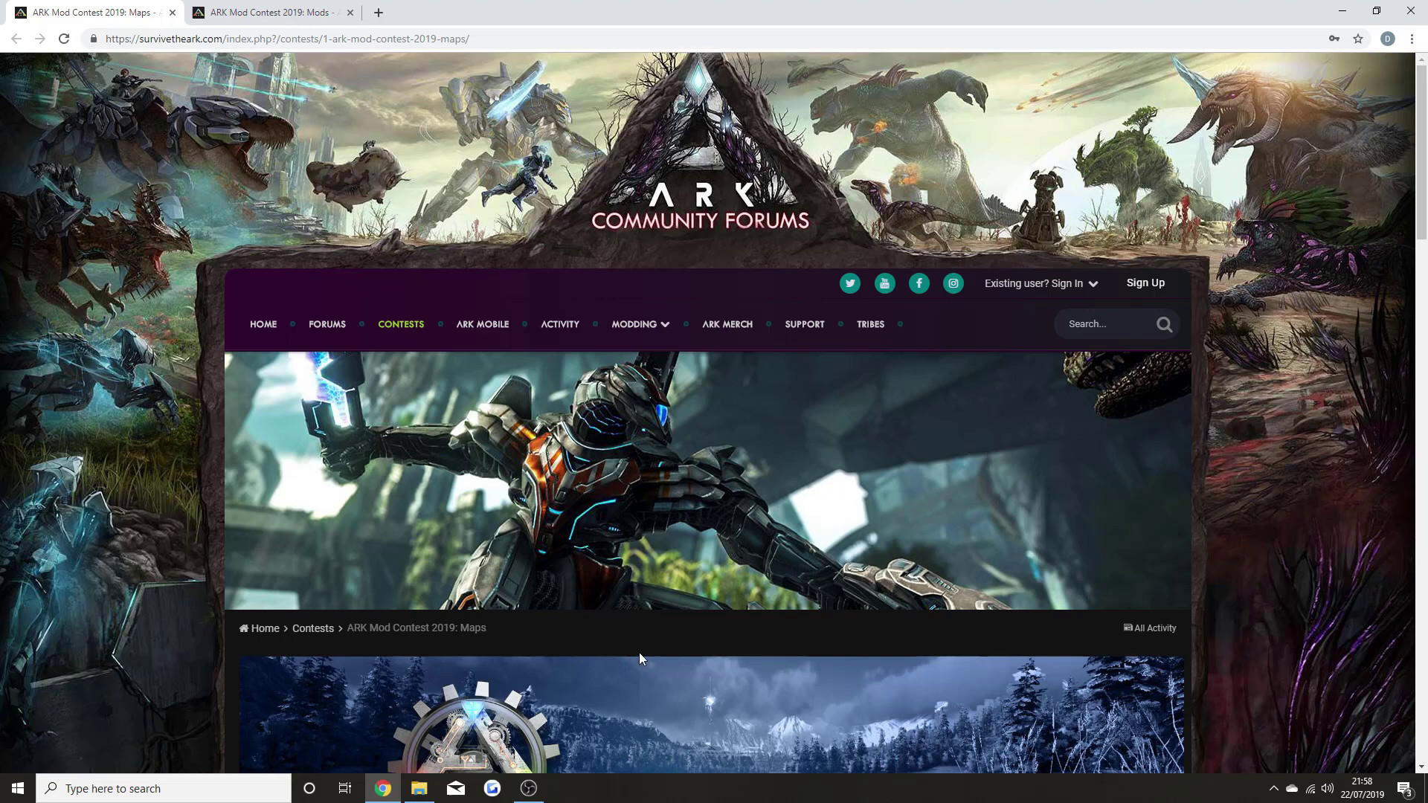
mouse_move(636, 648)
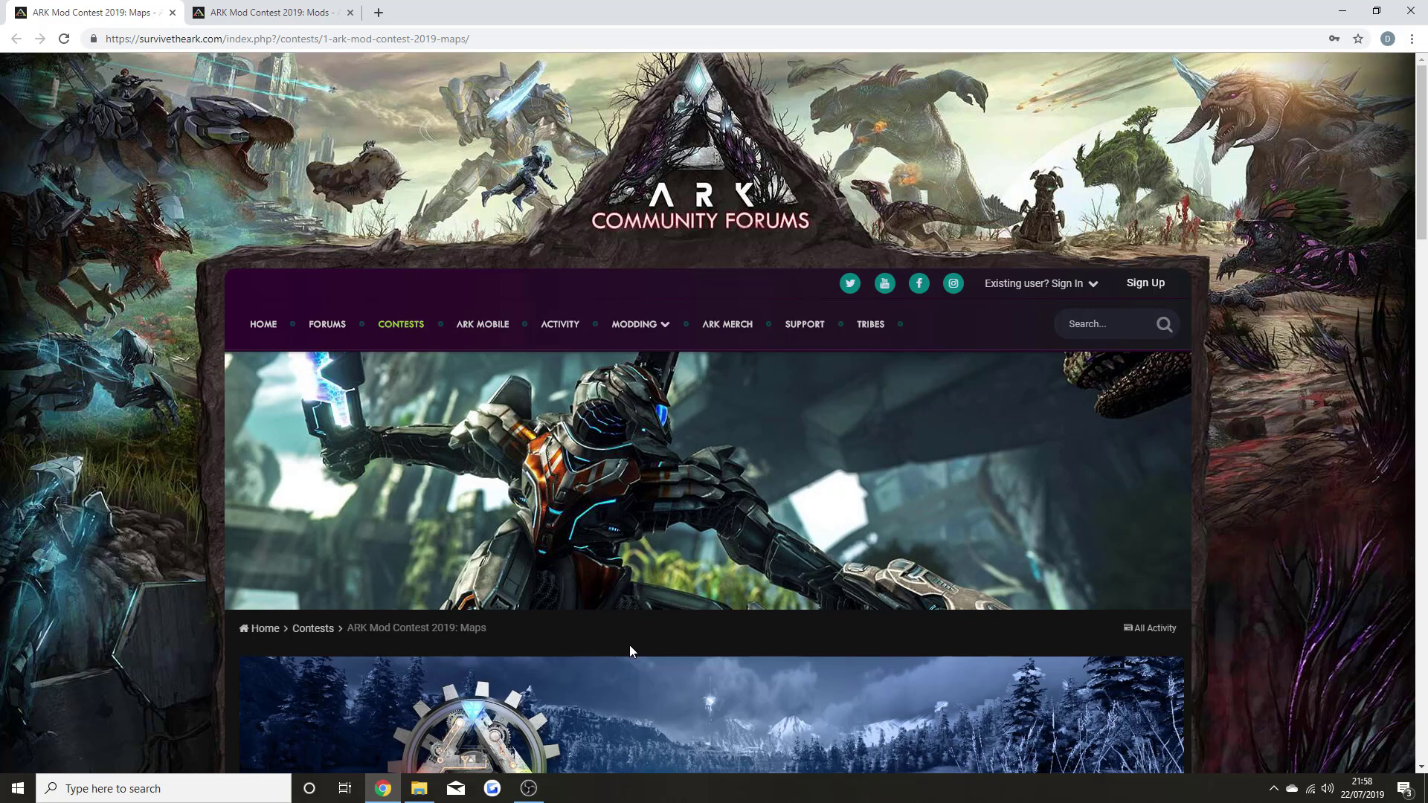
mouse_move(637, 644)
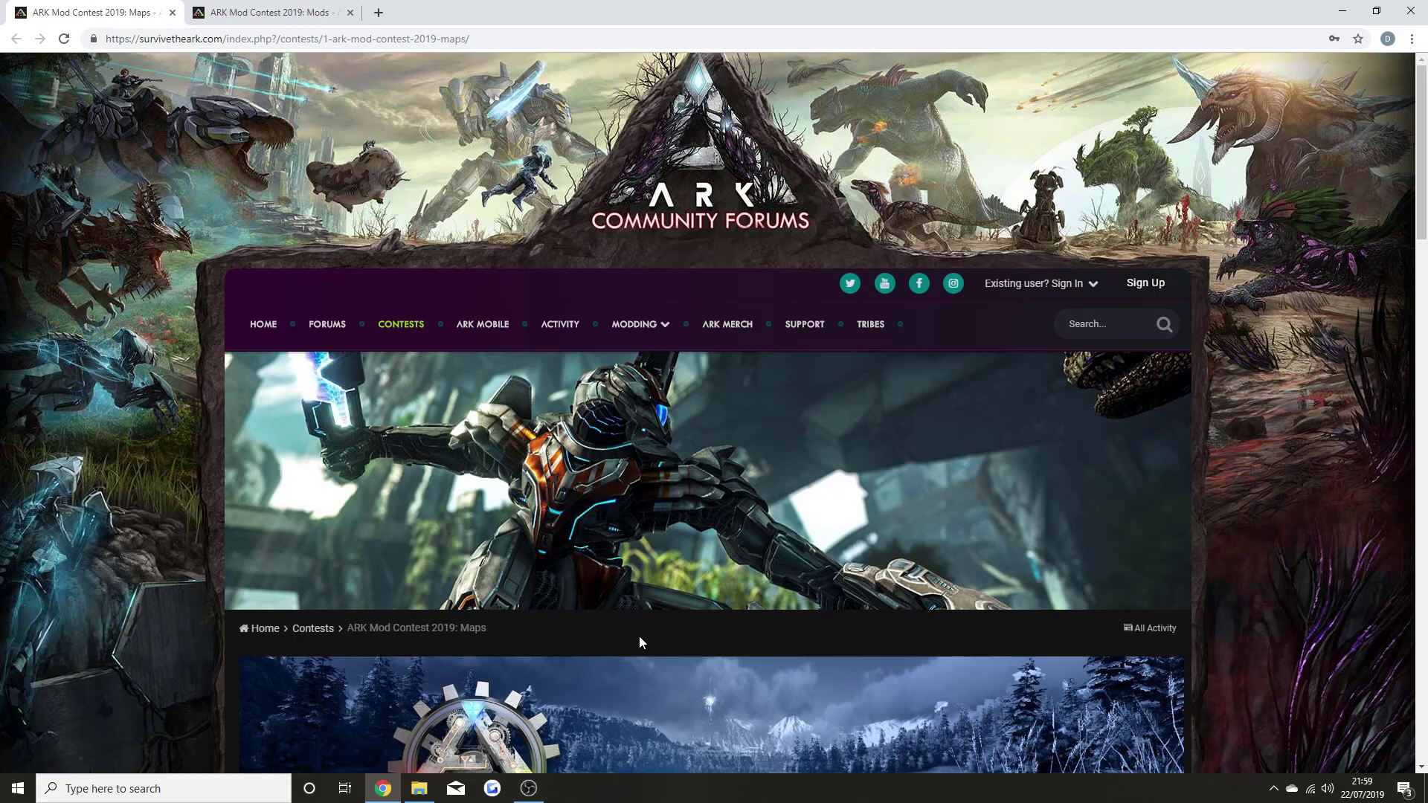
mouse_move(635, 644)
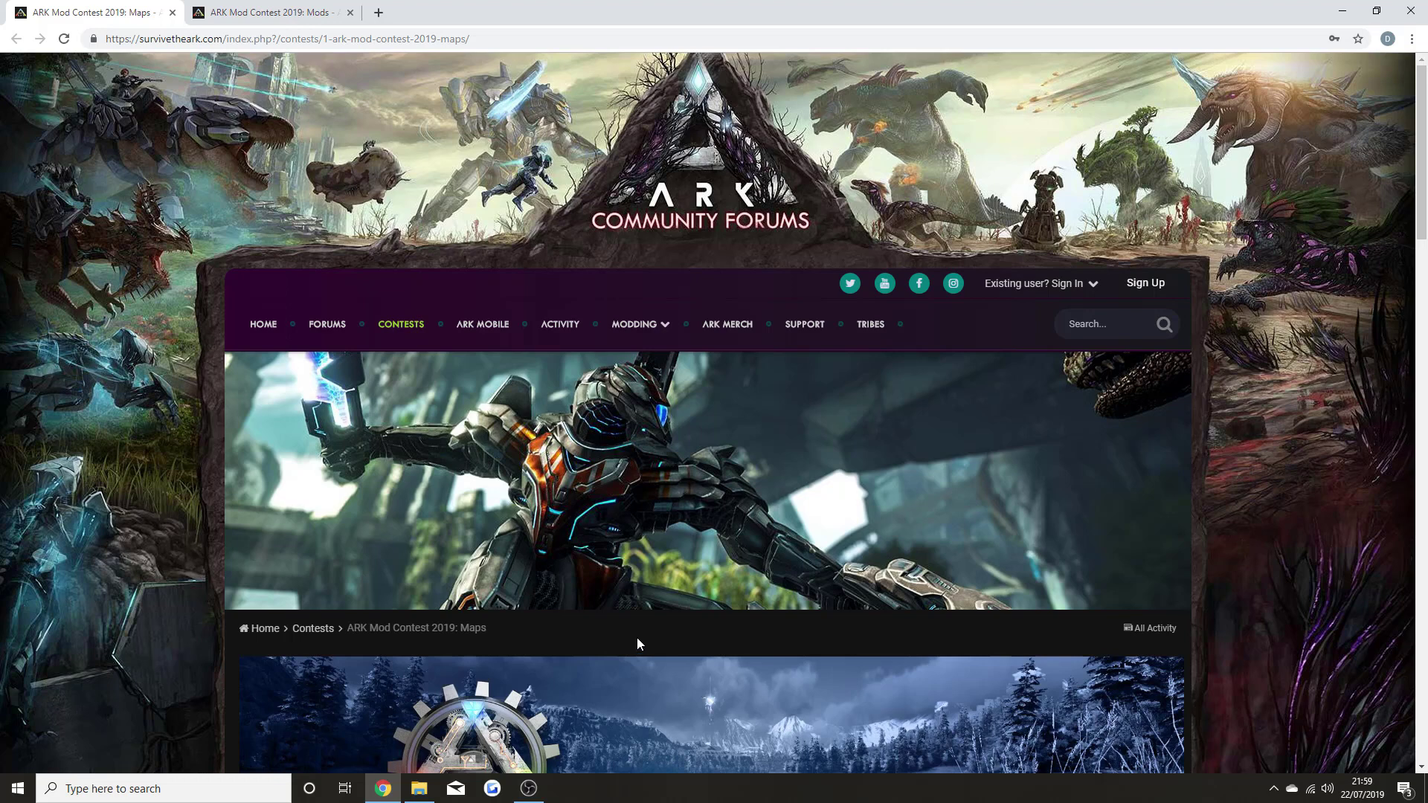
scroll("down", 3)
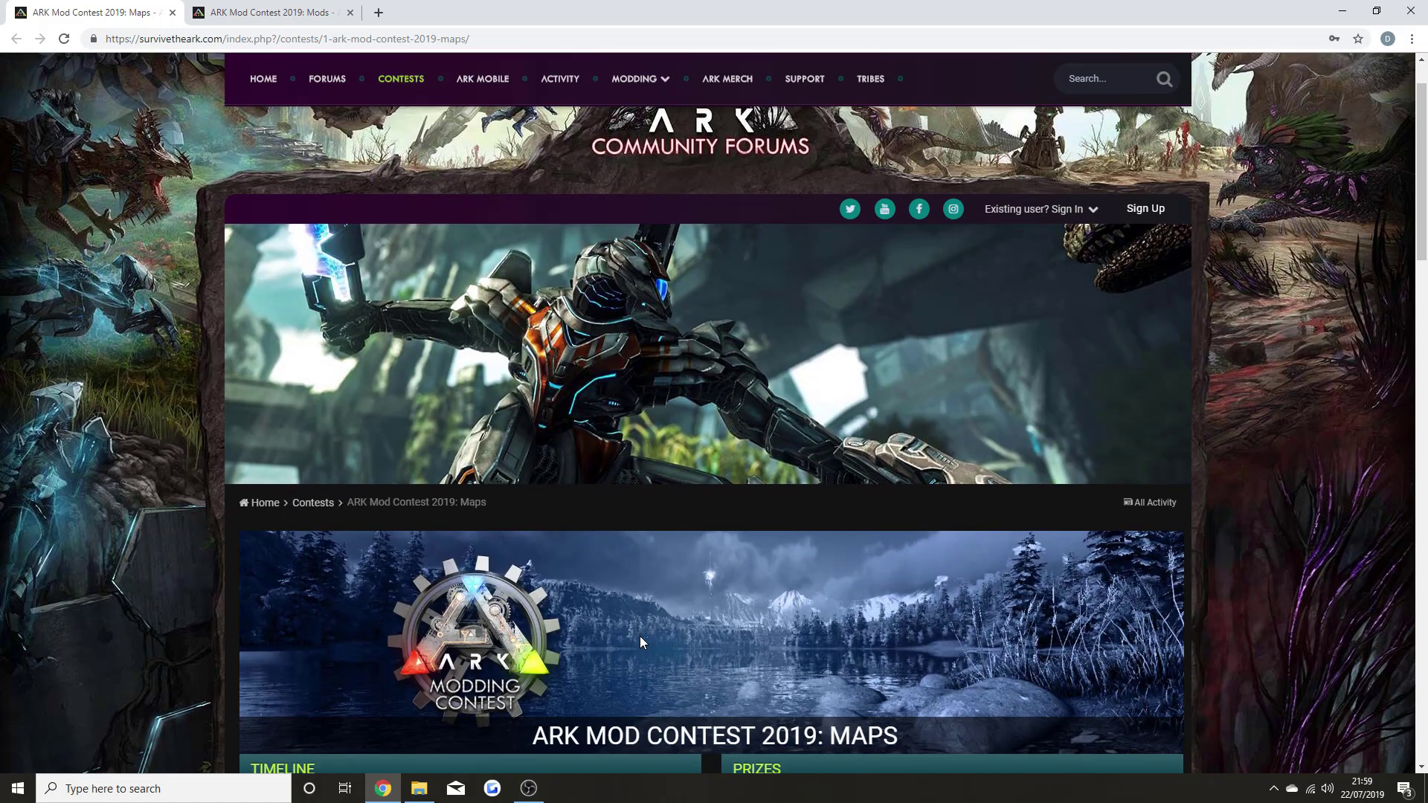
scroll("down", 3)
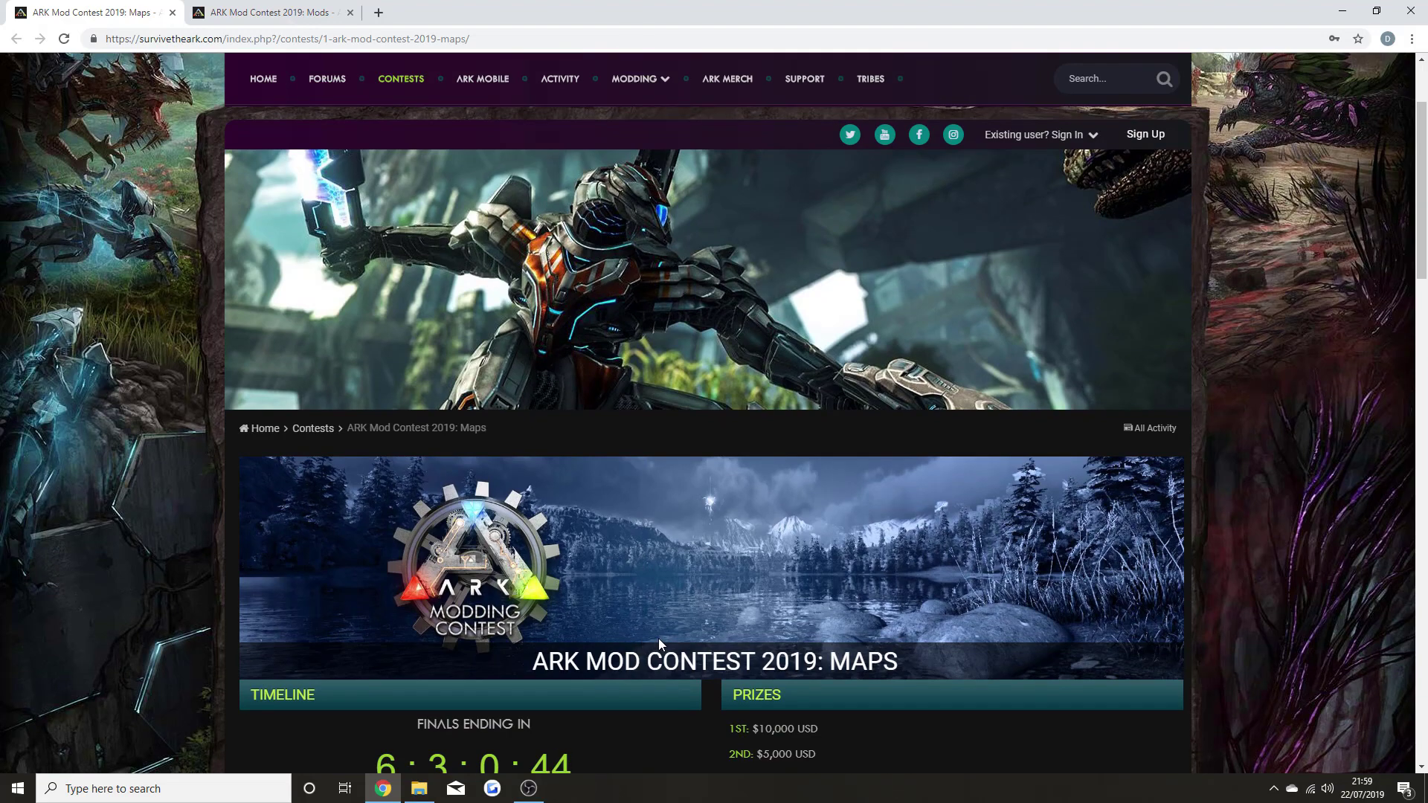
scroll("down", 3)
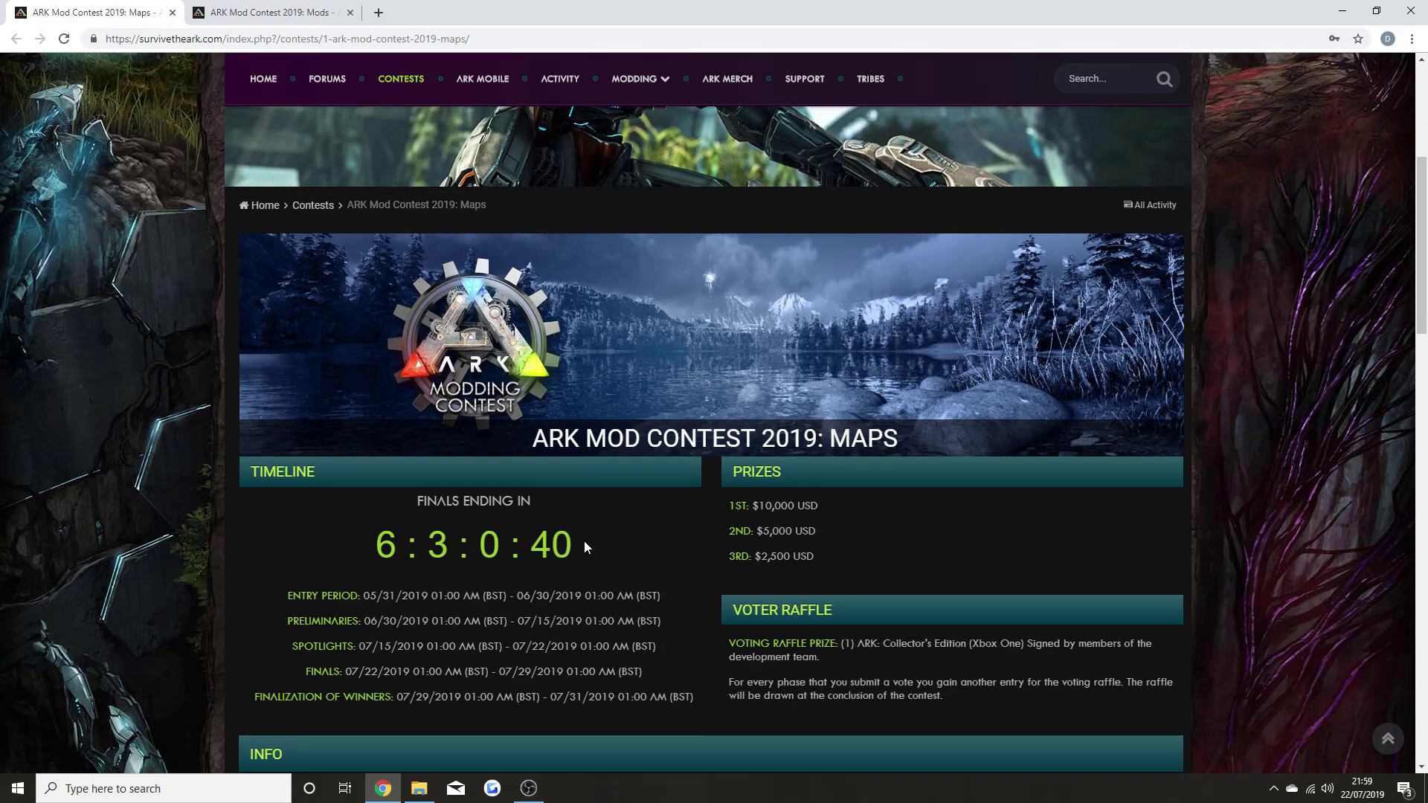
mouse_move(486, 574)
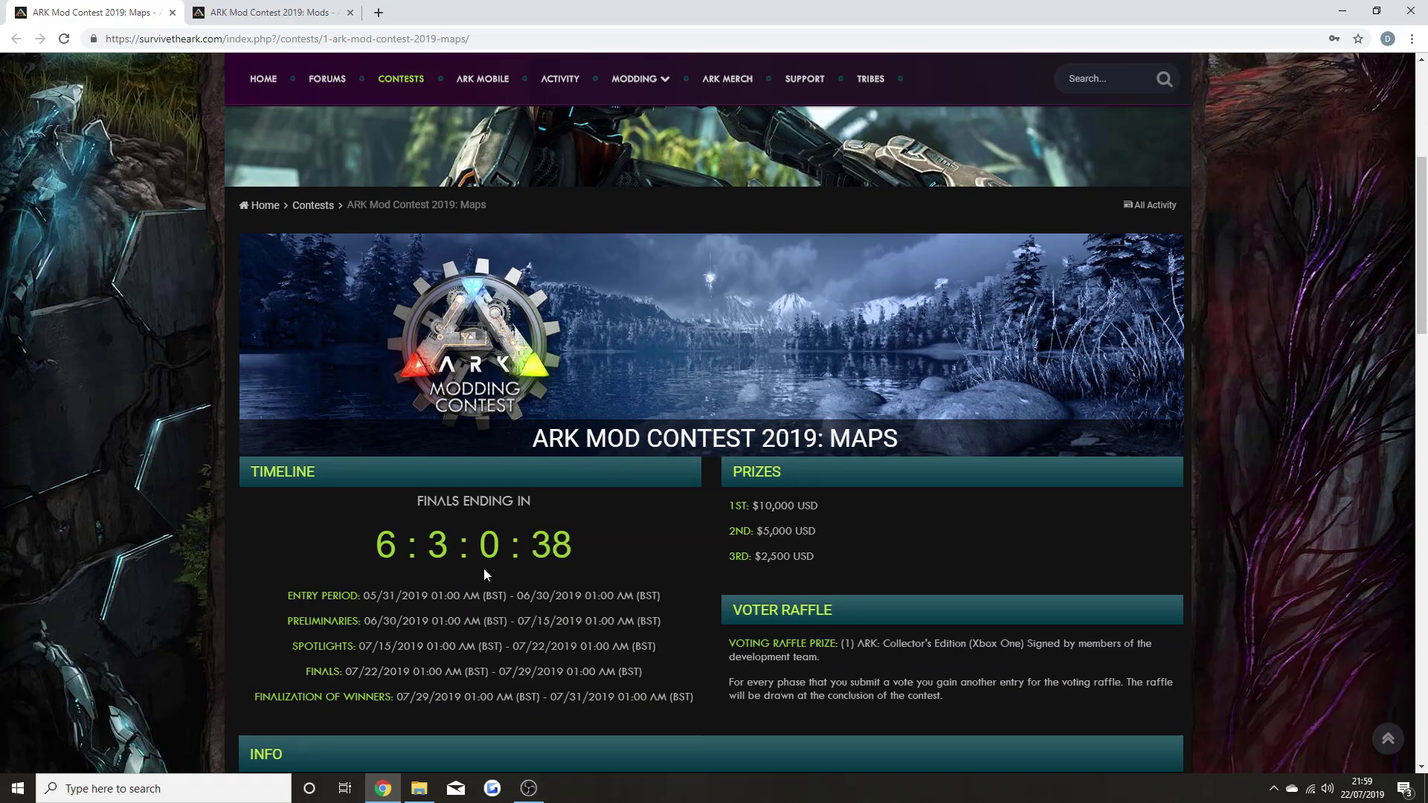
scroll("down", 3)
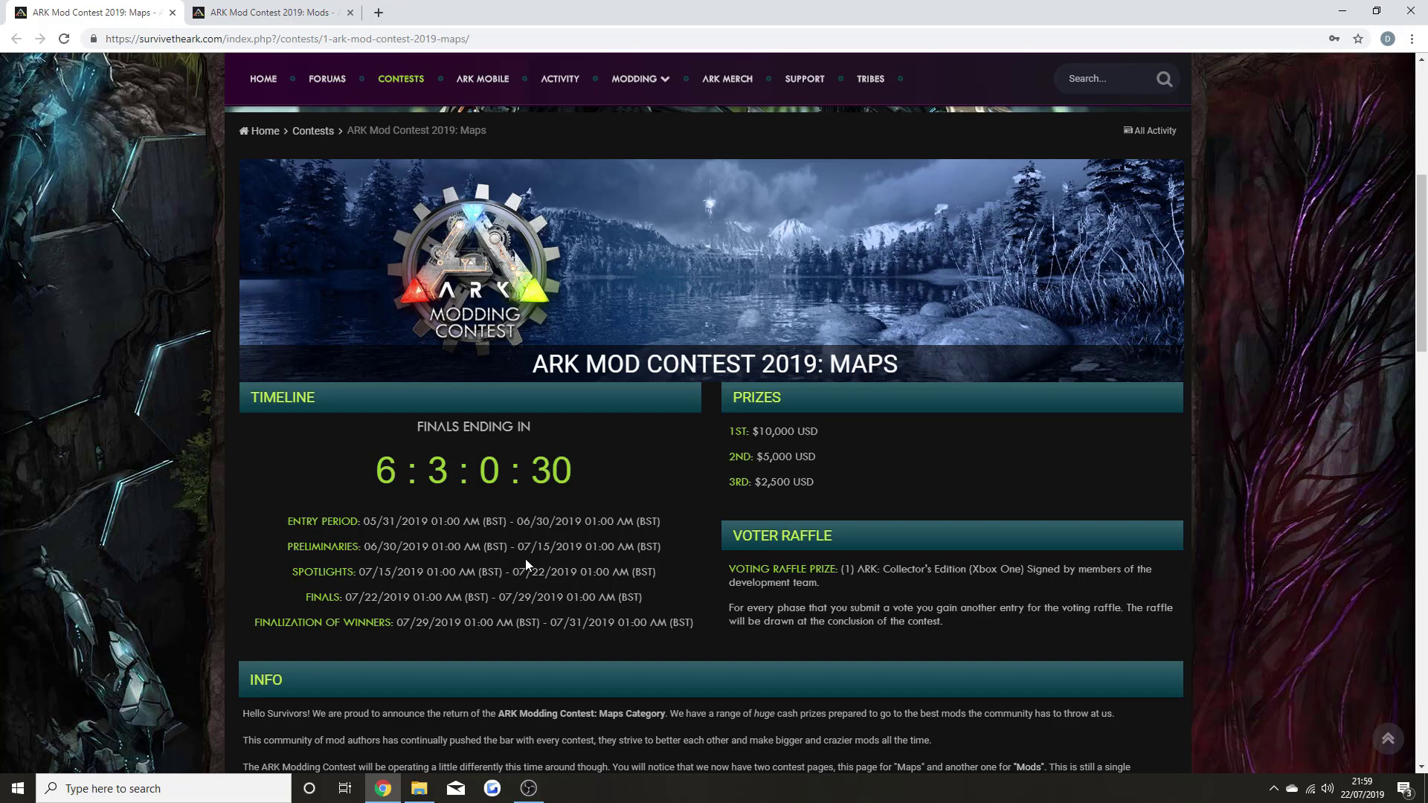
mouse_move(739, 511)
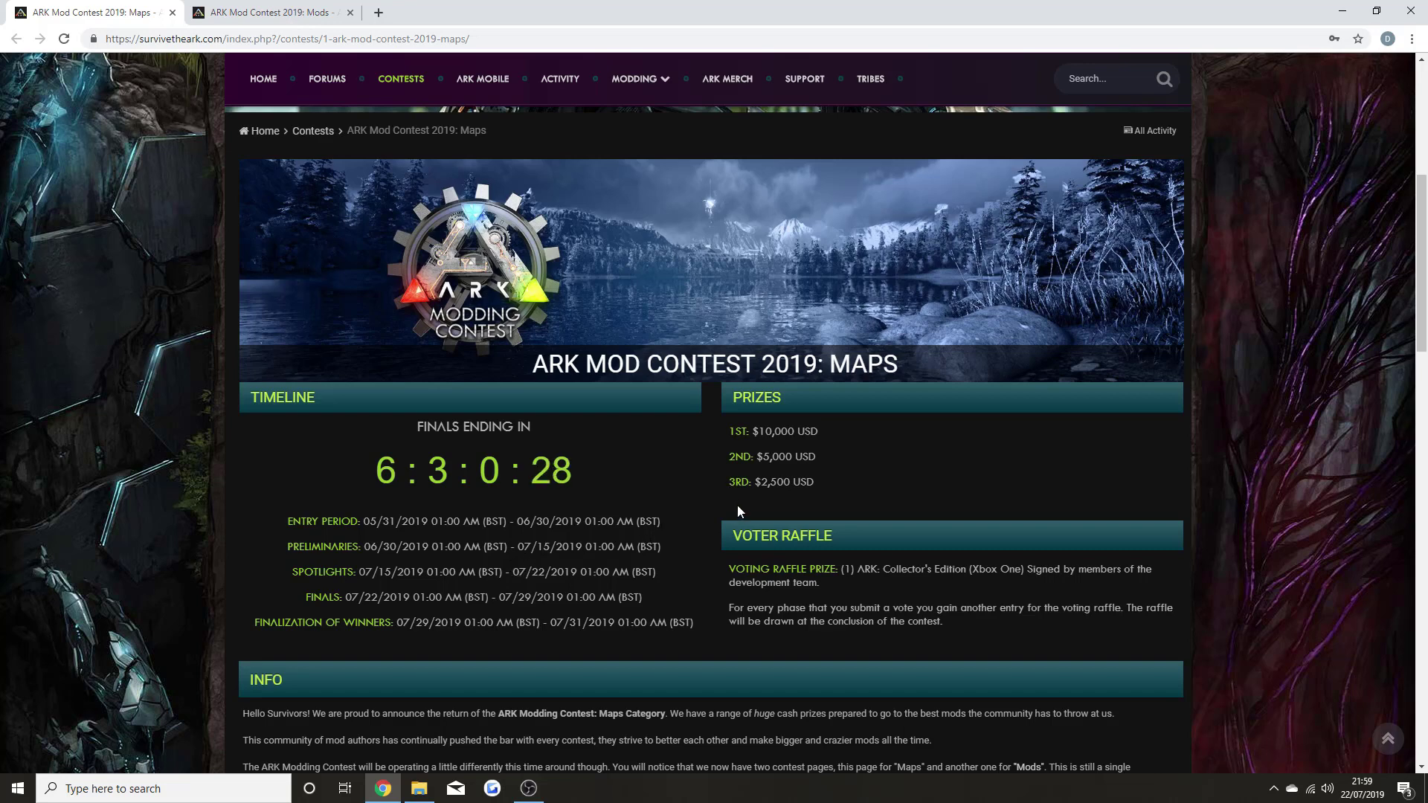
mouse_move(722, 443)
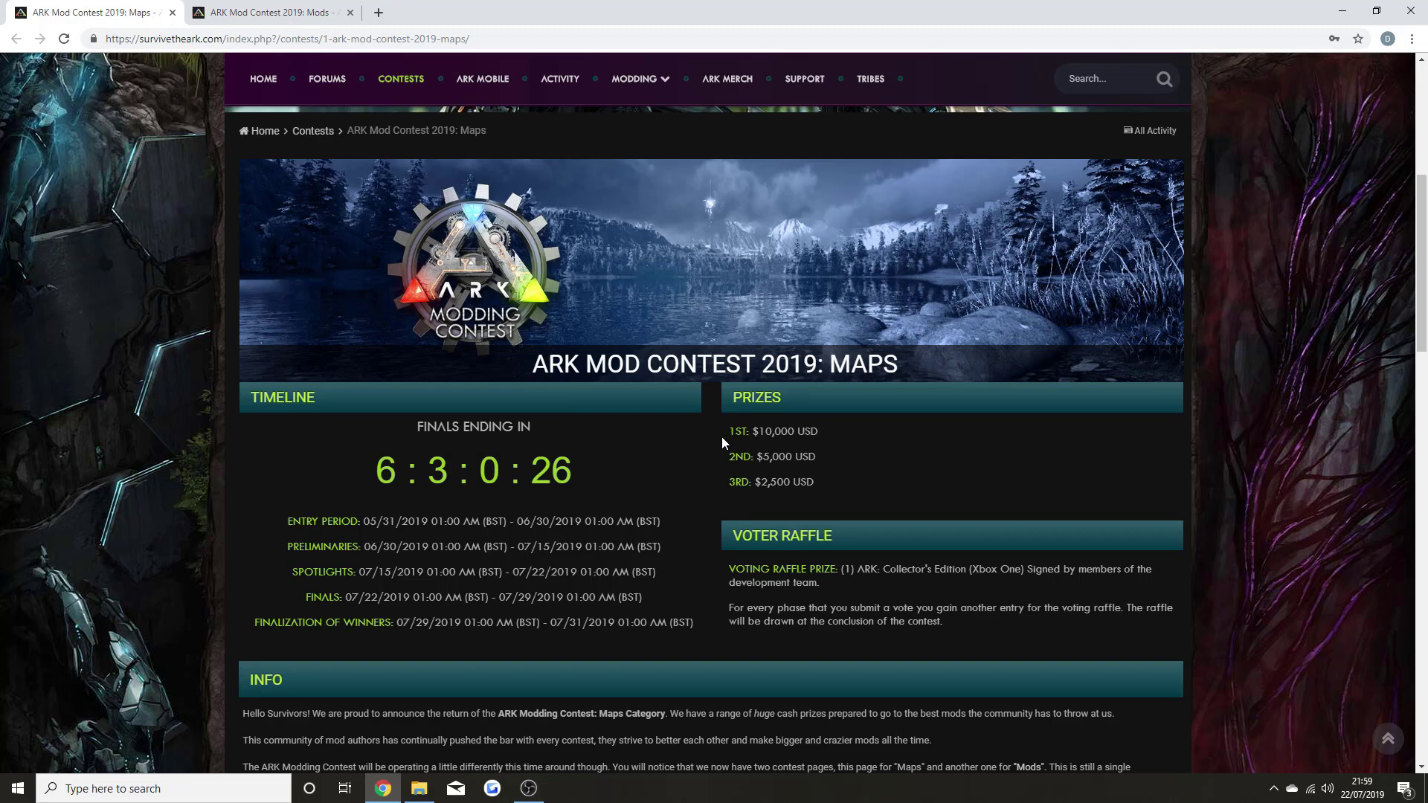
mouse_move(692, 472)
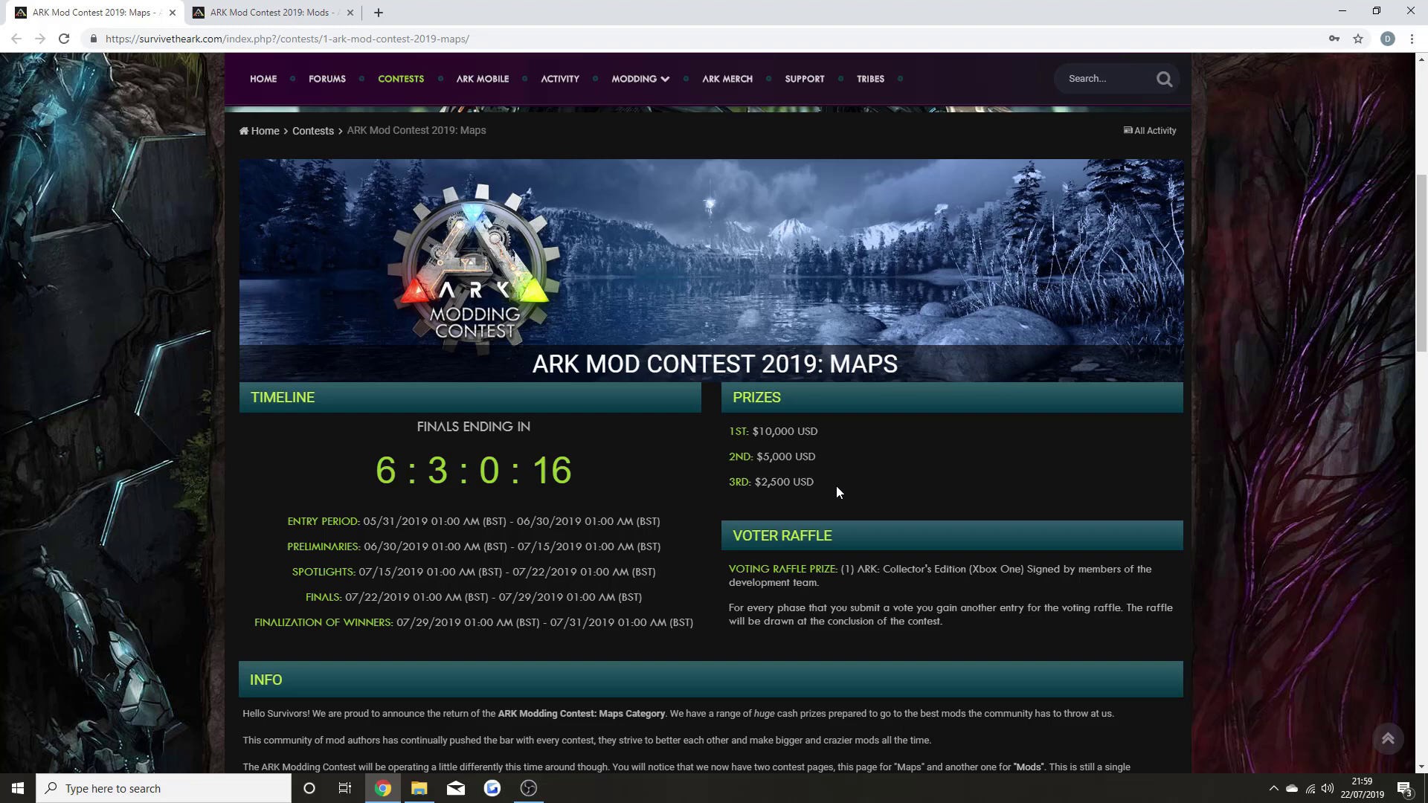
scroll("down", 3)
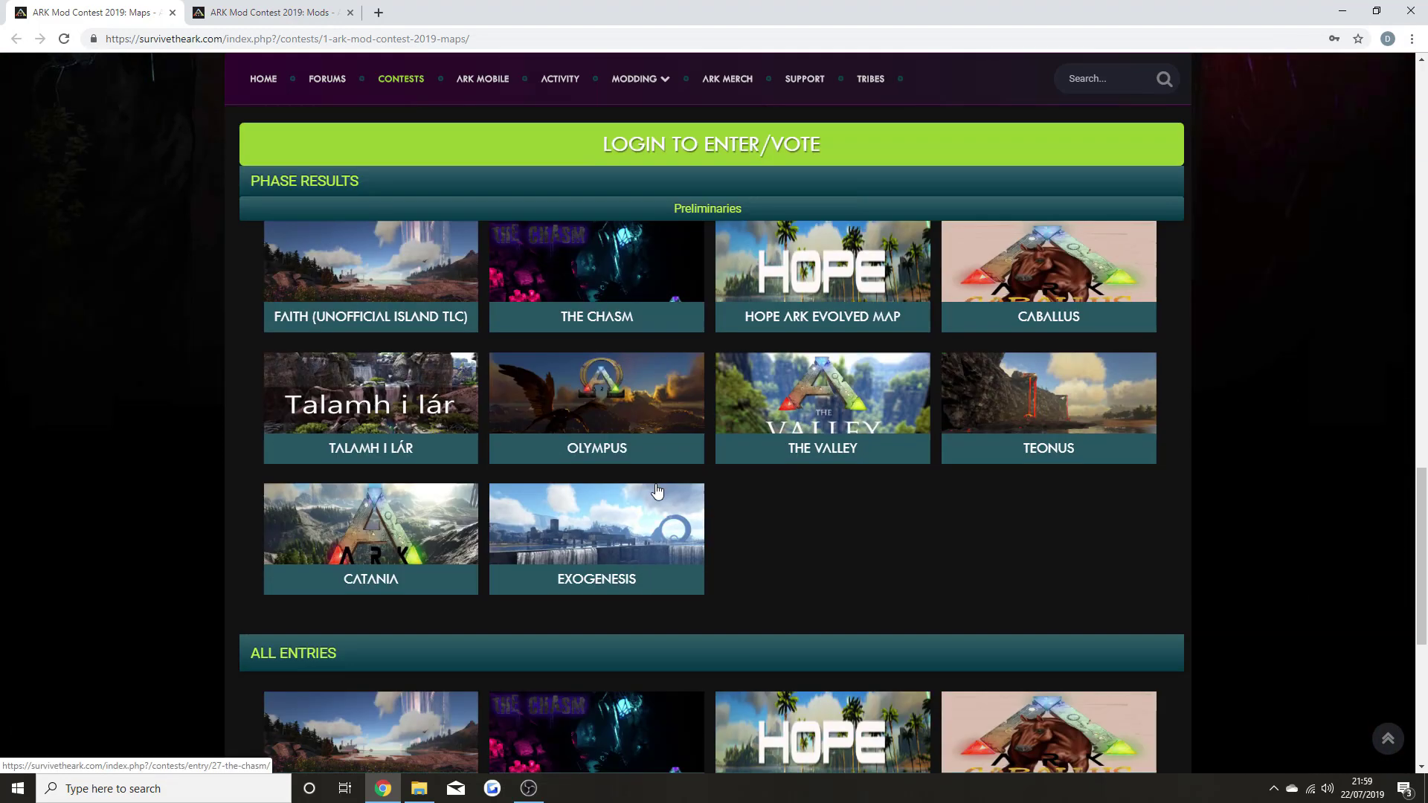
scroll("down", 3)
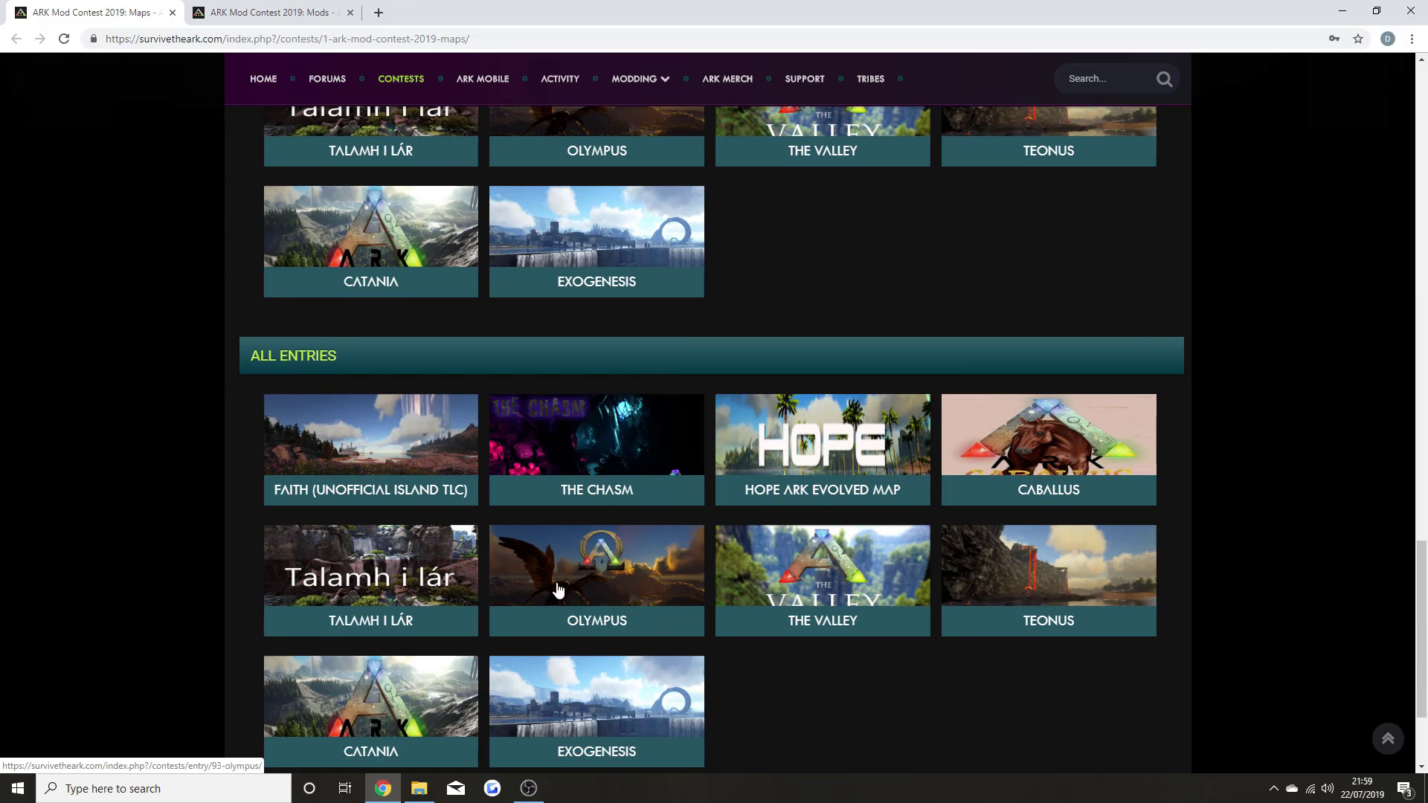
scroll("down", 3)
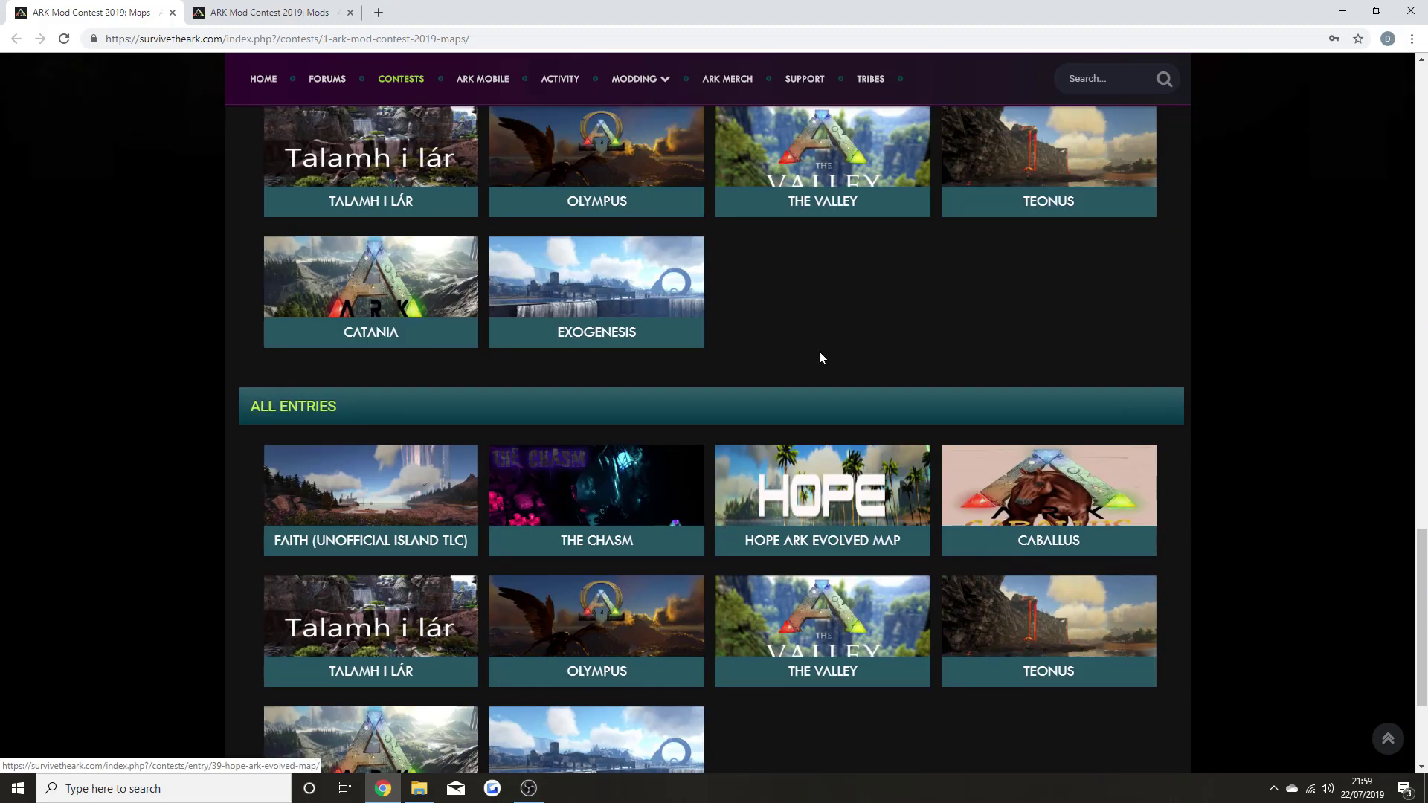
scroll("up", 3)
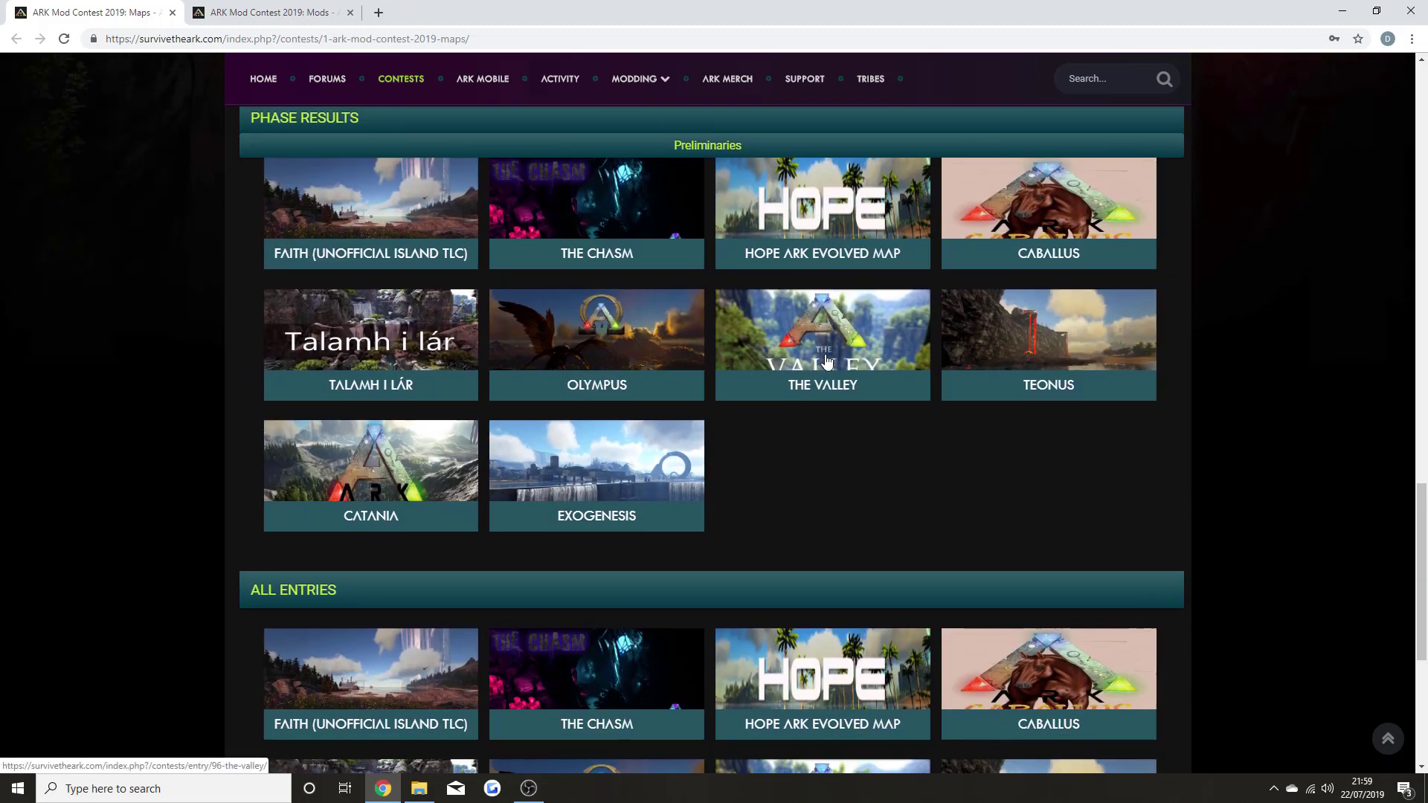
scroll("down", 3)
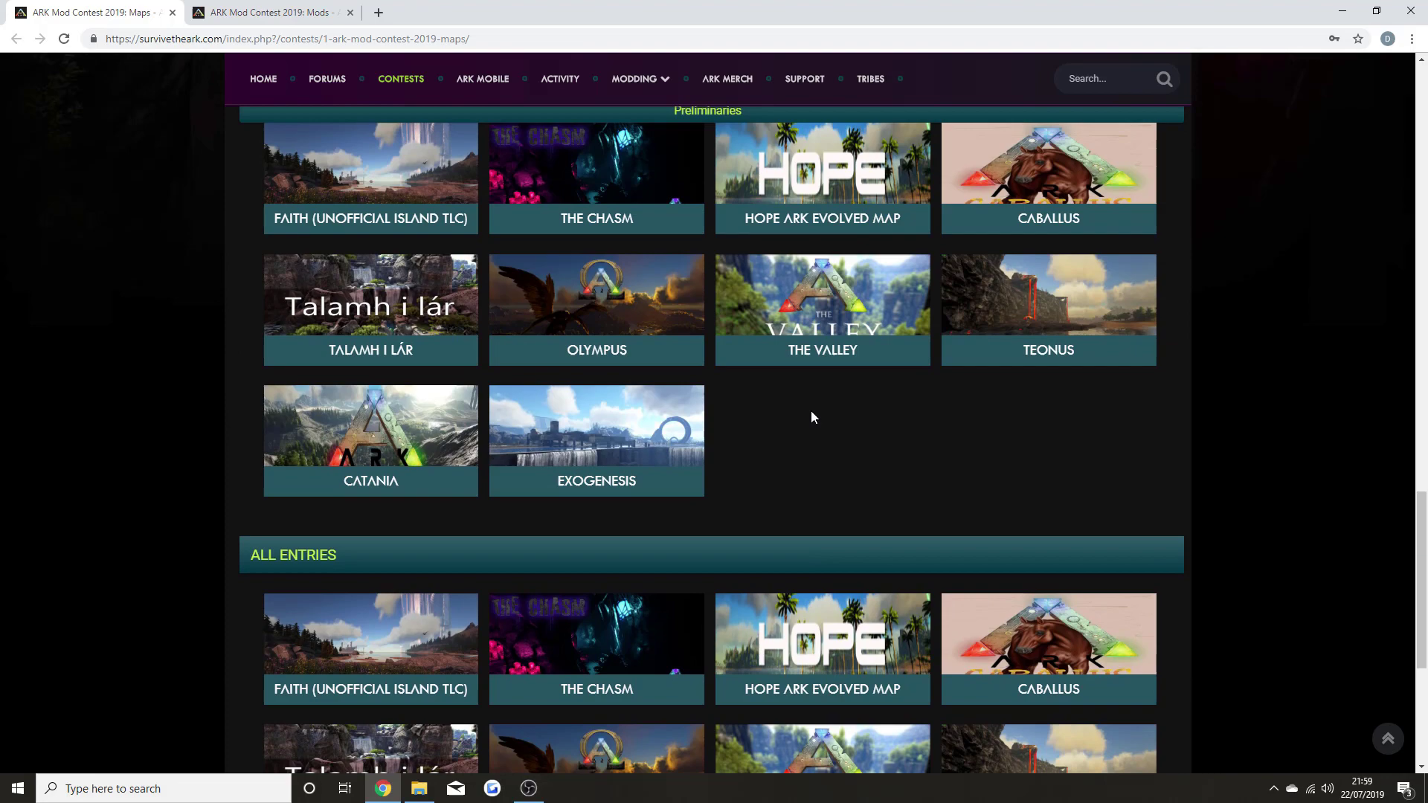
scroll("up", 3)
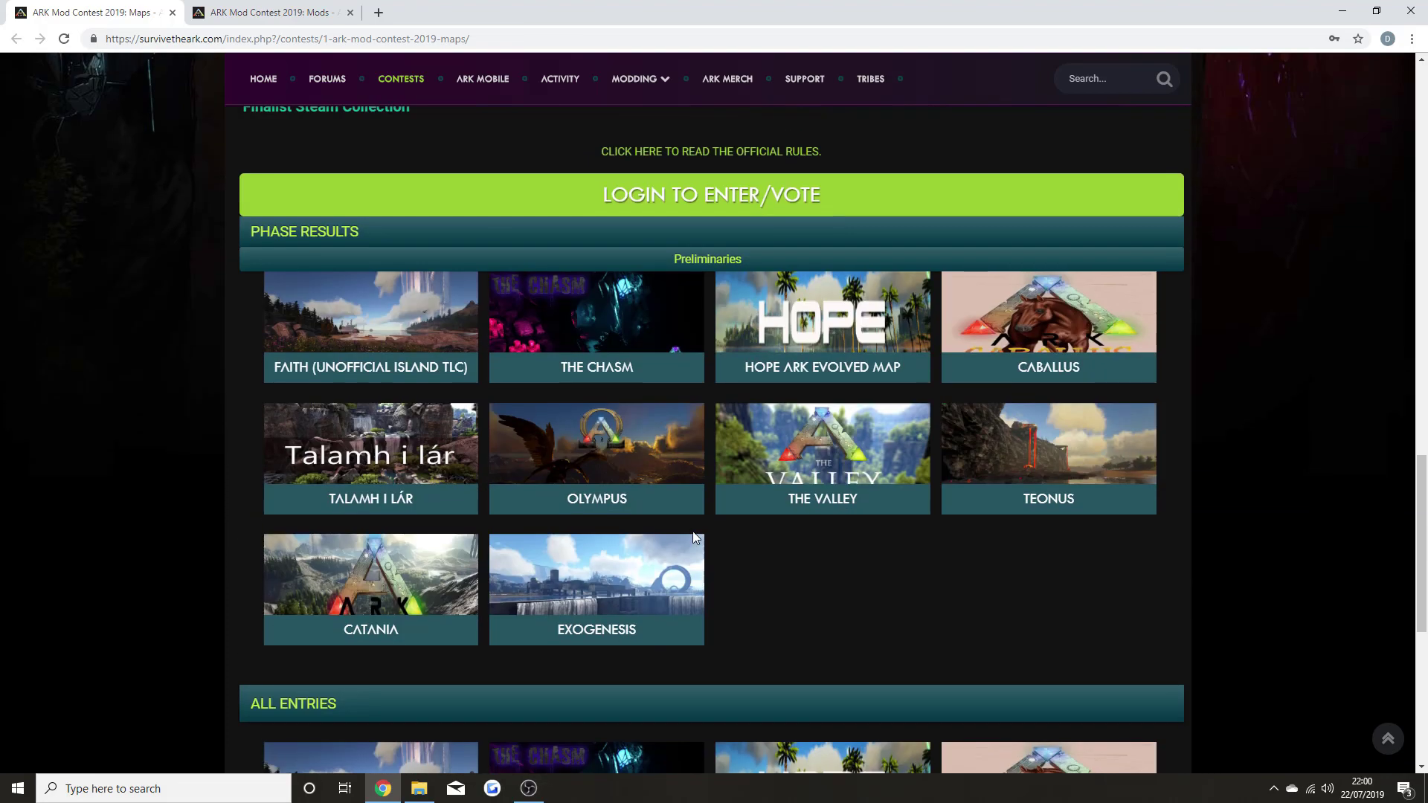
mouse_move(943, 553)
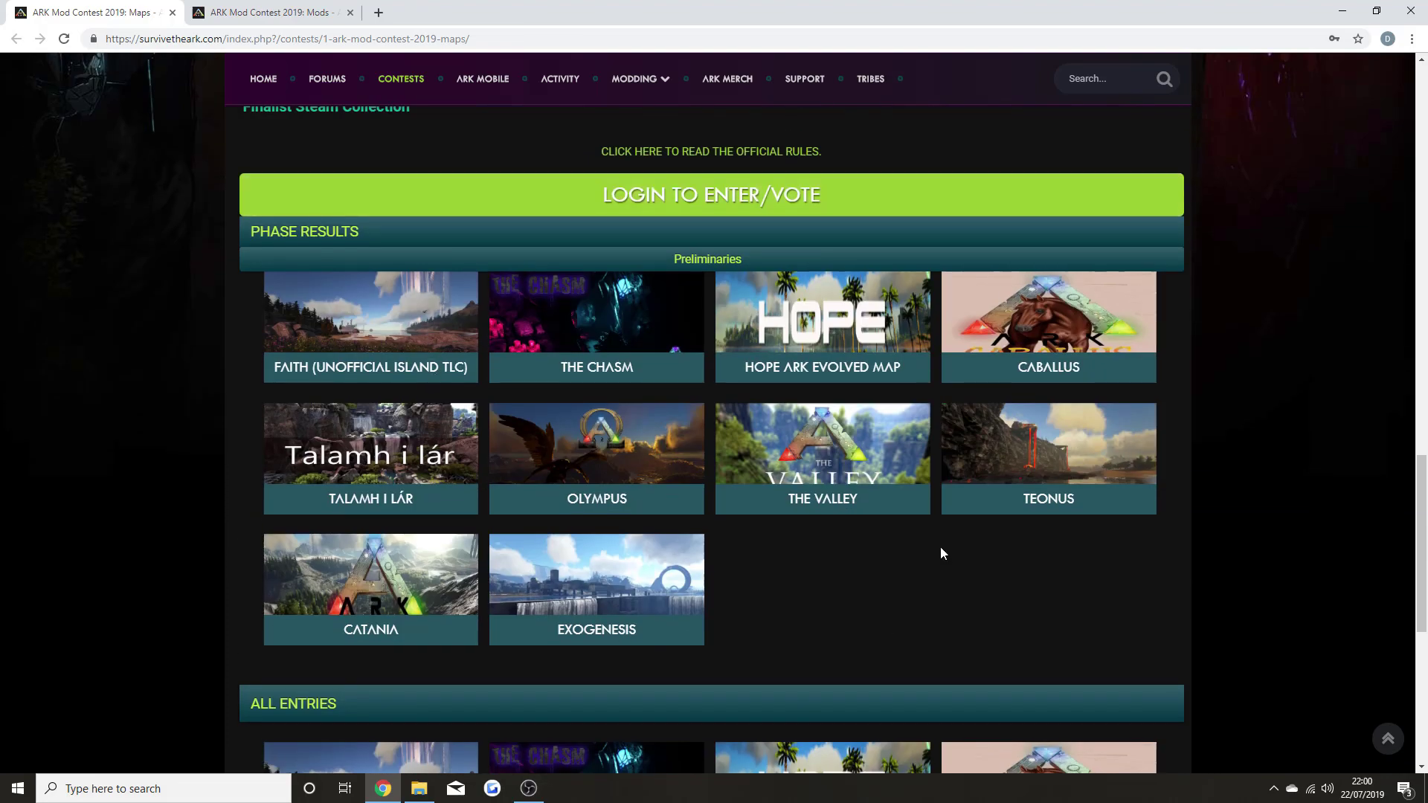
scroll("up", 3)
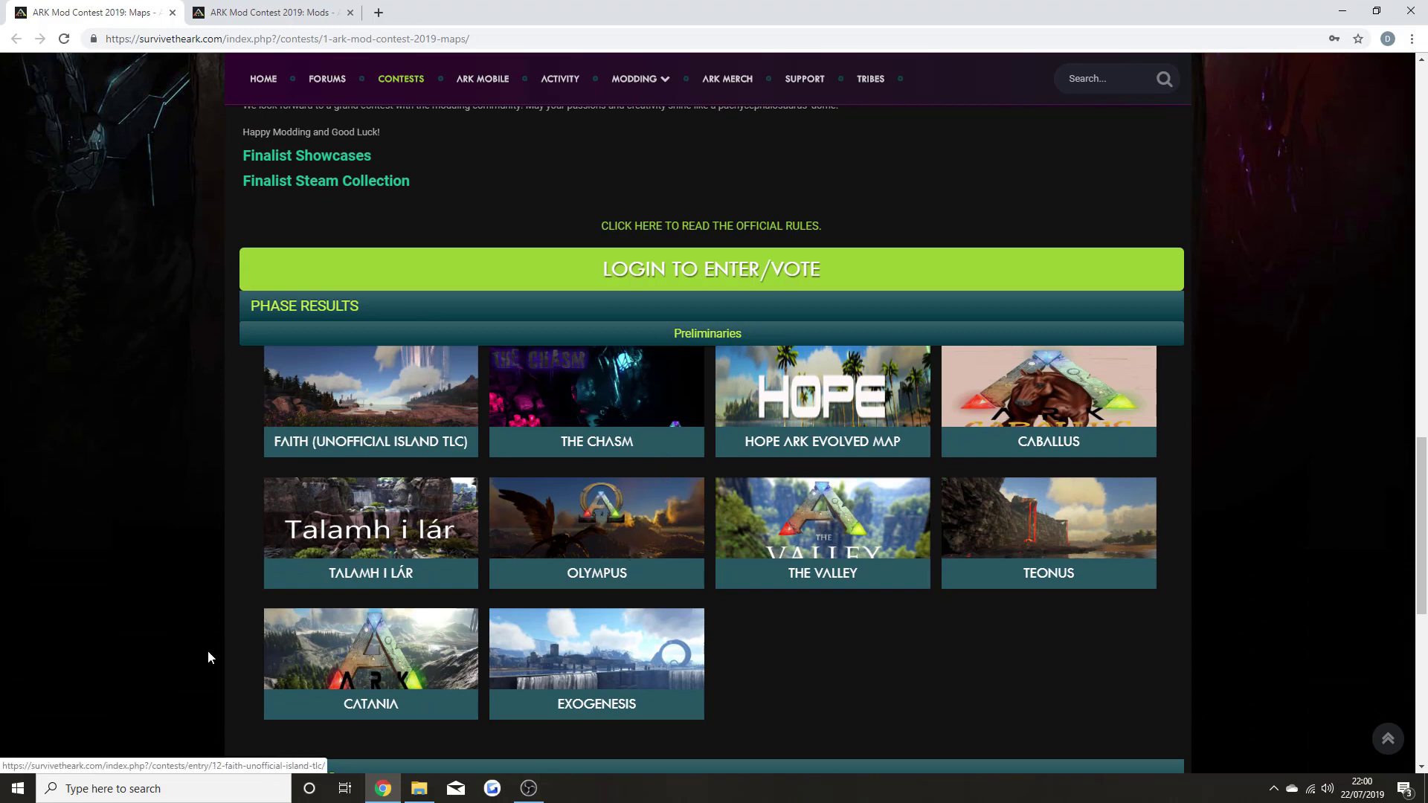
mouse_move(798, 662)
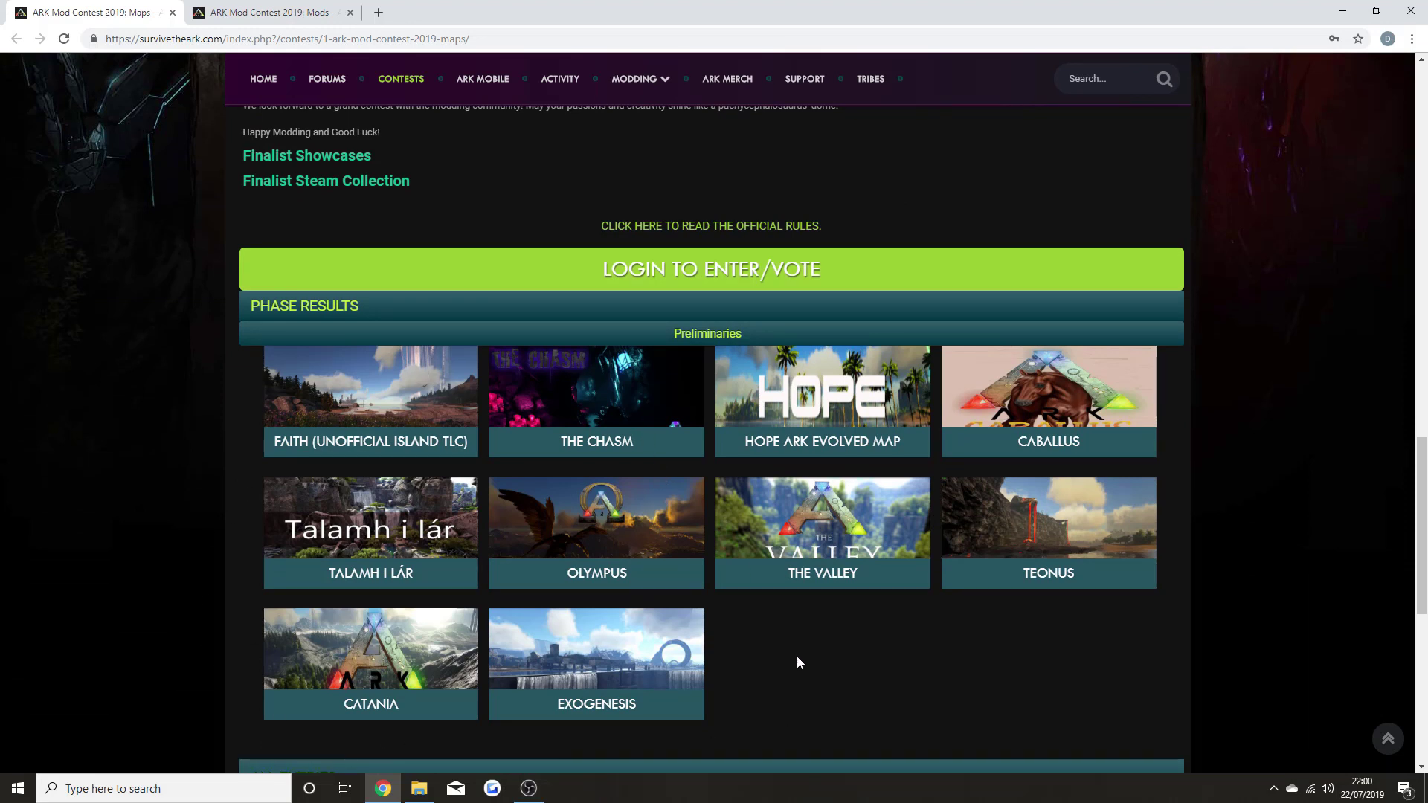
mouse_move(766, 627)
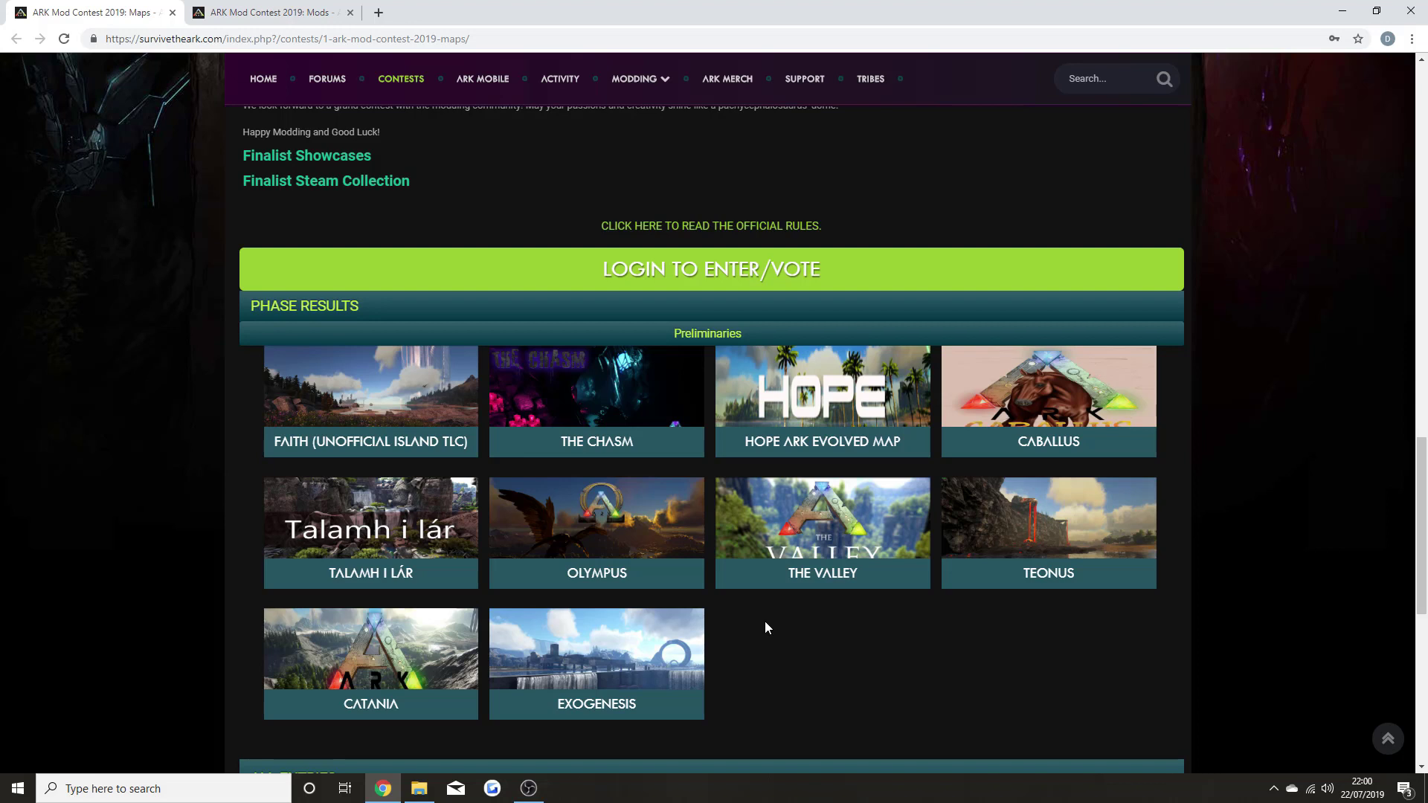
mouse_move(304, 449)
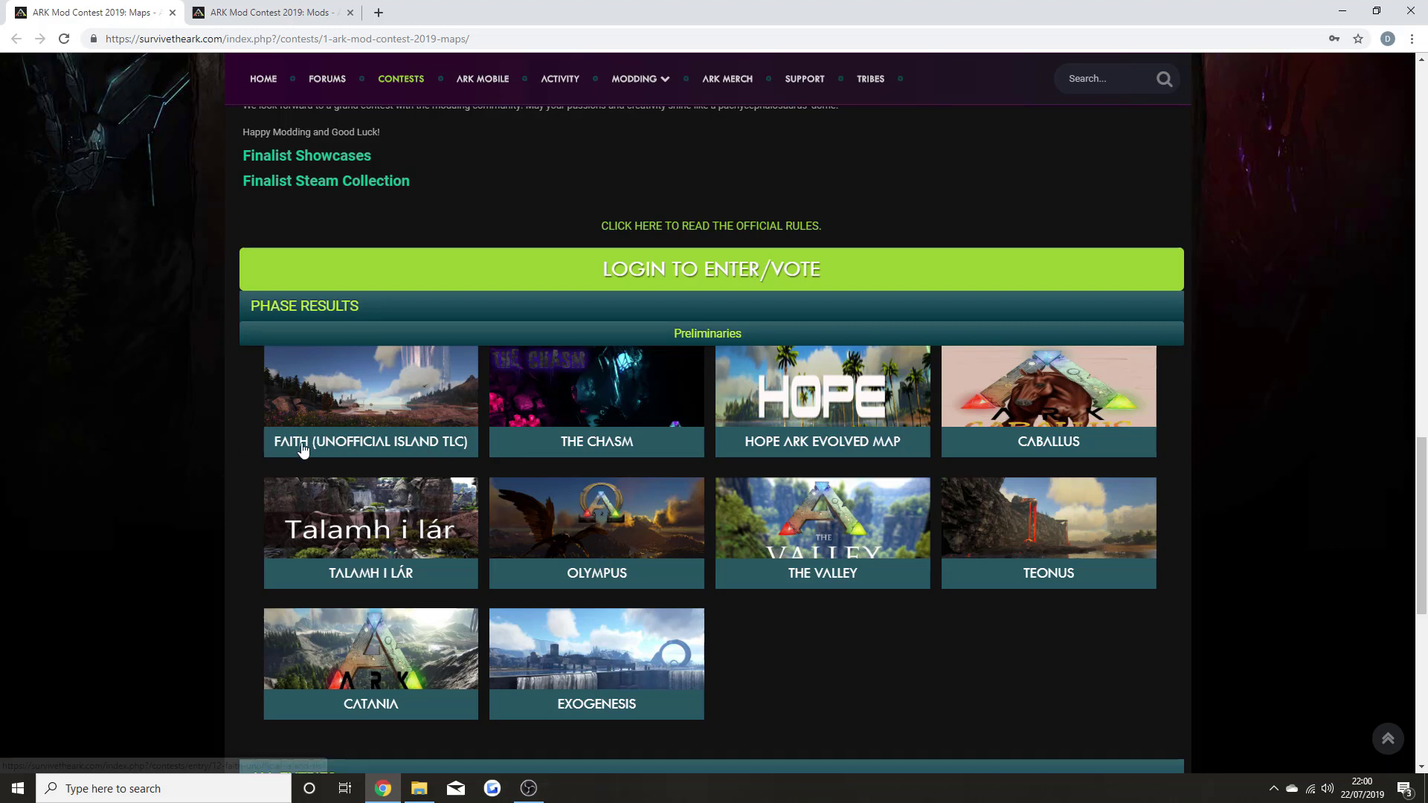
mouse_move(435, 437)
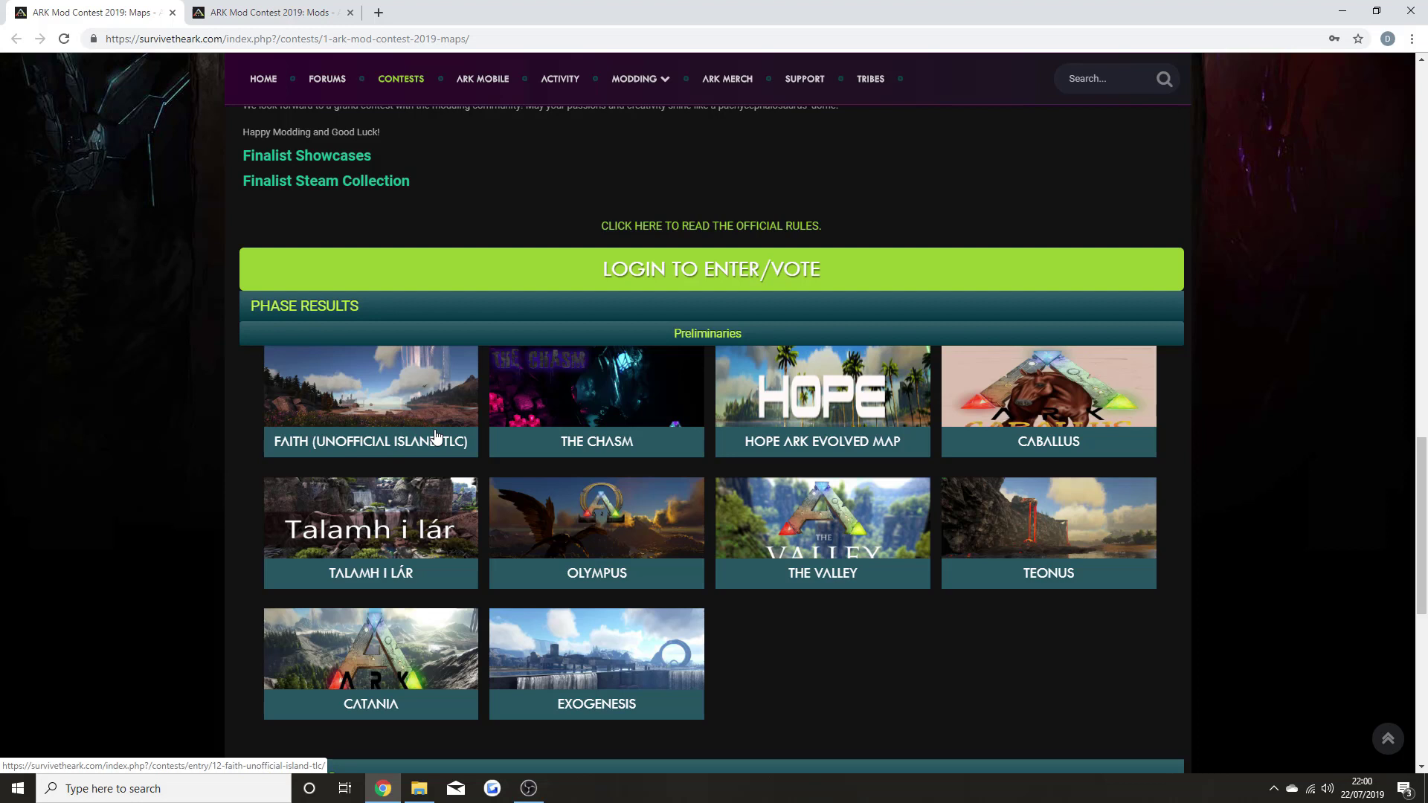
mouse_move(431, 418)
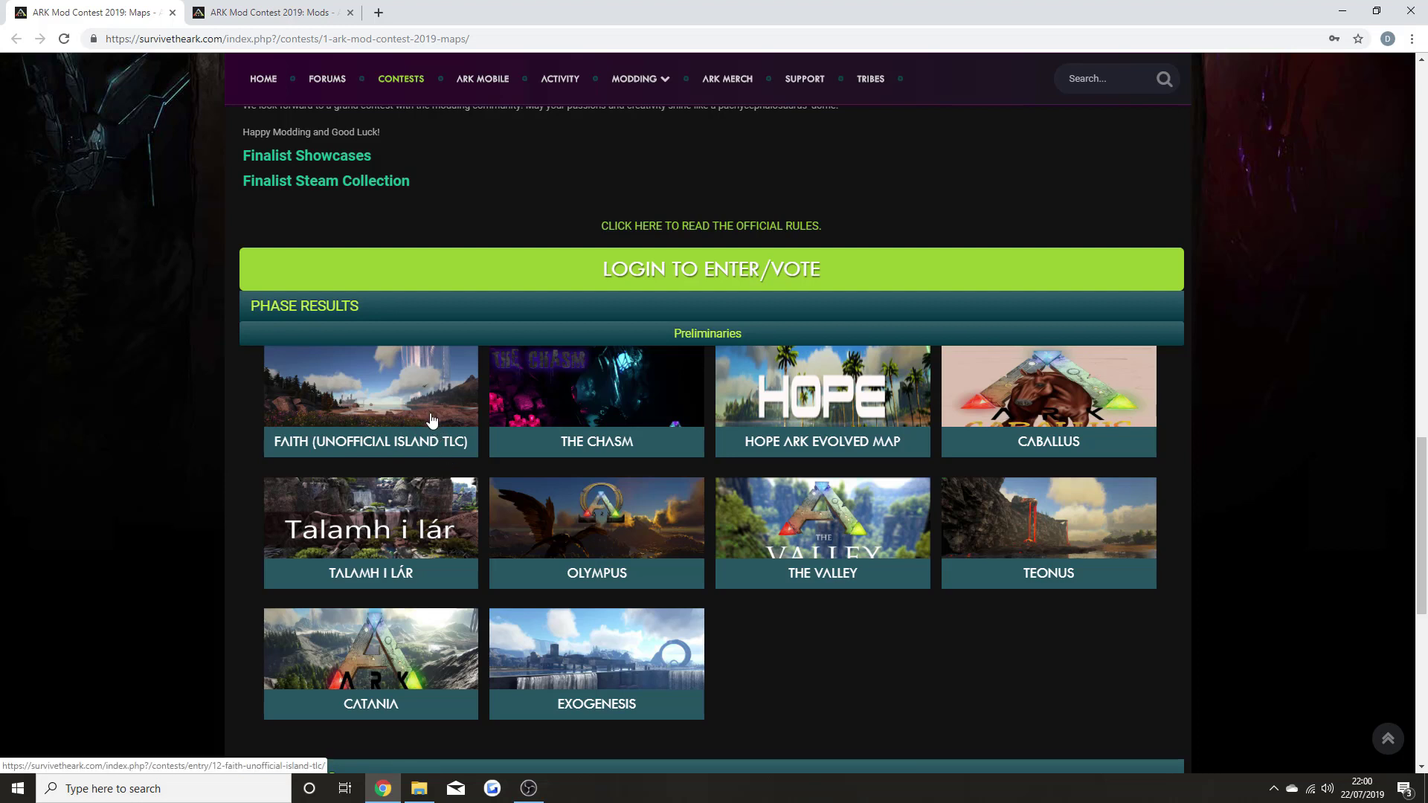
mouse_move(455, 440)
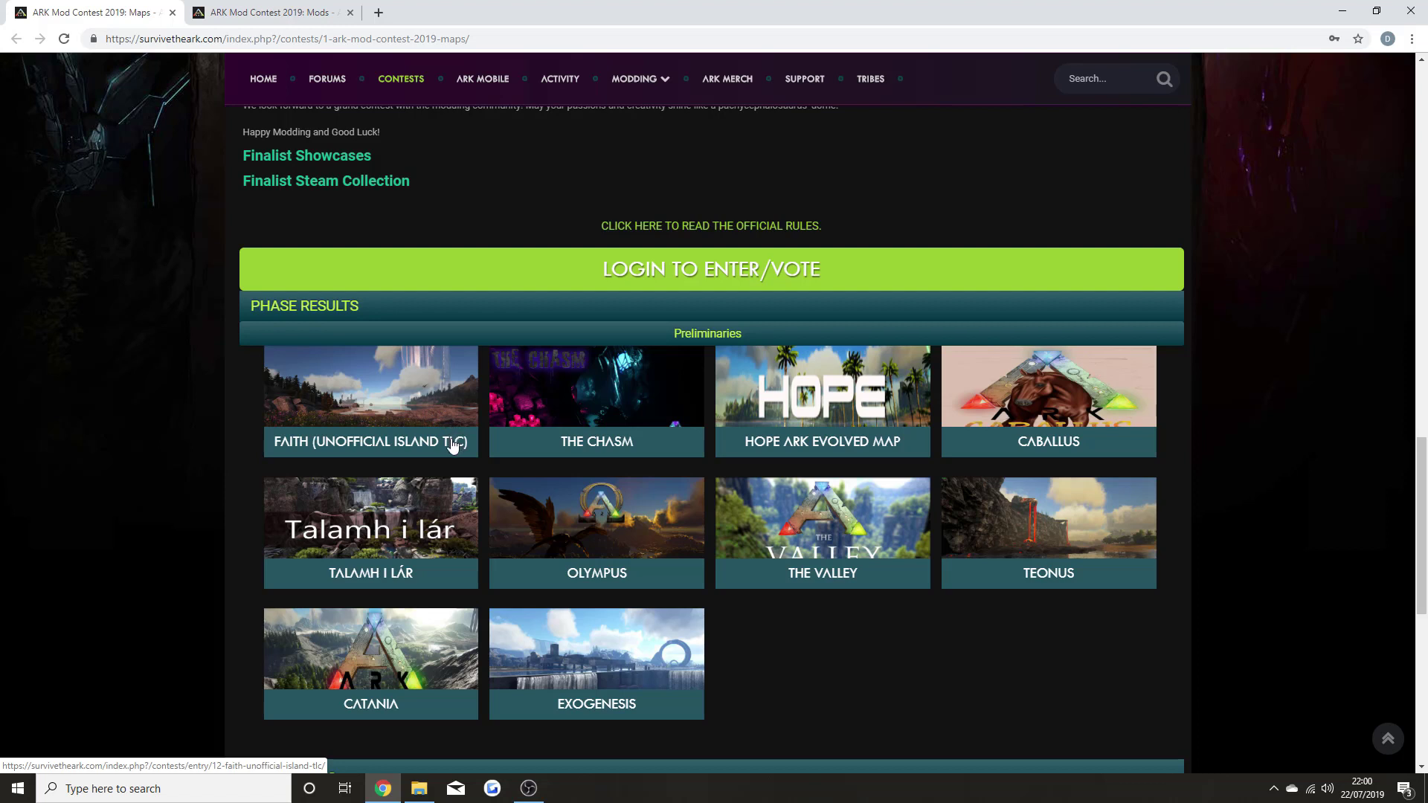
mouse_move(449, 453)
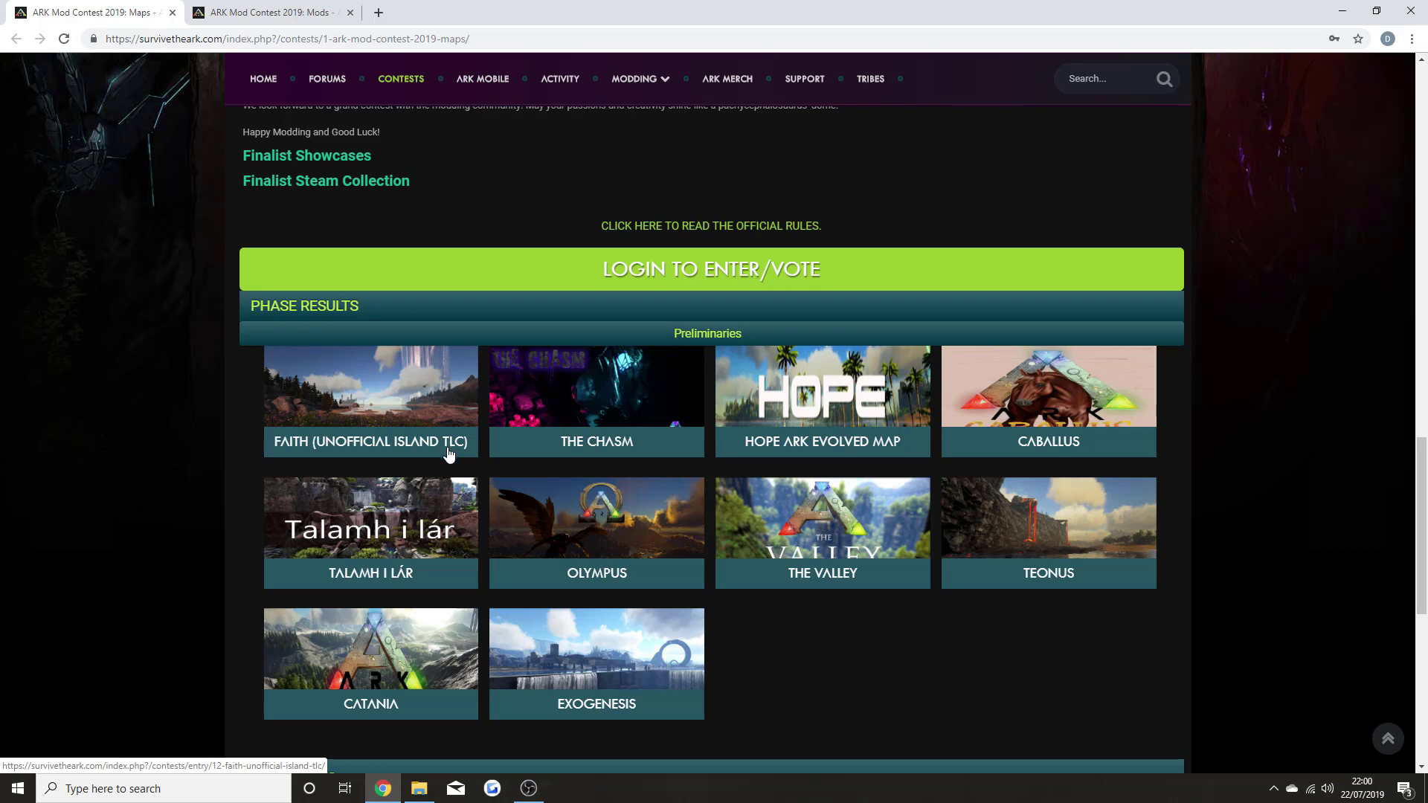
mouse_move(465, 475)
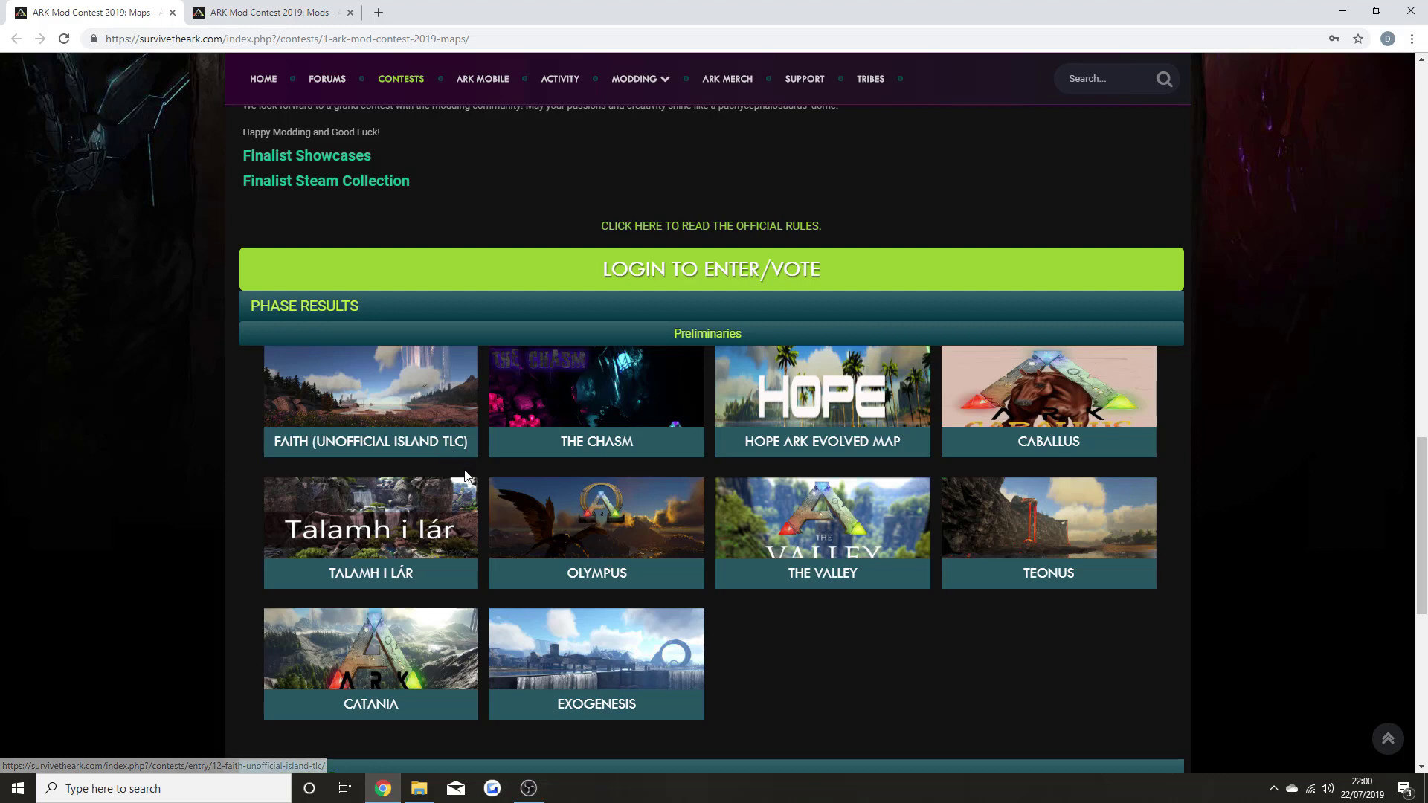
mouse_move(530, 475)
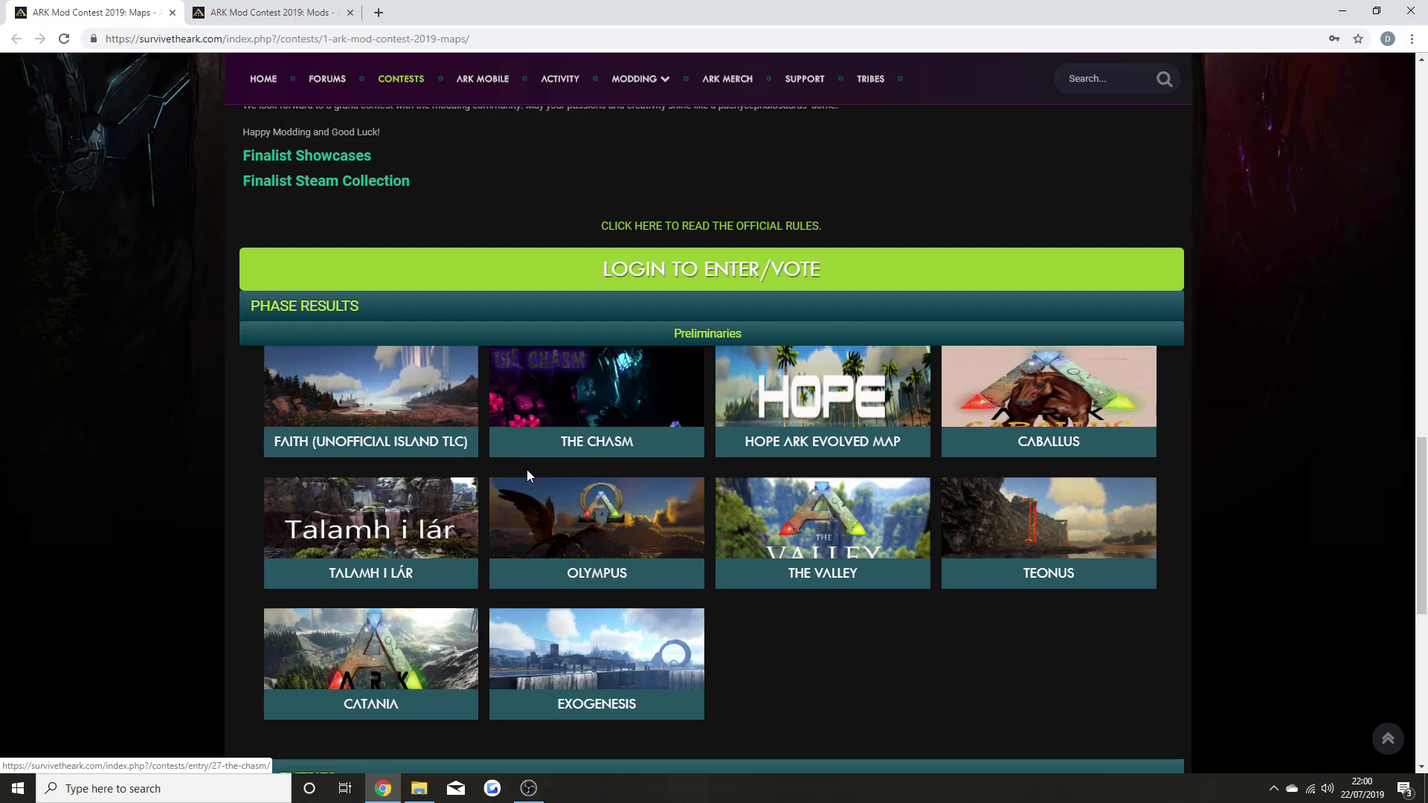
mouse_move(583, 529)
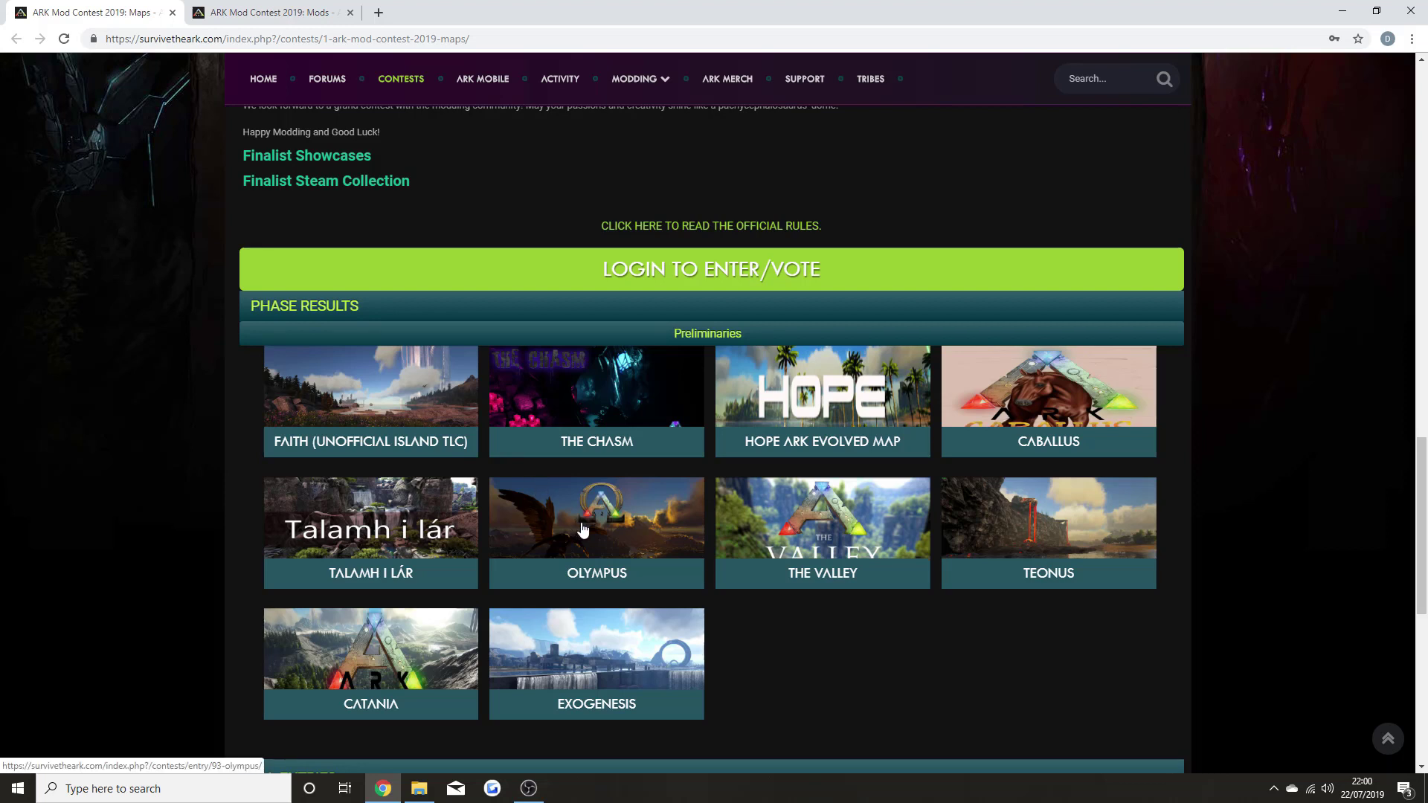
mouse_move(583, 478)
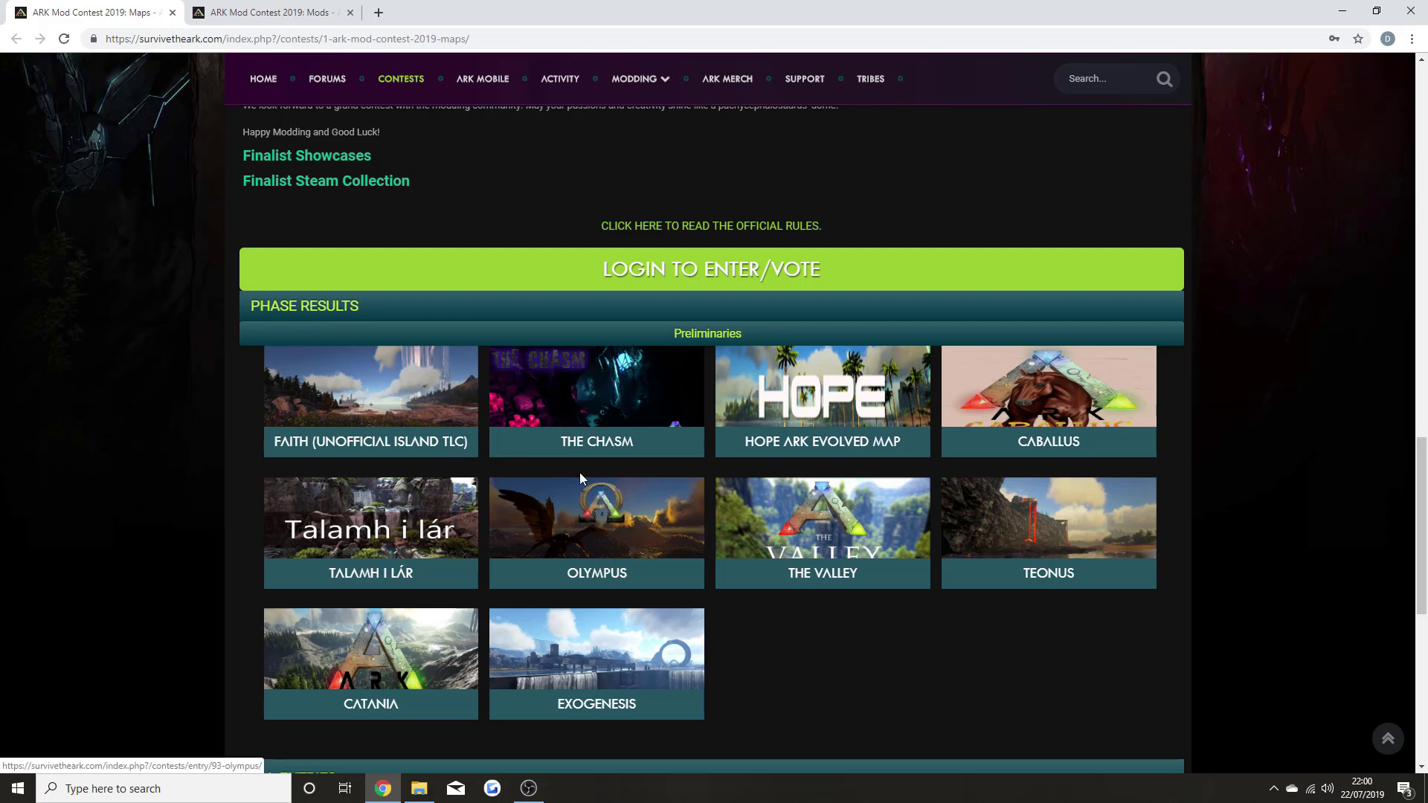
mouse_move(572, 516)
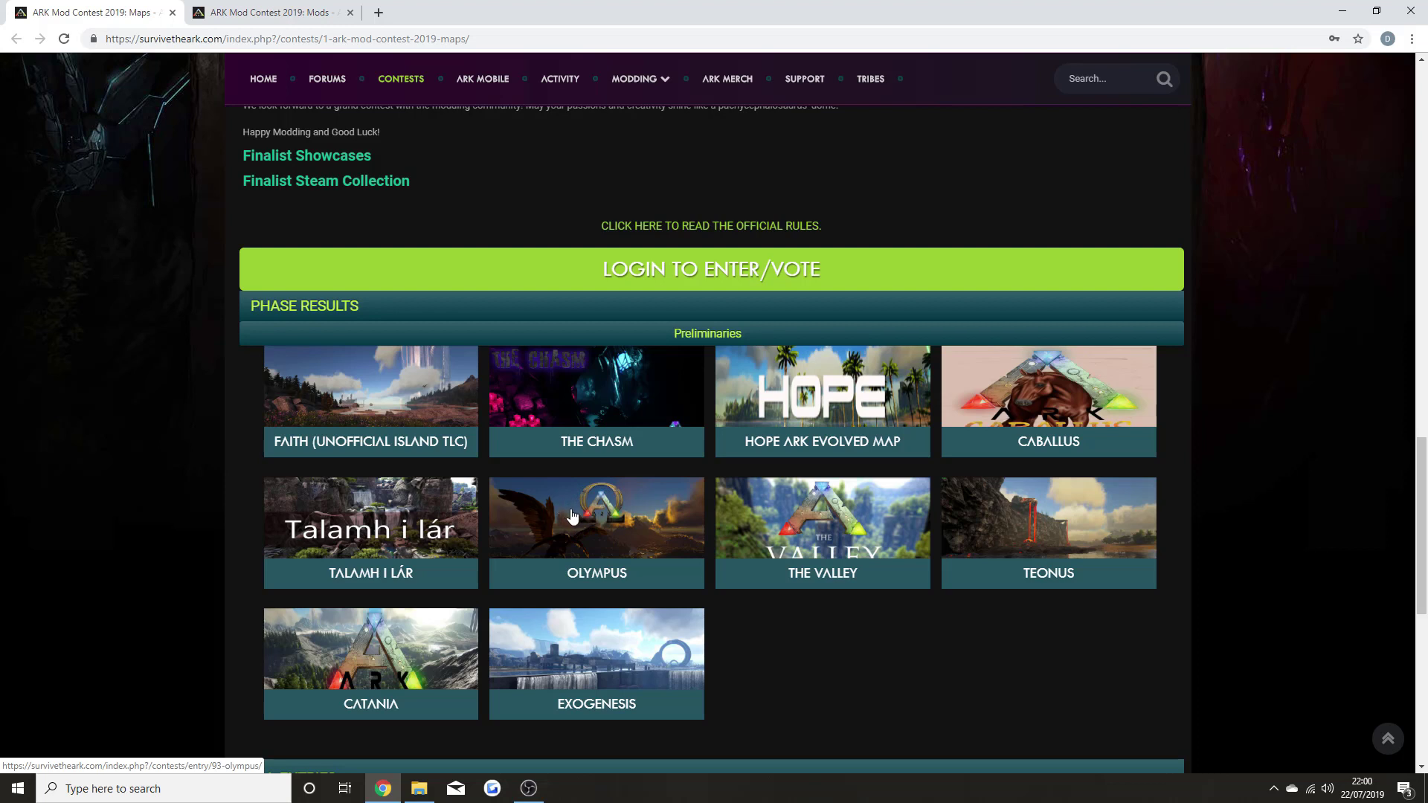
mouse_move(611, 537)
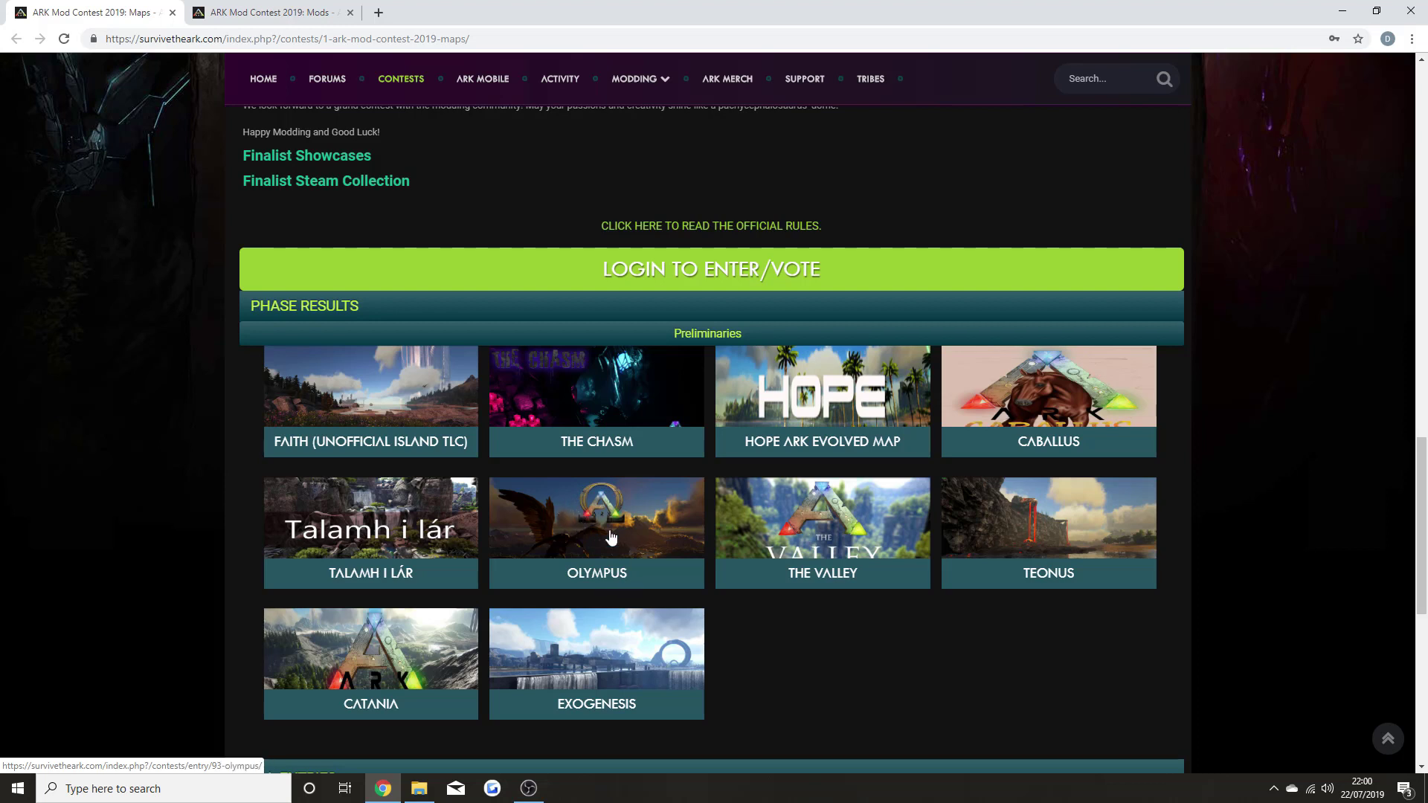
mouse_move(691, 537)
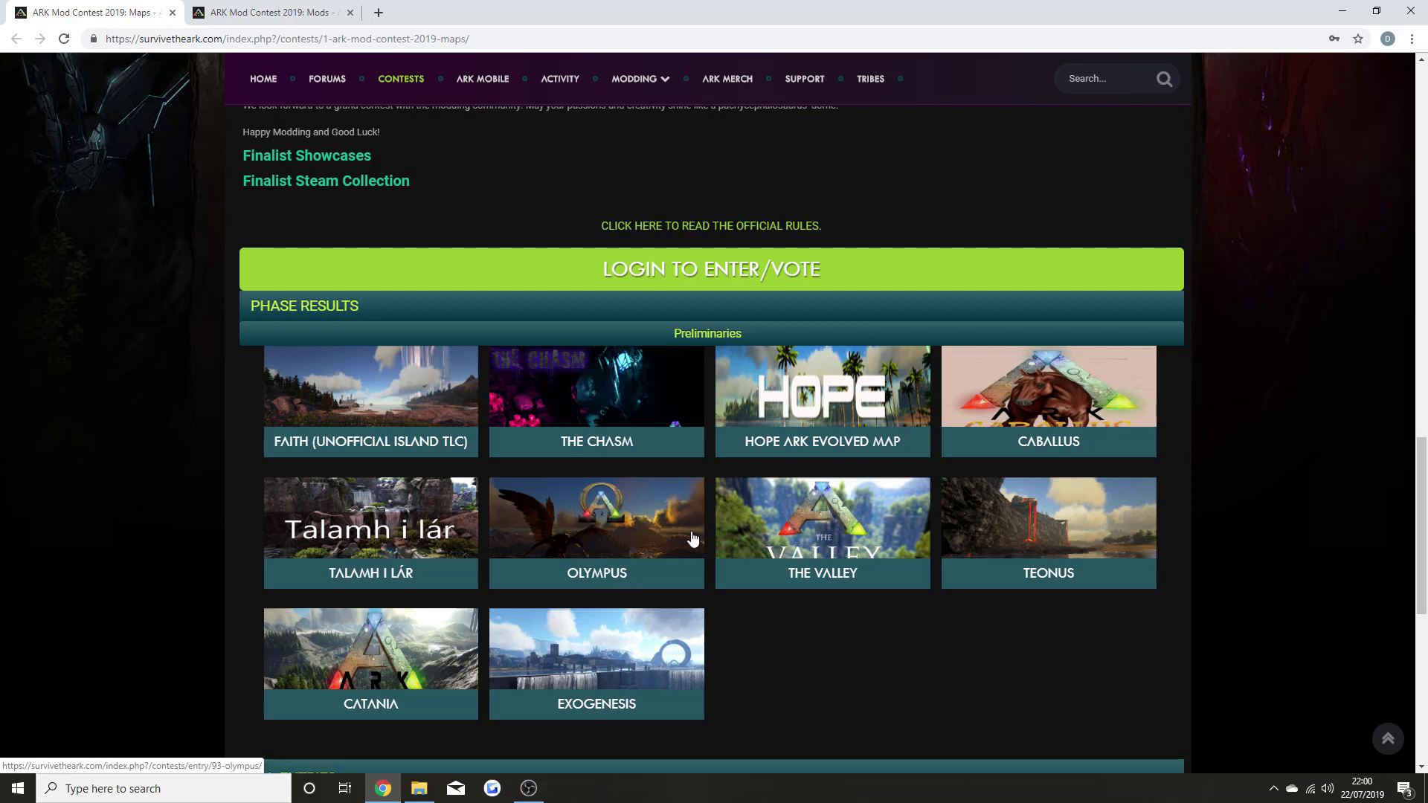
- Review the Maps contest info and All Entries, then switch to the 'ARK Mod Contest 2019: Mods' tab
scroll("up", 3)
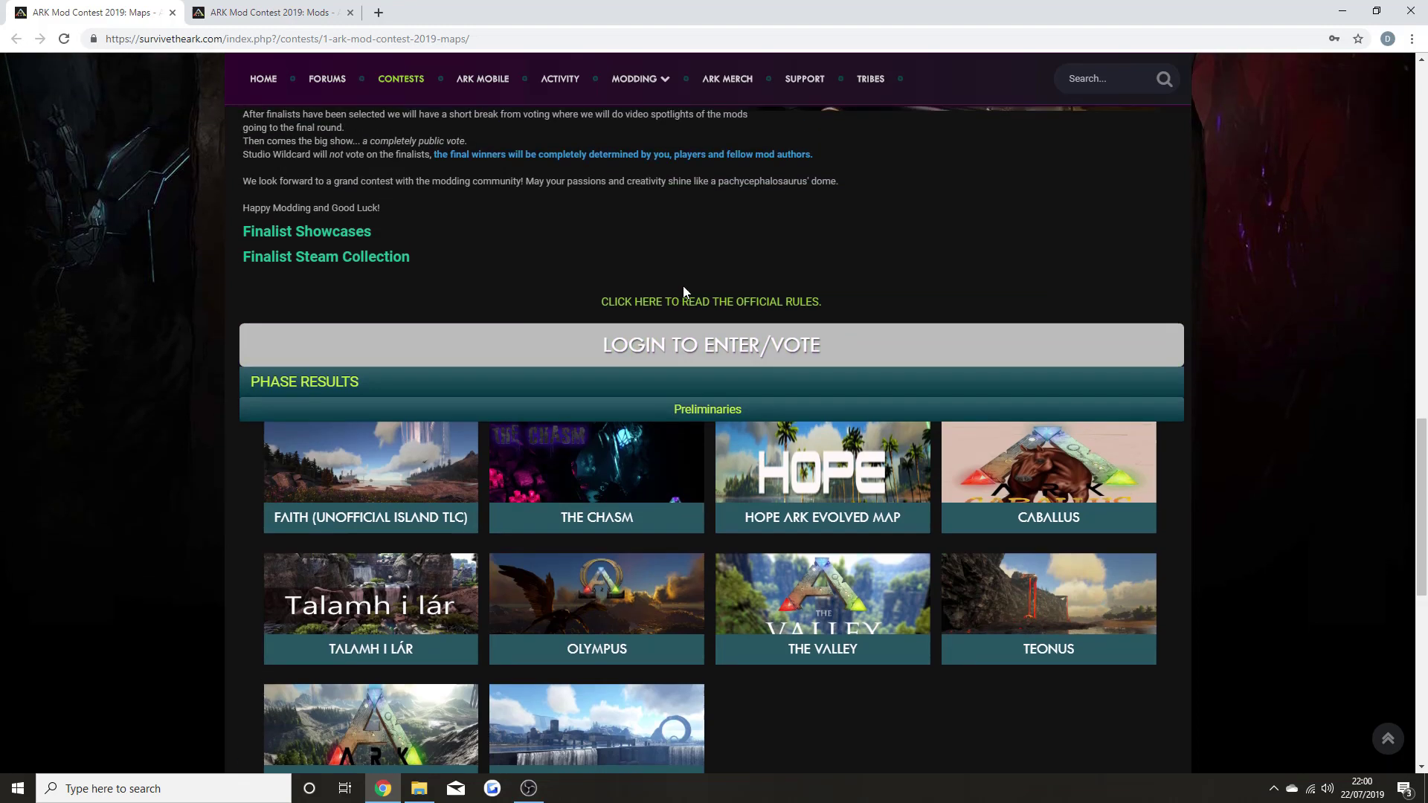
scroll("up", 3)
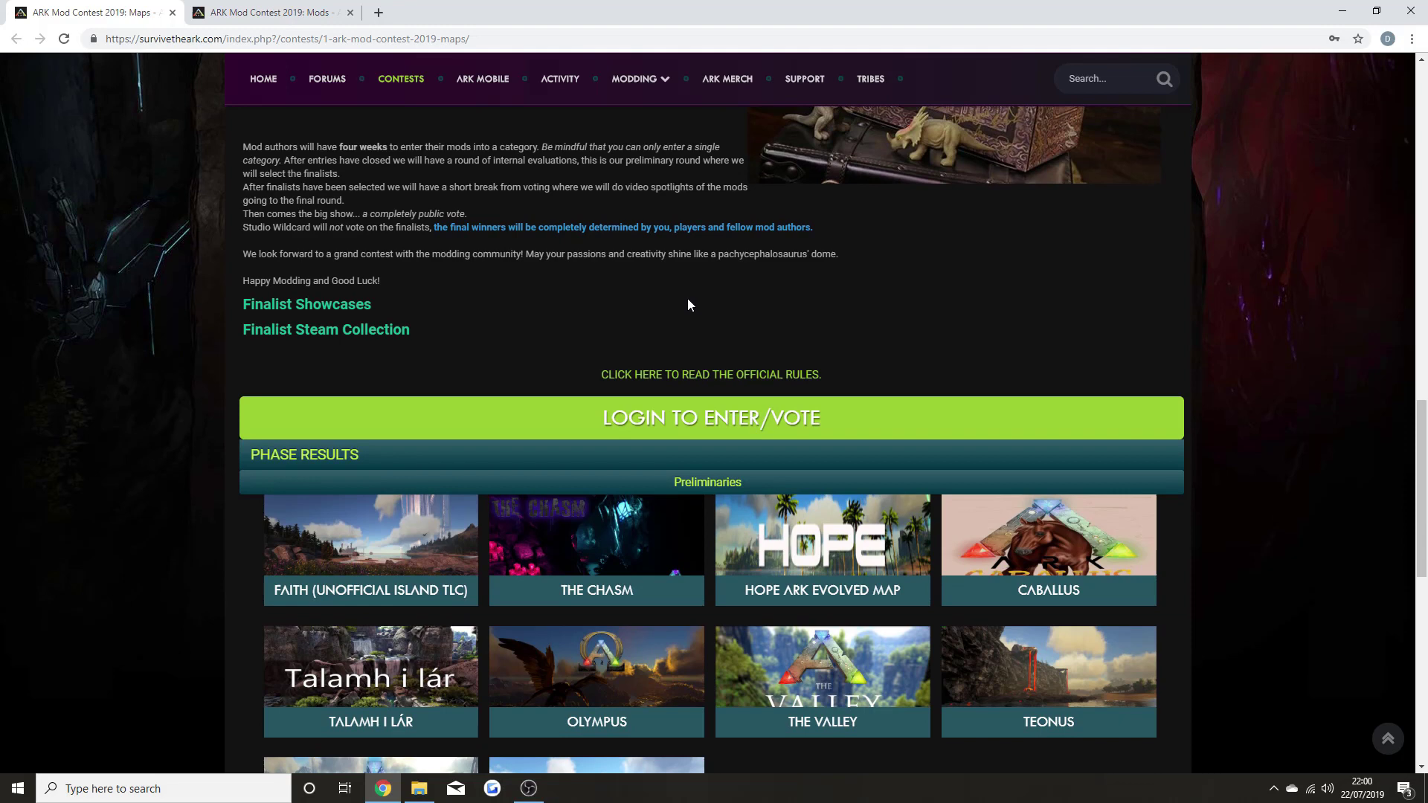
mouse_move(689, 426)
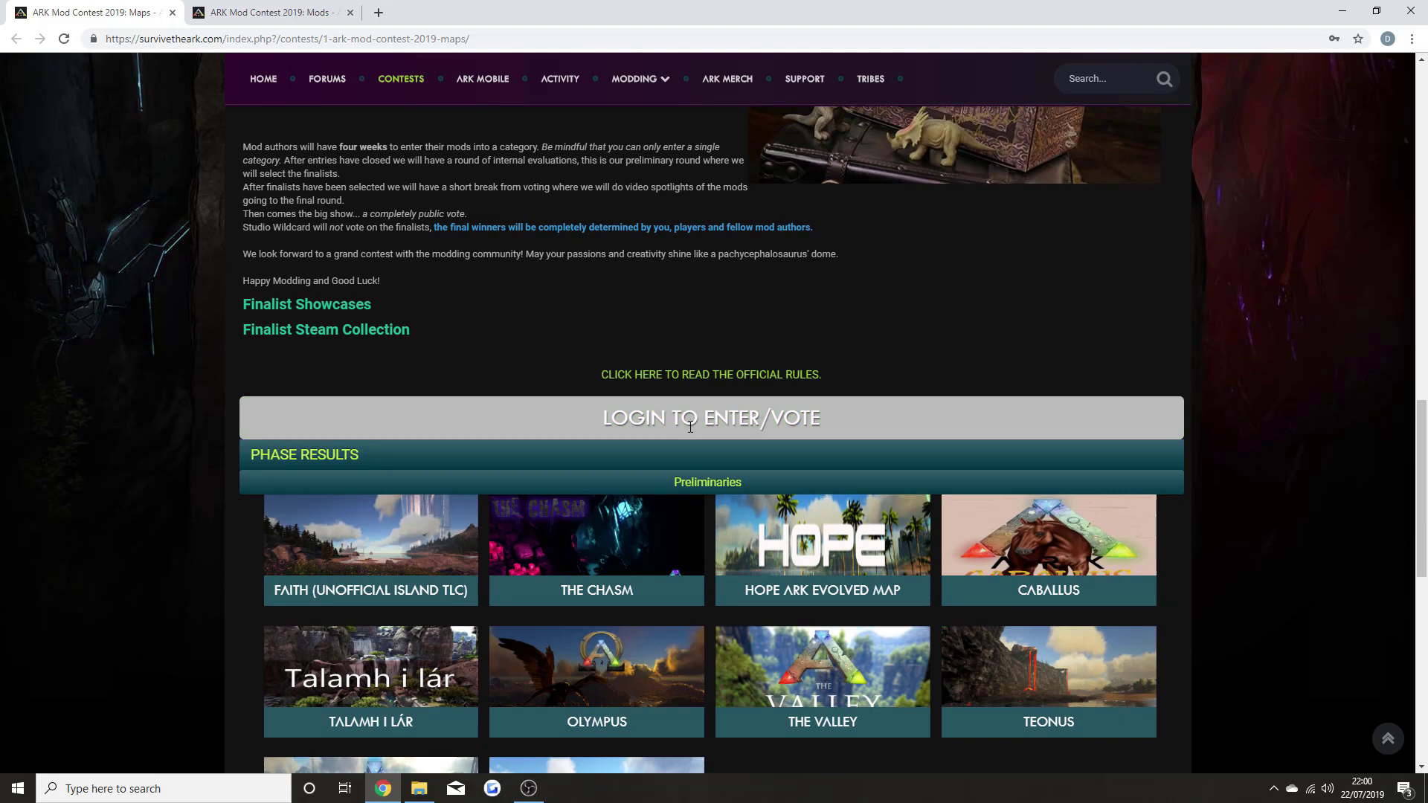
scroll("up", 3)
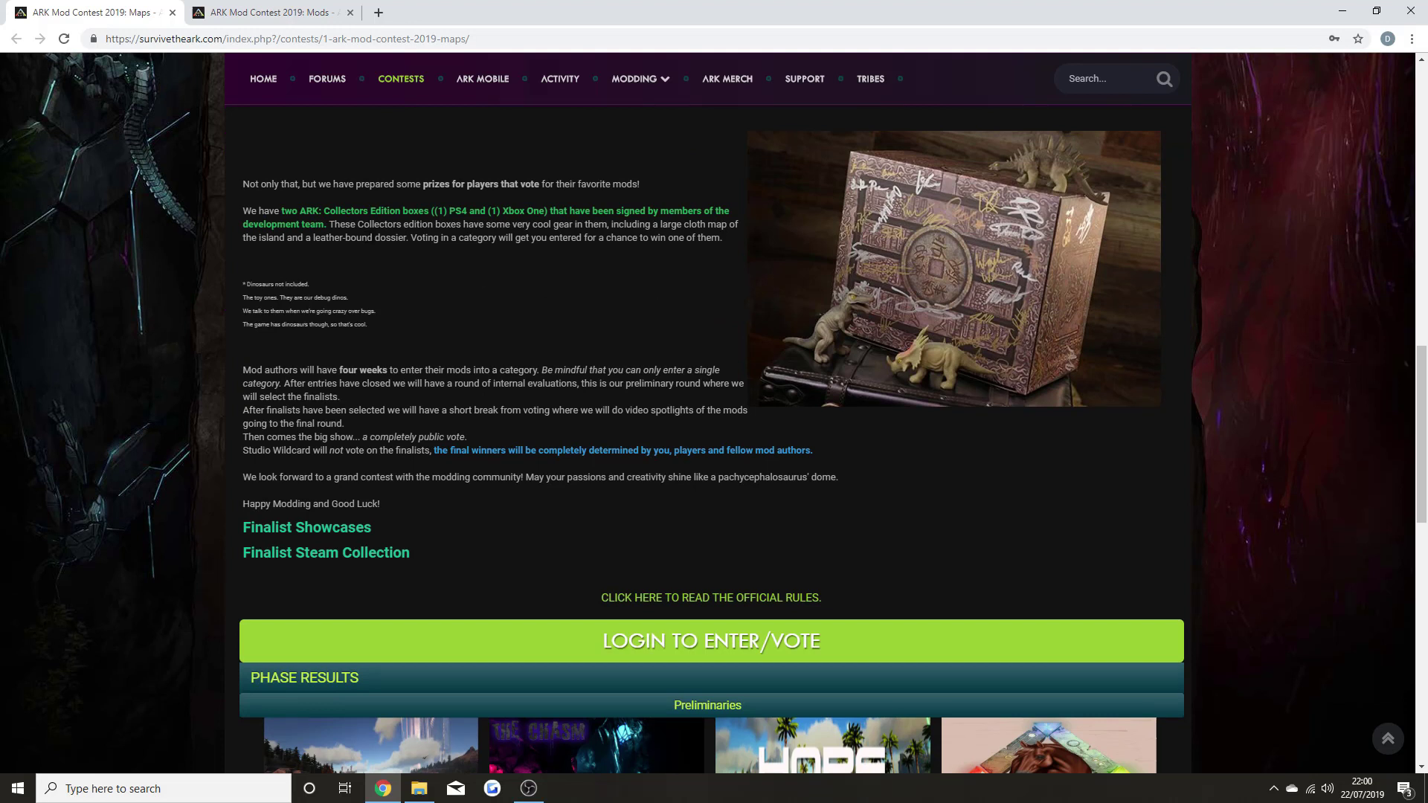
mouse_move(589, 210)
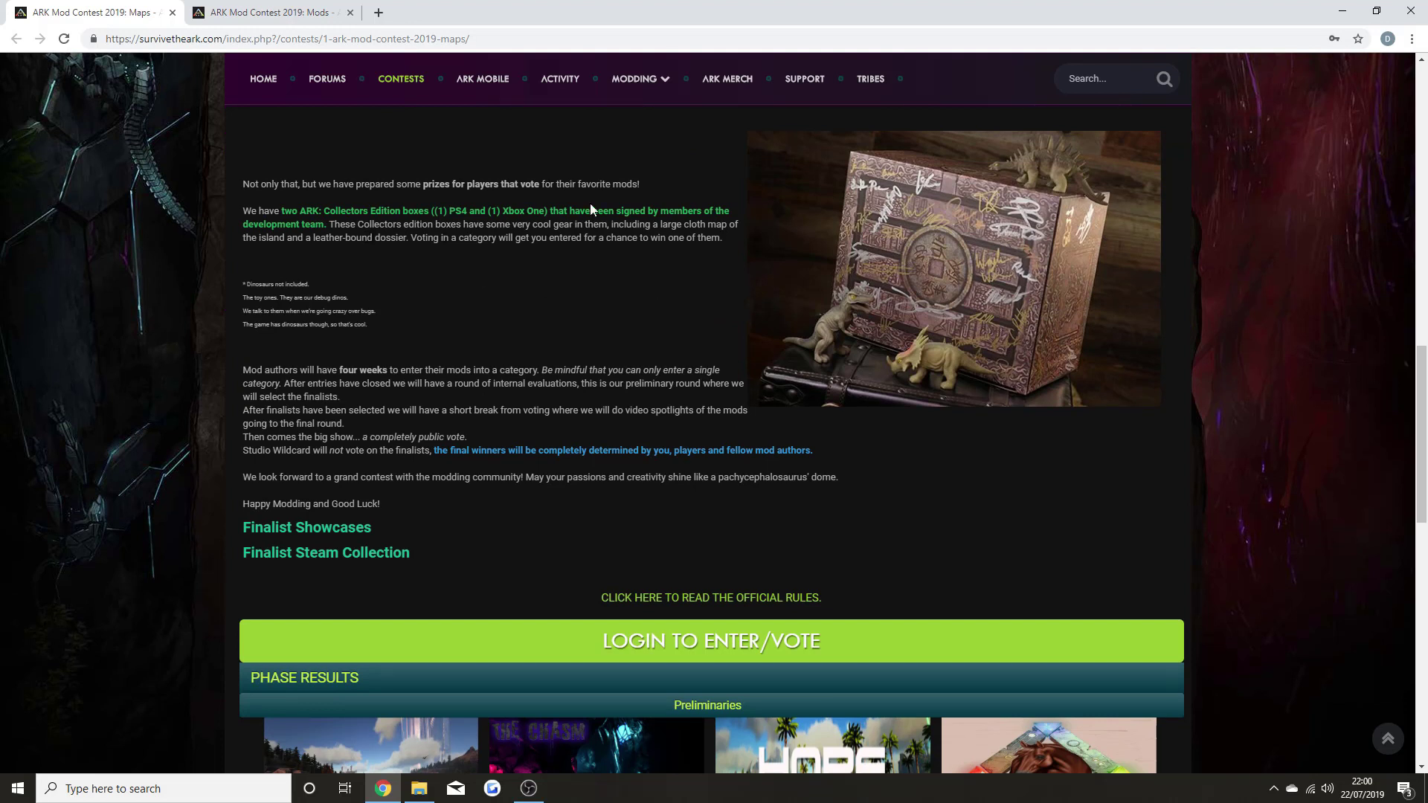
mouse_move(590, 212)
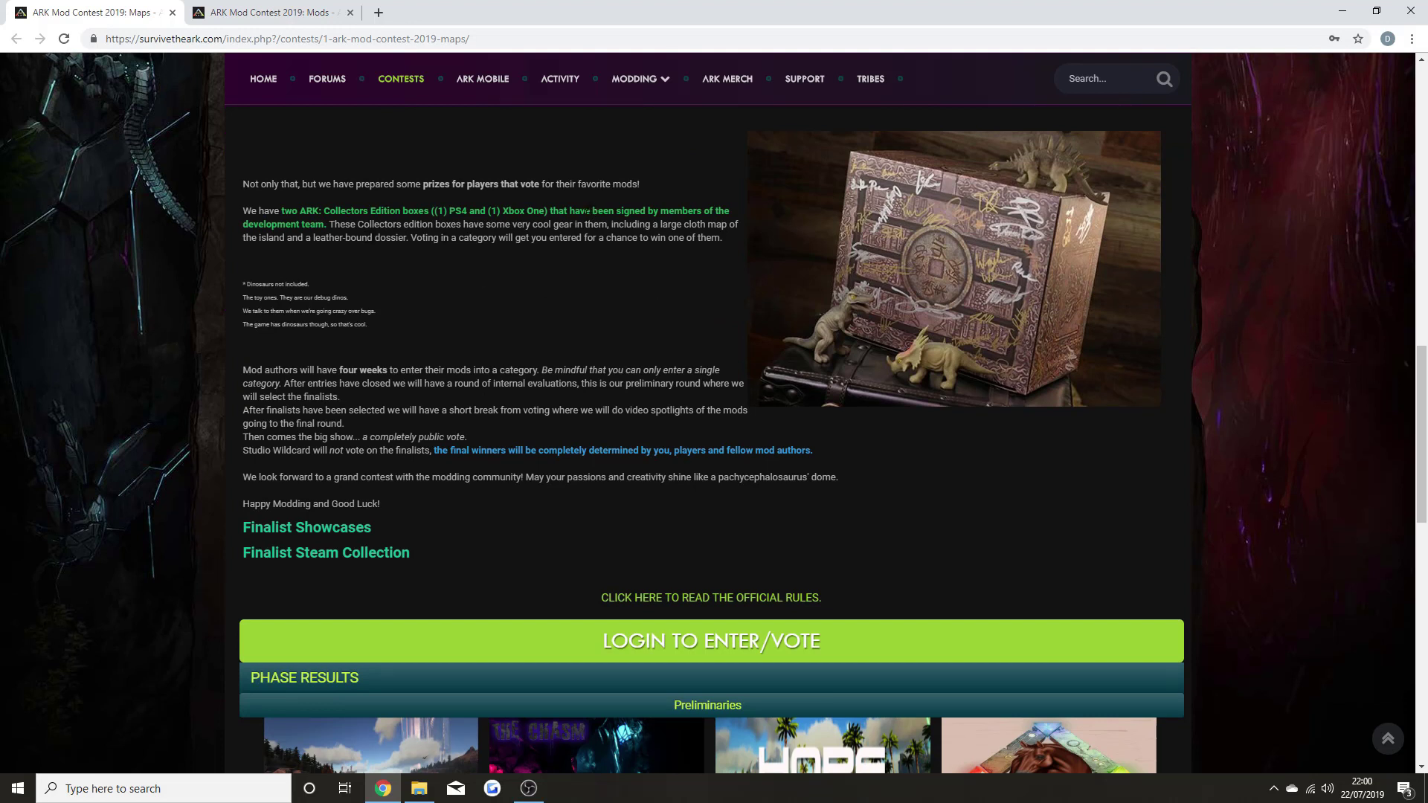
mouse_move(990, 265)
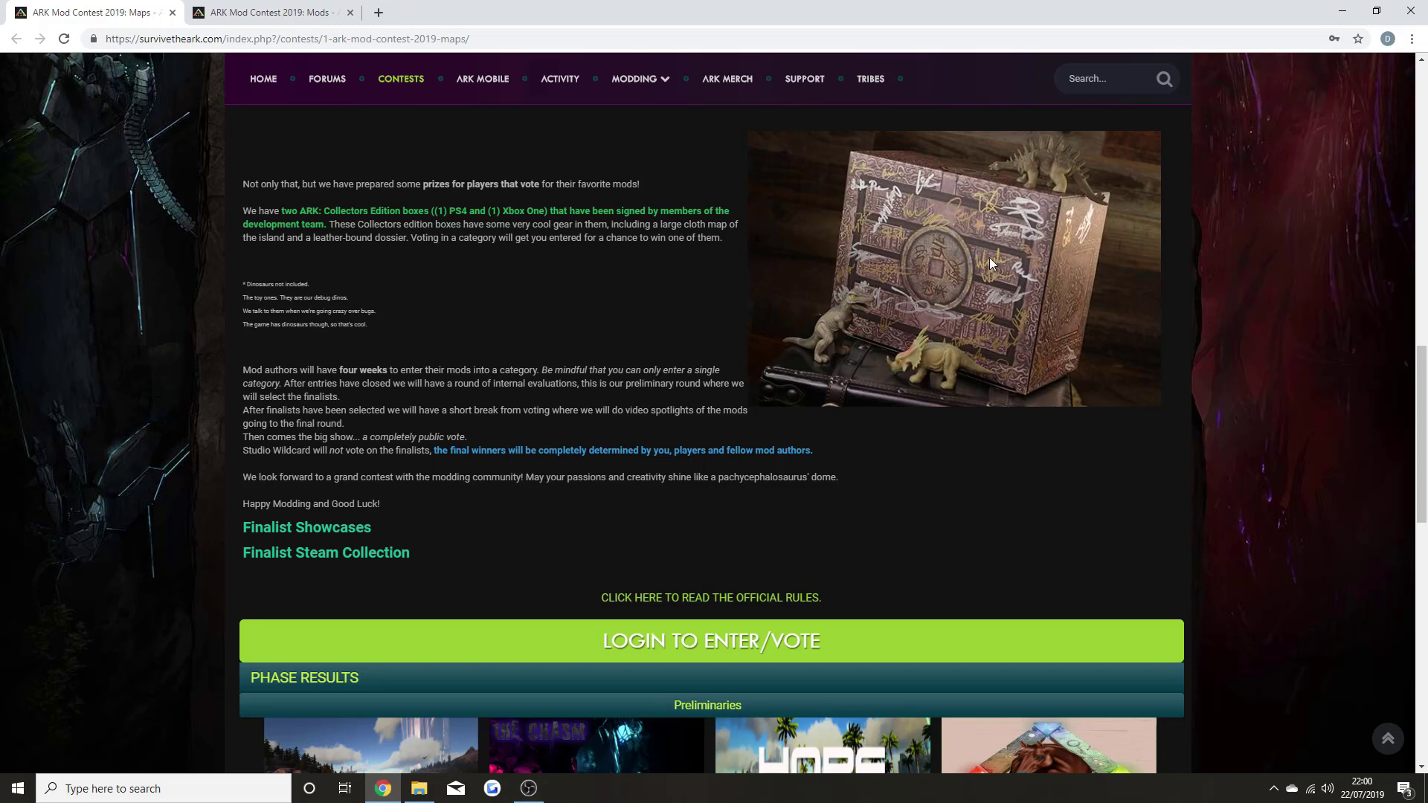
scroll("down", 3)
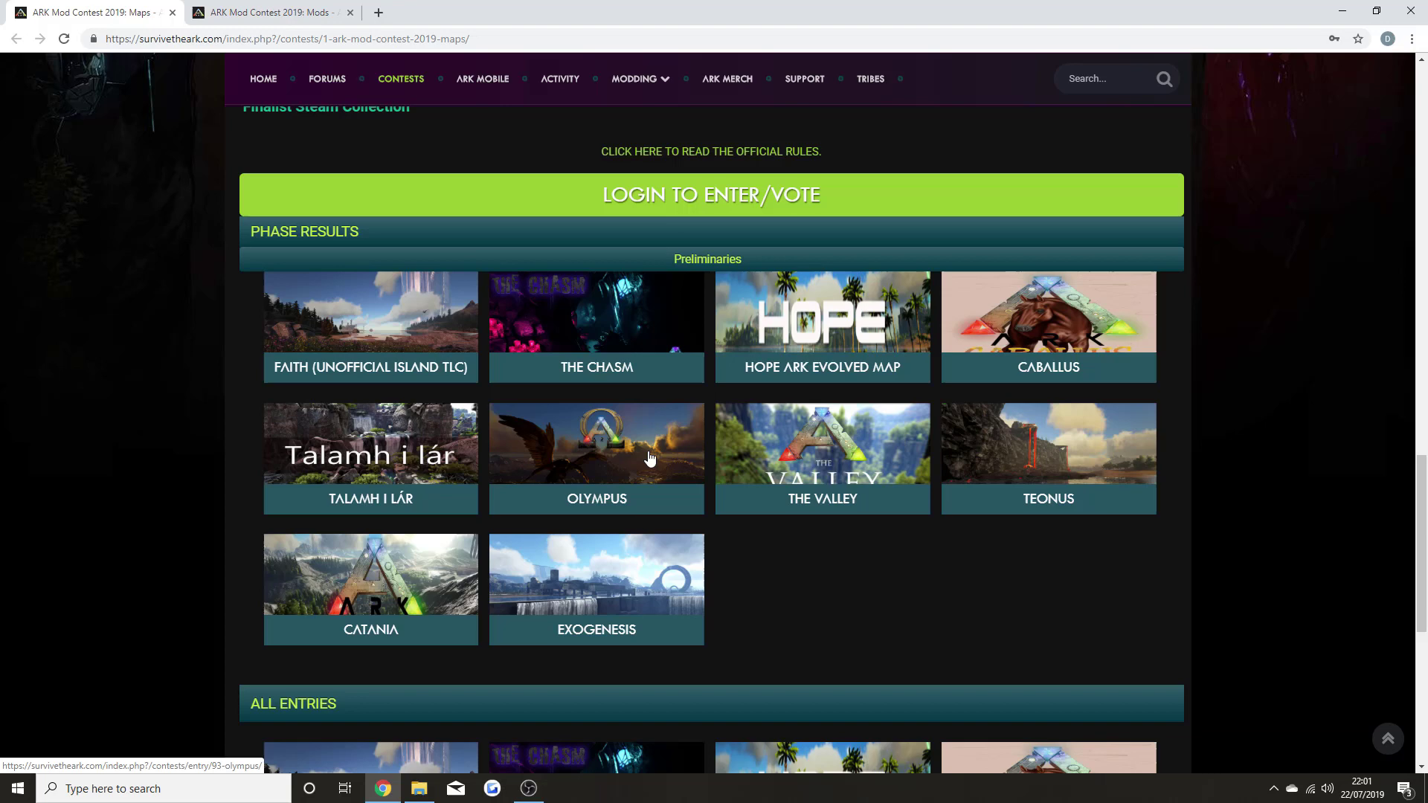
mouse_move(664, 296)
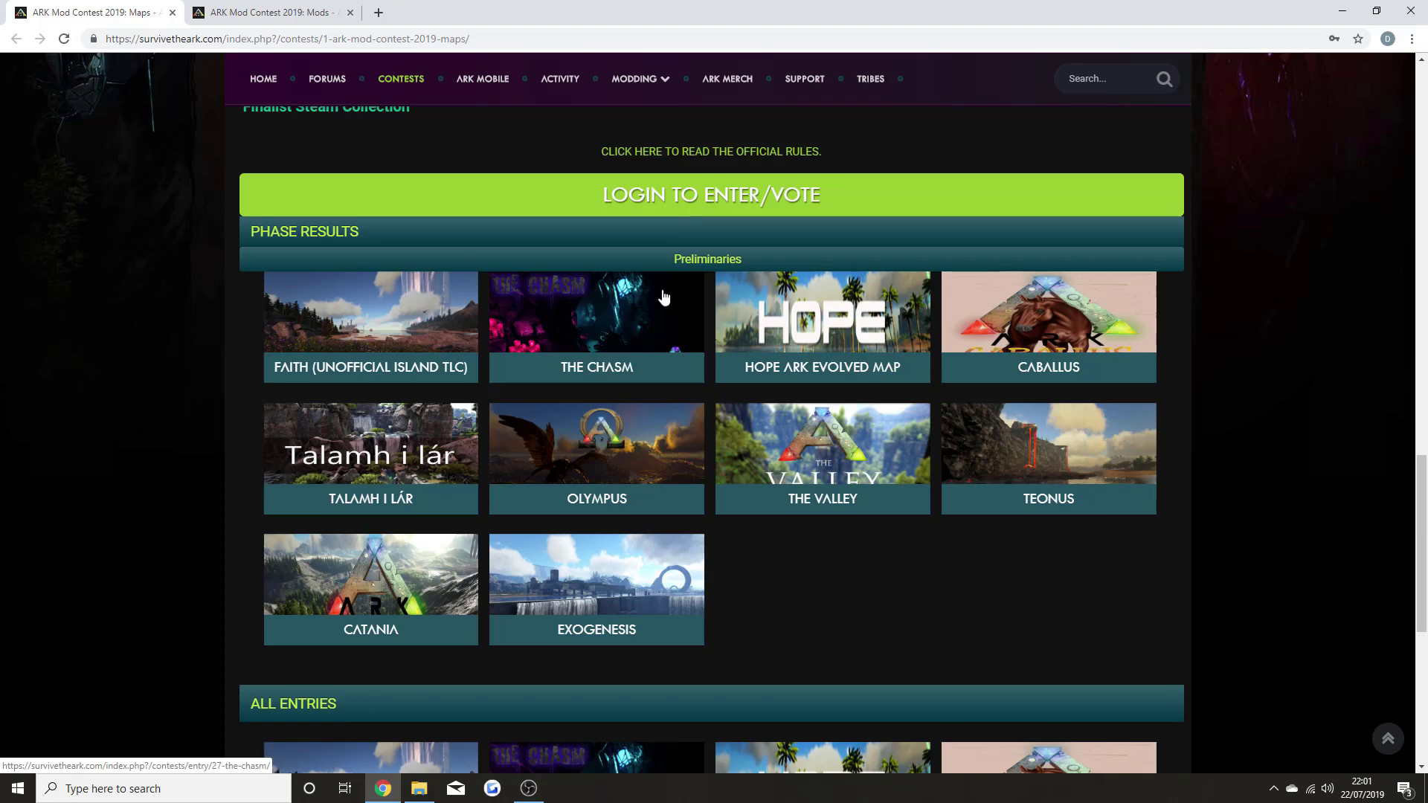
scroll("down", 3)
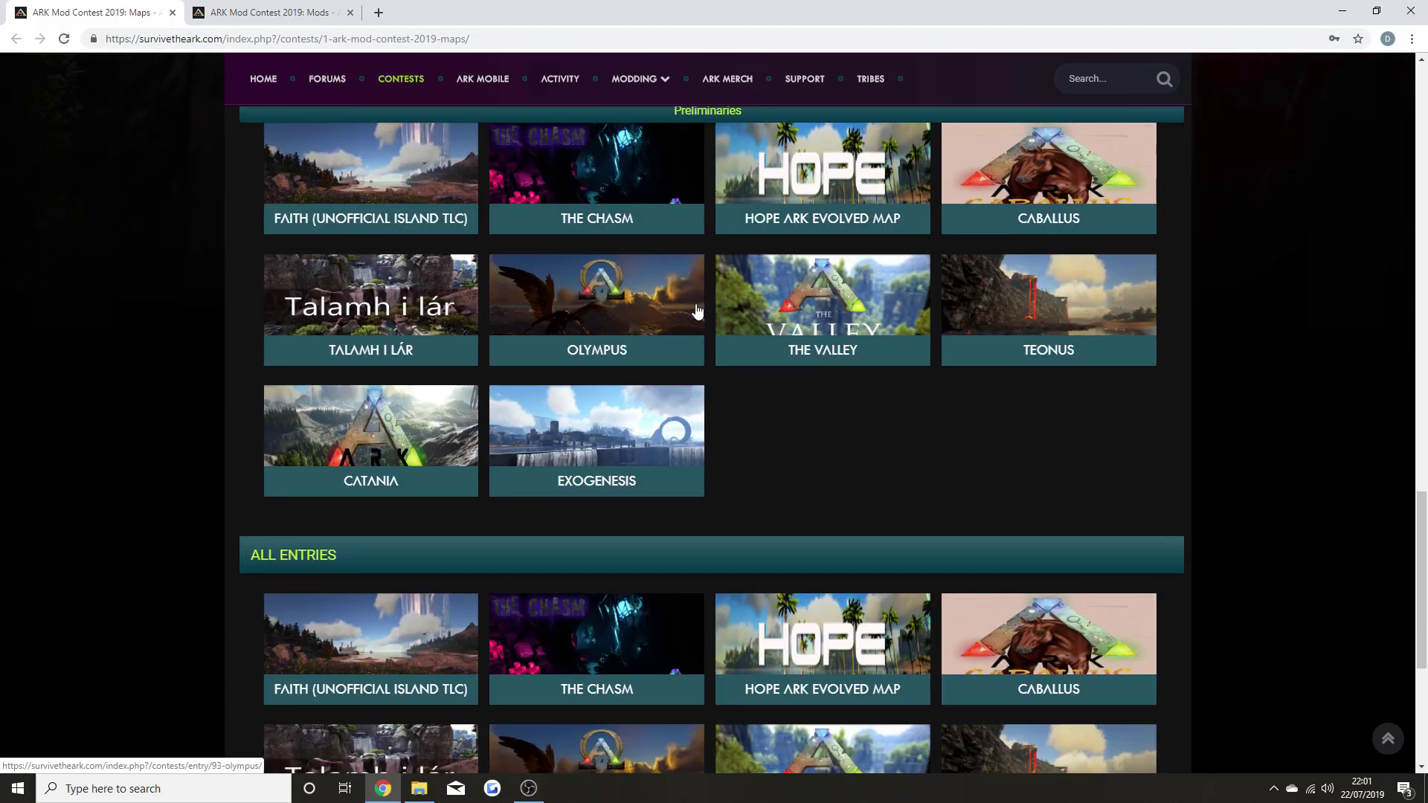
left_click(269, 12)
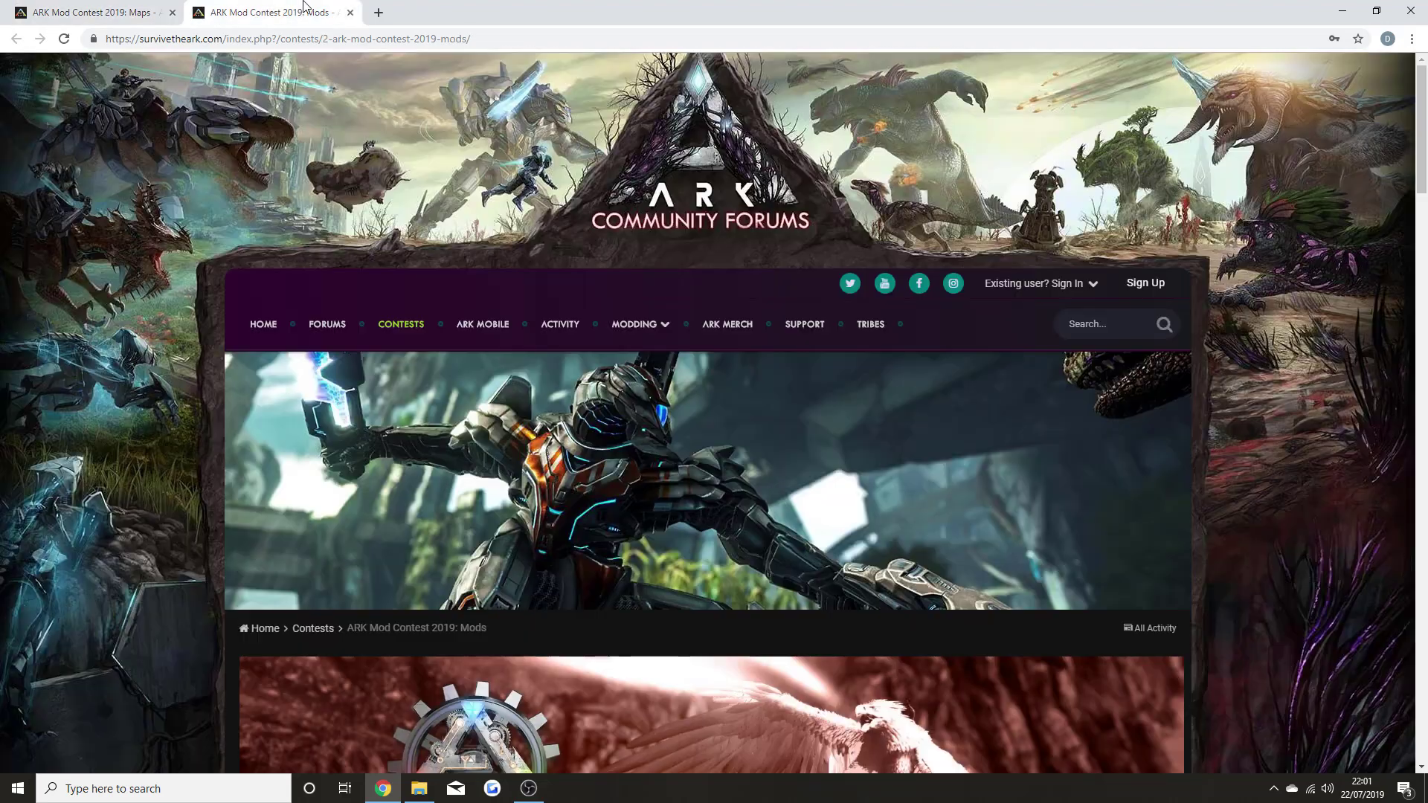
- Scroll through the Mods contest to the end of All Entries, then back to Phase Results
scroll("down", 3)
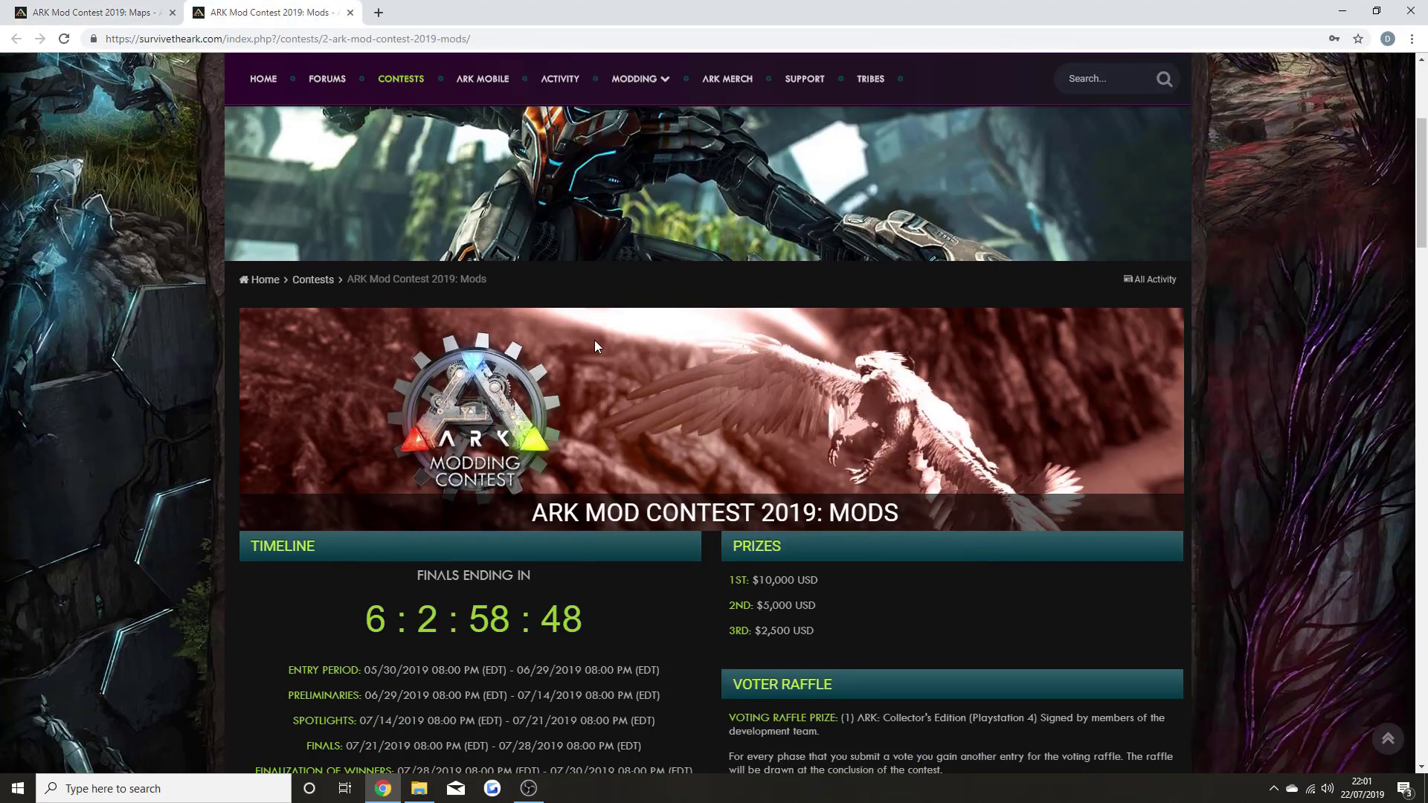
scroll("down", 3)
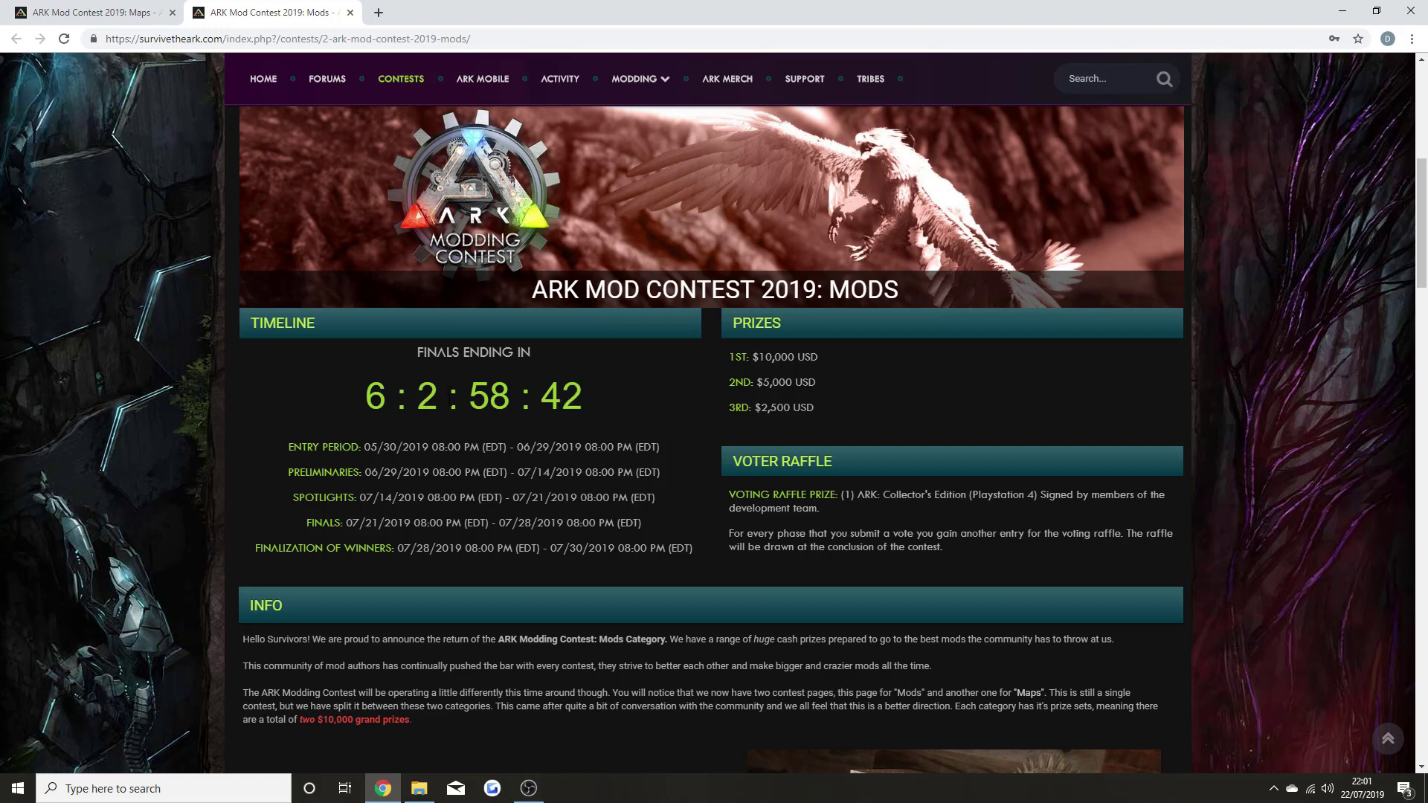
scroll("down", 3)
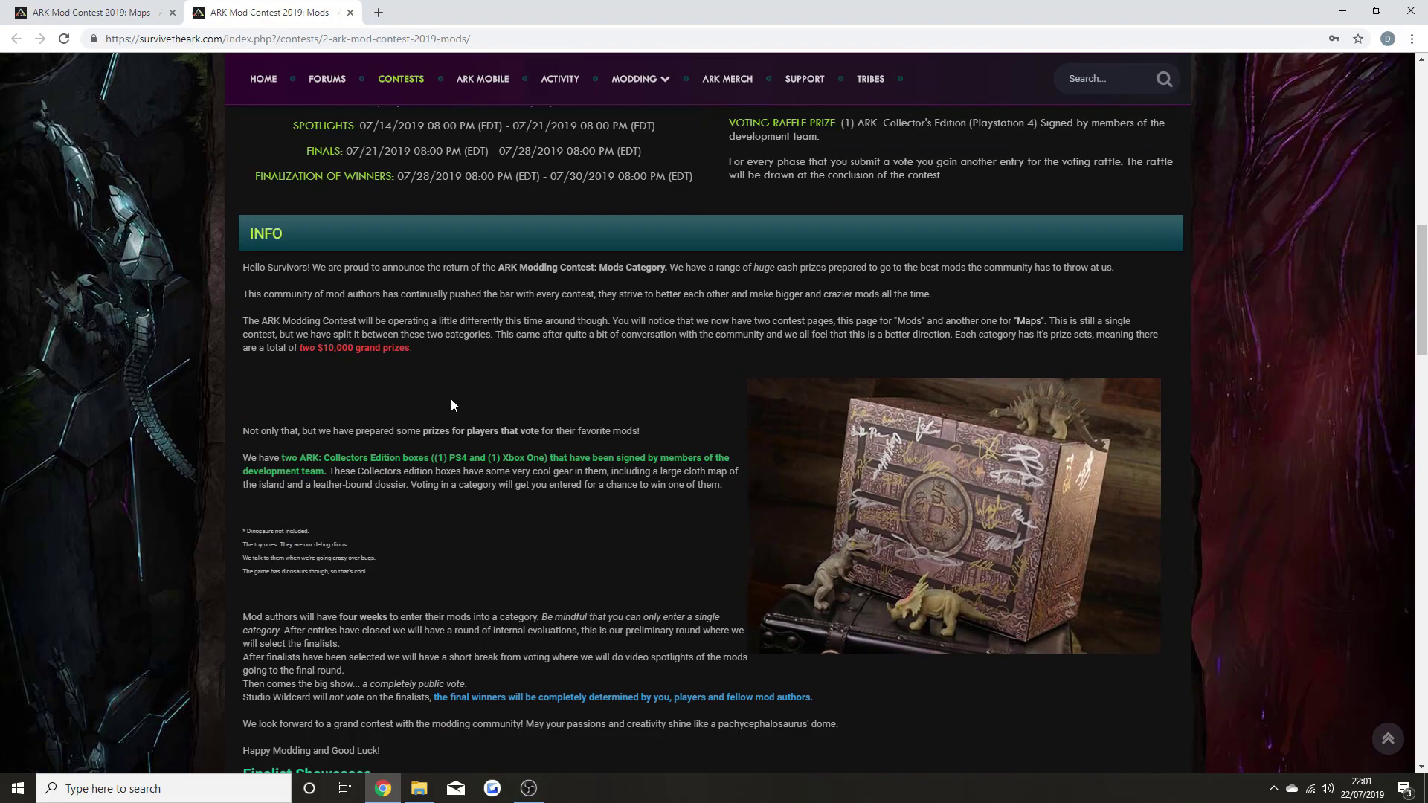
scroll("down", 3)
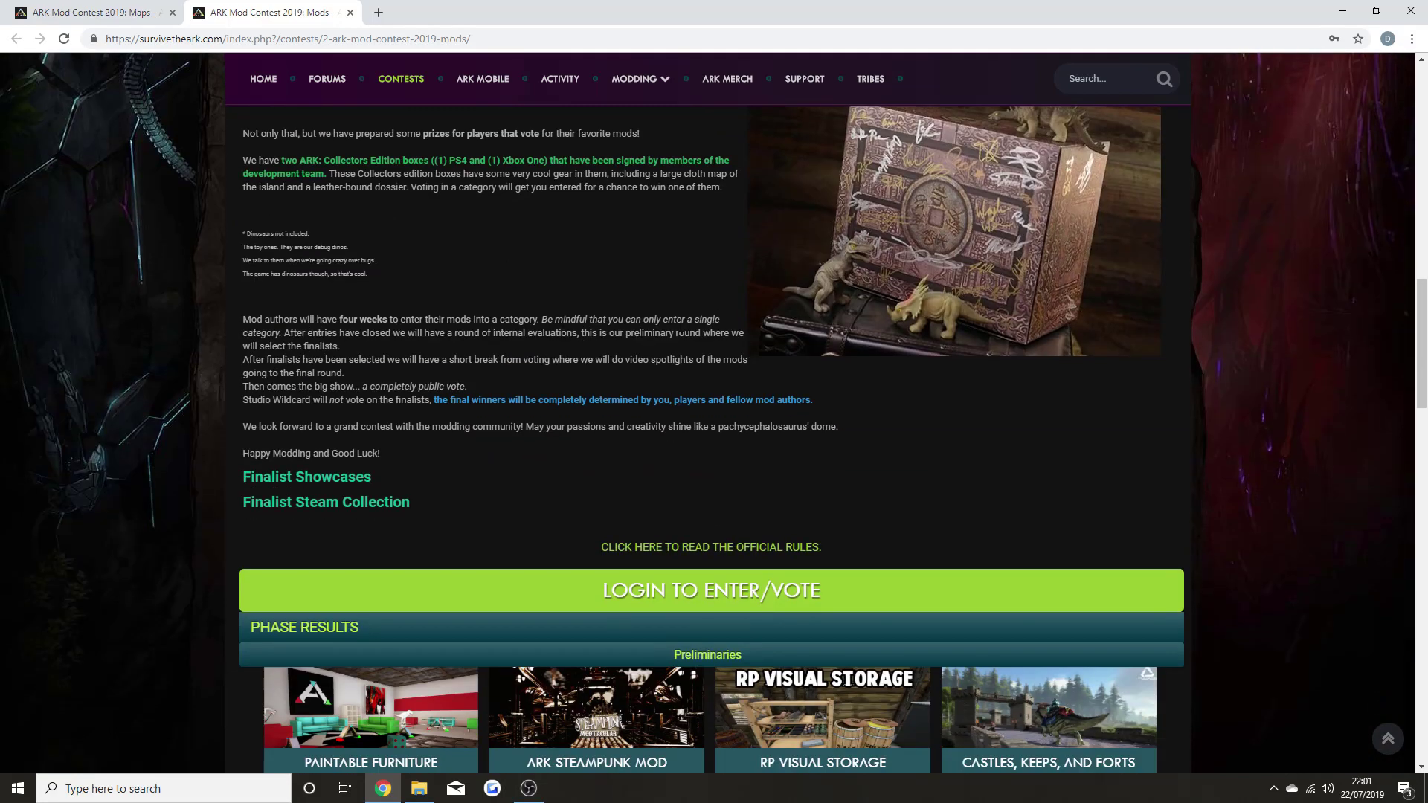
scroll("down", 3)
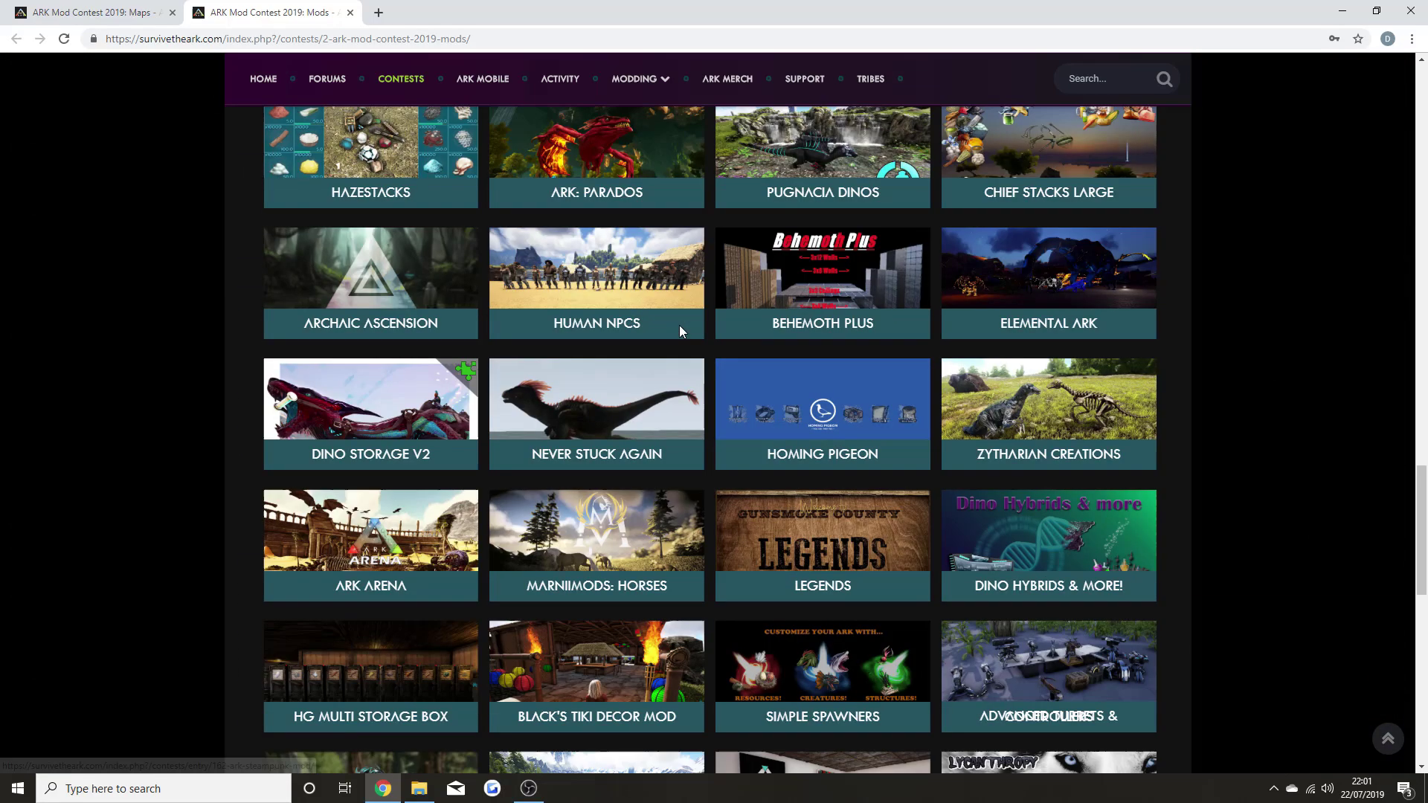
scroll("down", 3)
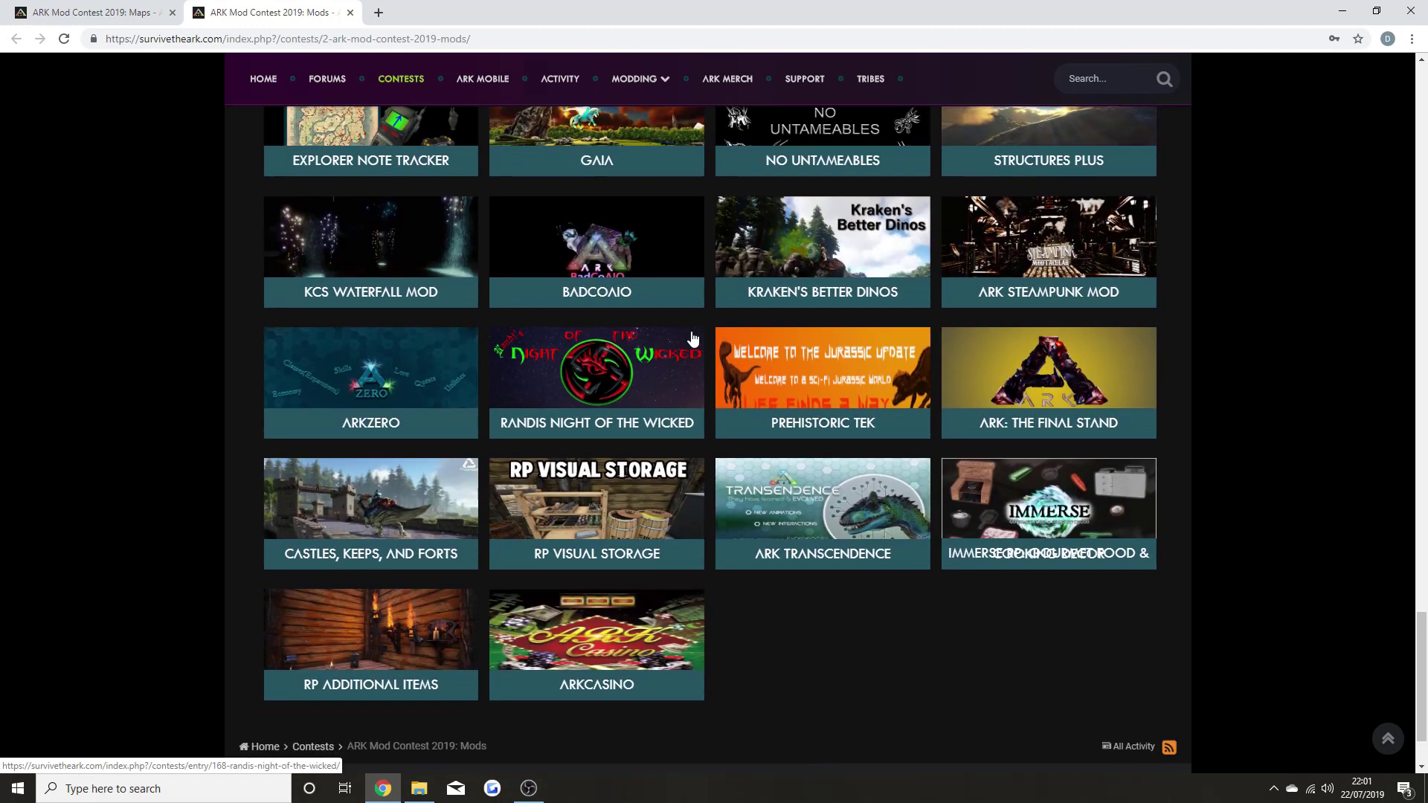
scroll("down", 3)
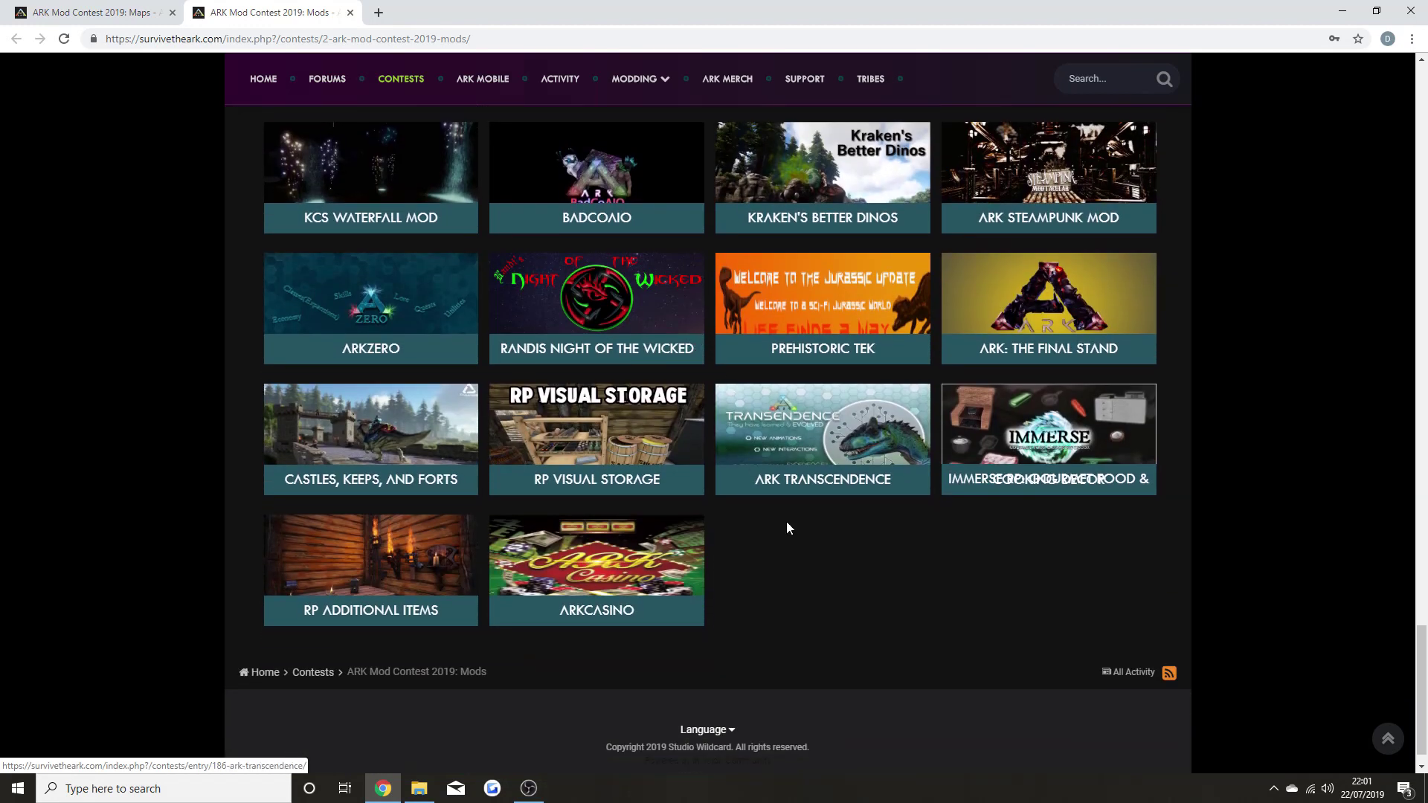
mouse_move(800, 503)
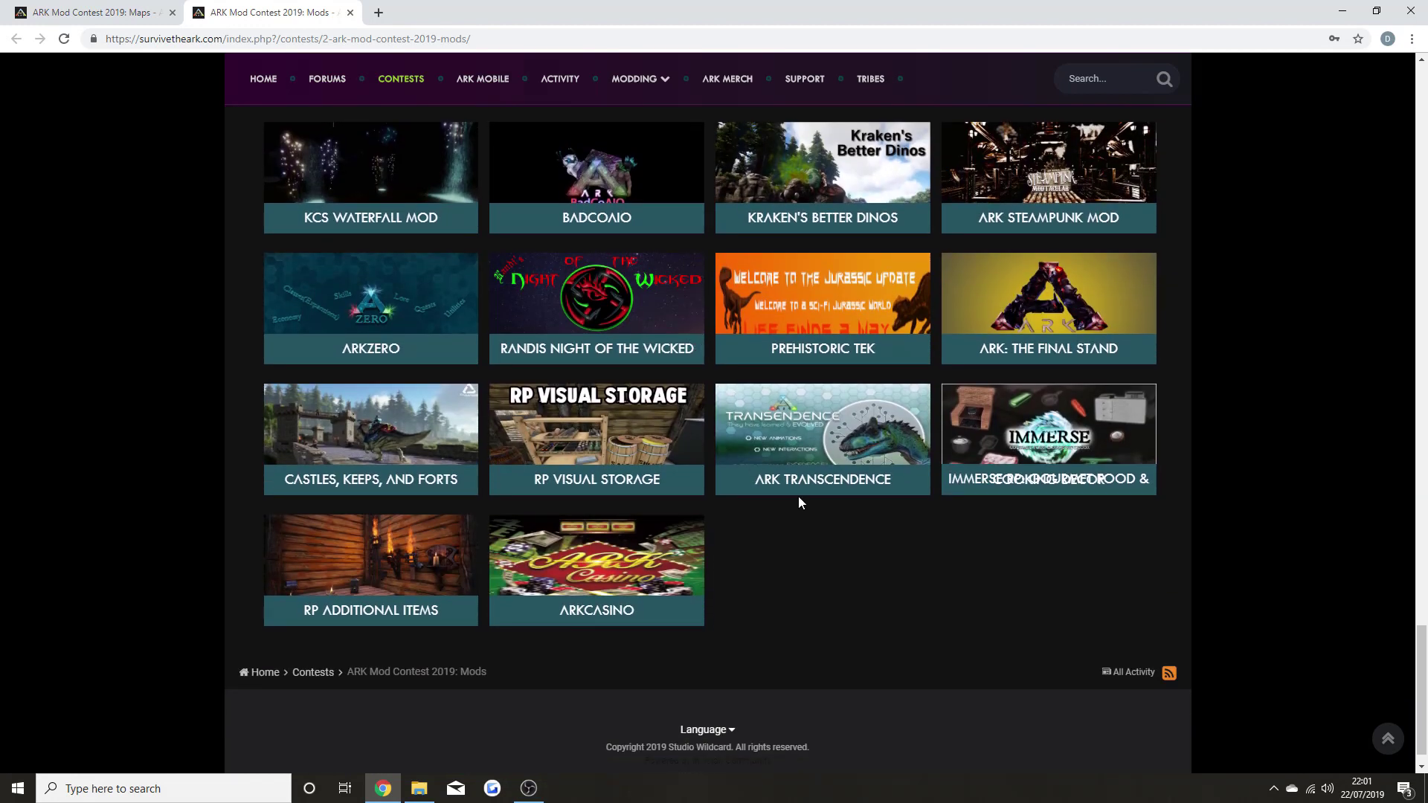
mouse_move(798, 580)
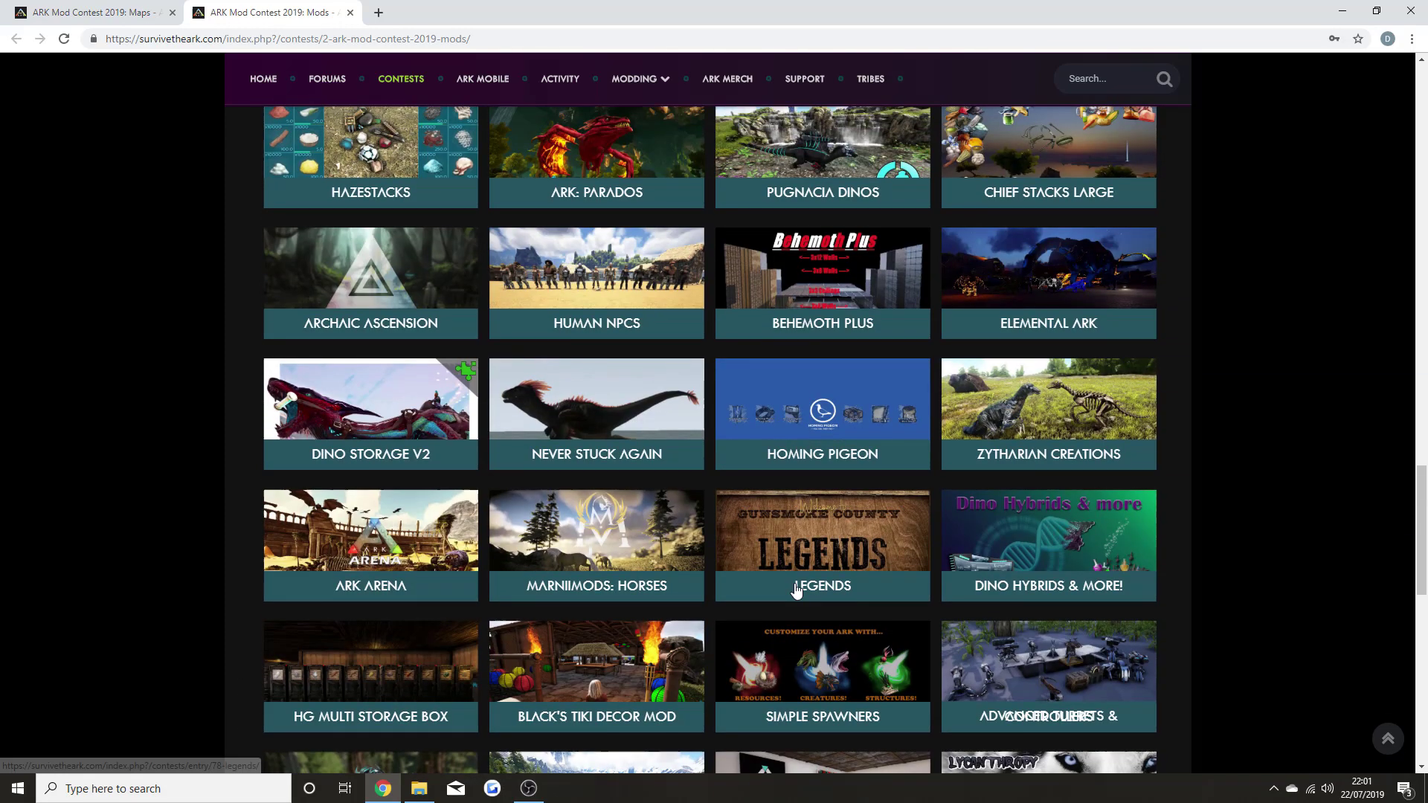
scroll("up", 3)
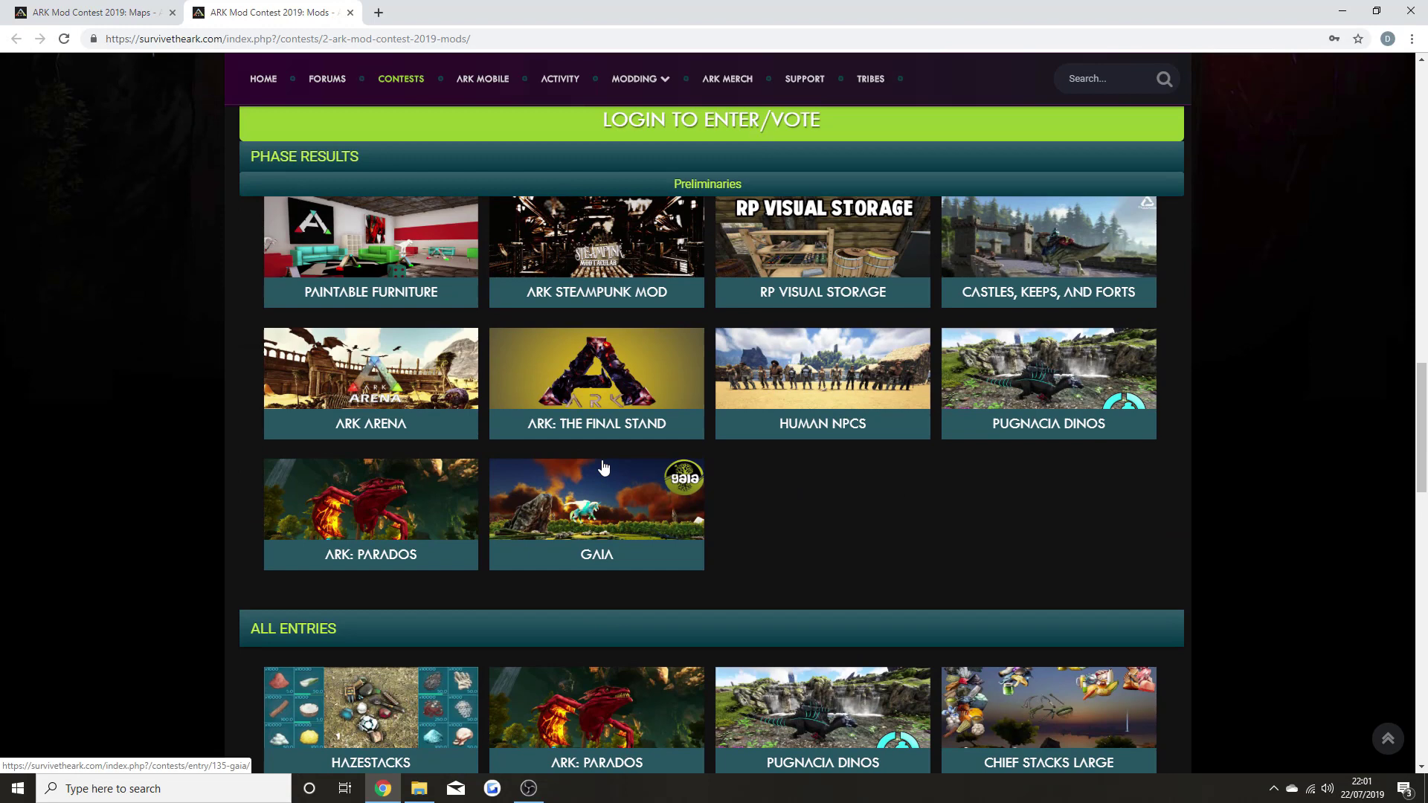
scroll("up", 3)
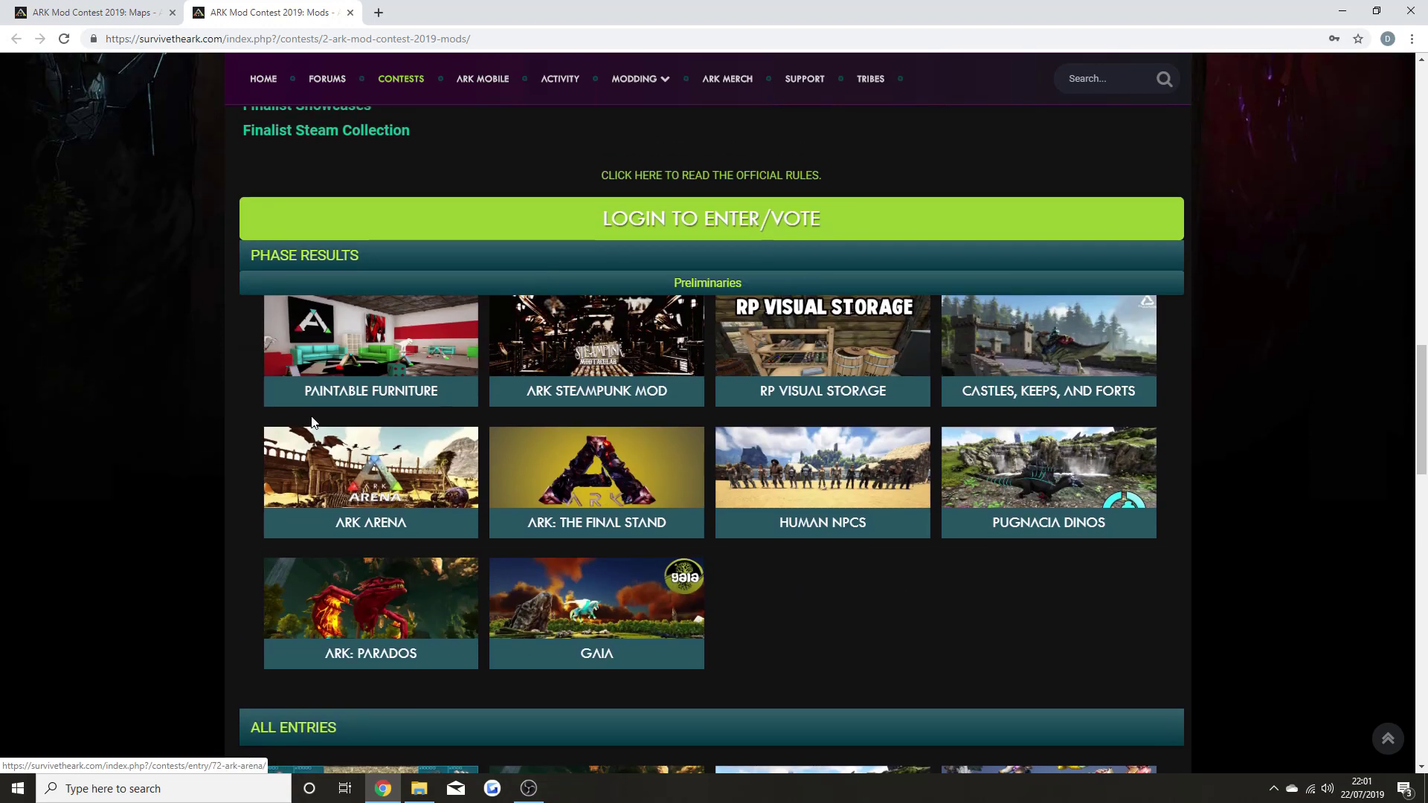
mouse_move(435, 357)
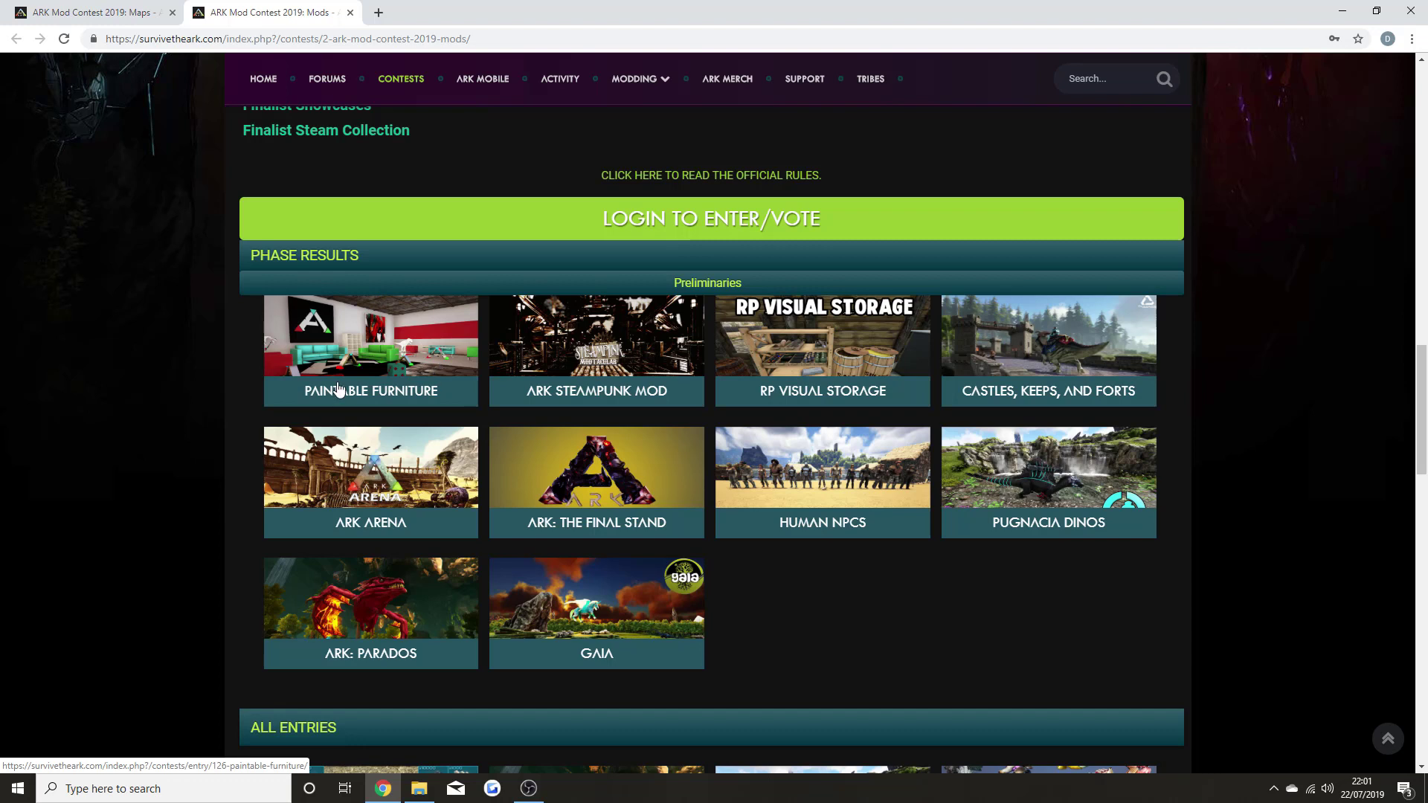
mouse_move(330, 375)
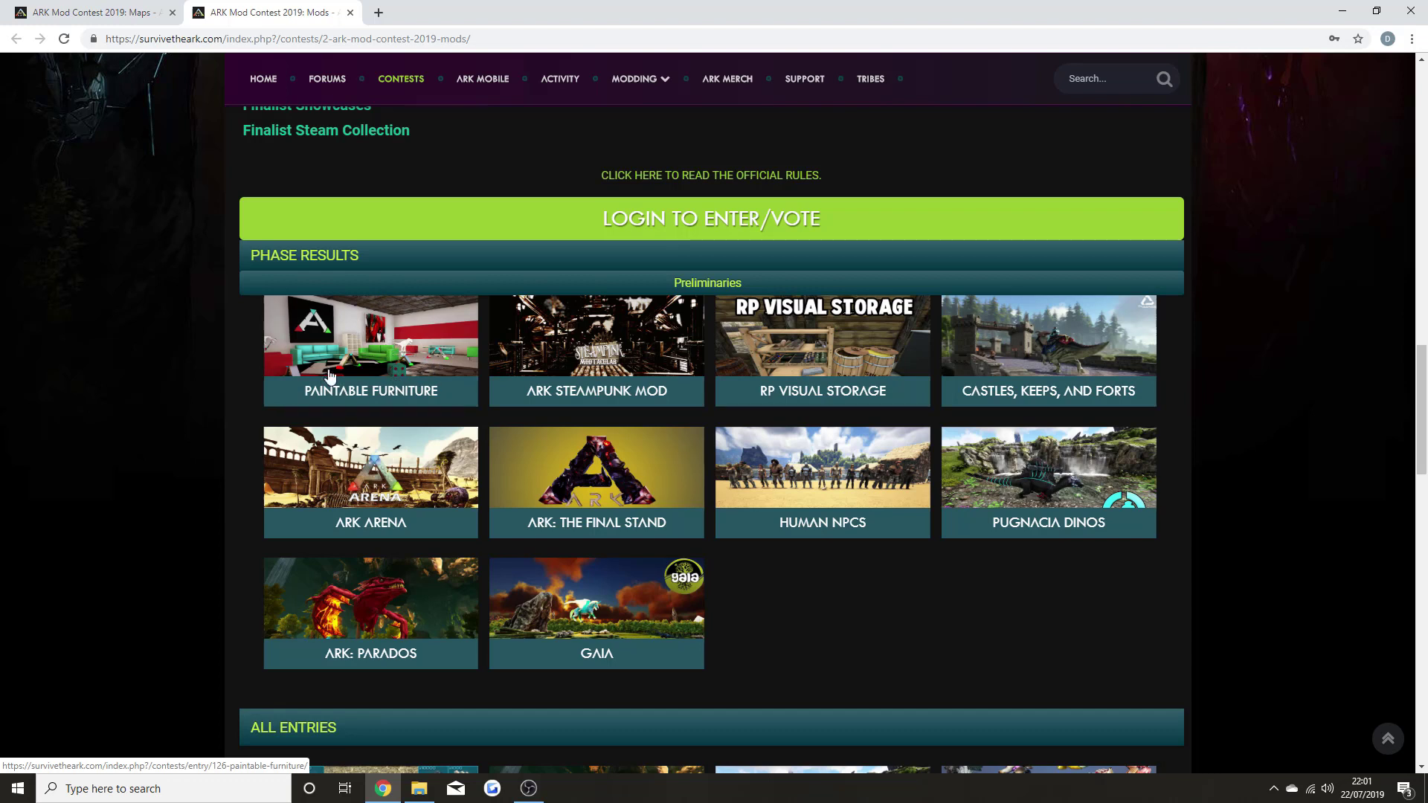
mouse_move(580, 327)
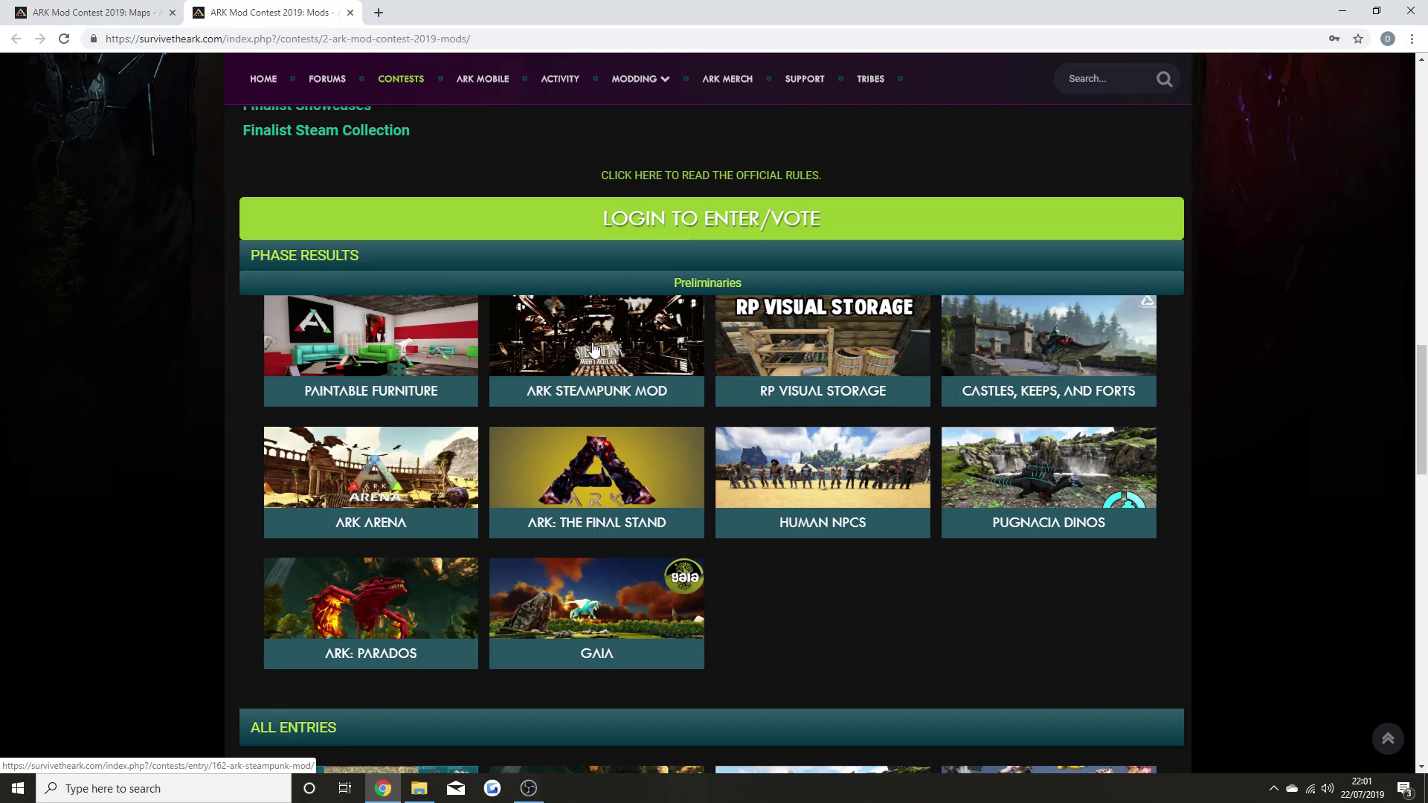
mouse_move(640, 364)
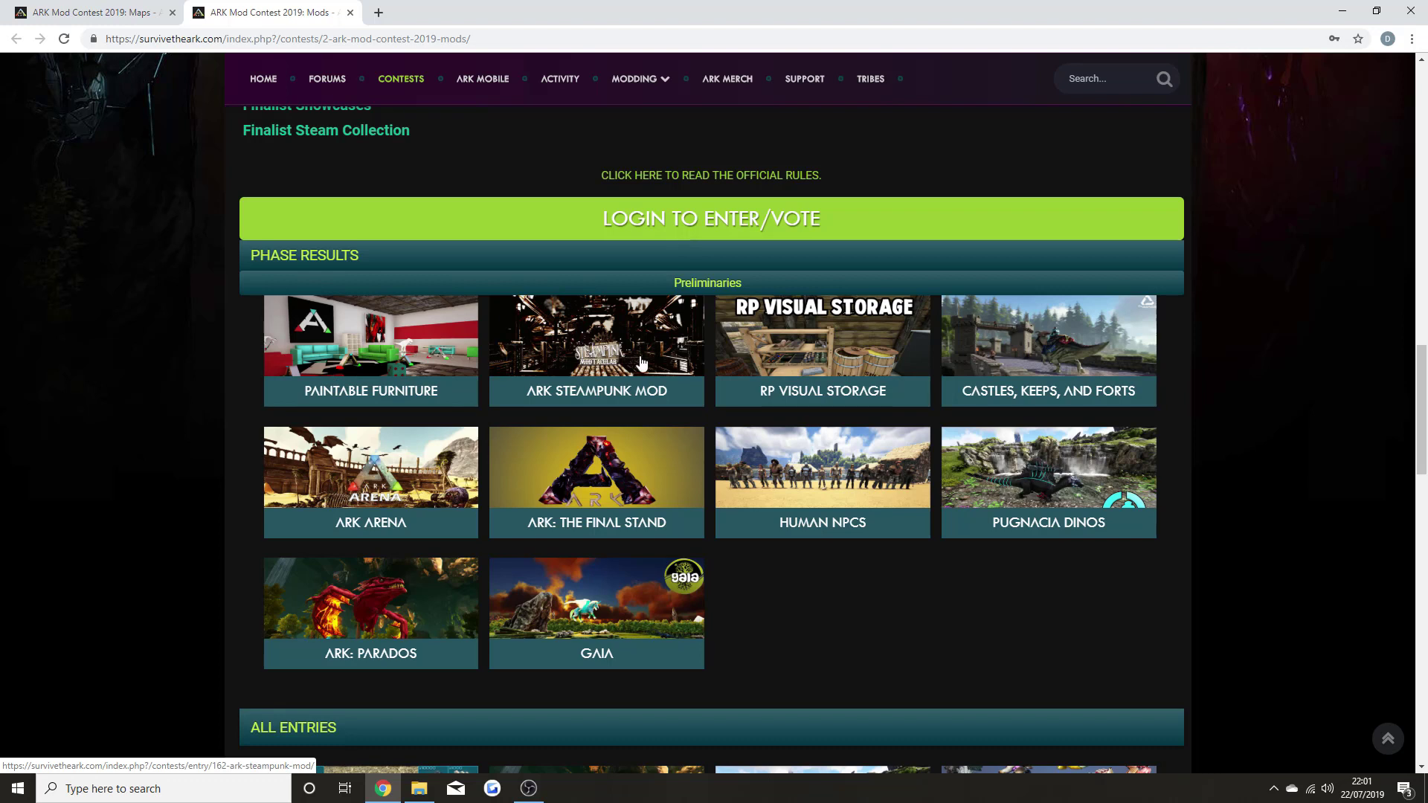
mouse_move(772, 364)
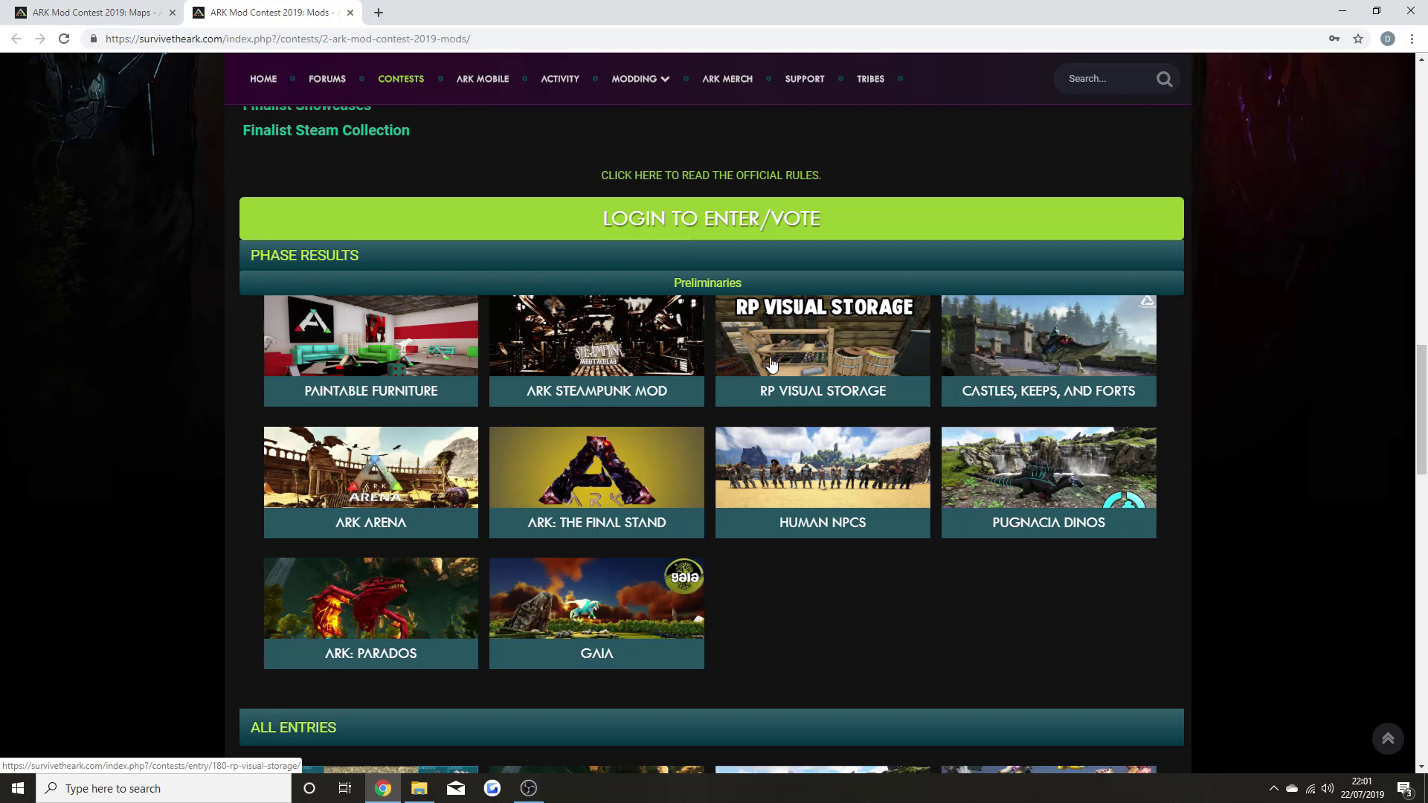
mouse_move(1149, 350)
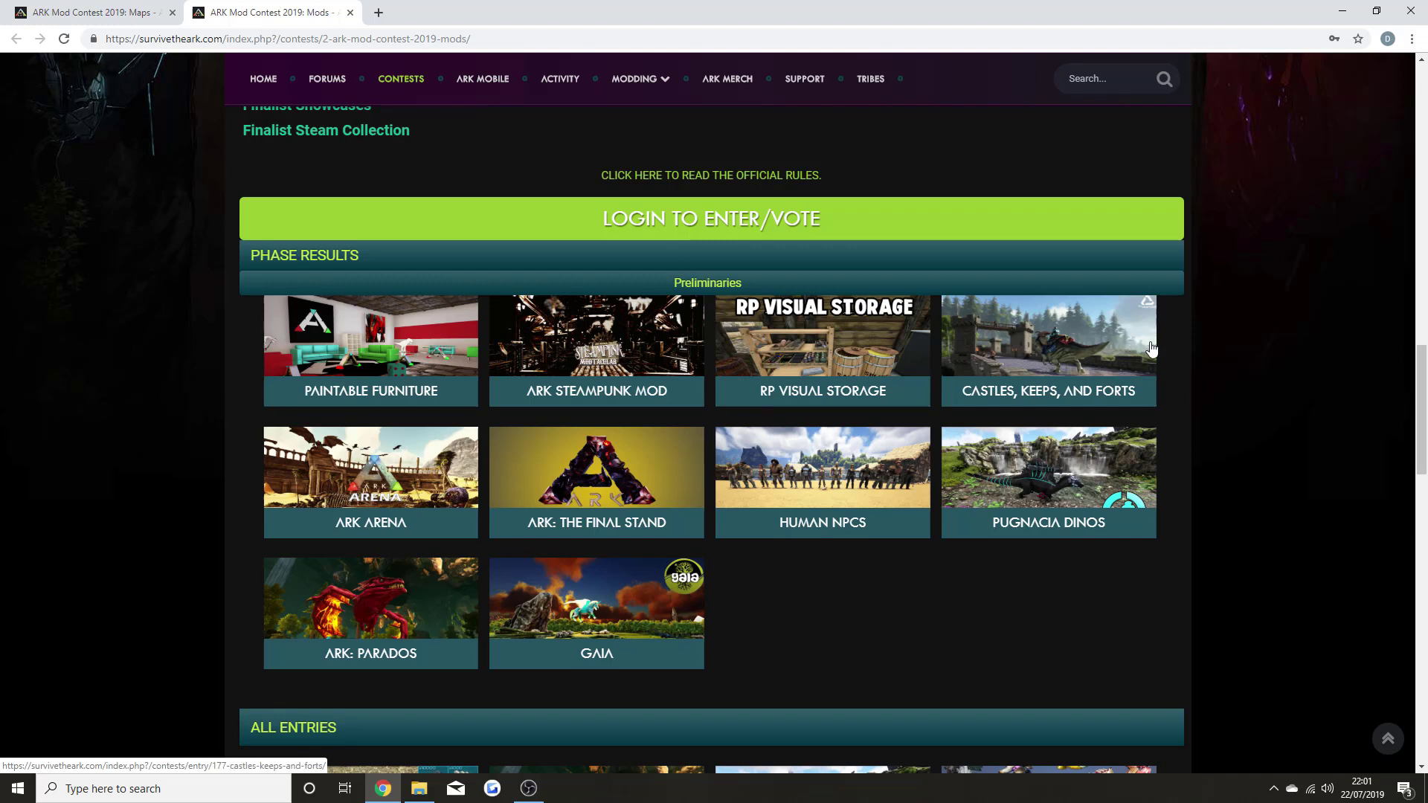
mouse_move(1100, 384)
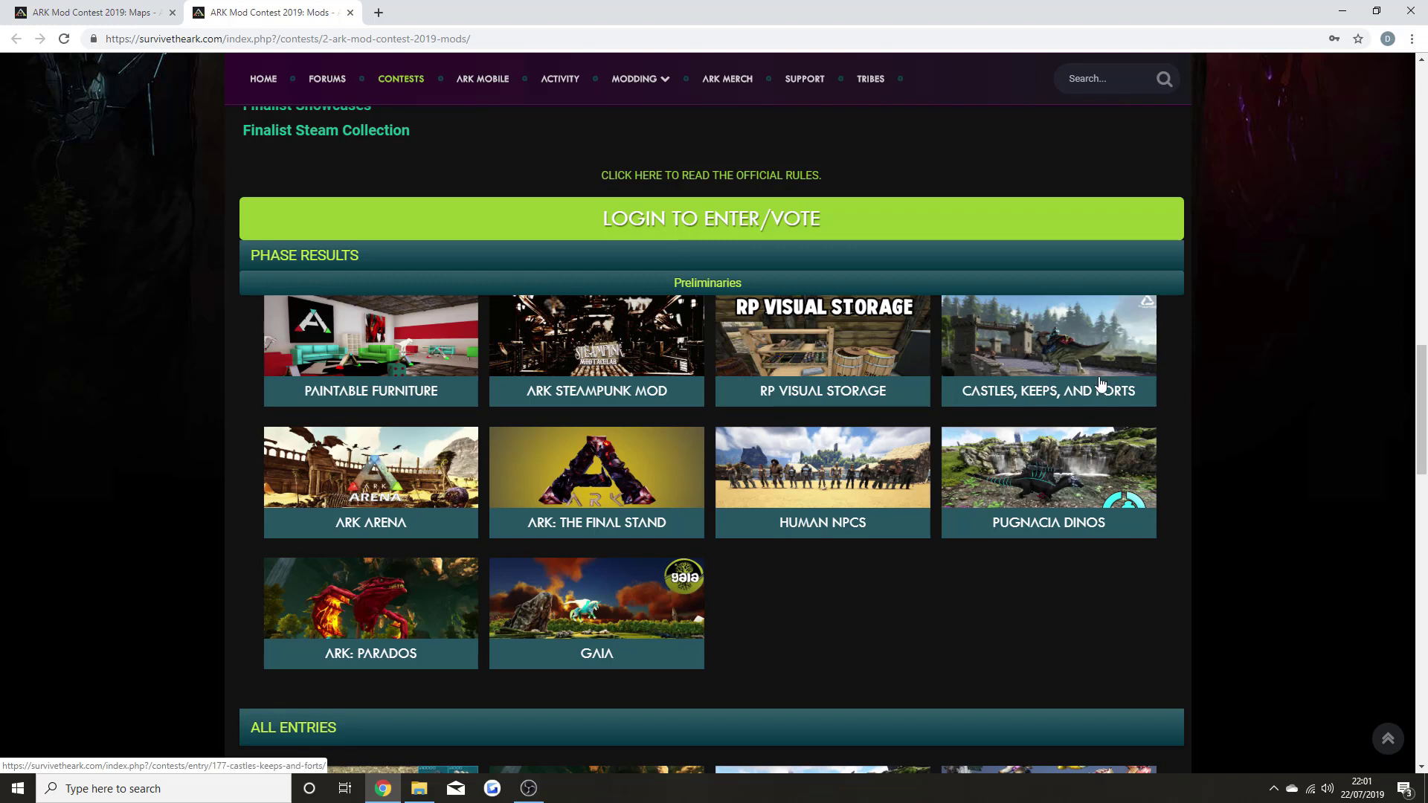
mouse_move(1090, 394)
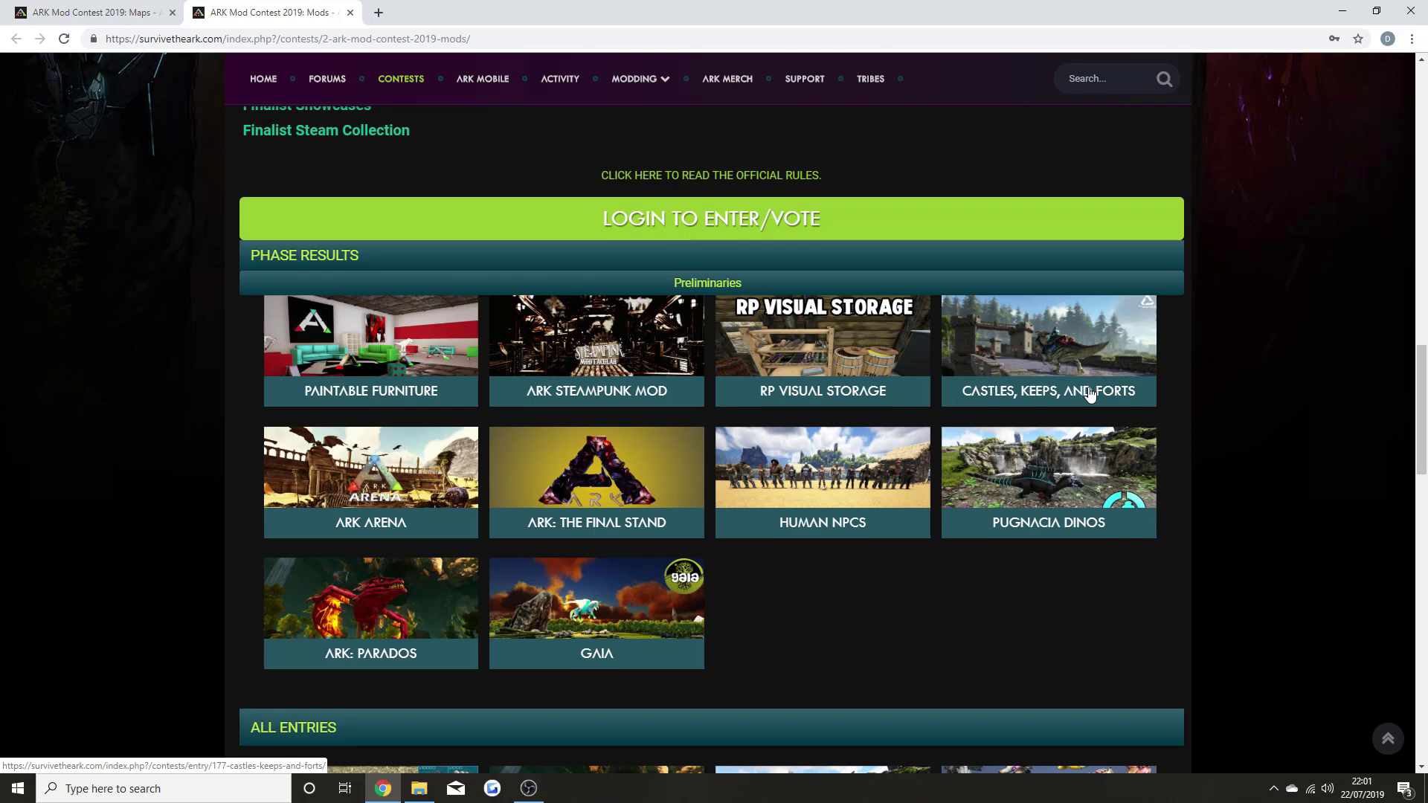
mouse_move(1035, 422)
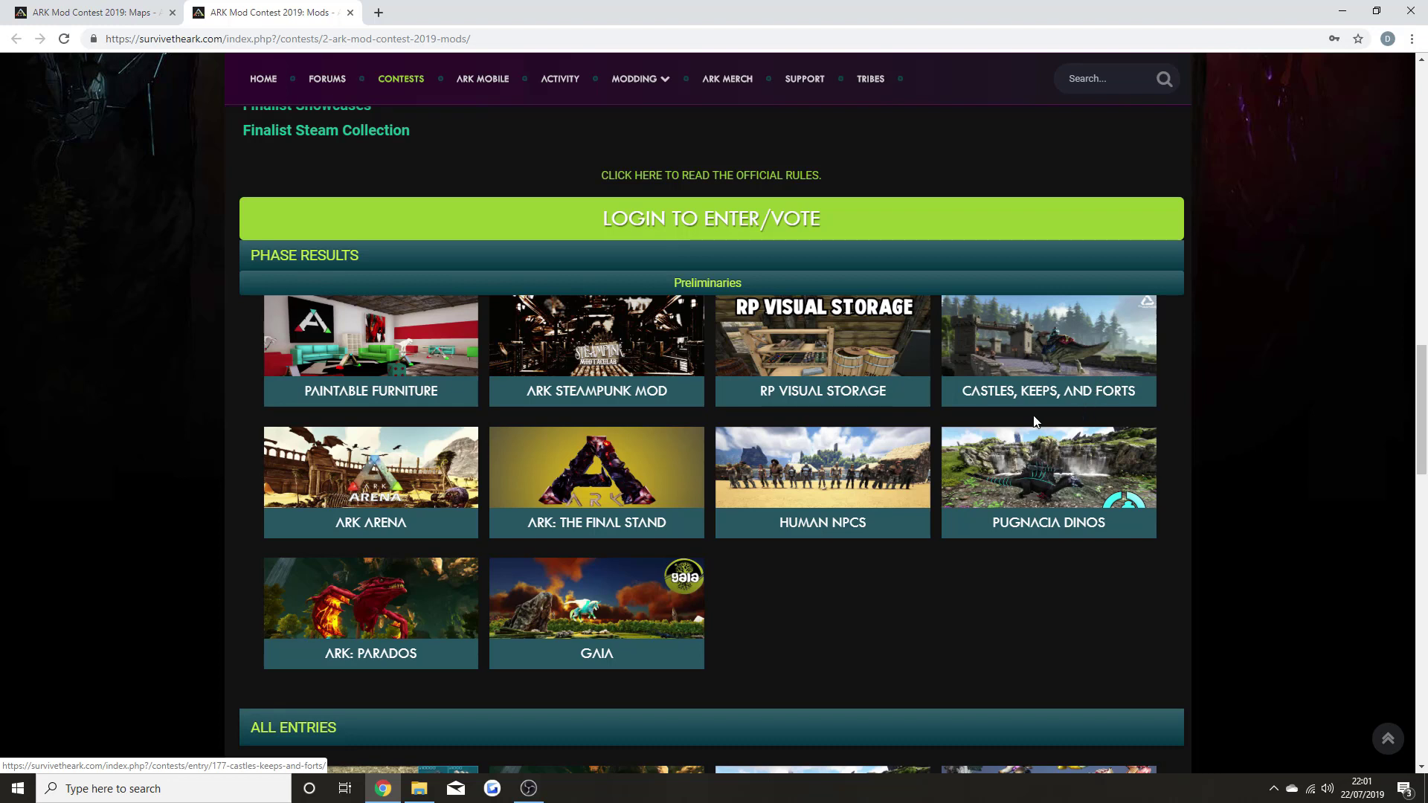
mouse_move(426, 523)
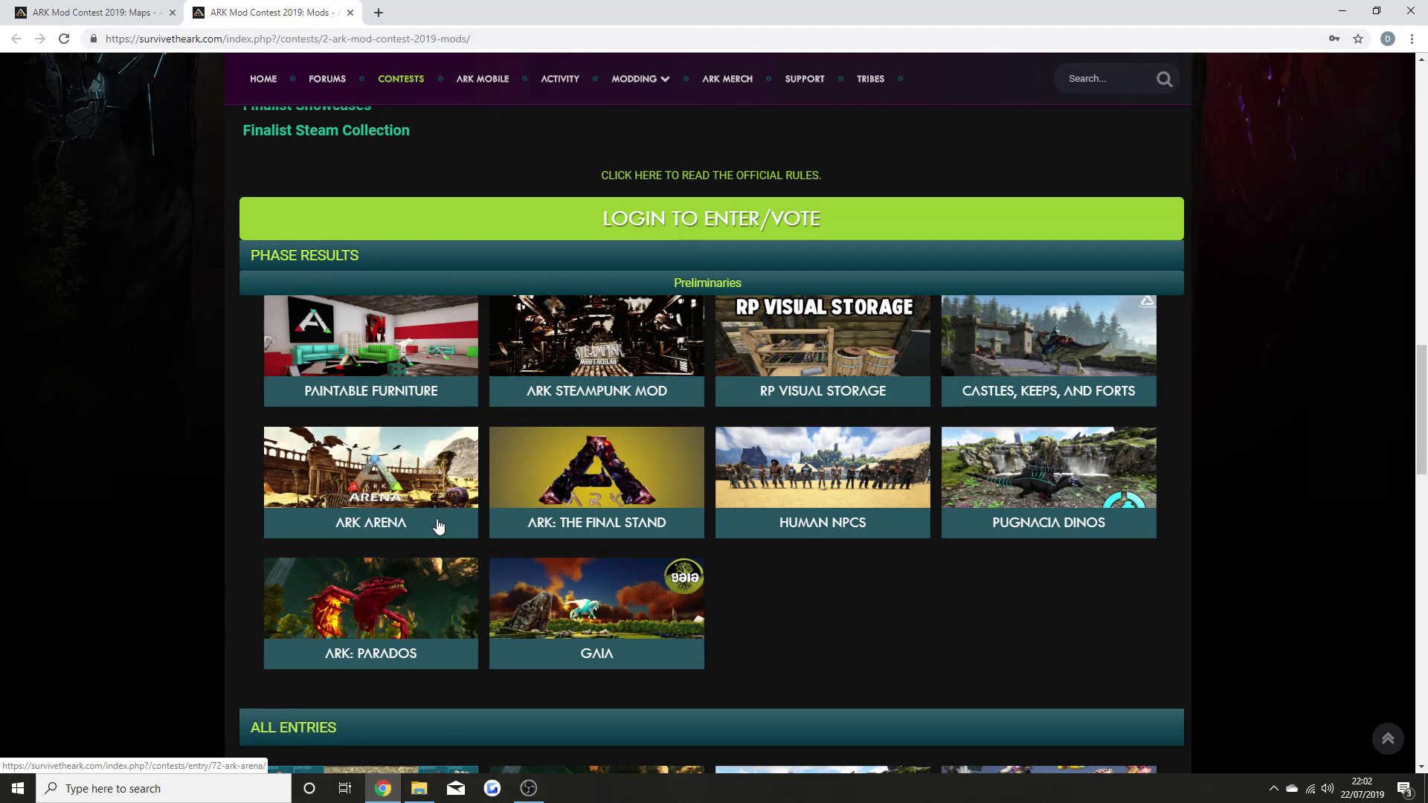
mouse_move(437, 508)
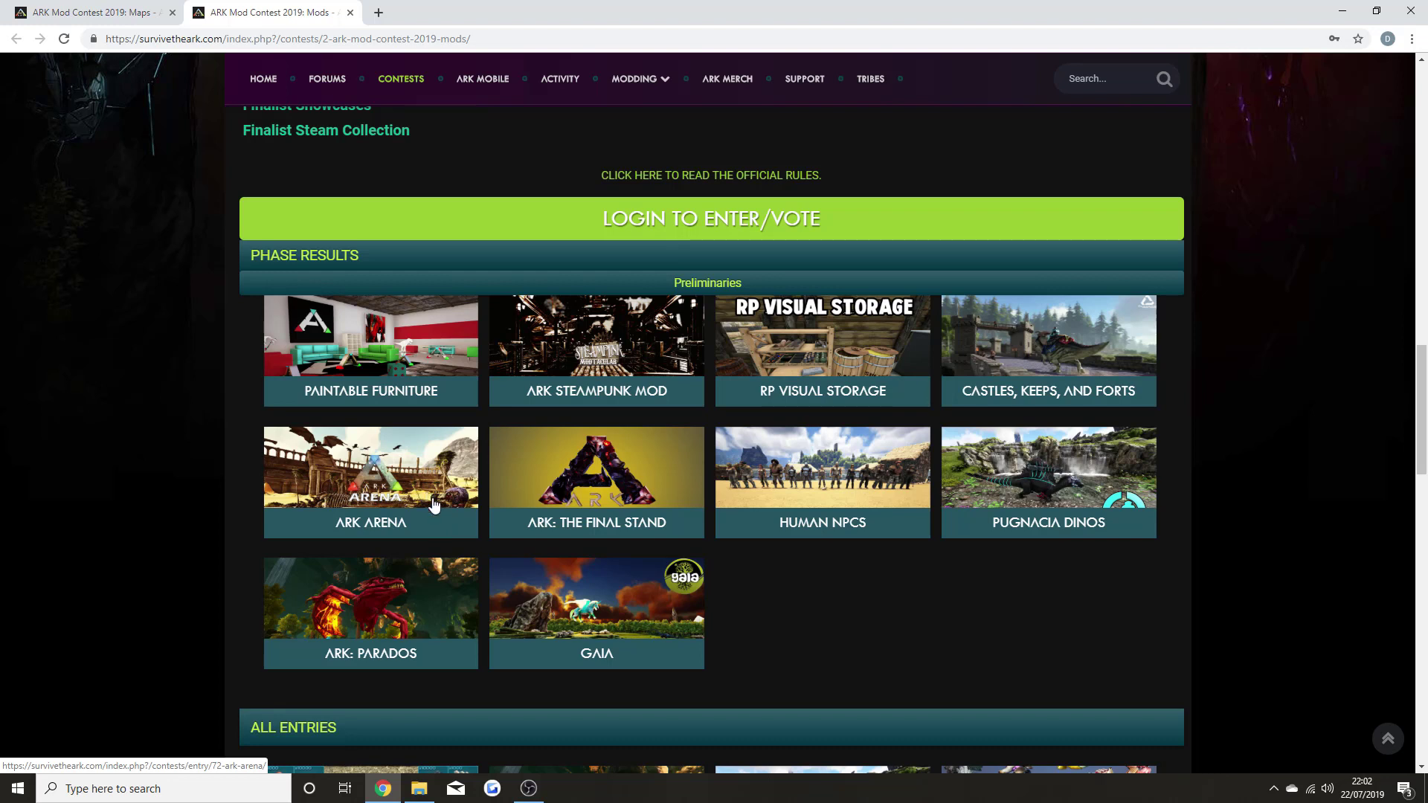
mouse_move(339, 533)
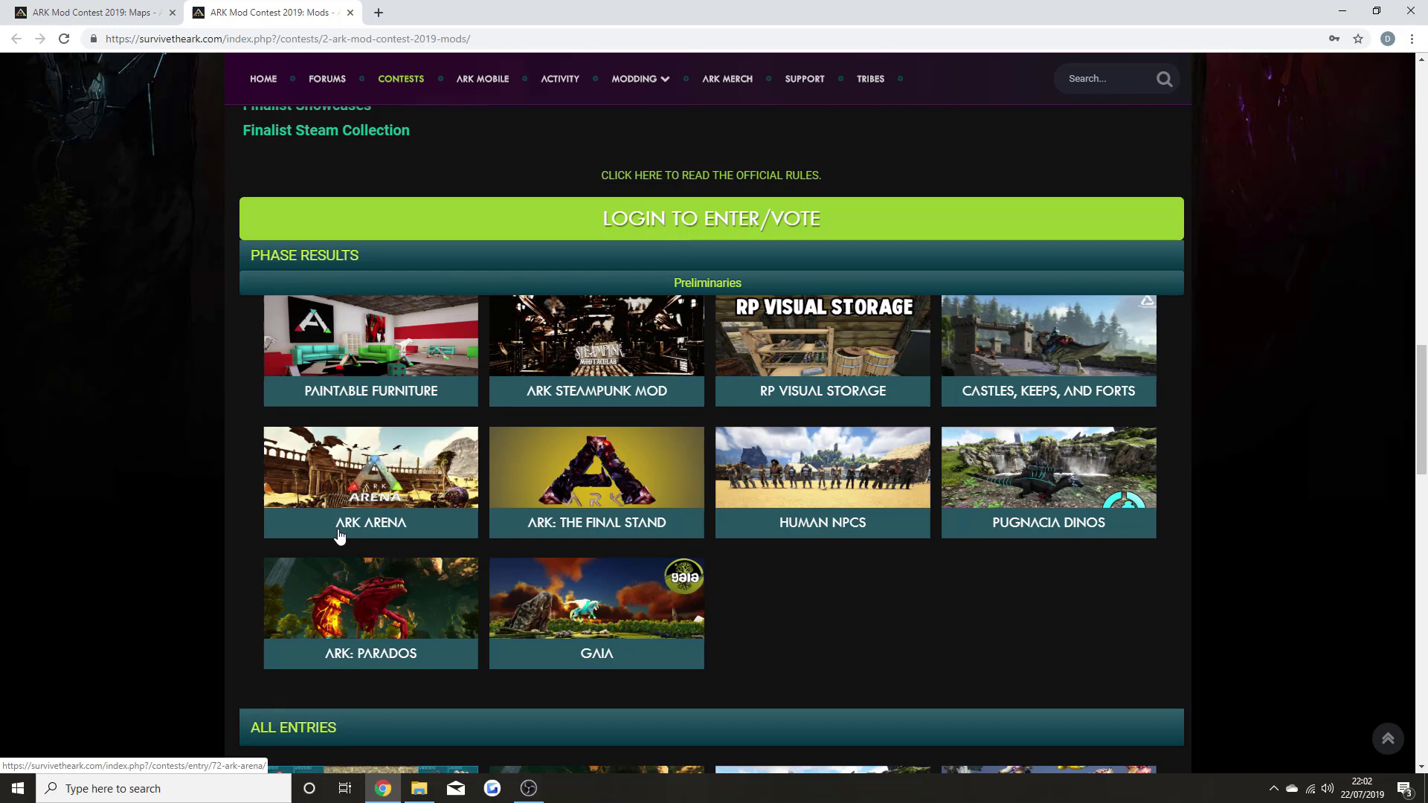
mouse_move(314, 496)
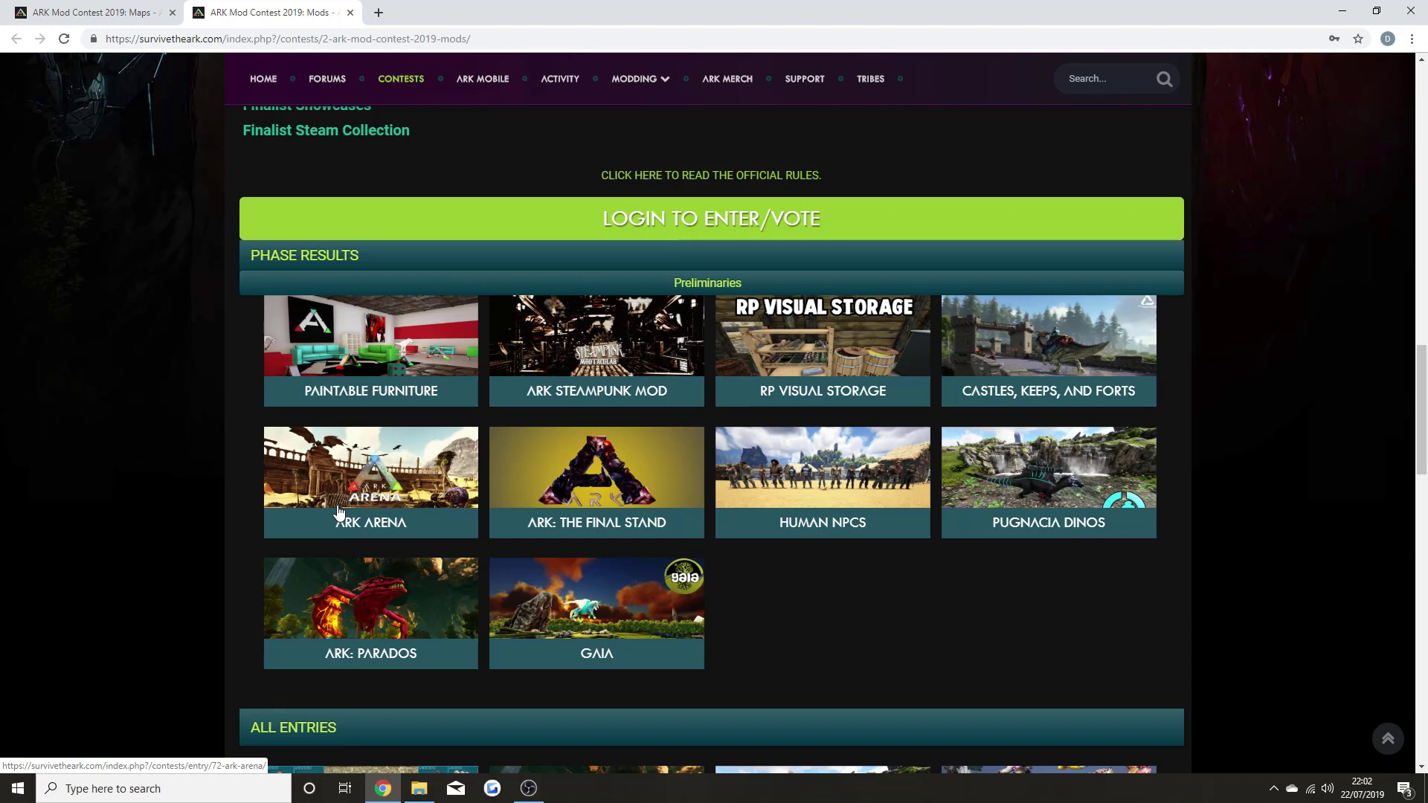
mouse_move(474, 512)
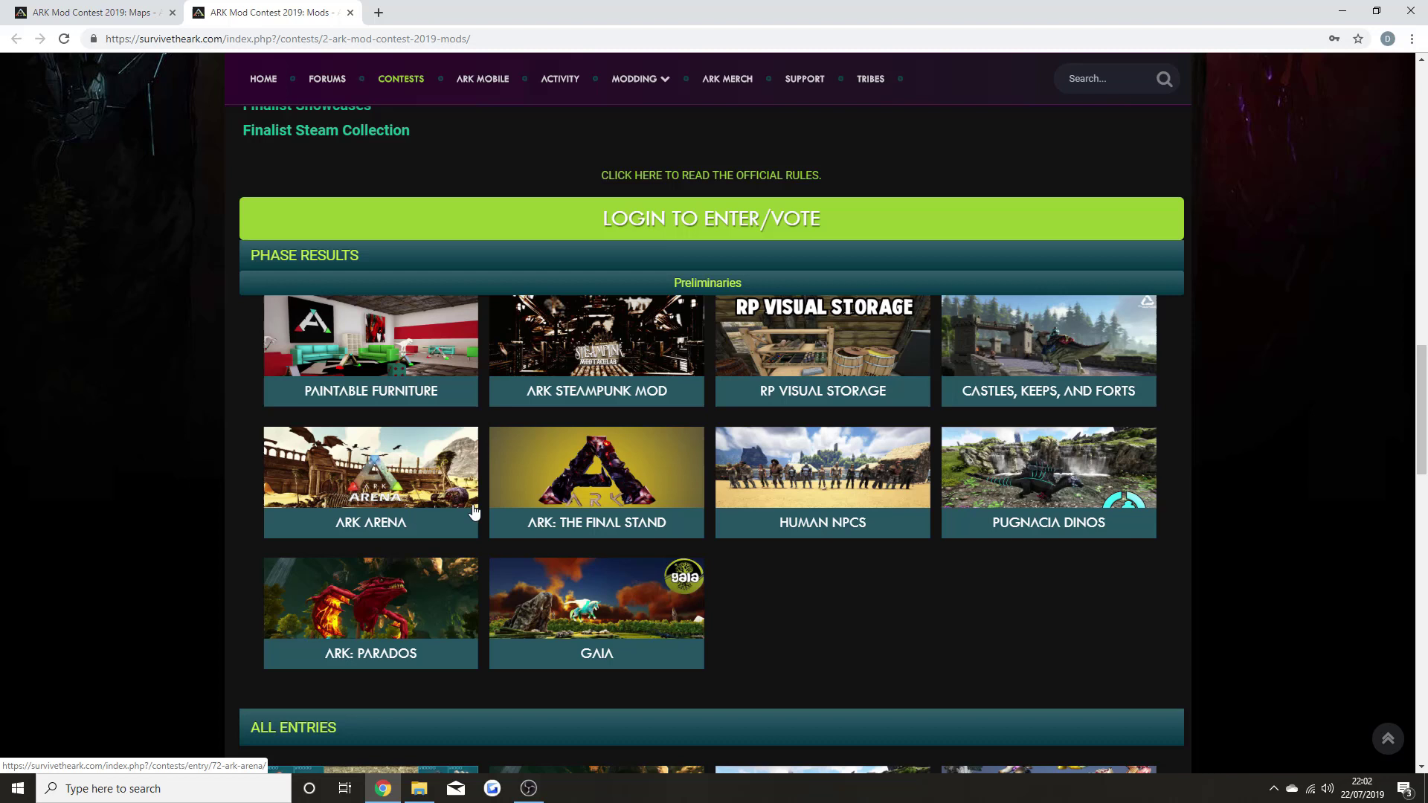
mouse_move(597, 530)
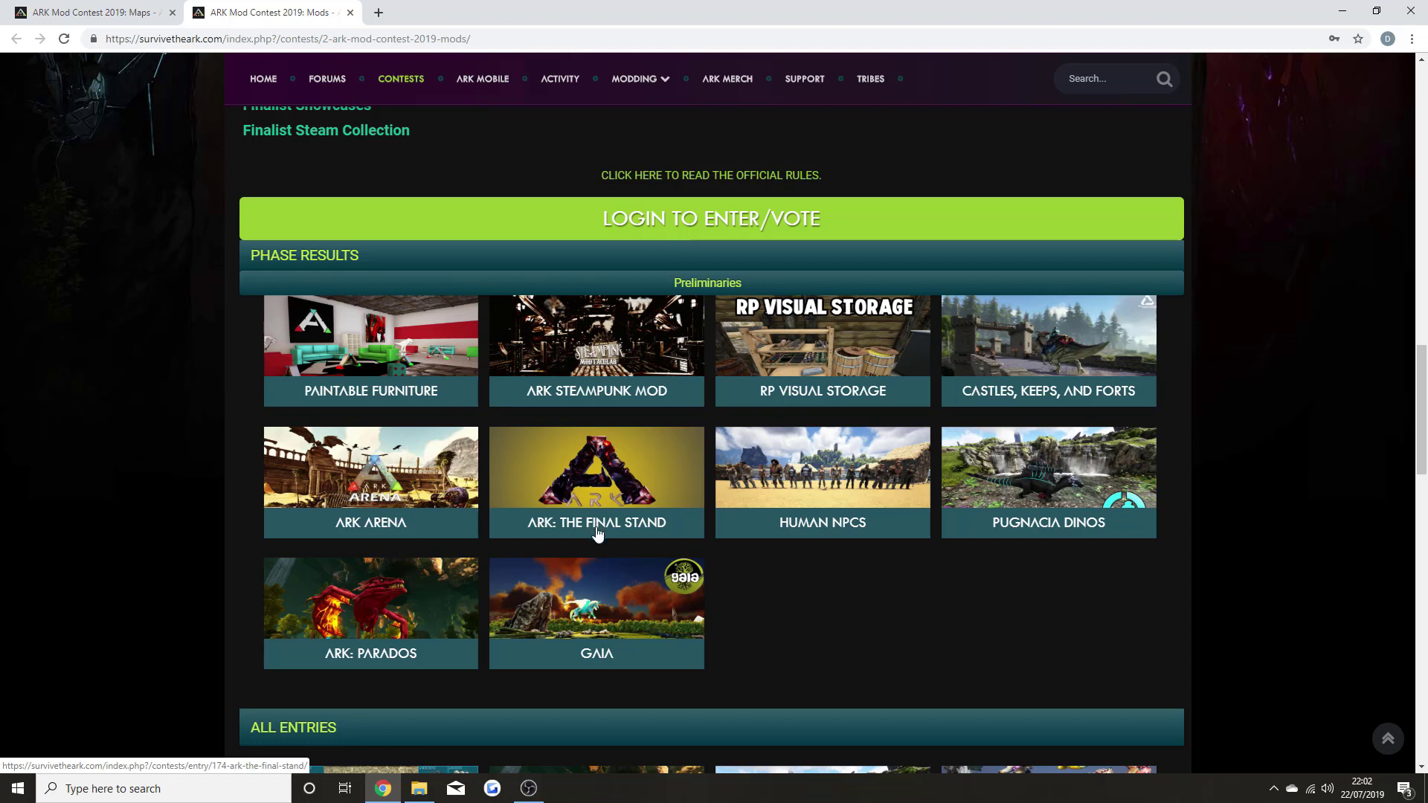
mouse_move(869, 491)
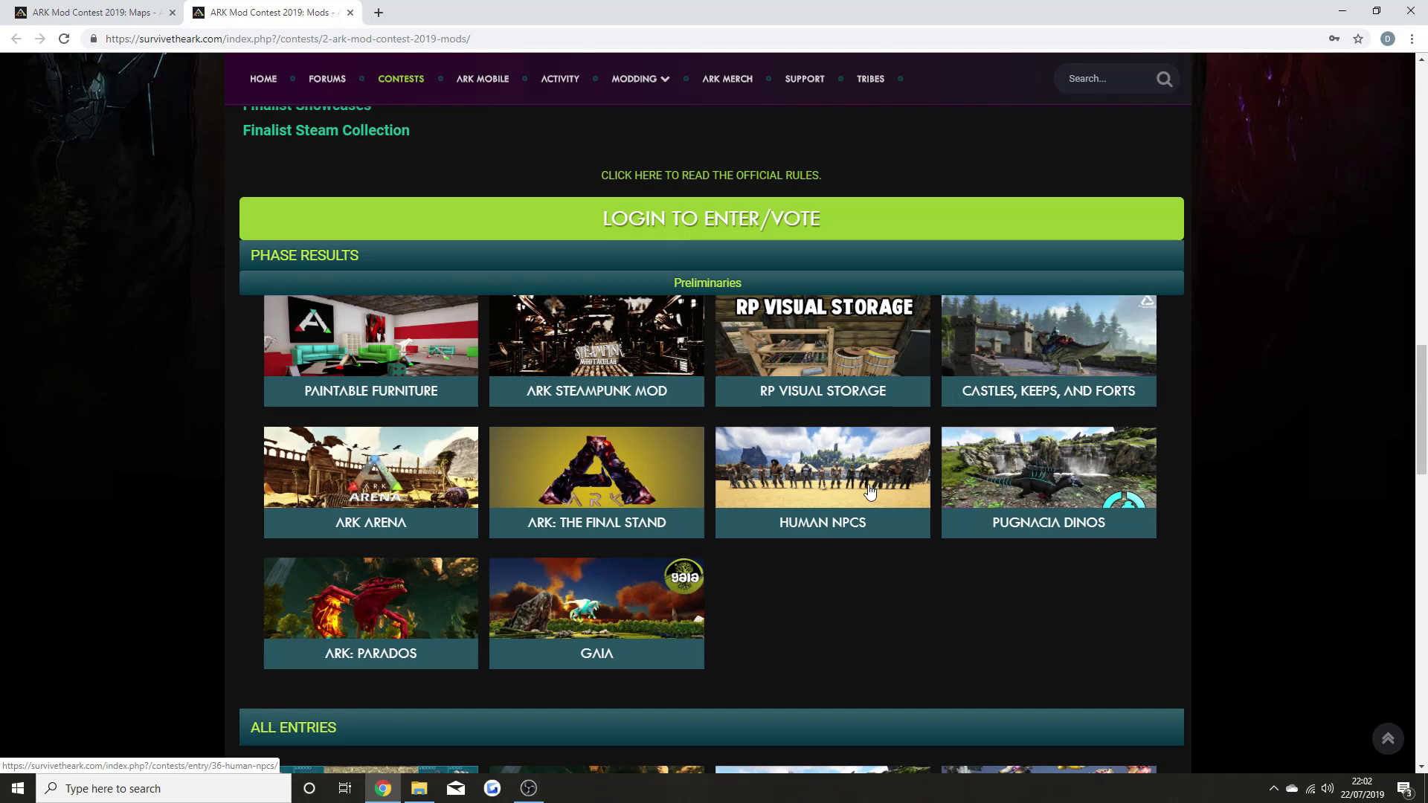
mouse_move(856, 512)
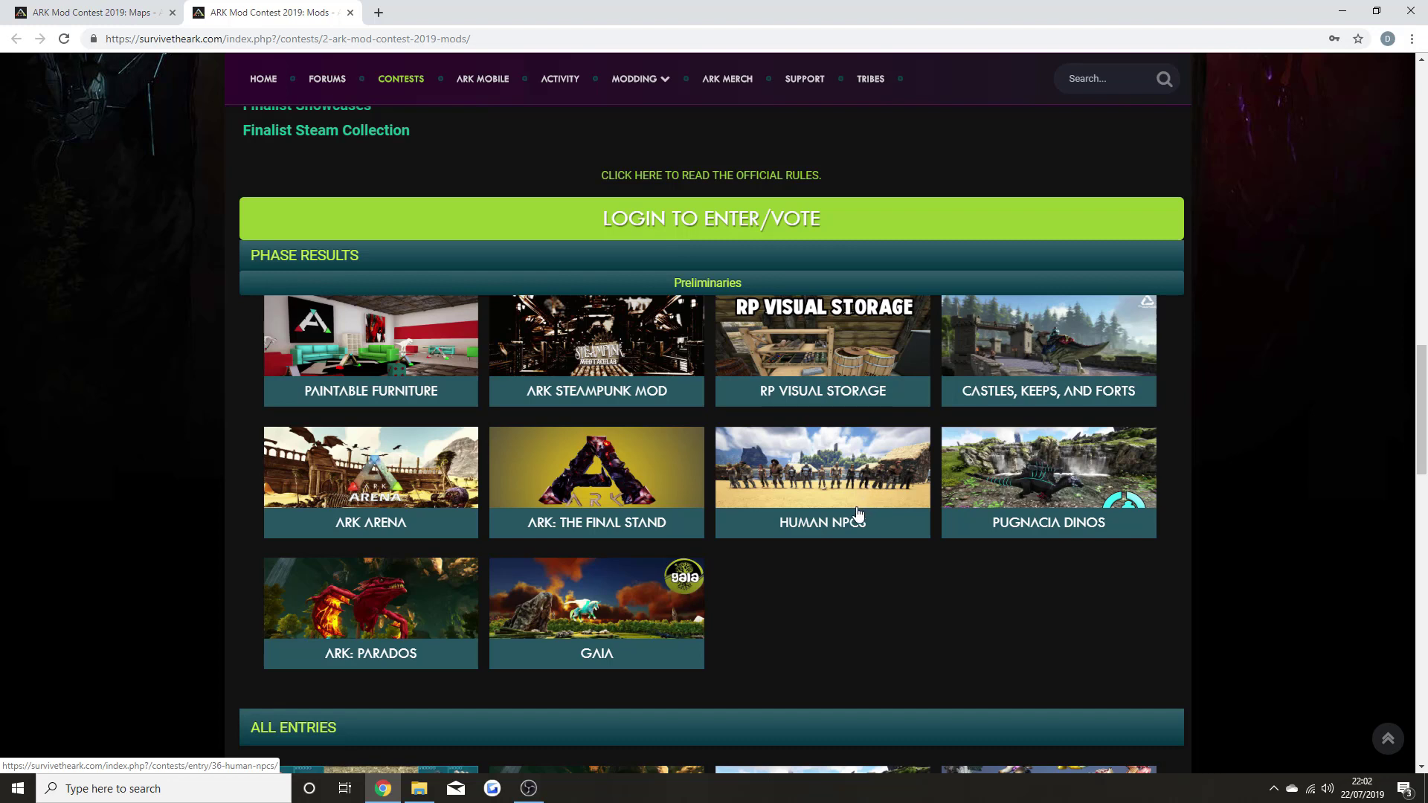
mouse_move(854, 526)
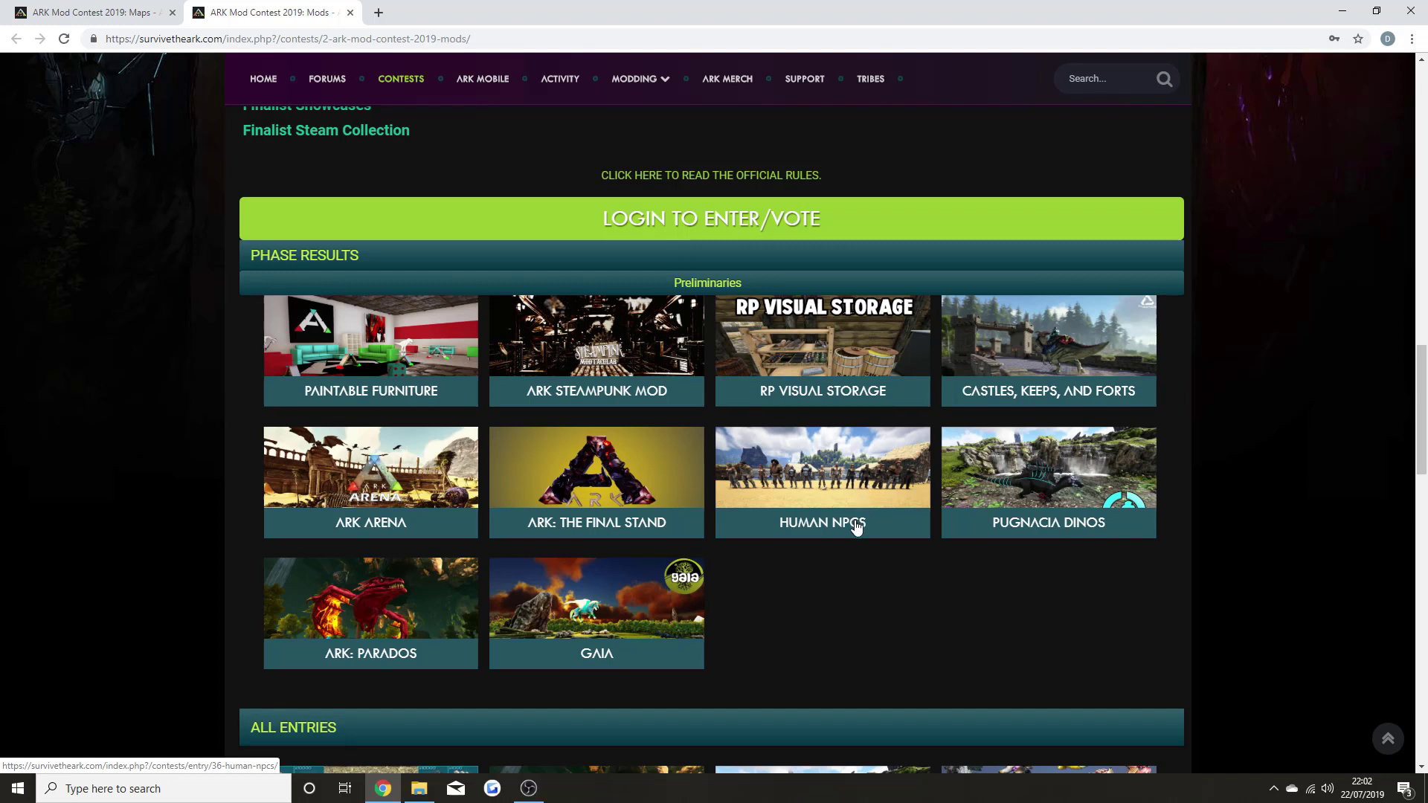
mouse_move(835, 495)
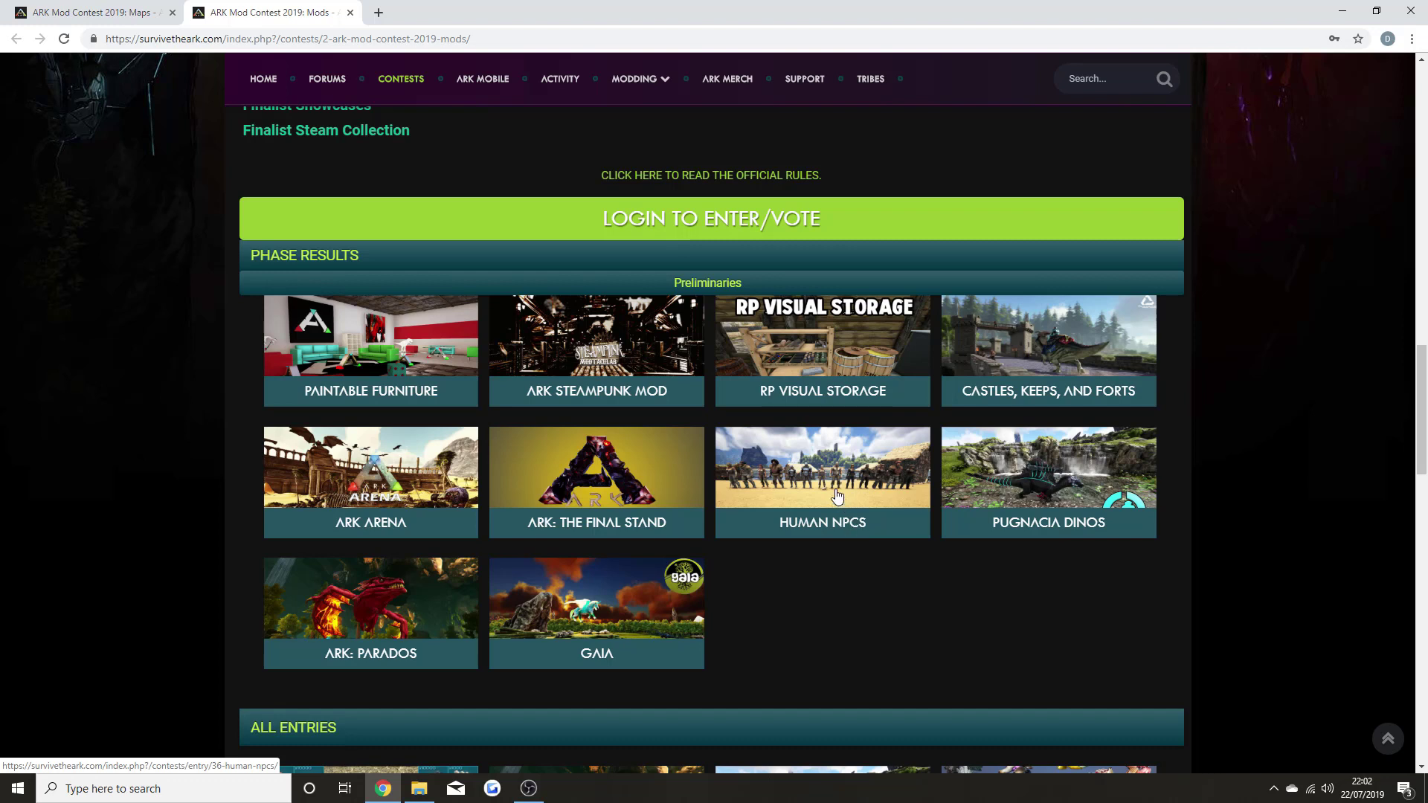
mouse_move(830, 487)
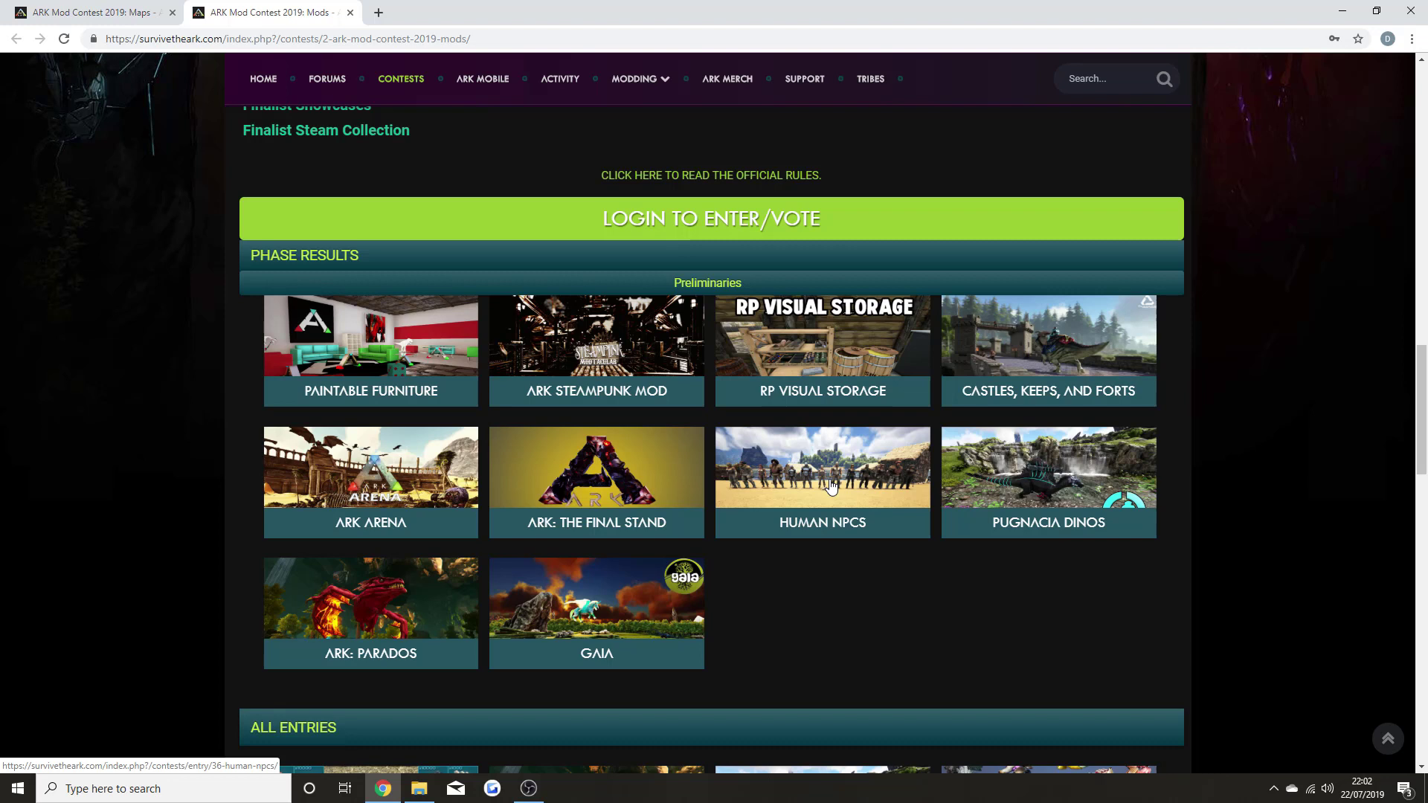
mouse_move(832, 490)
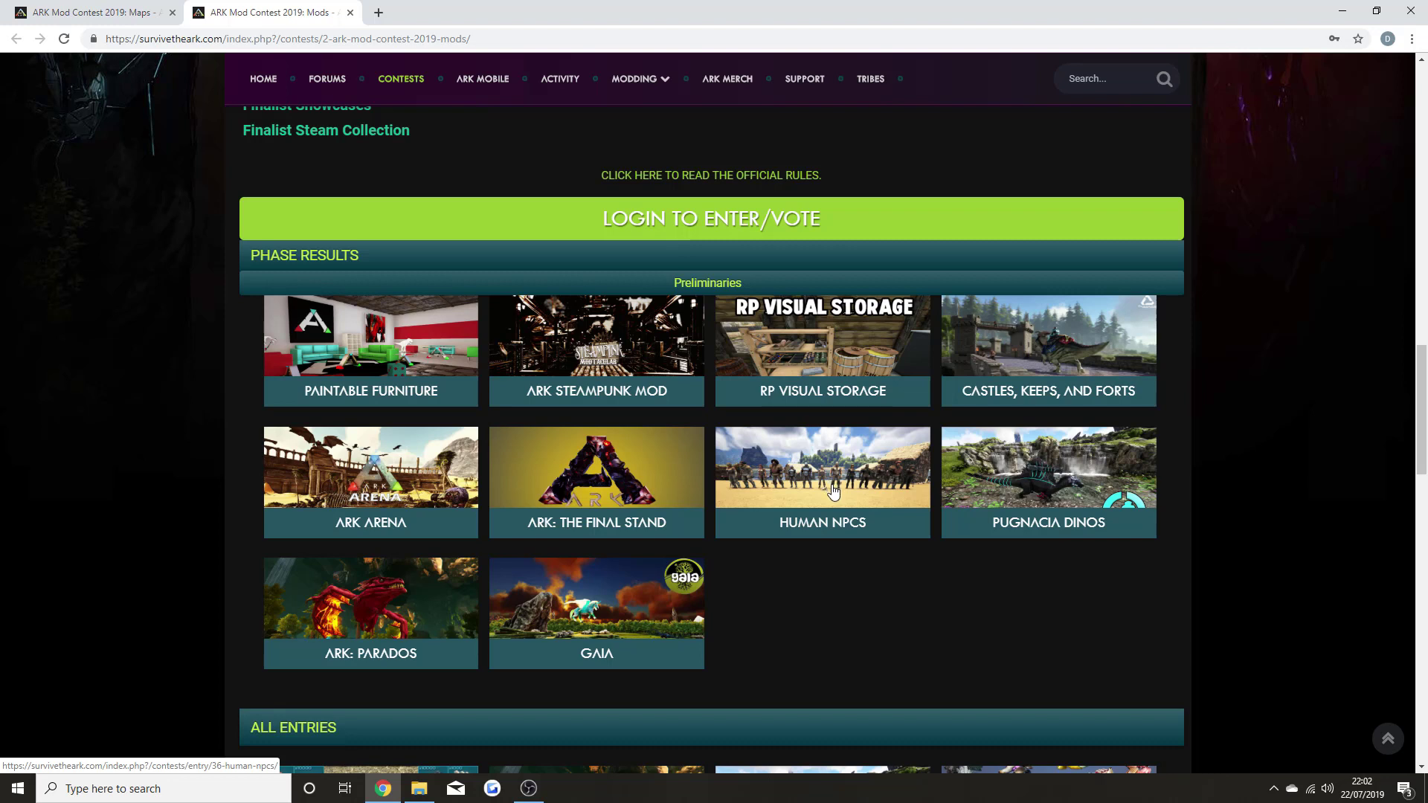
mouse_move(830, 508)
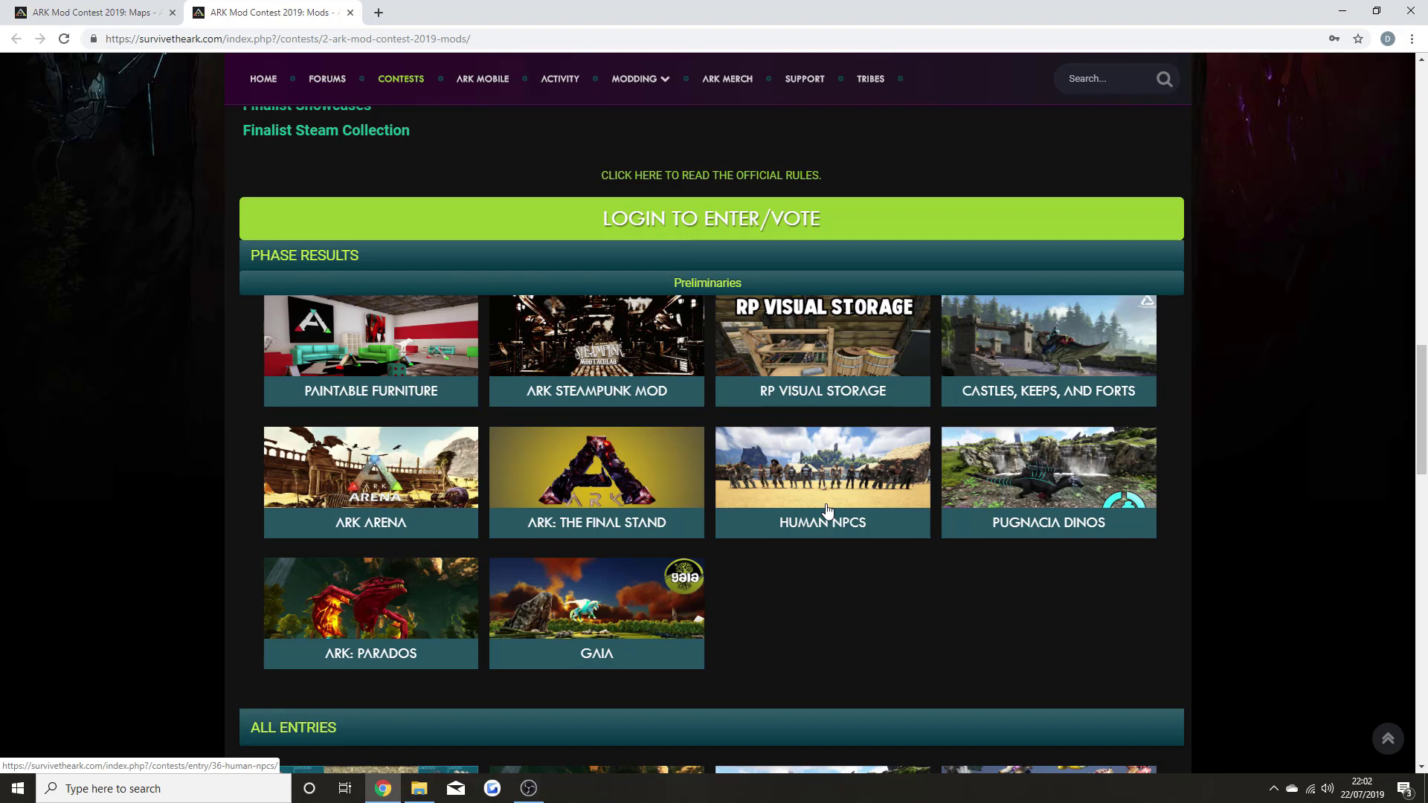
mouse_move(823, 513)
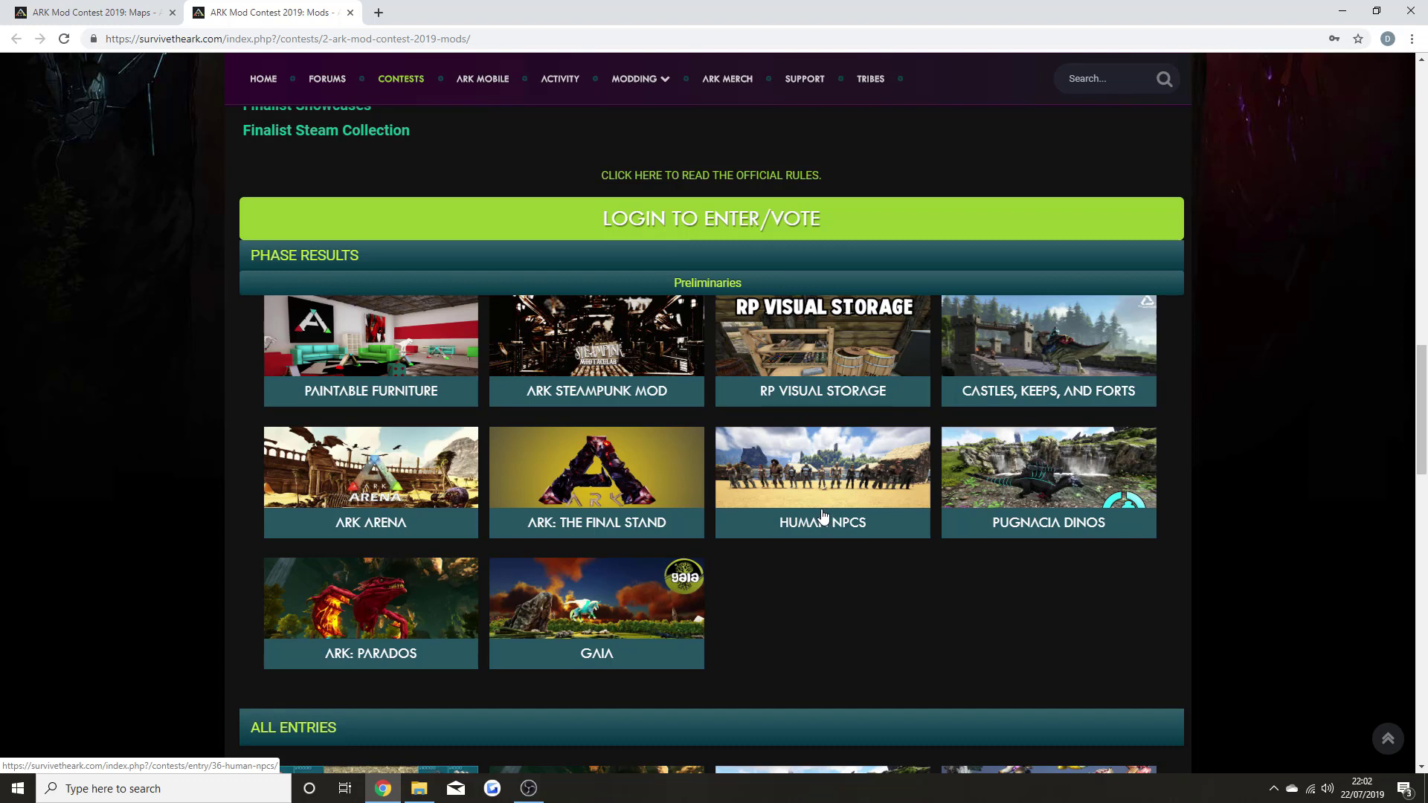
mouse_move(817, 522)
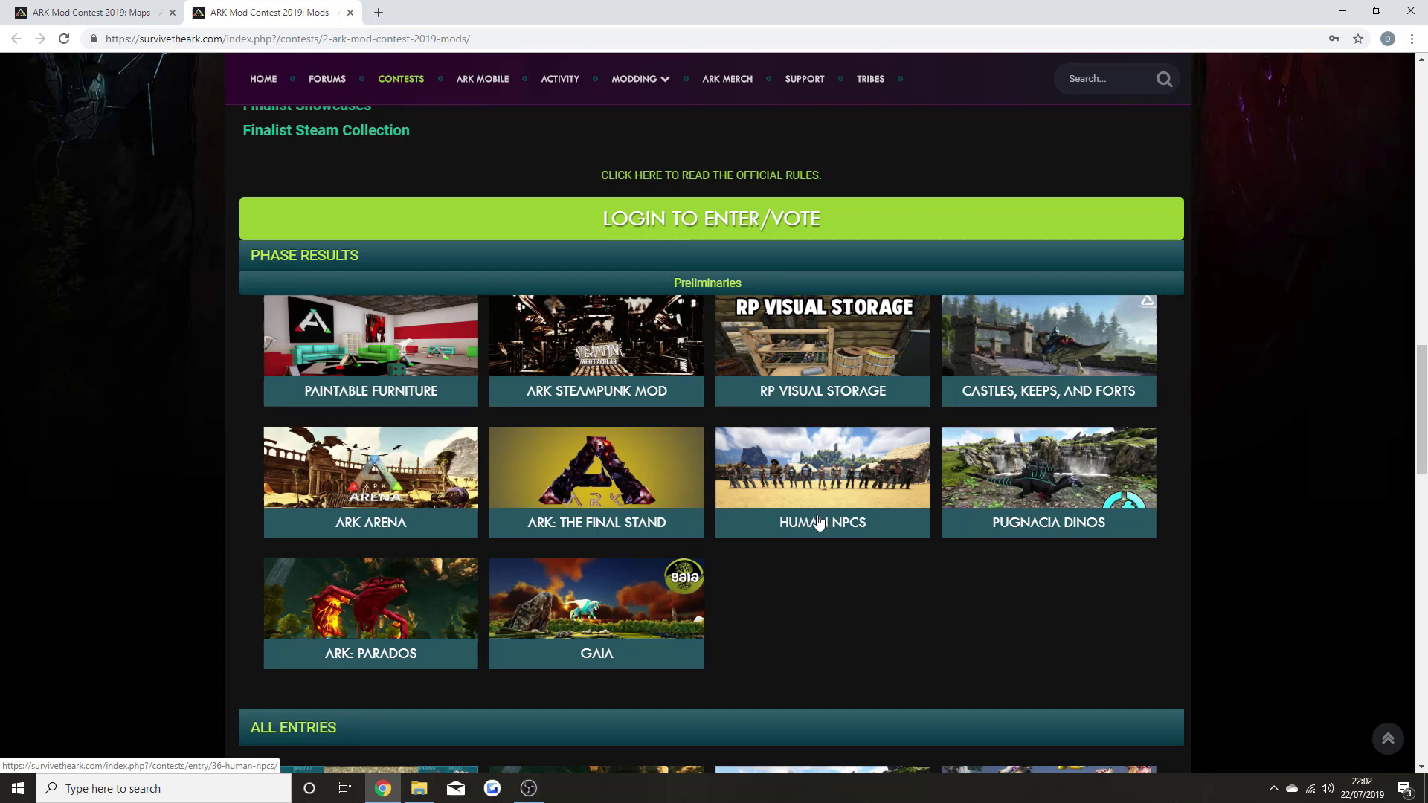
mouse_move(821, 500)
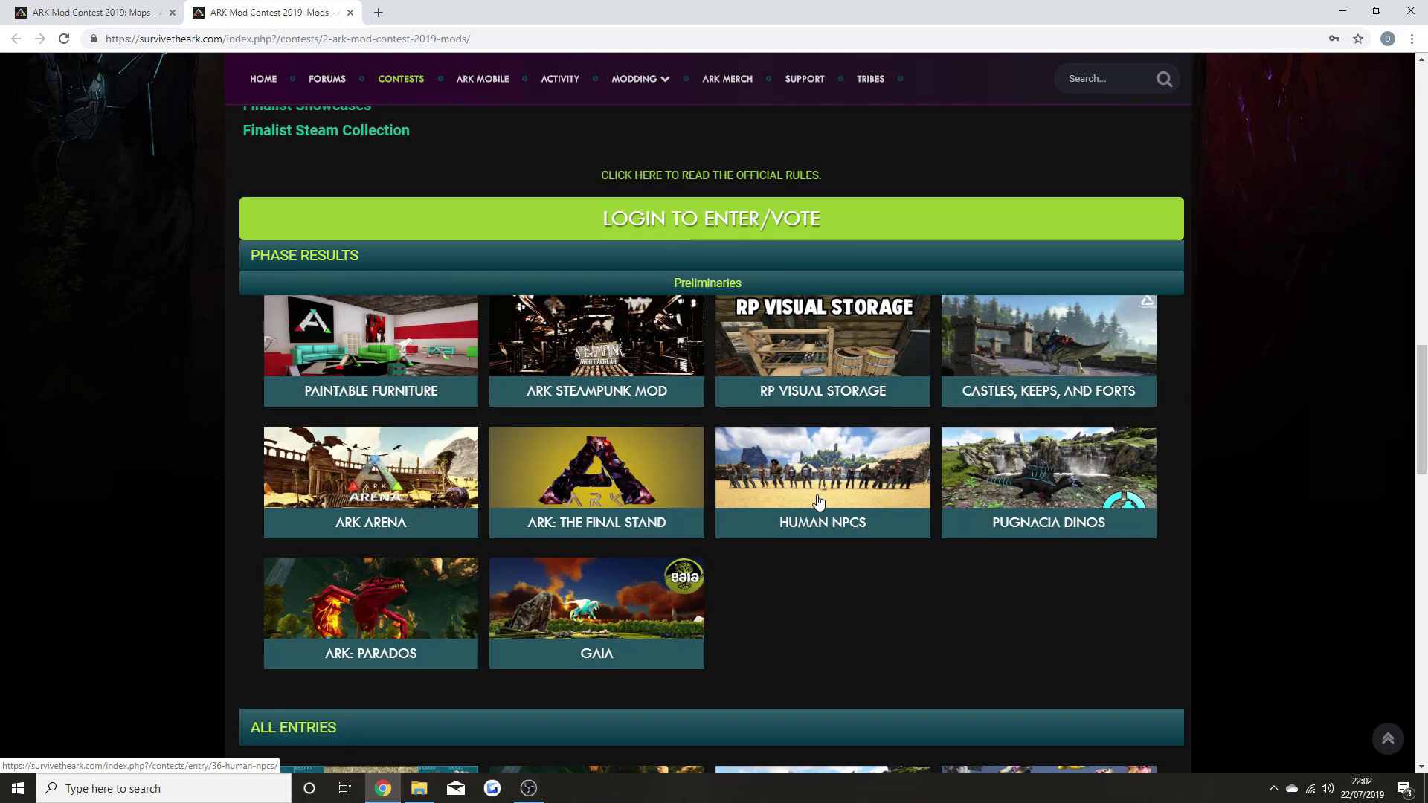
mouse_move(972, 494)
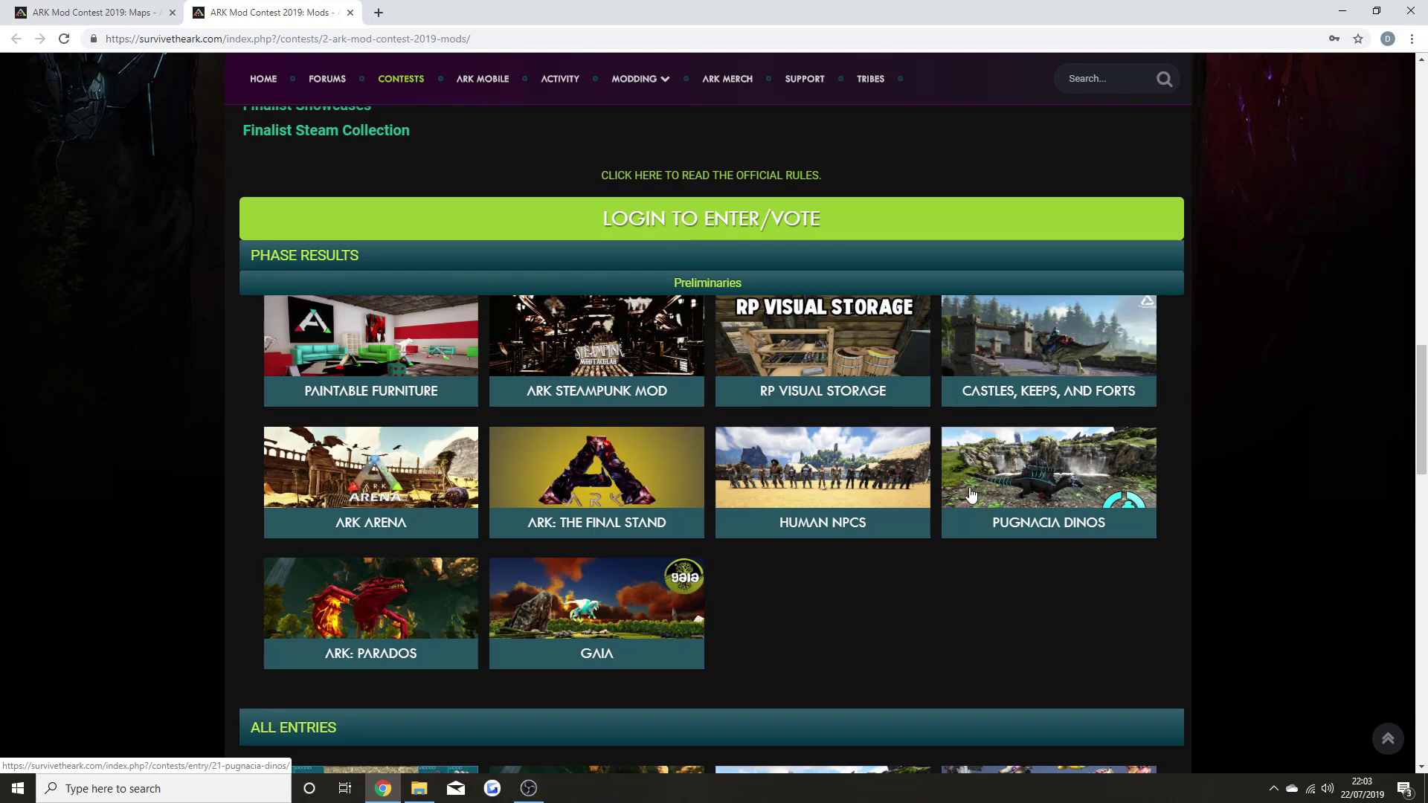
mouse_move(1032, 543)
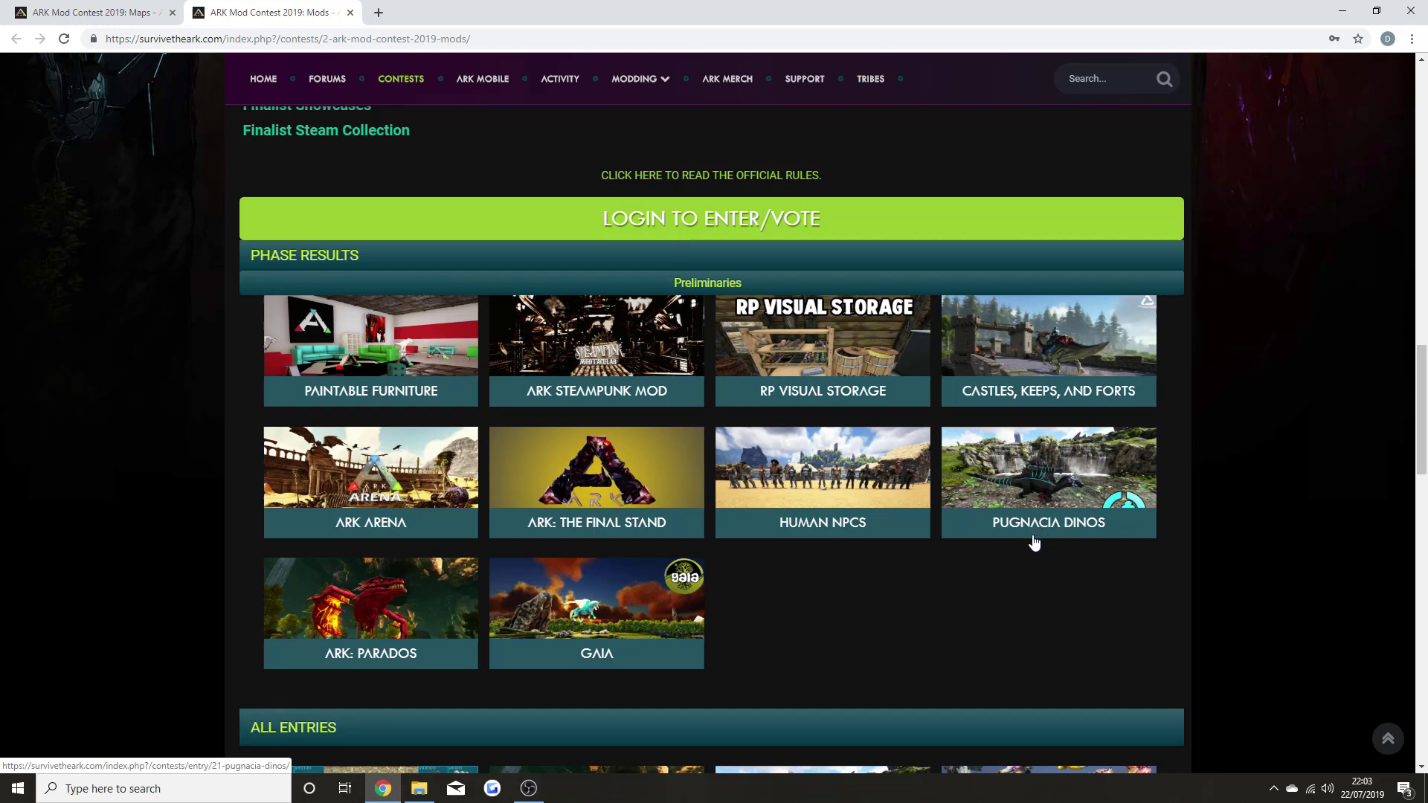
mouse_move(1041, 523)
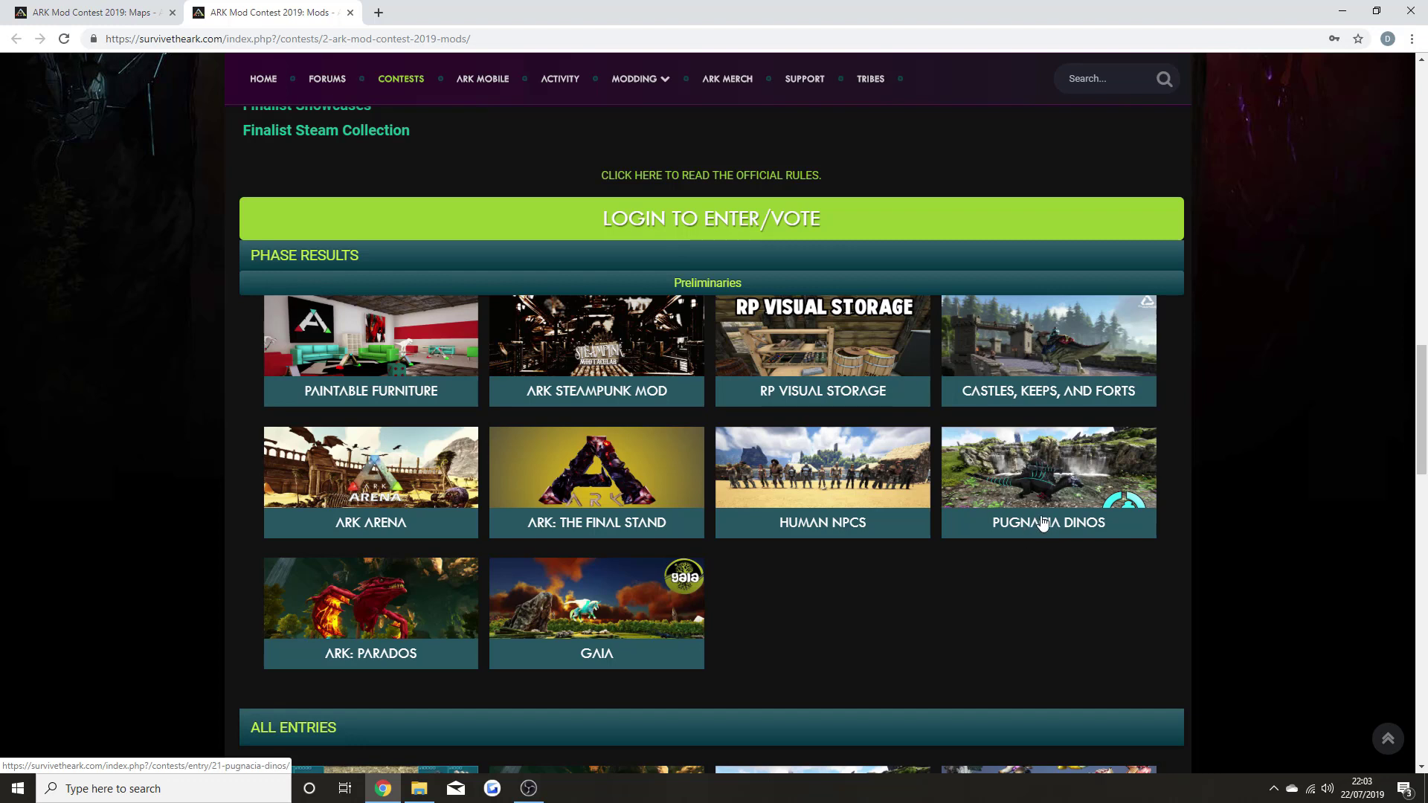
mouse_move(1015, 547)
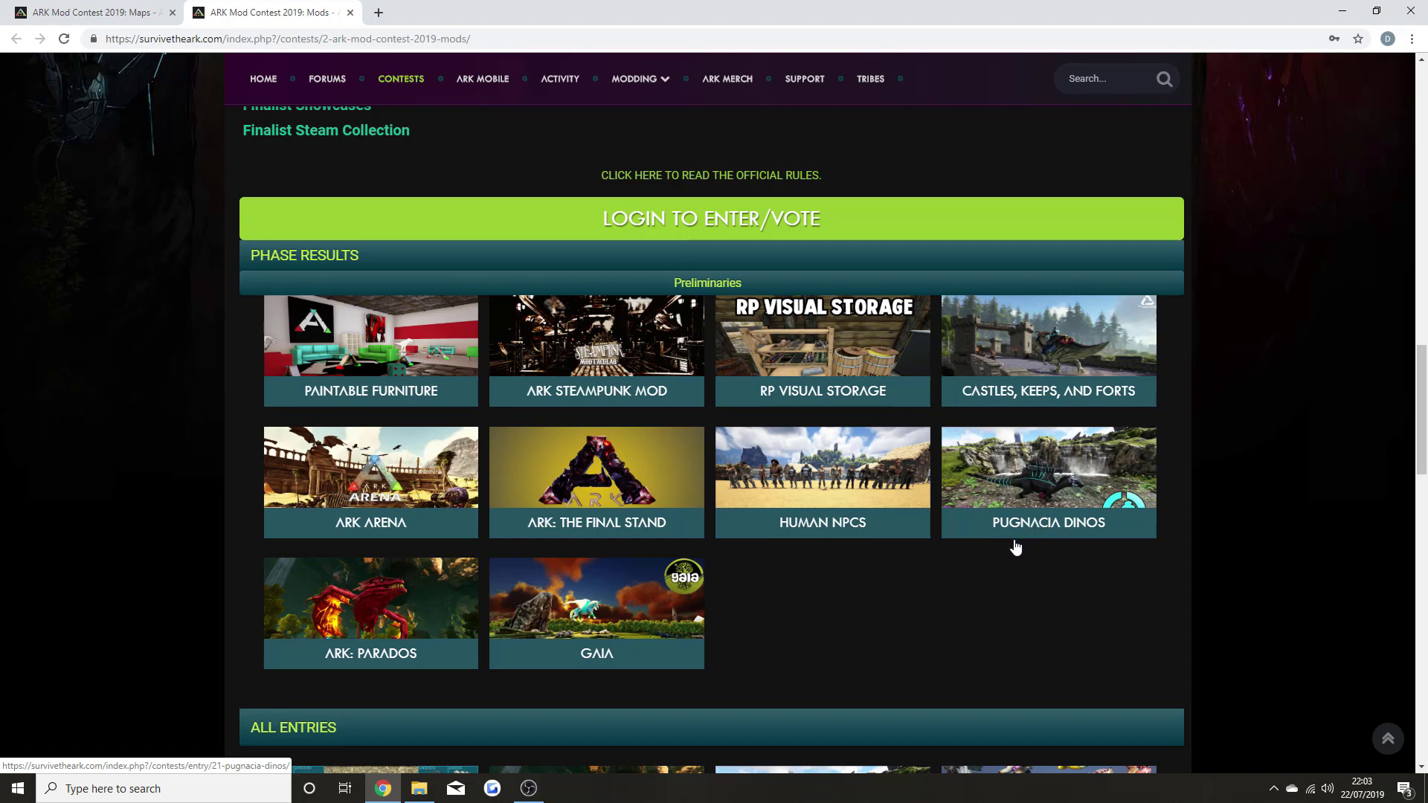
mouse_move(752, 657)
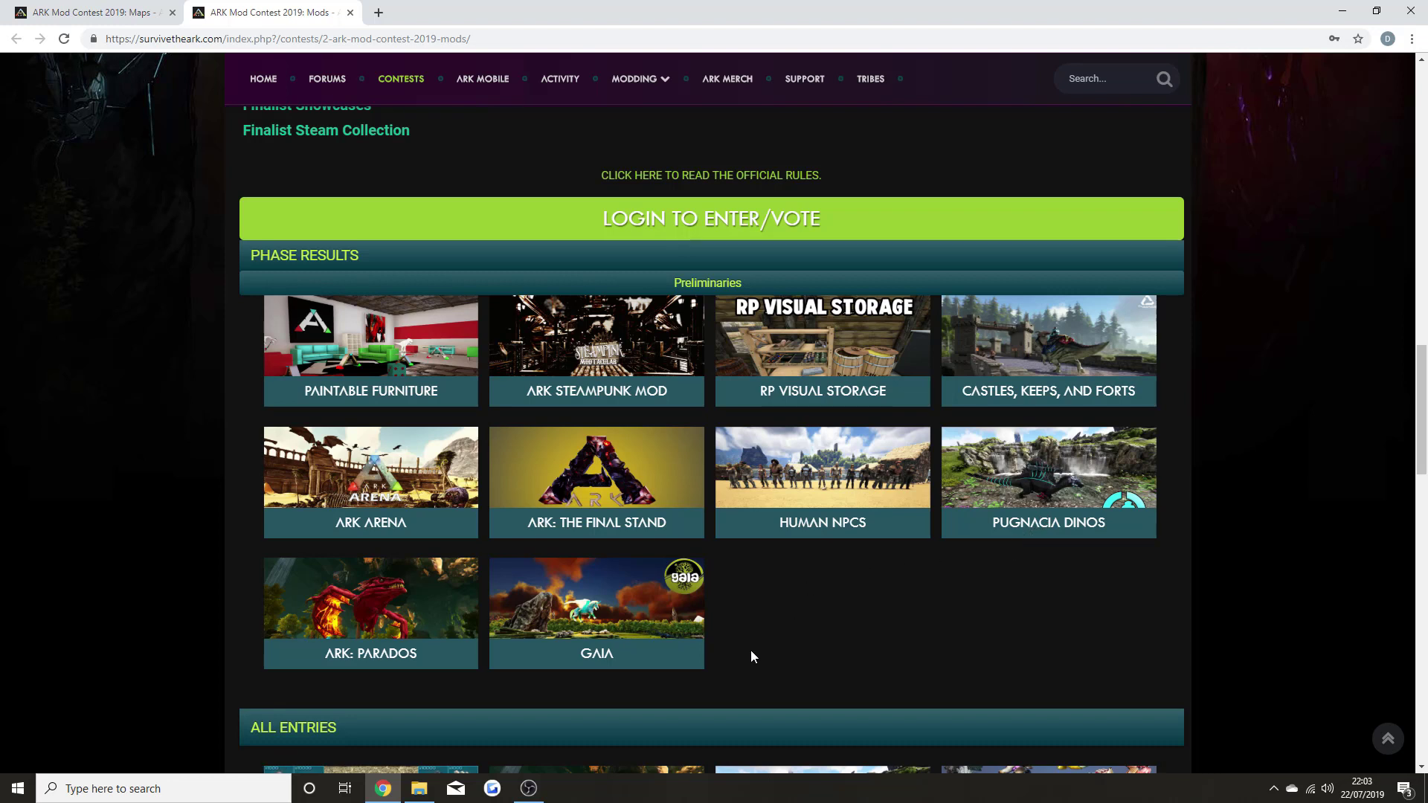
mouse_move(569, 674)
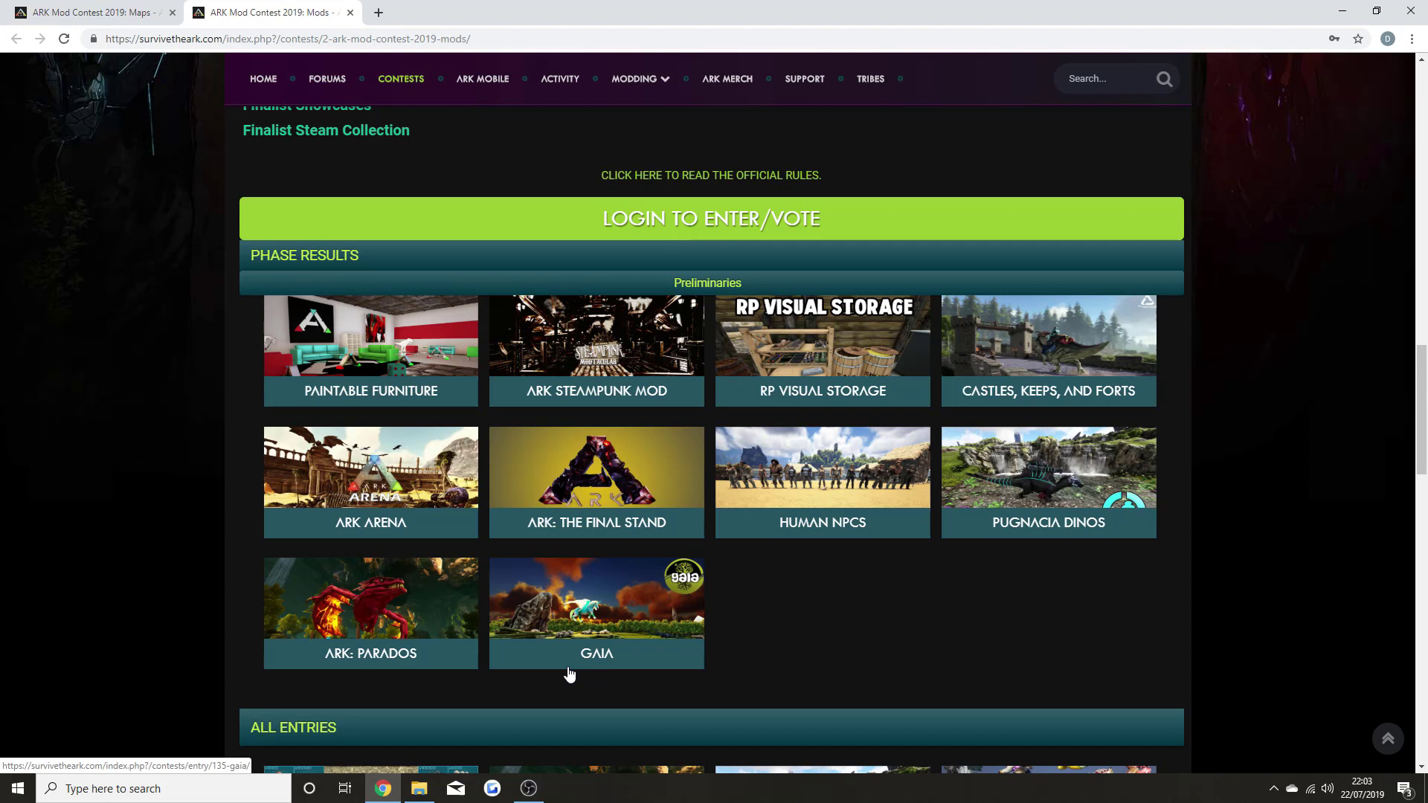
mouse_move(365, 677)
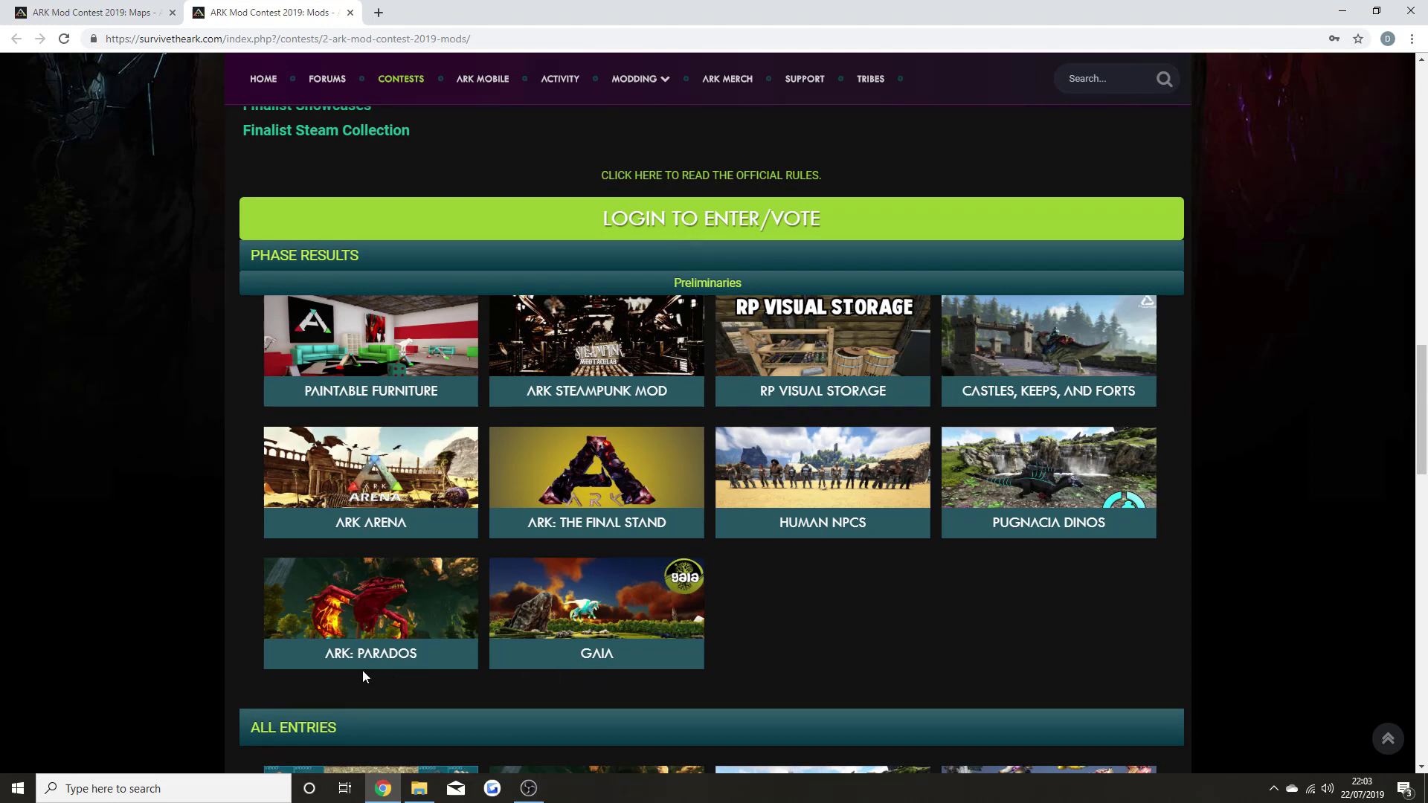
mouse_move(363, 679)
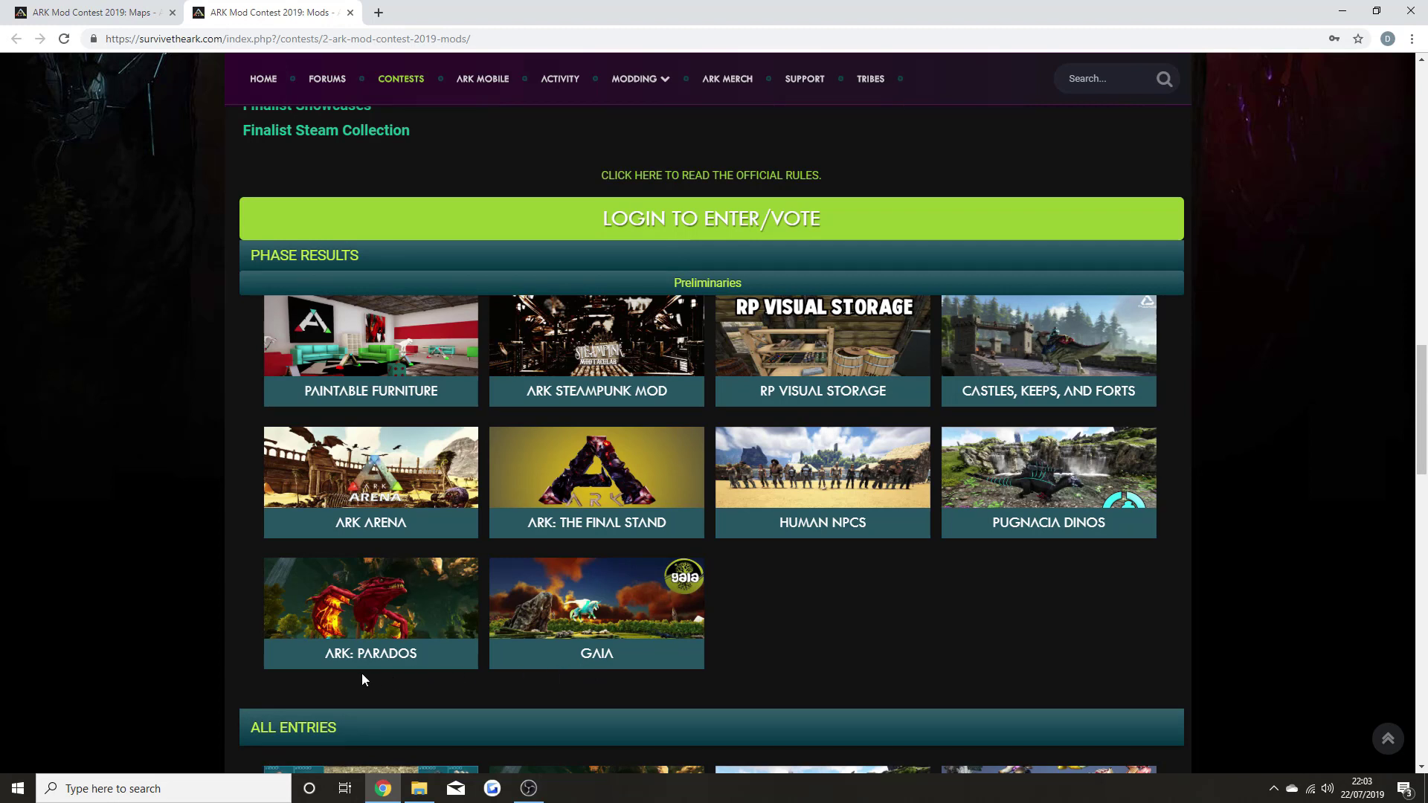
mouse_move(404, 660)
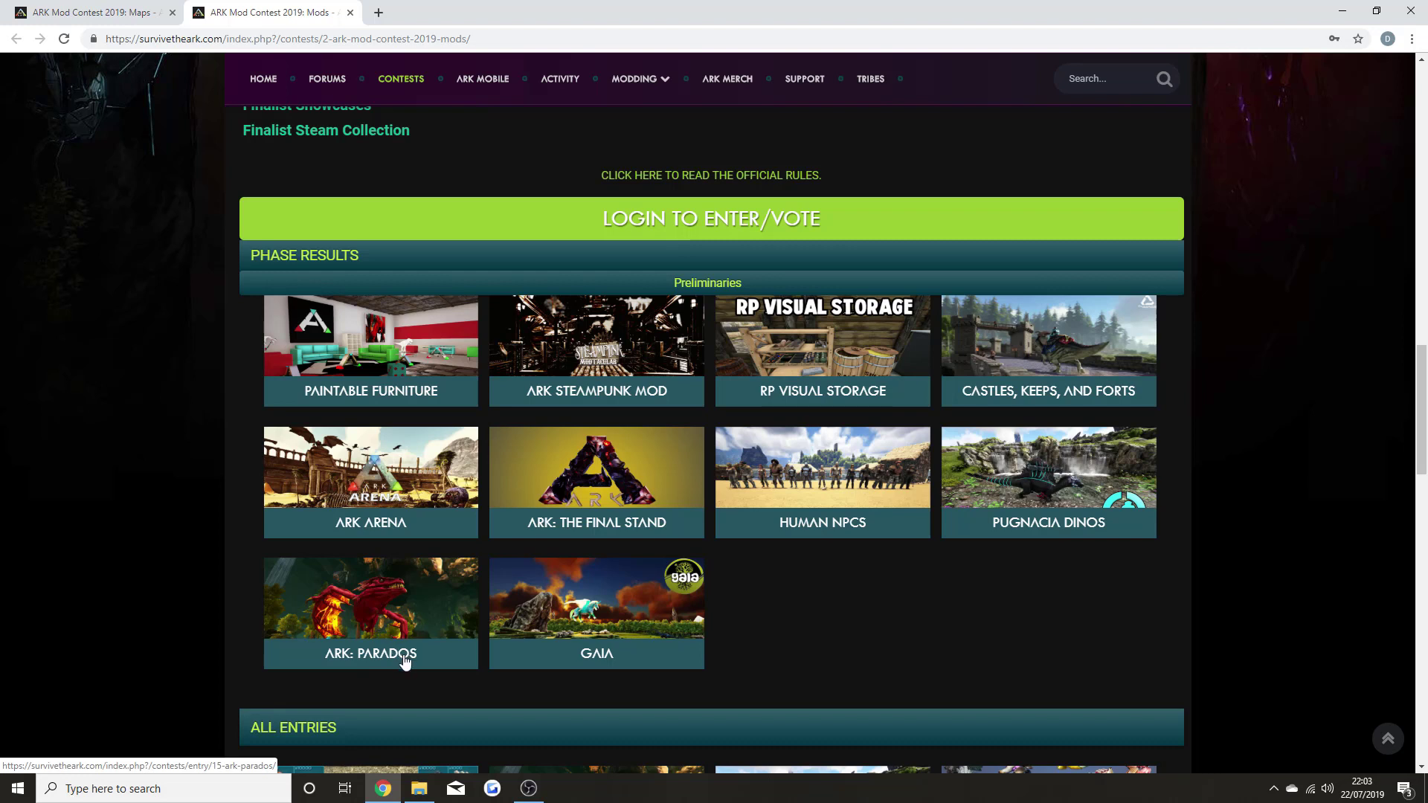
mouse_move(816, 630)
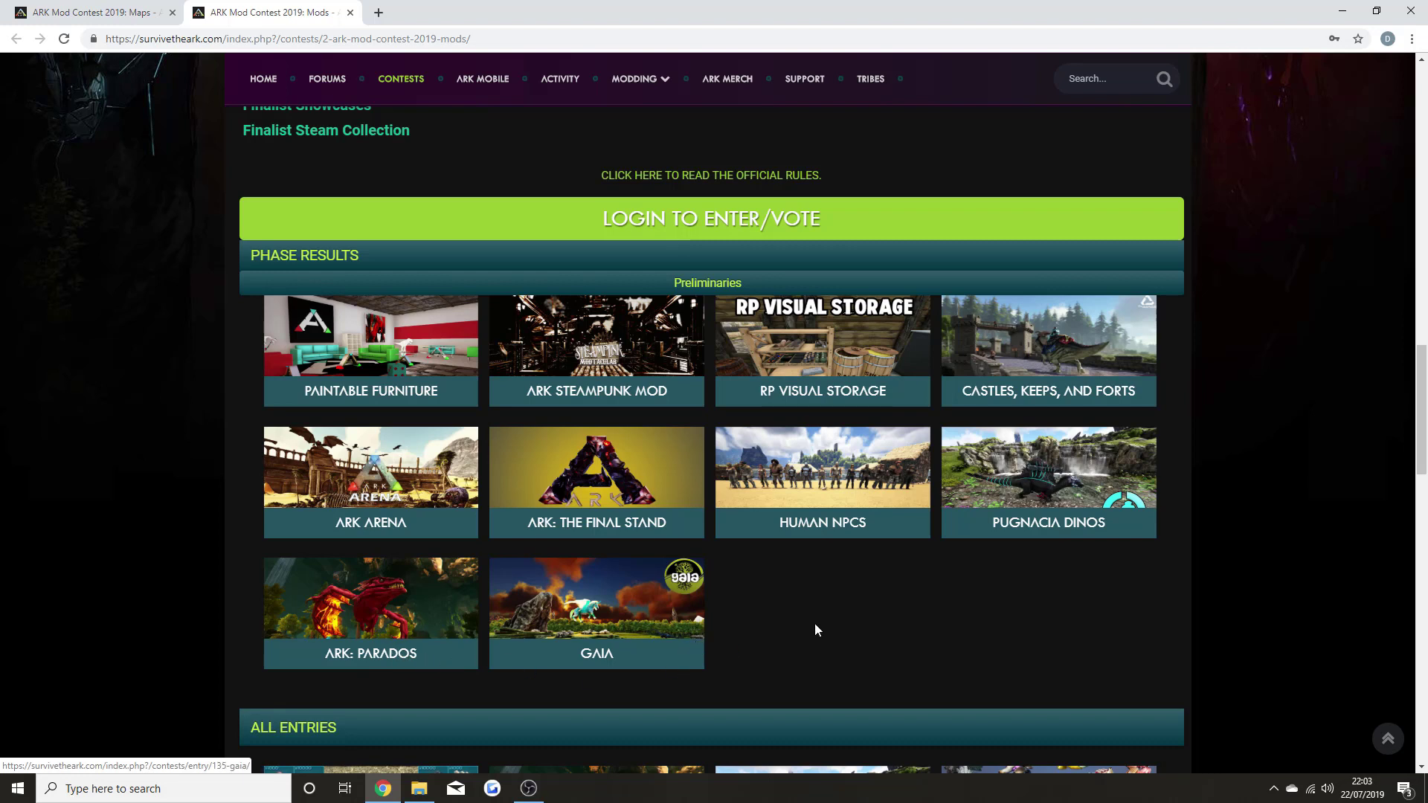
mouse_move(821, 630)
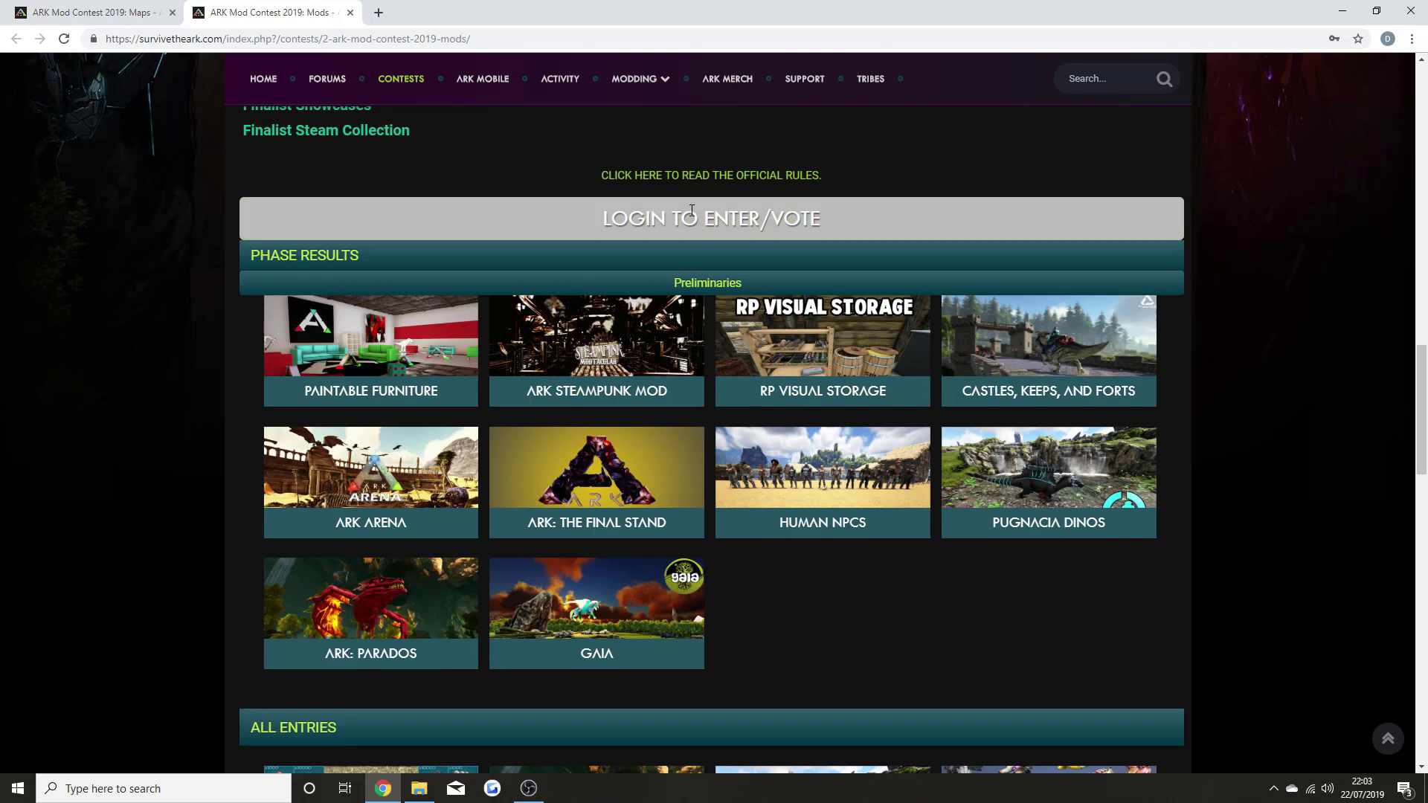
mouse_move(664, 214)
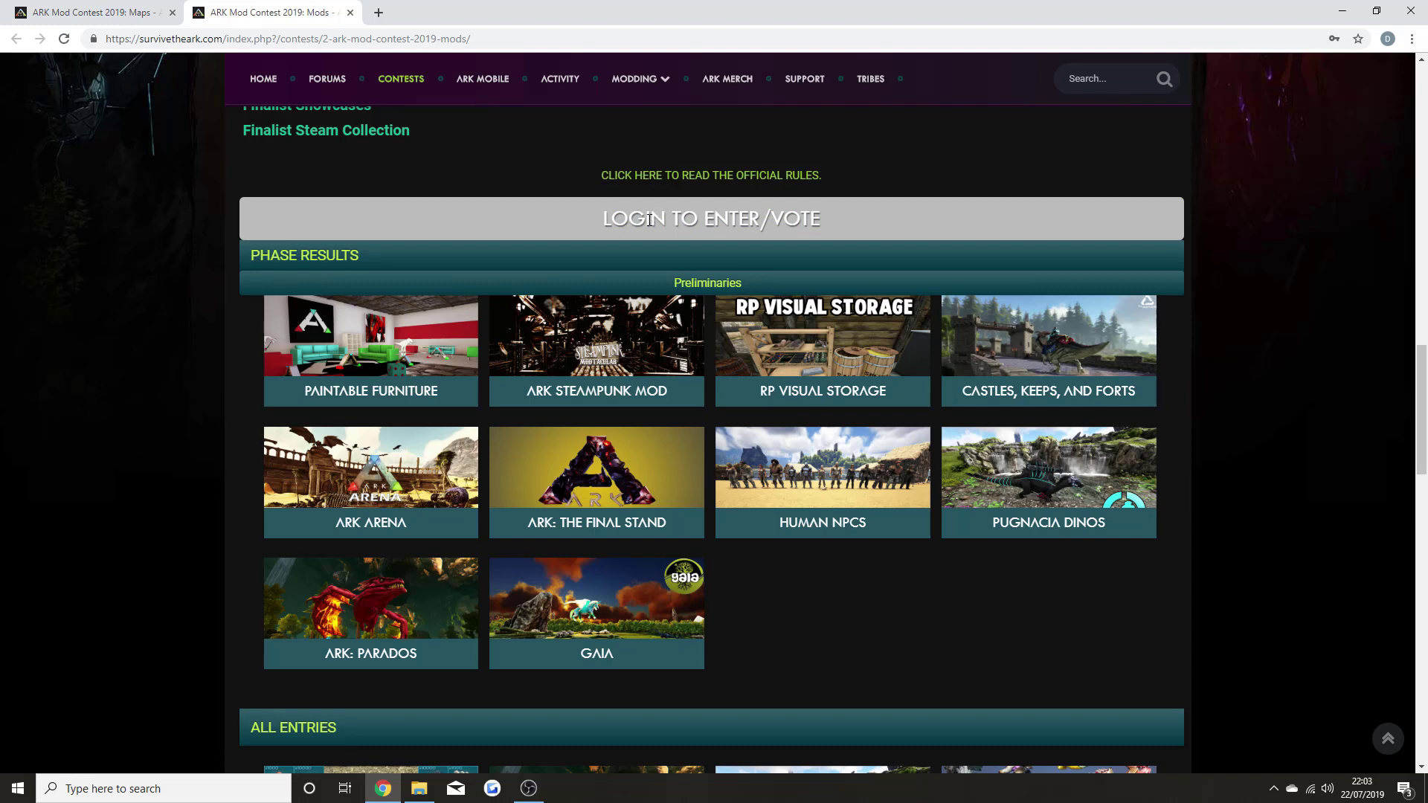
mouse_move(636, 238)
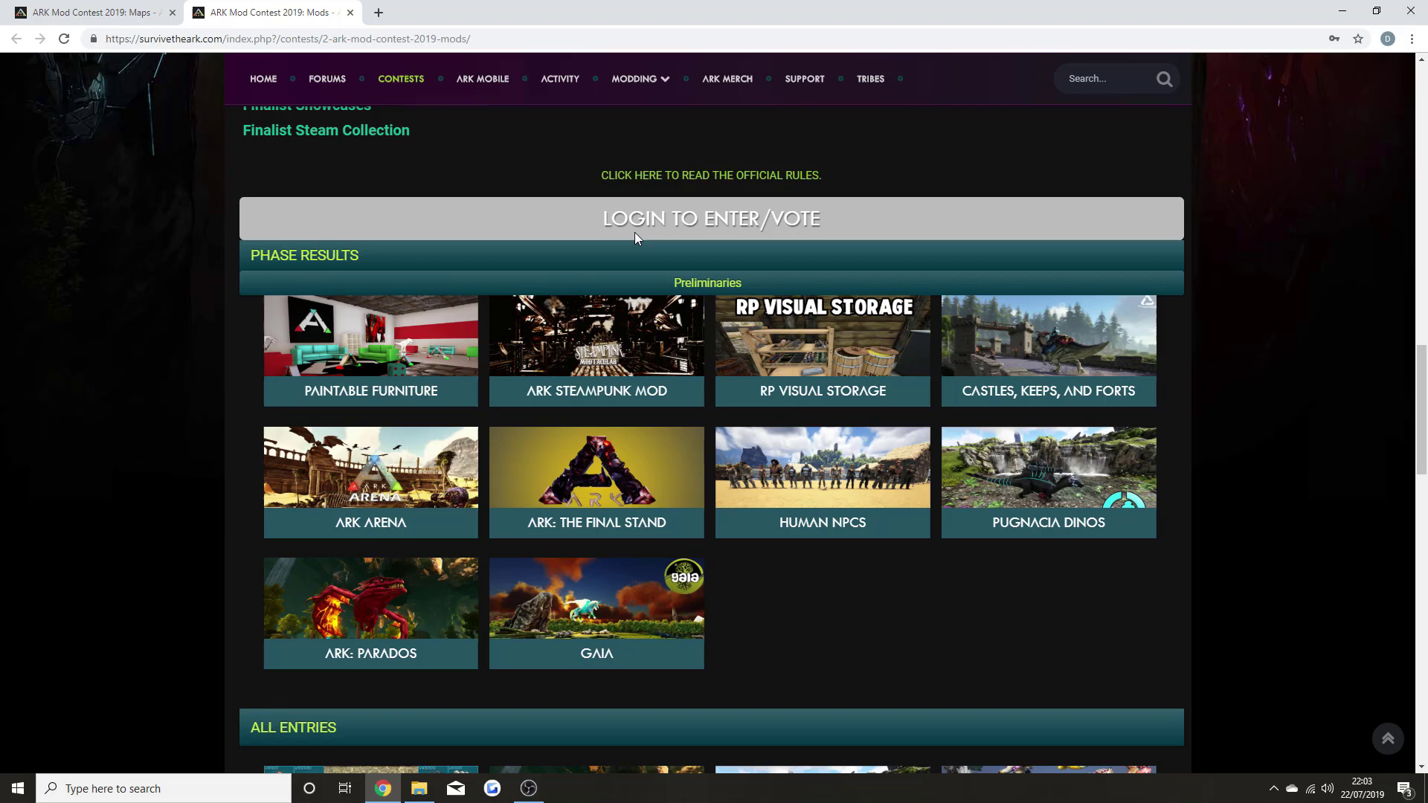
- Switch back to the 'ARK Mod Contest 2019: Maps' tab
scroll("up", 3)
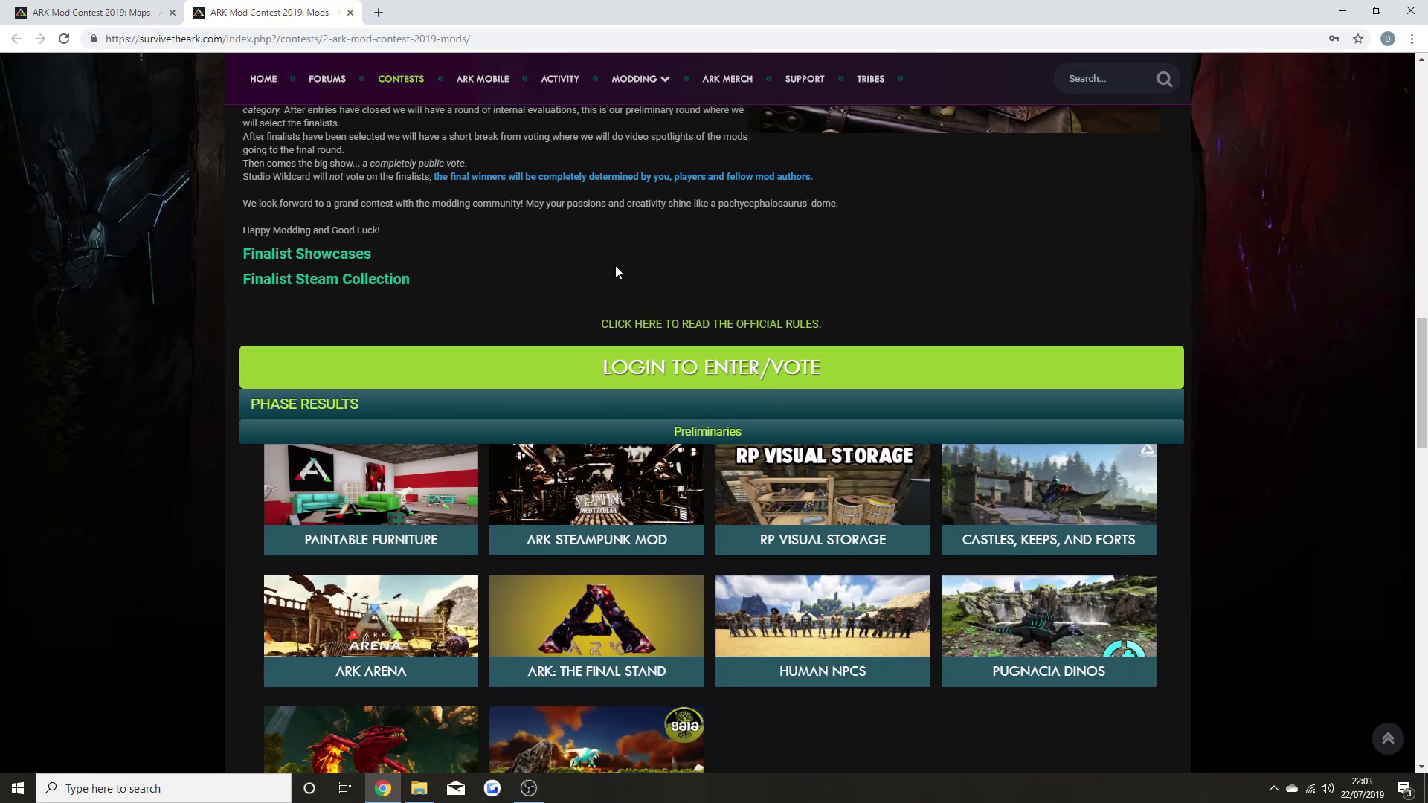
left_click(86, 12)
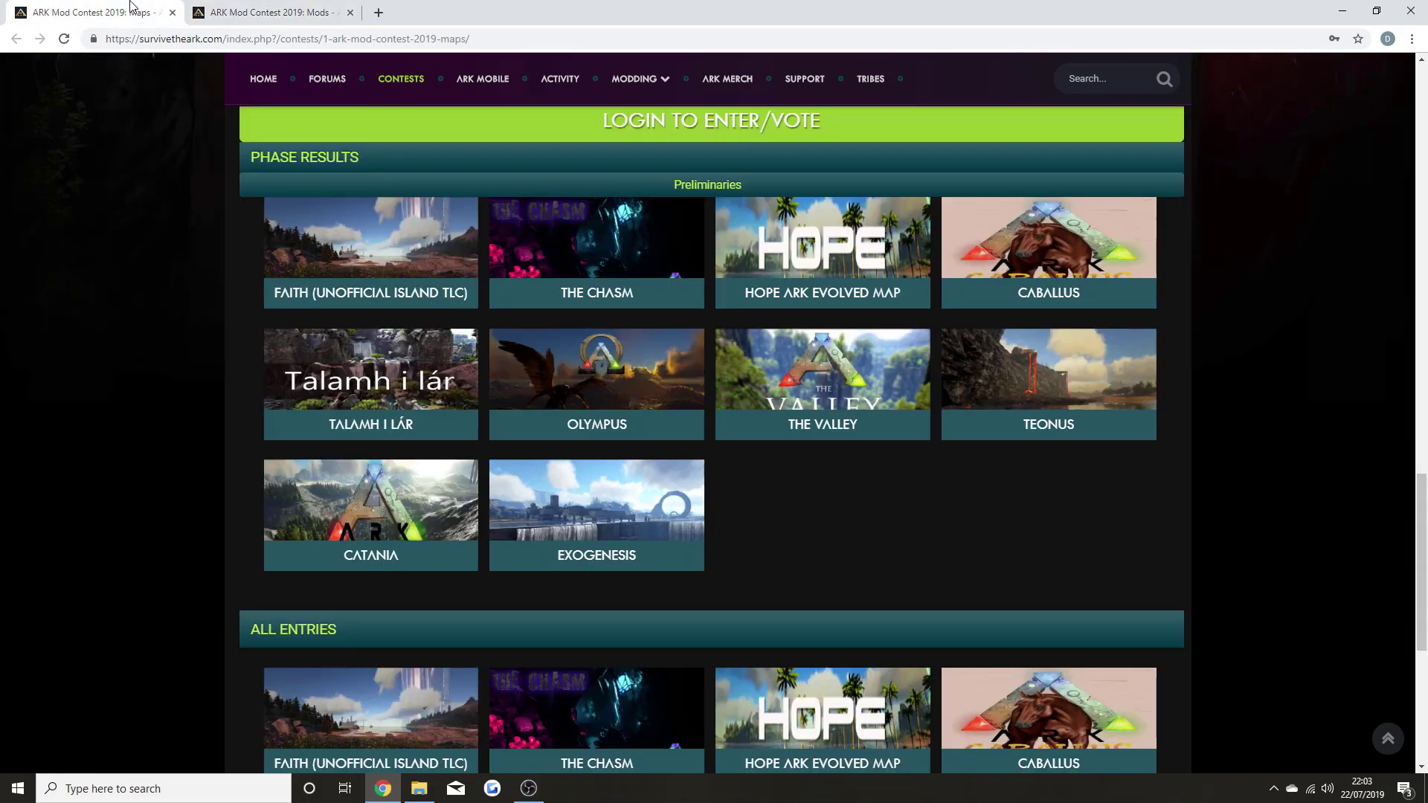
mouse_move(587, 372)
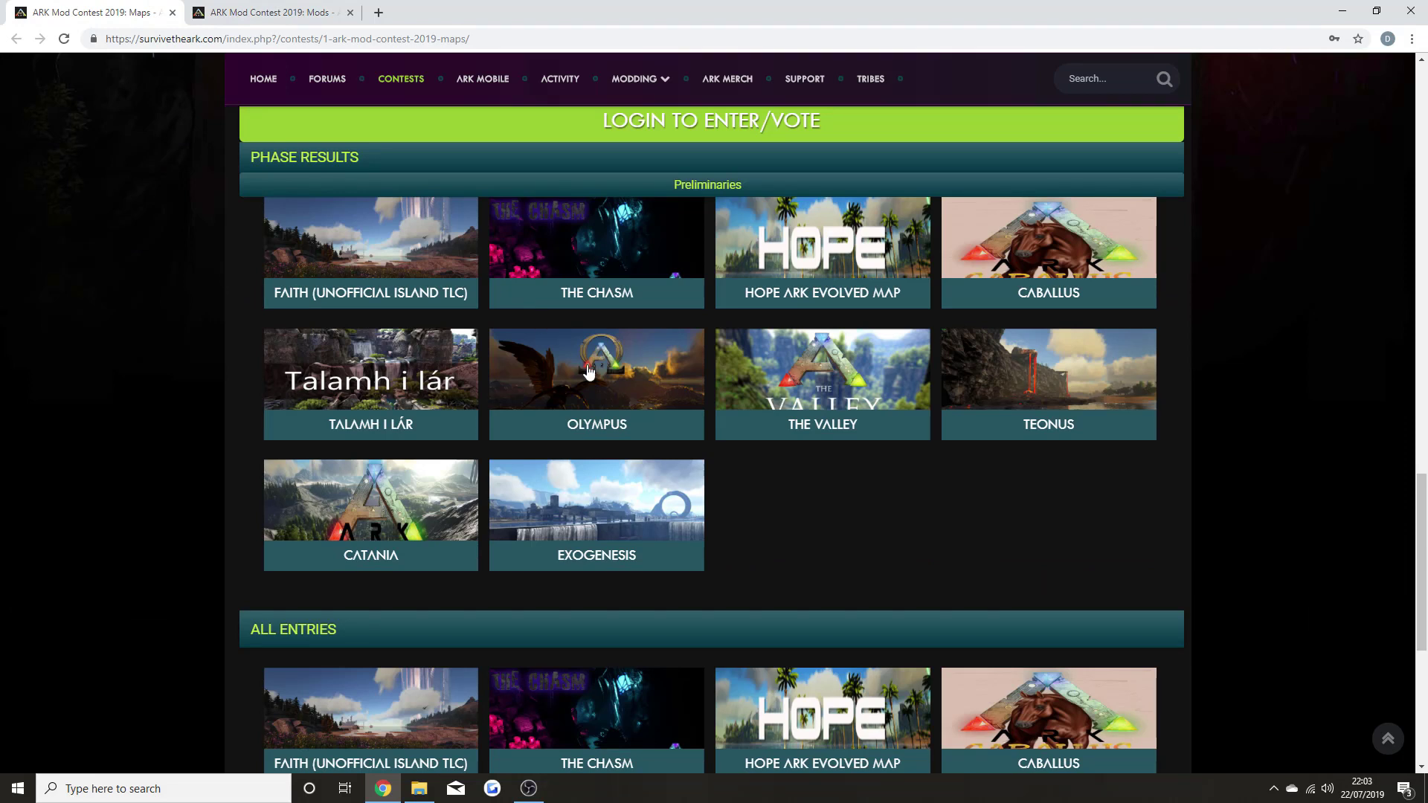
- Open the OLYMPUS entry from the Preliminaries results
left_click(596, 368)
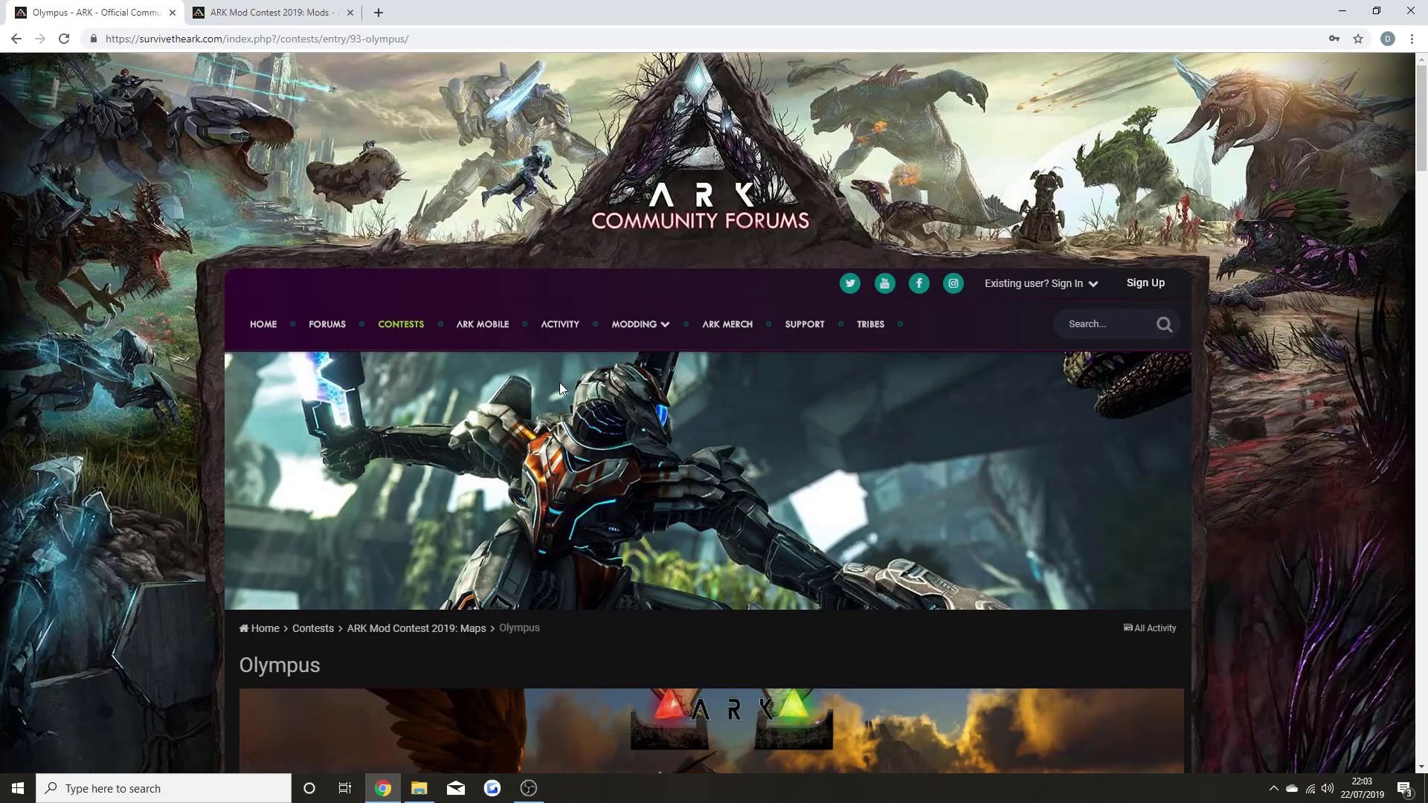
- Scroll through Olympus's Description and welcome text to the screenshot gallery
scroll("down", 3)
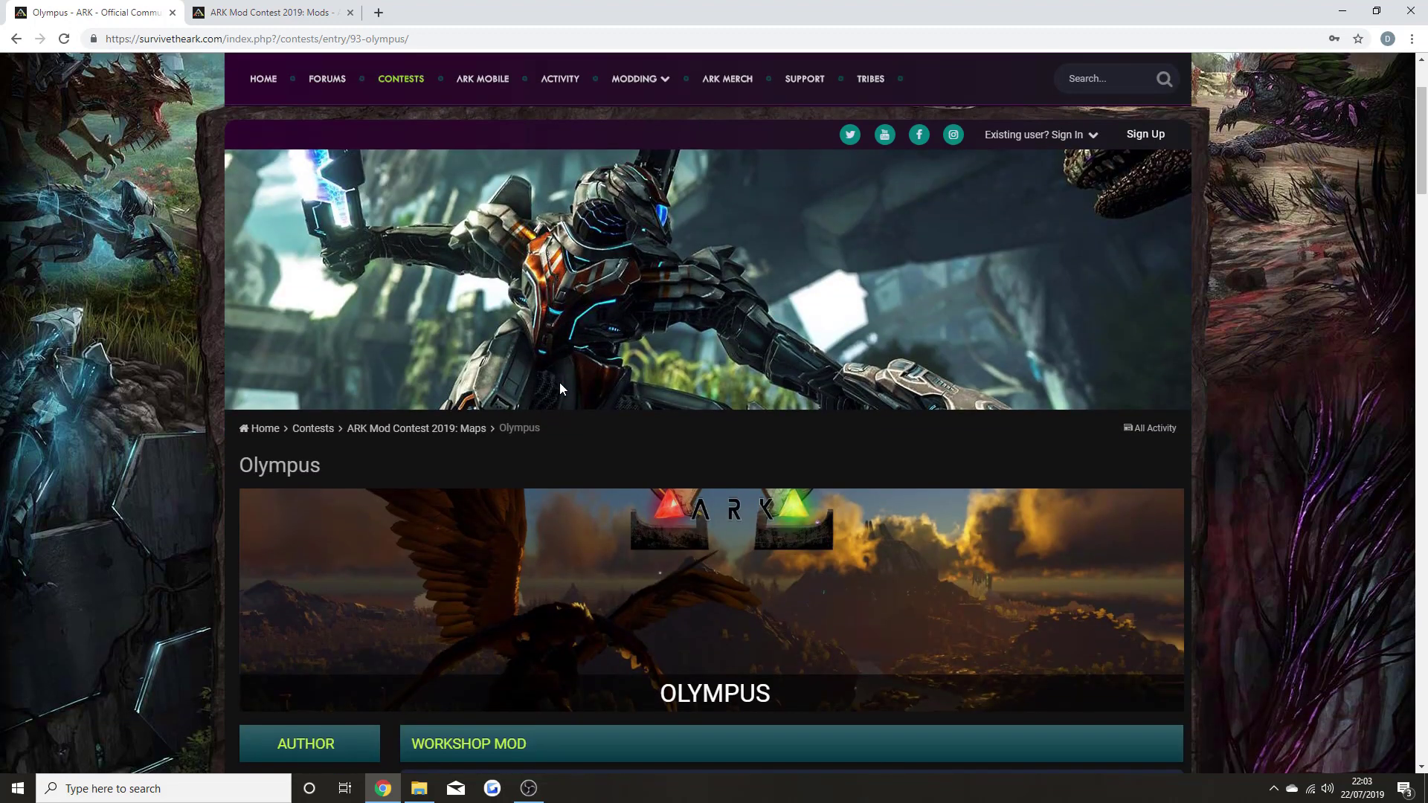
scroll("down", 3)
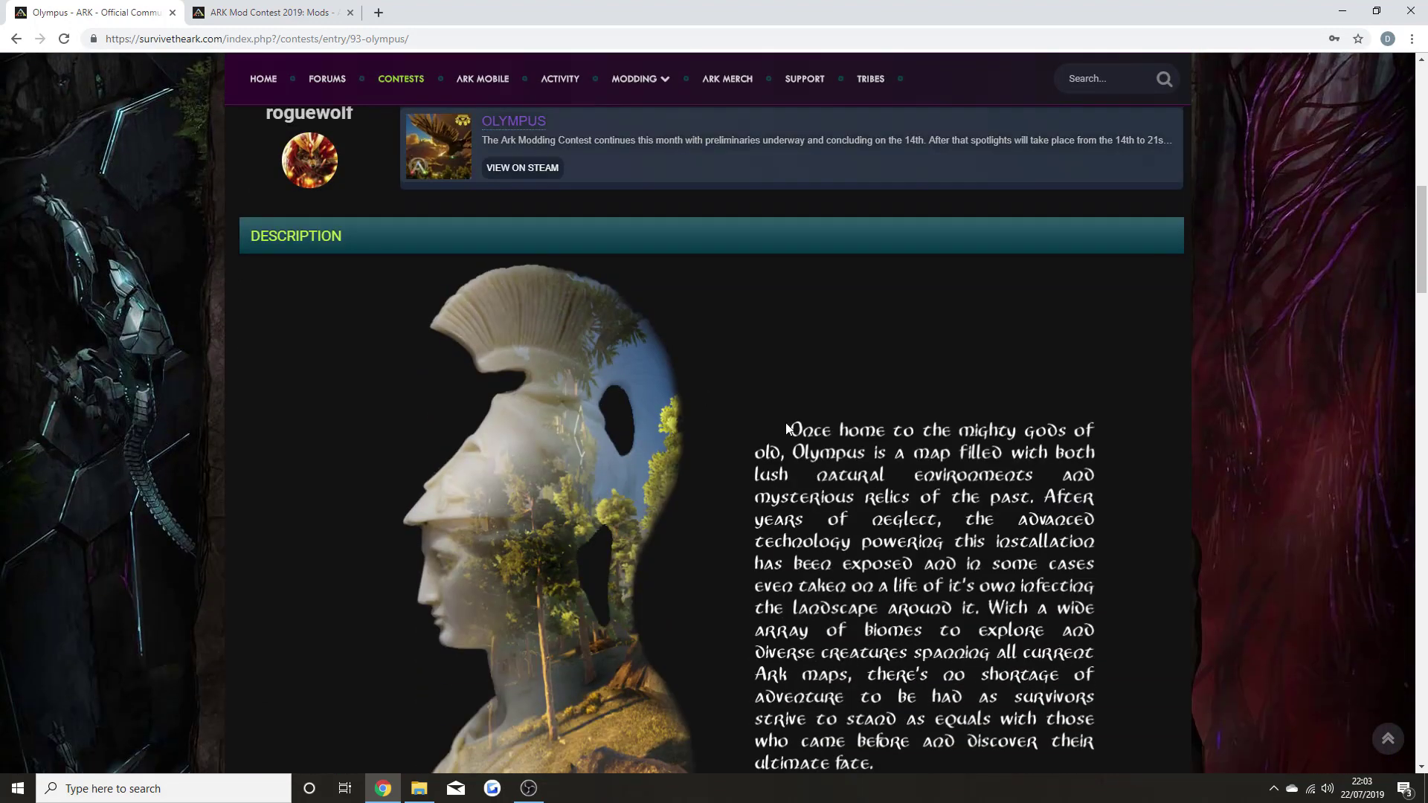
mouse_move(793, 380)
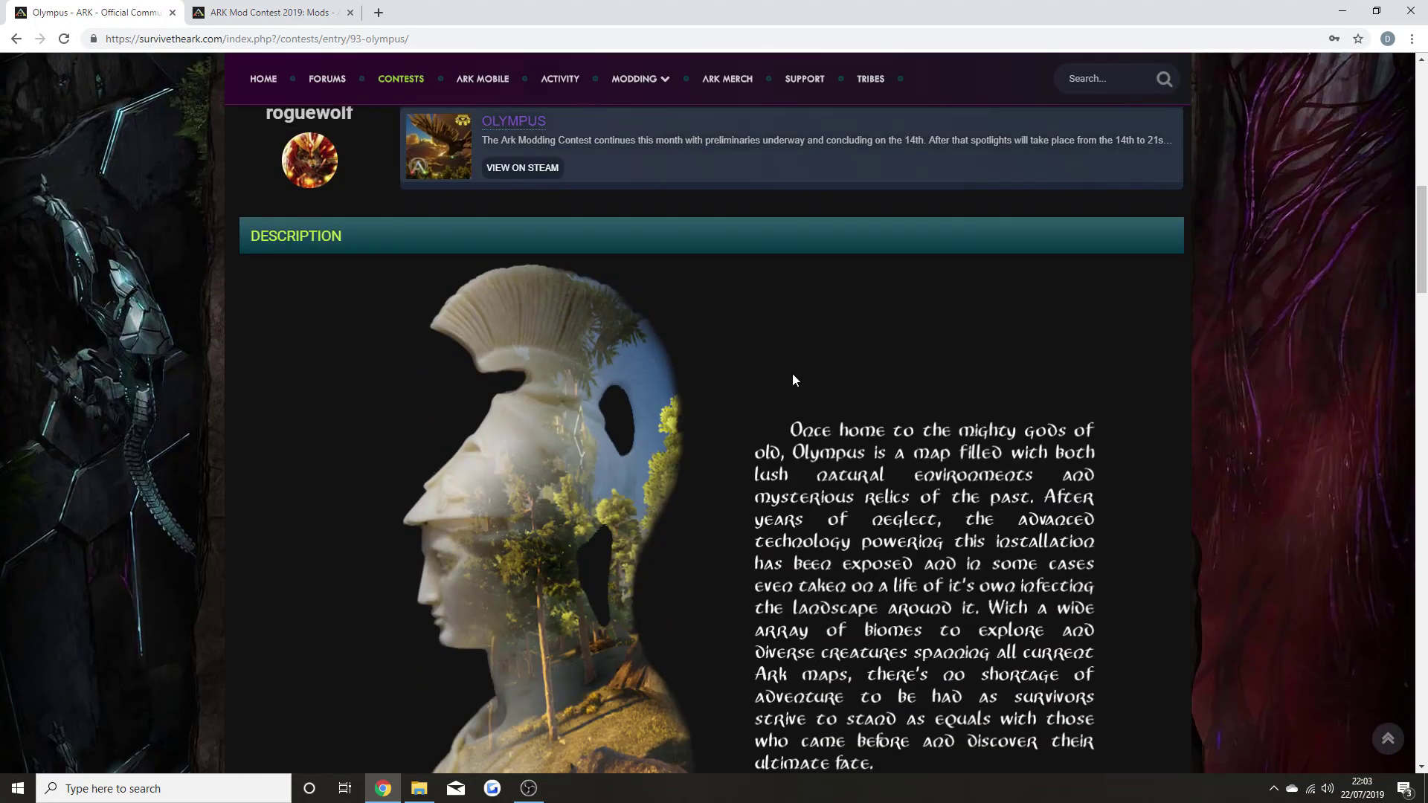
mouse_move(891, 486)
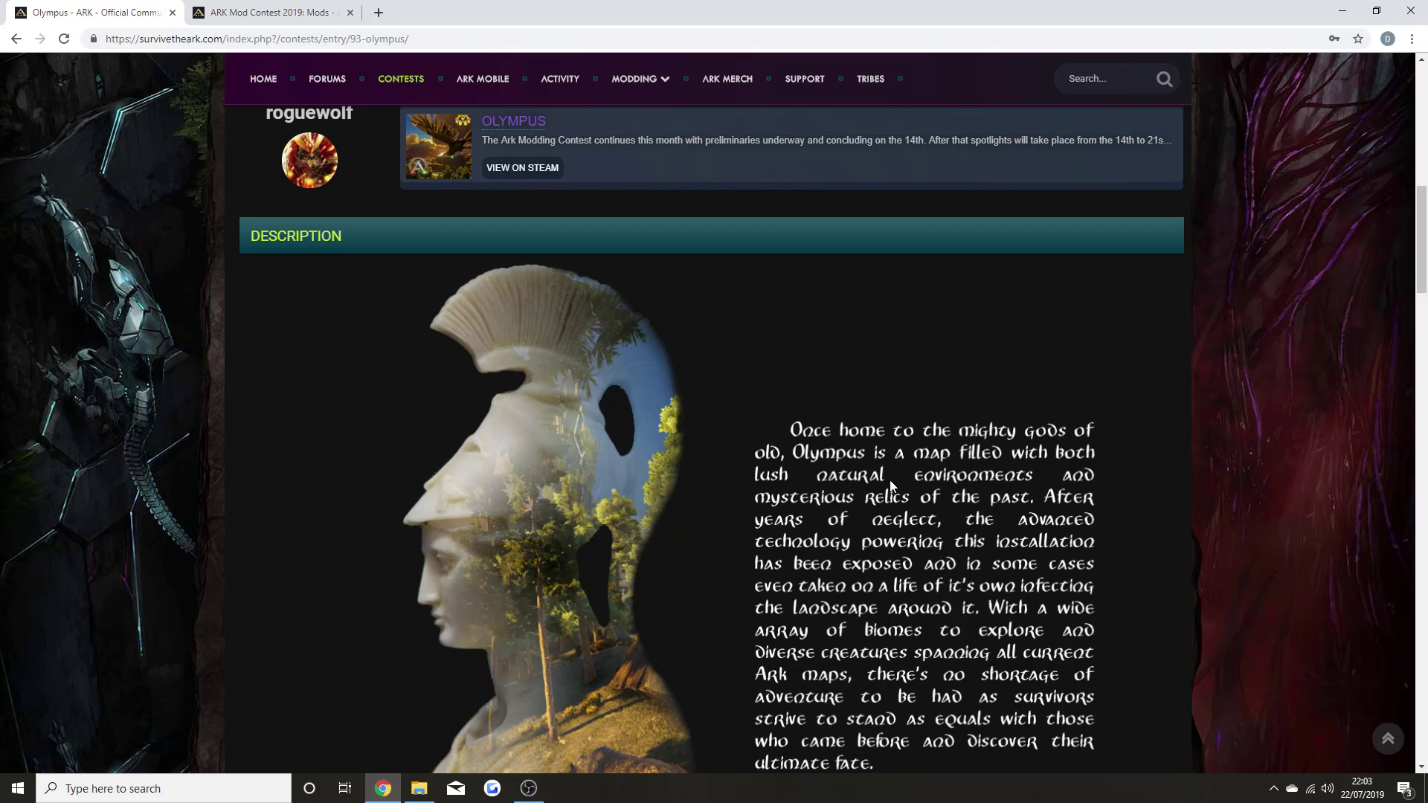
scroll("down", 3)
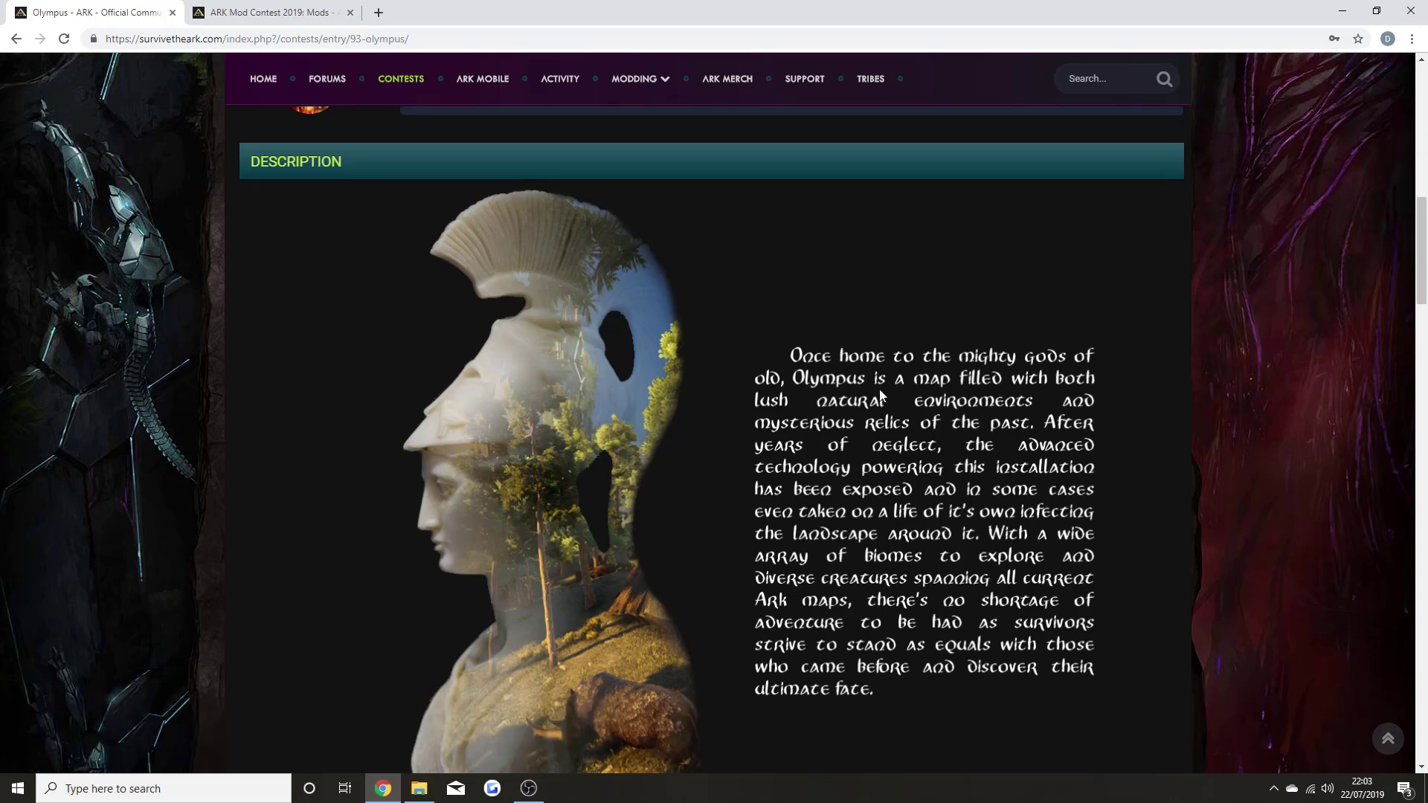
mouse_move(876, 344)
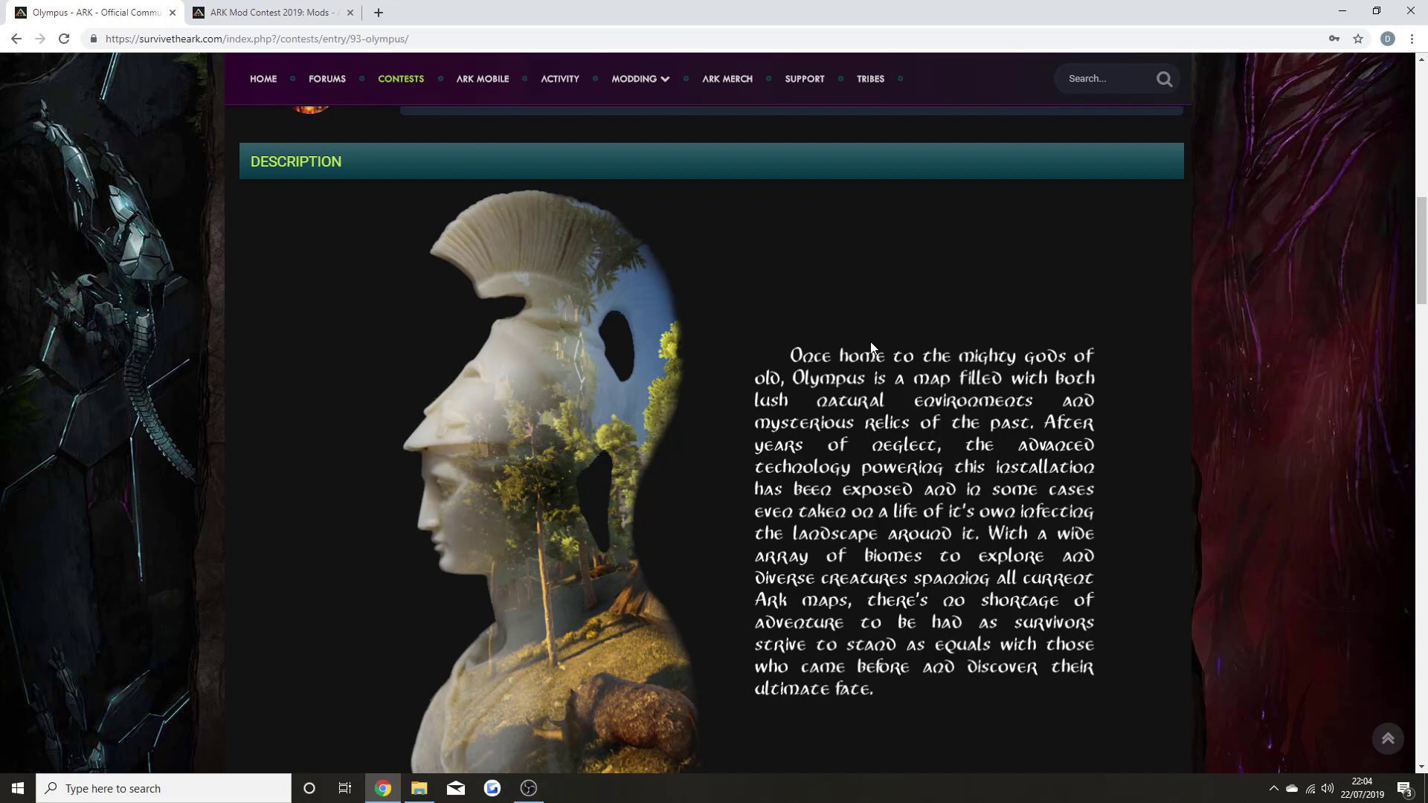
mouse_move(828, 421)
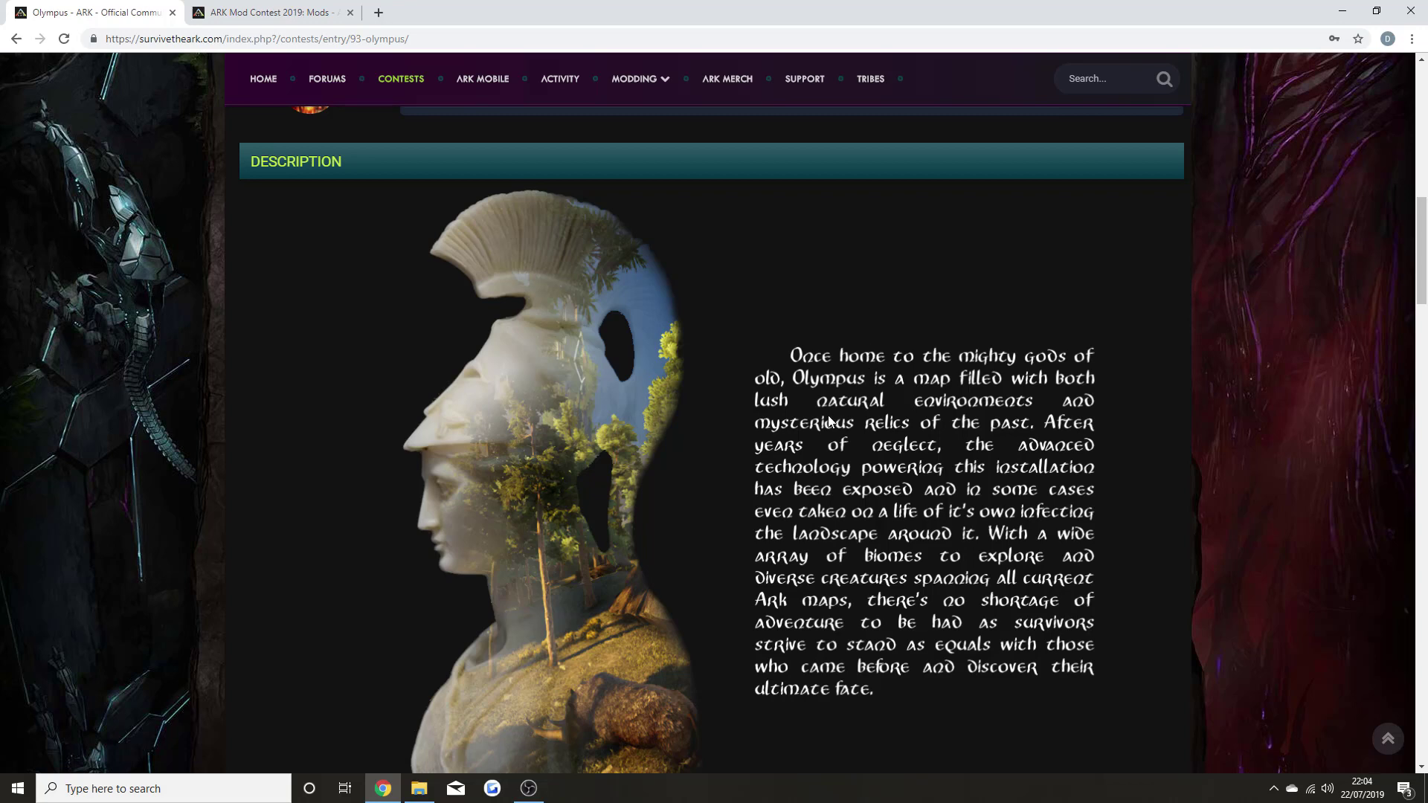
scroll("down", 3)
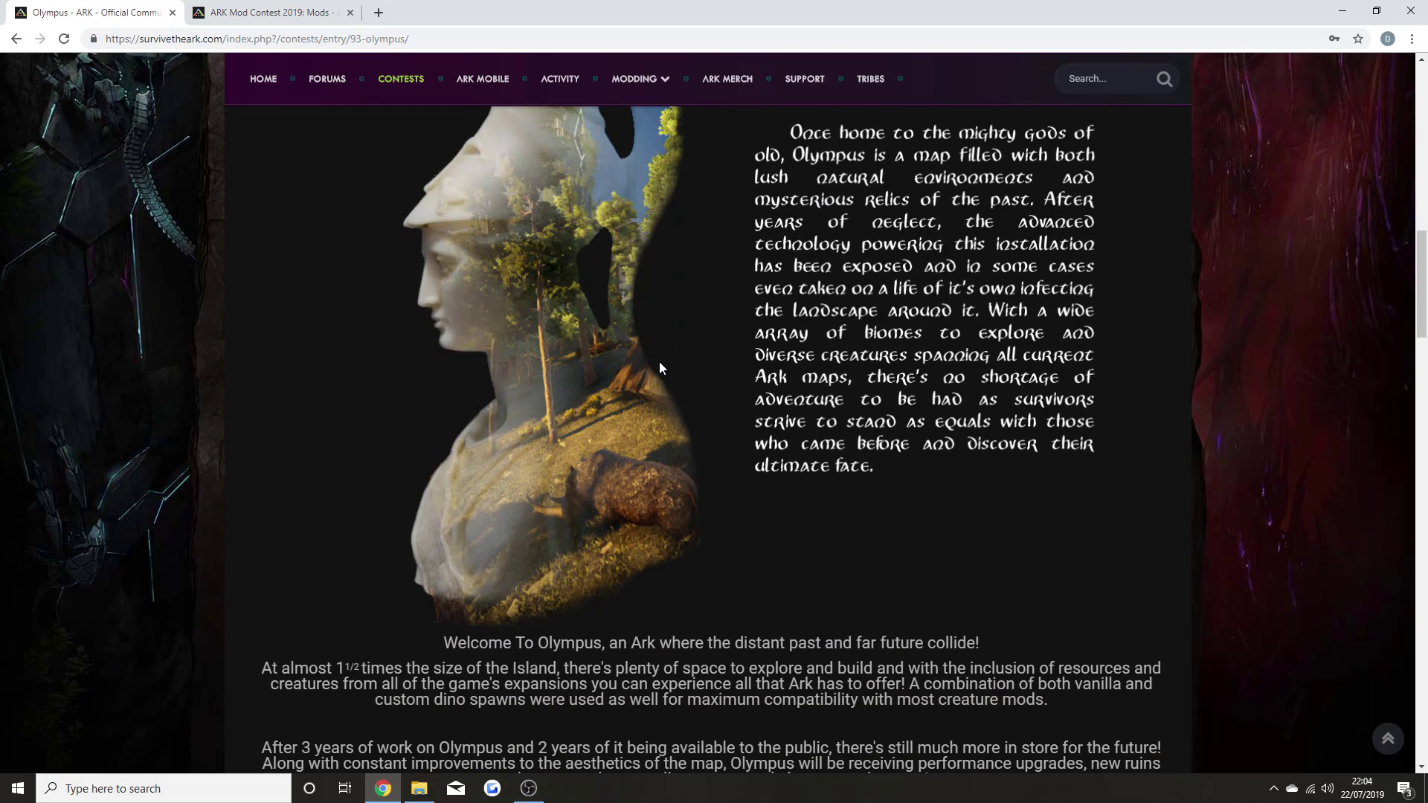
scroll("down", 3)
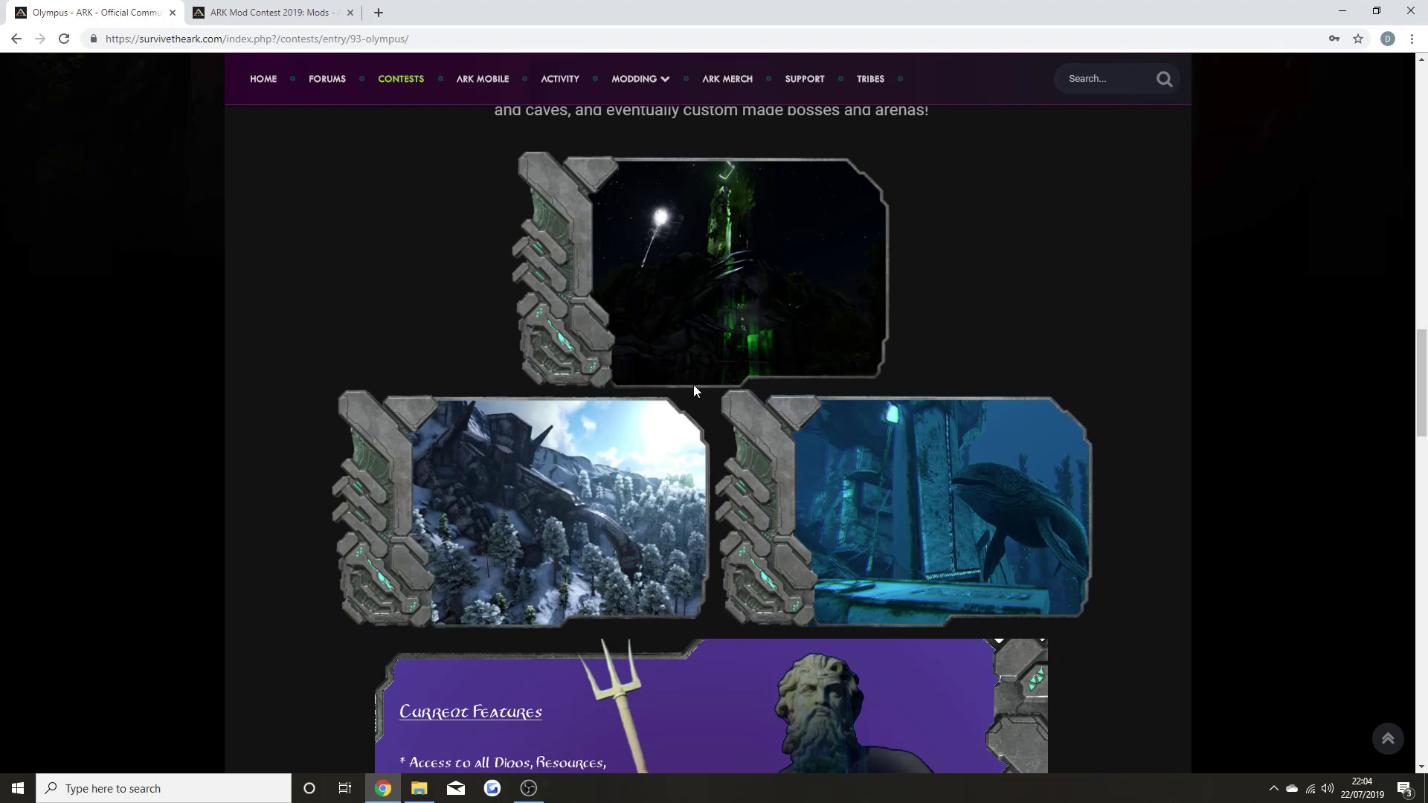
- Scroll to the Olympus Current Features panel and read its full list
scroll("down", 3)
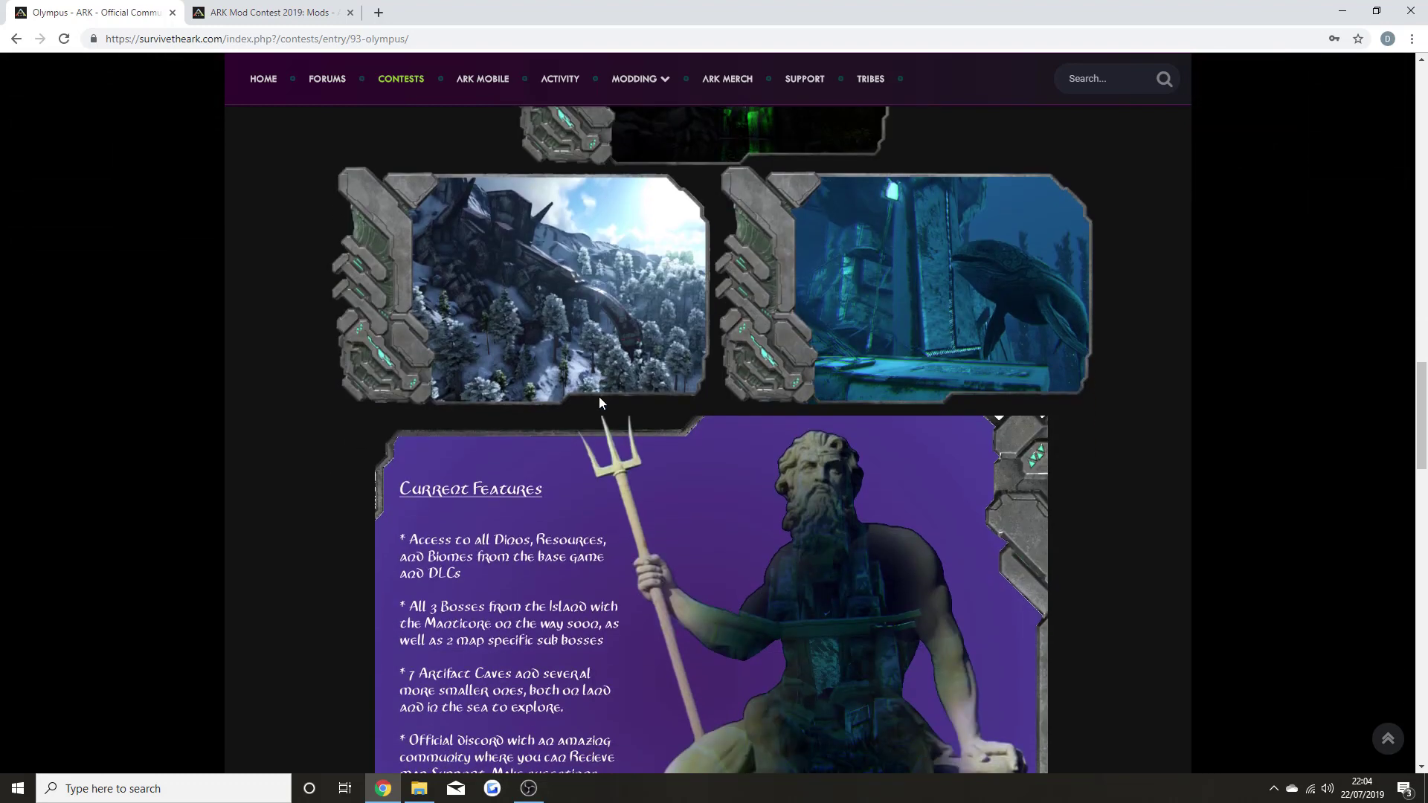
scroll("down", 3)
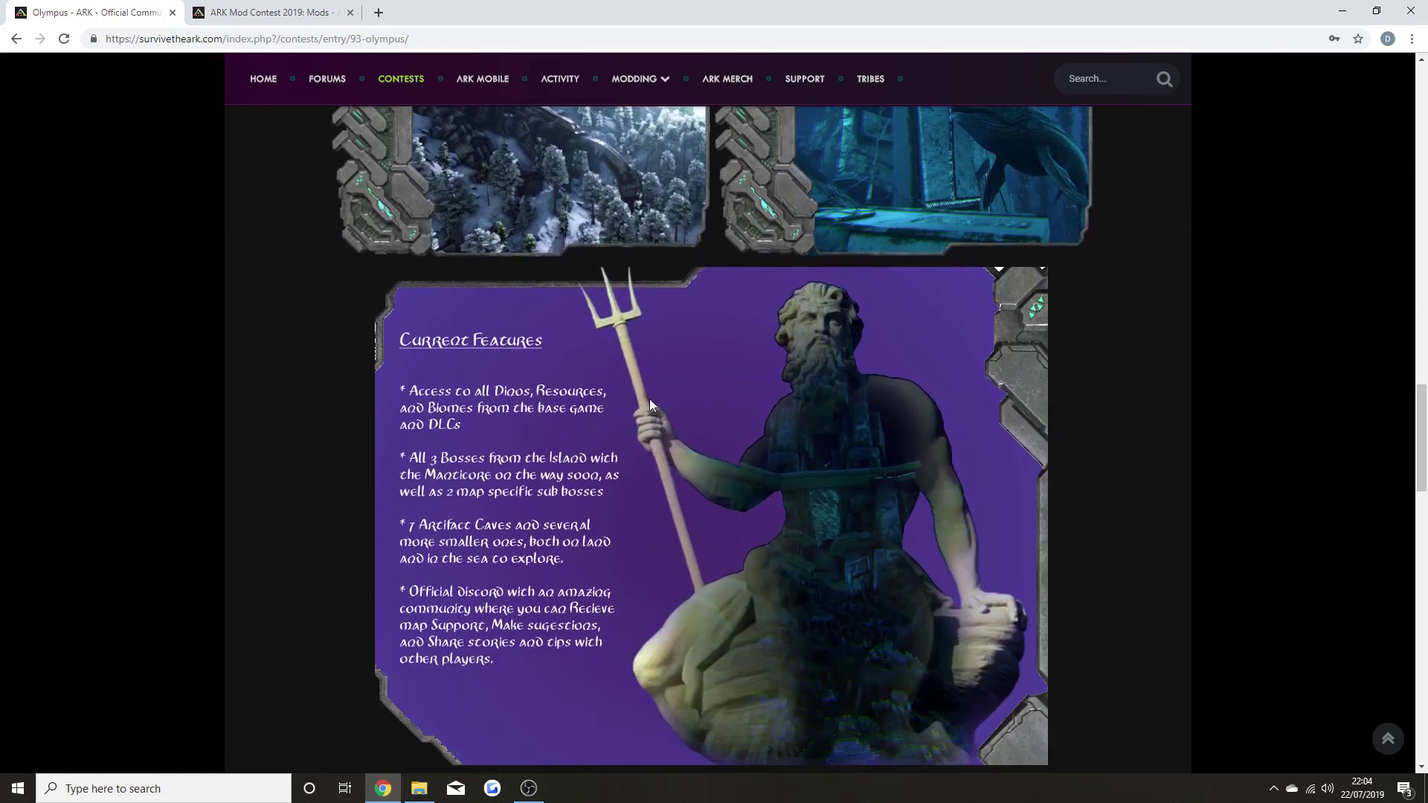
mouse_move(564, 413)
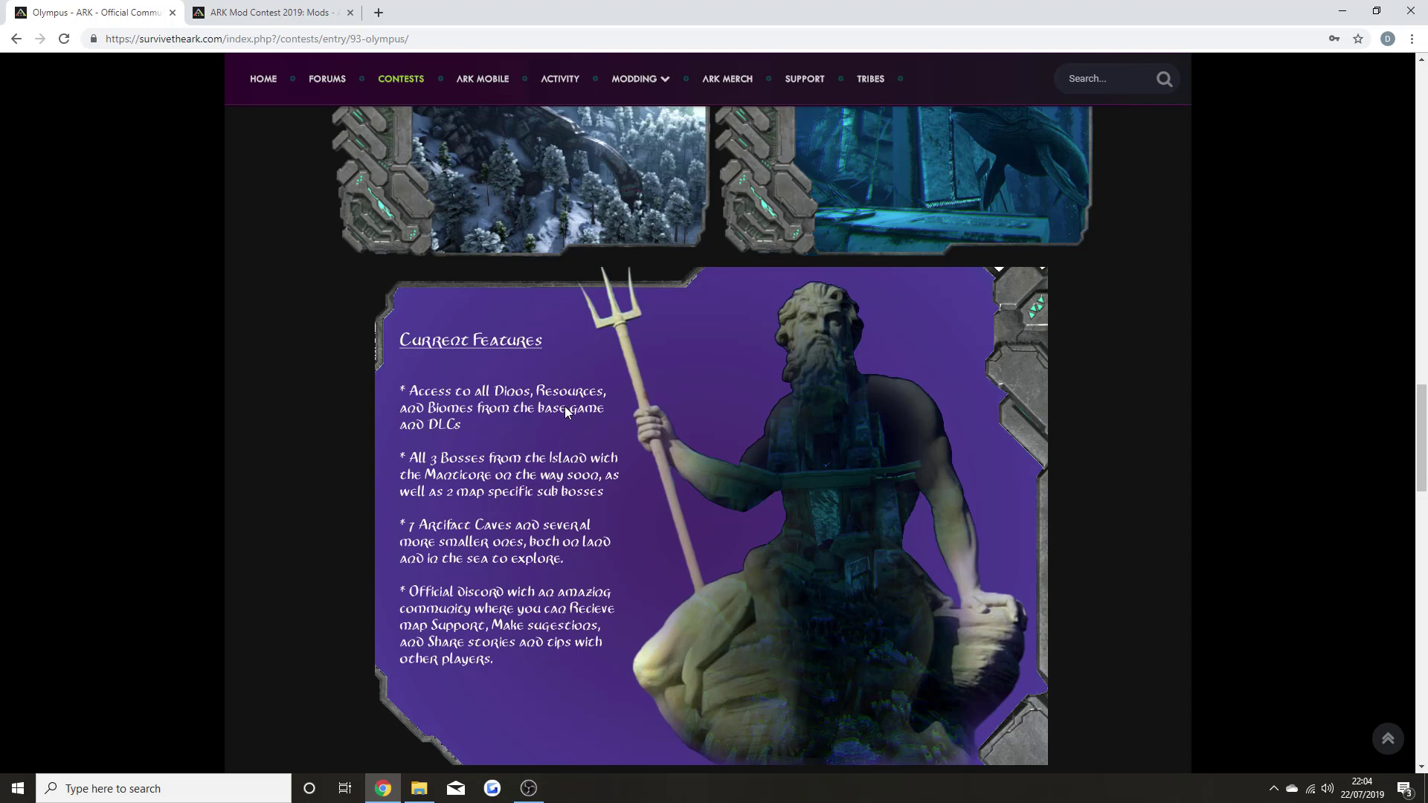
mouse_move(446, 429)
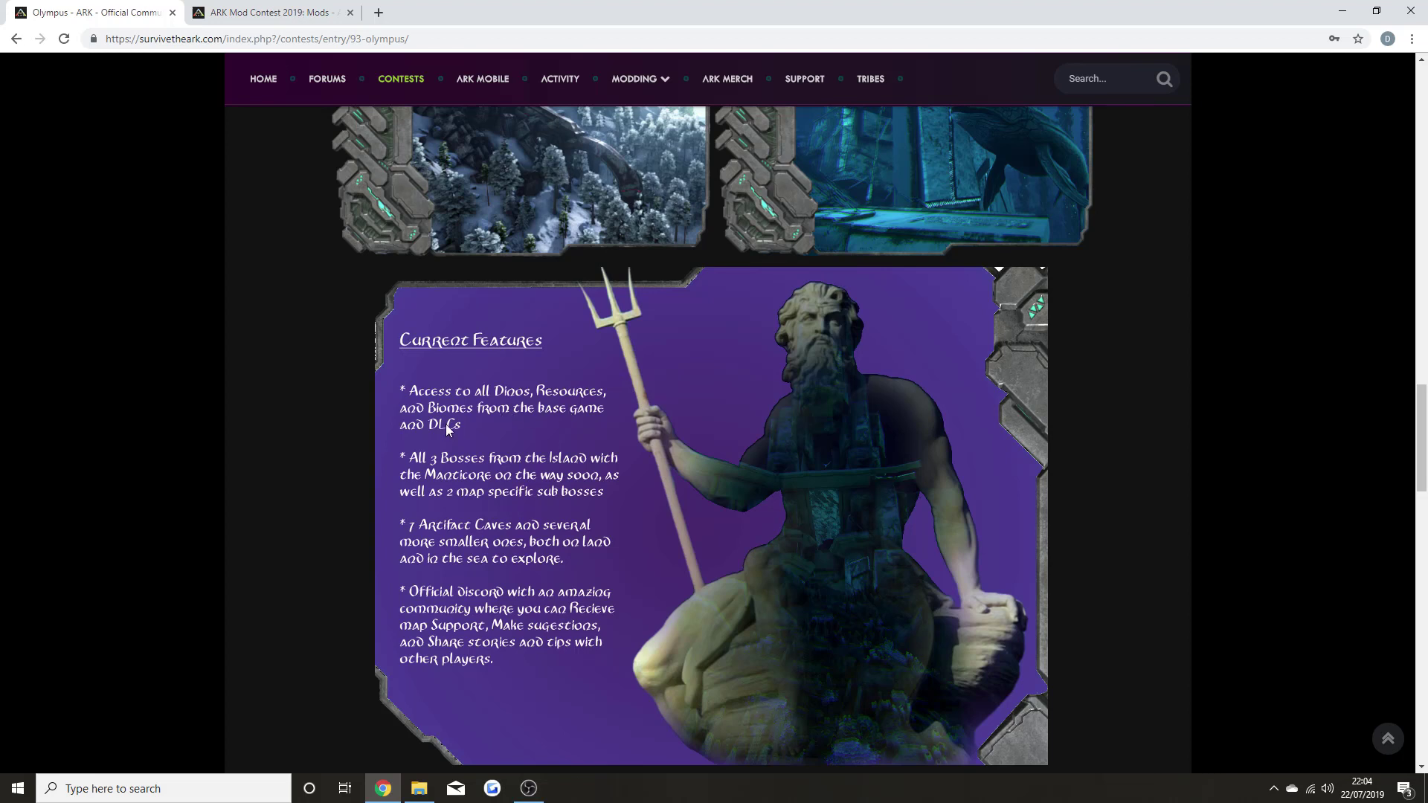
mouse_move(450, 430)
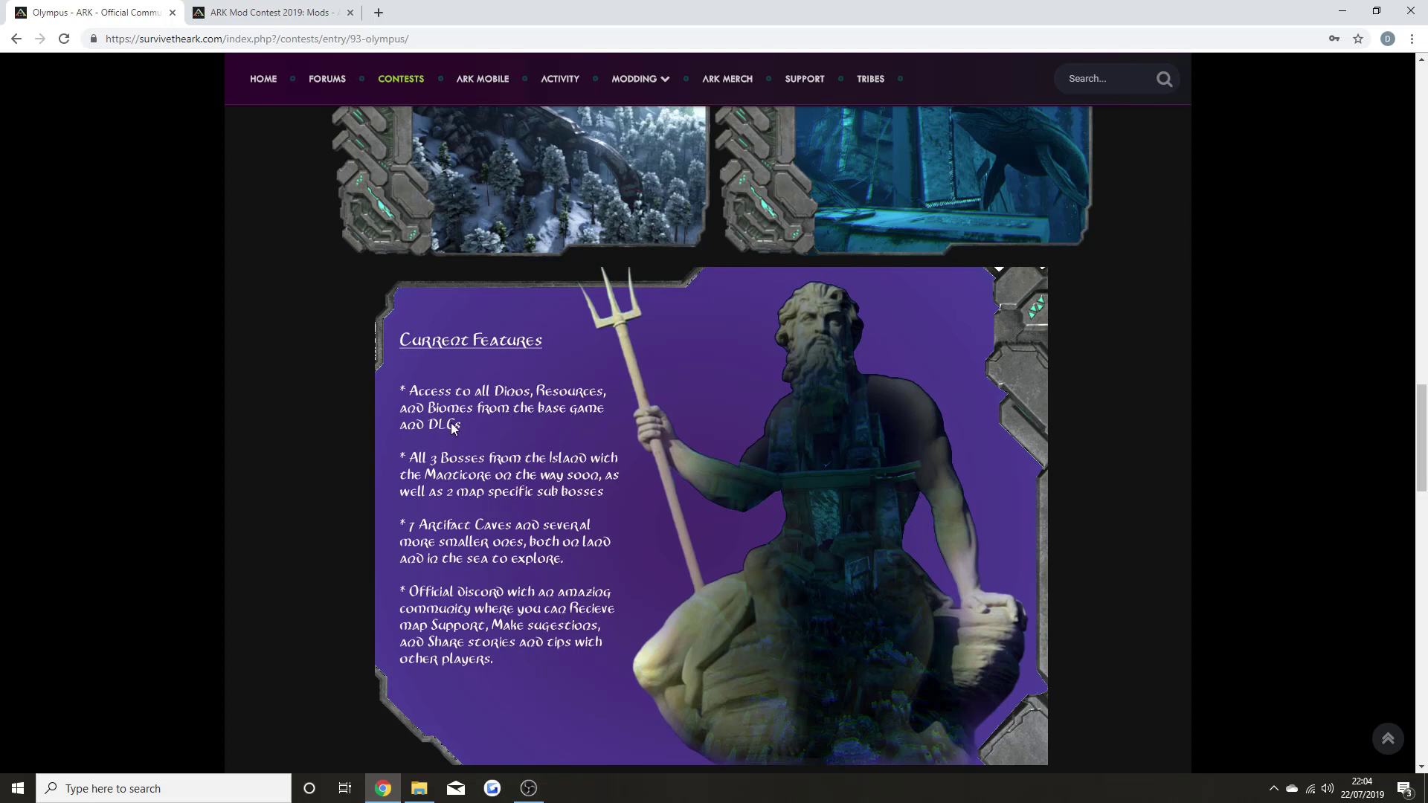
mouse_move(495, 483)
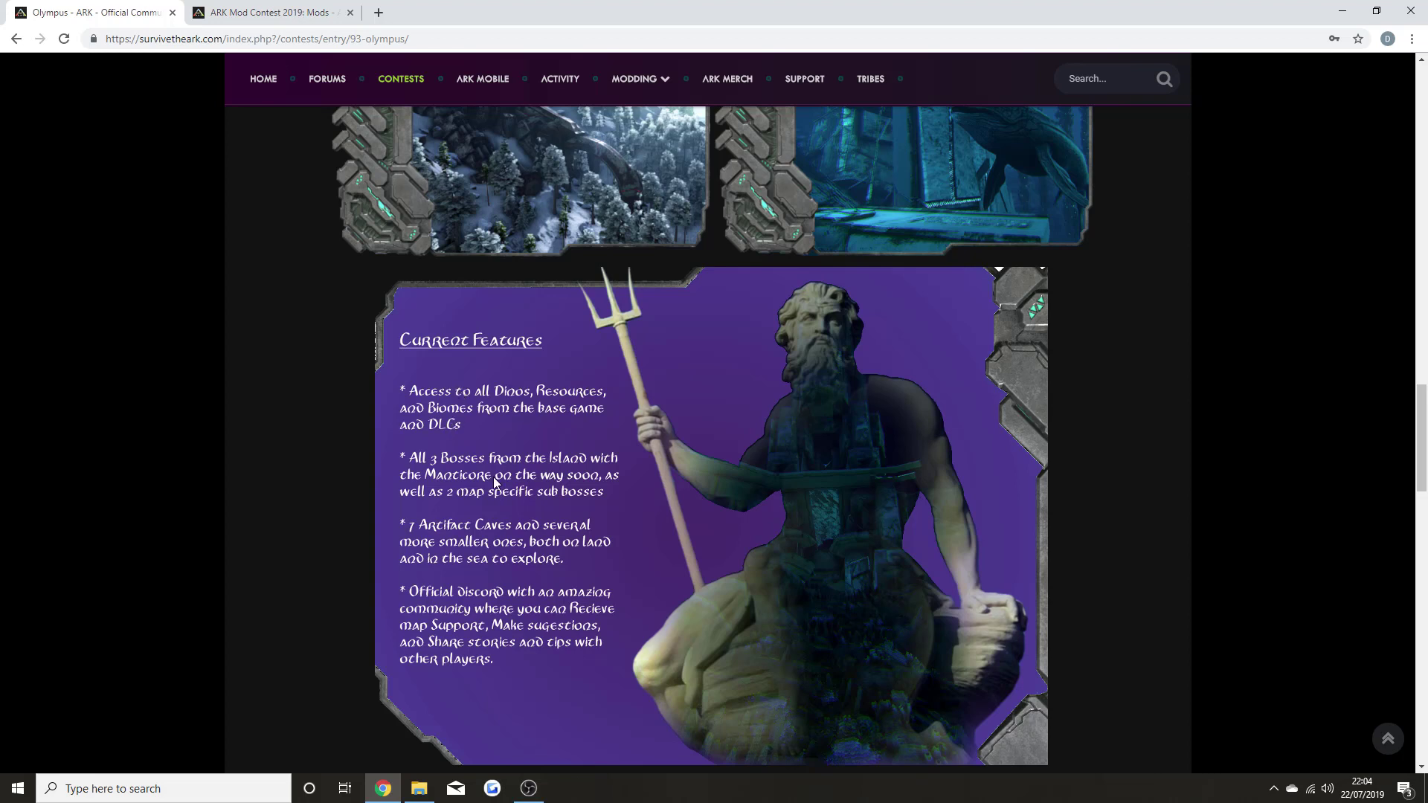
mouse_move(487, 495)
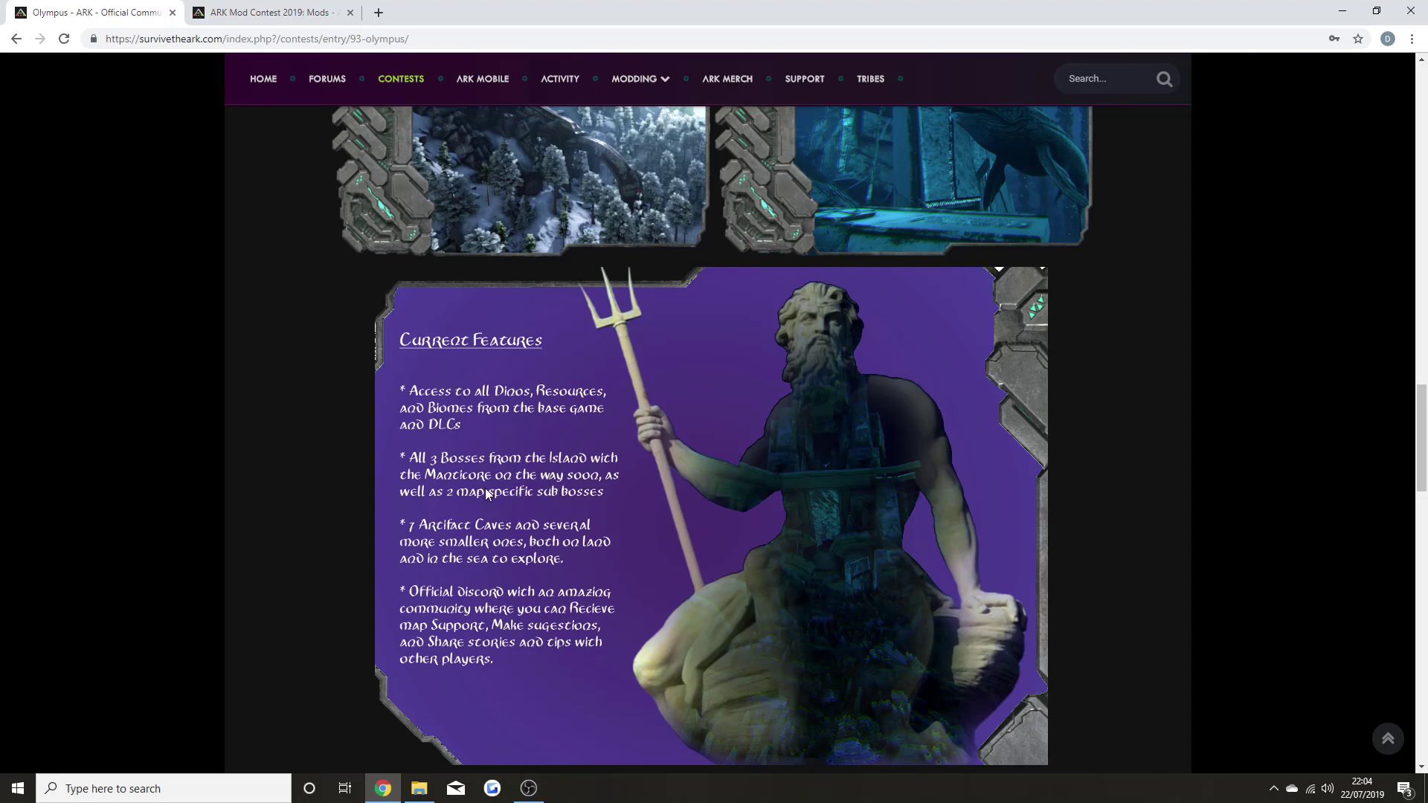
mouse_move(472, 514)
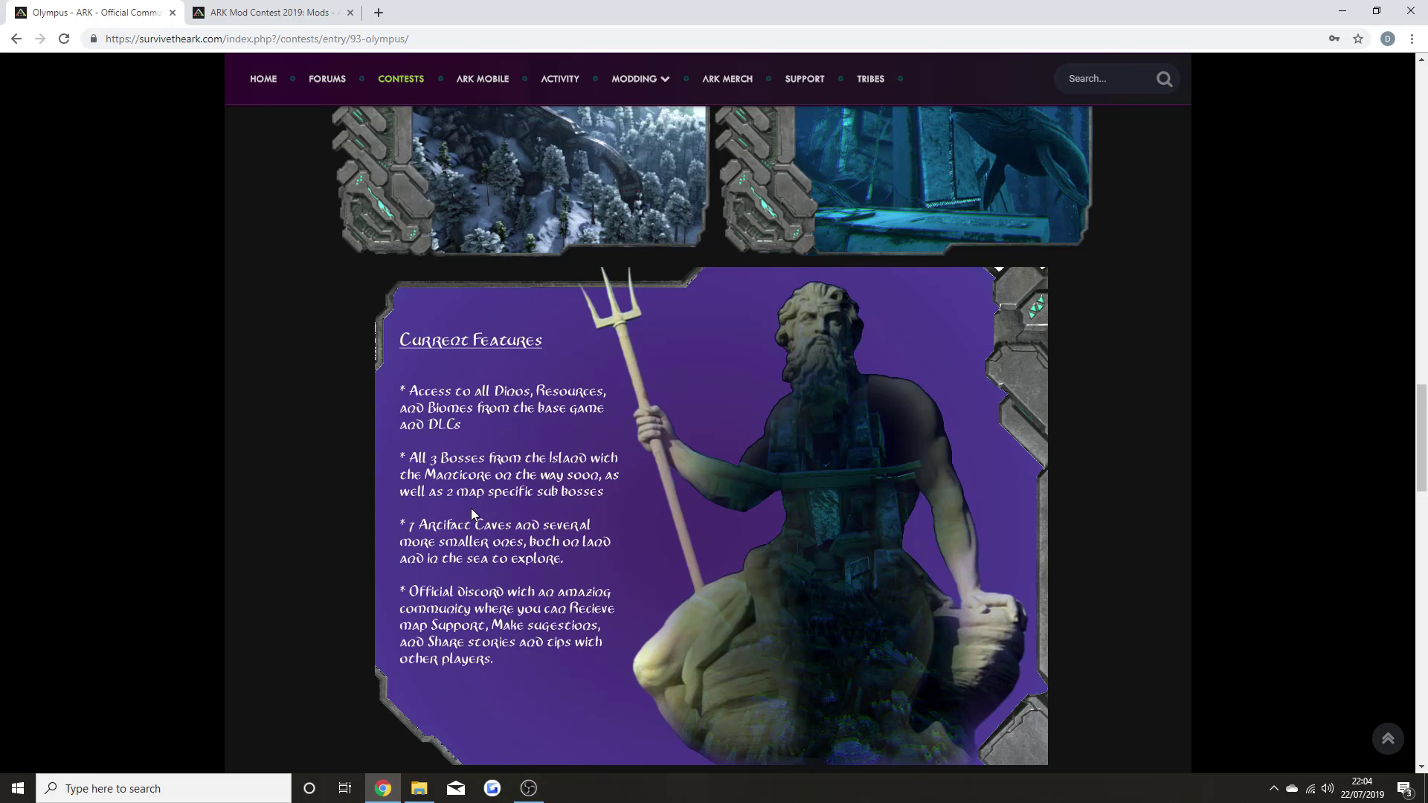
mouse_move(512, 515)
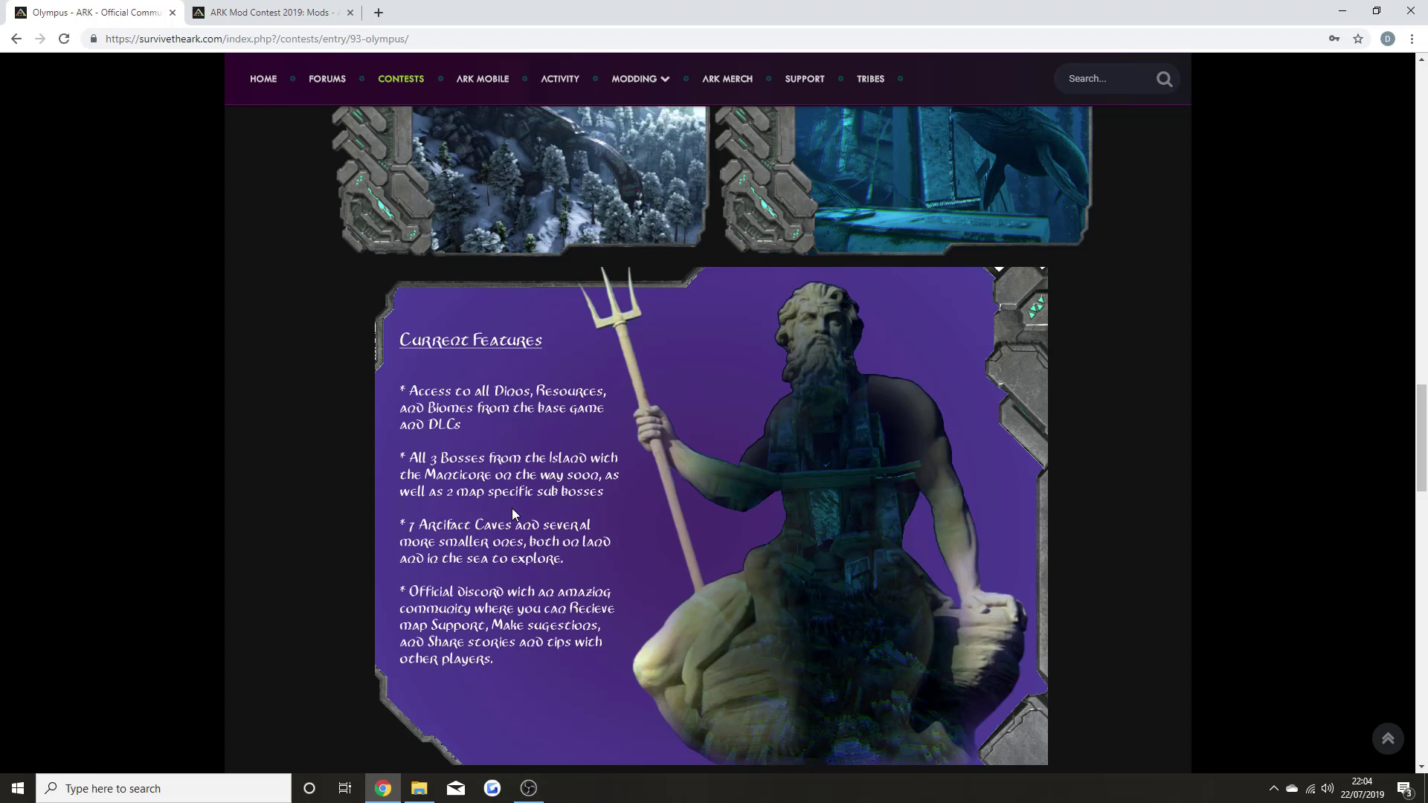
mouse_move(425, 526)
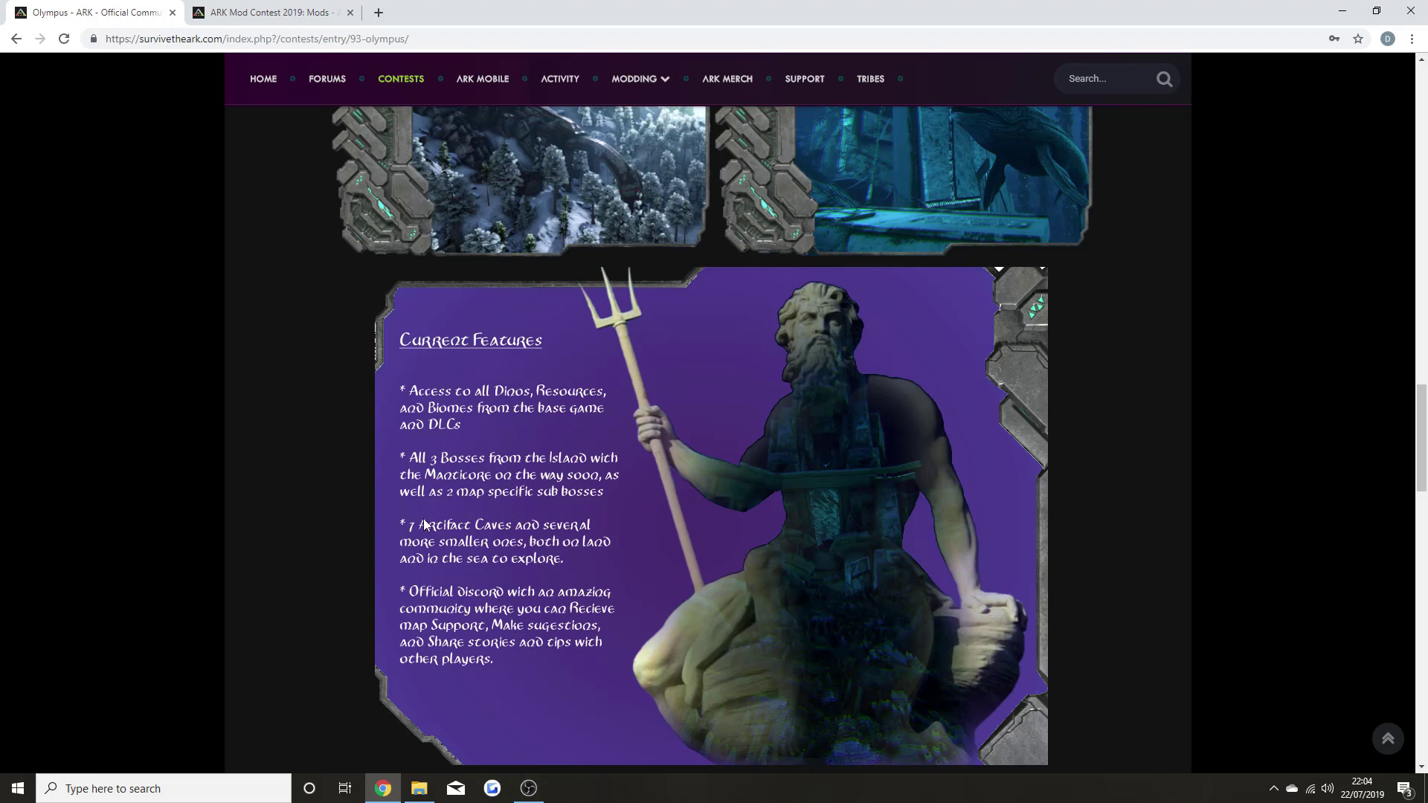
mouse_move(446, 536)
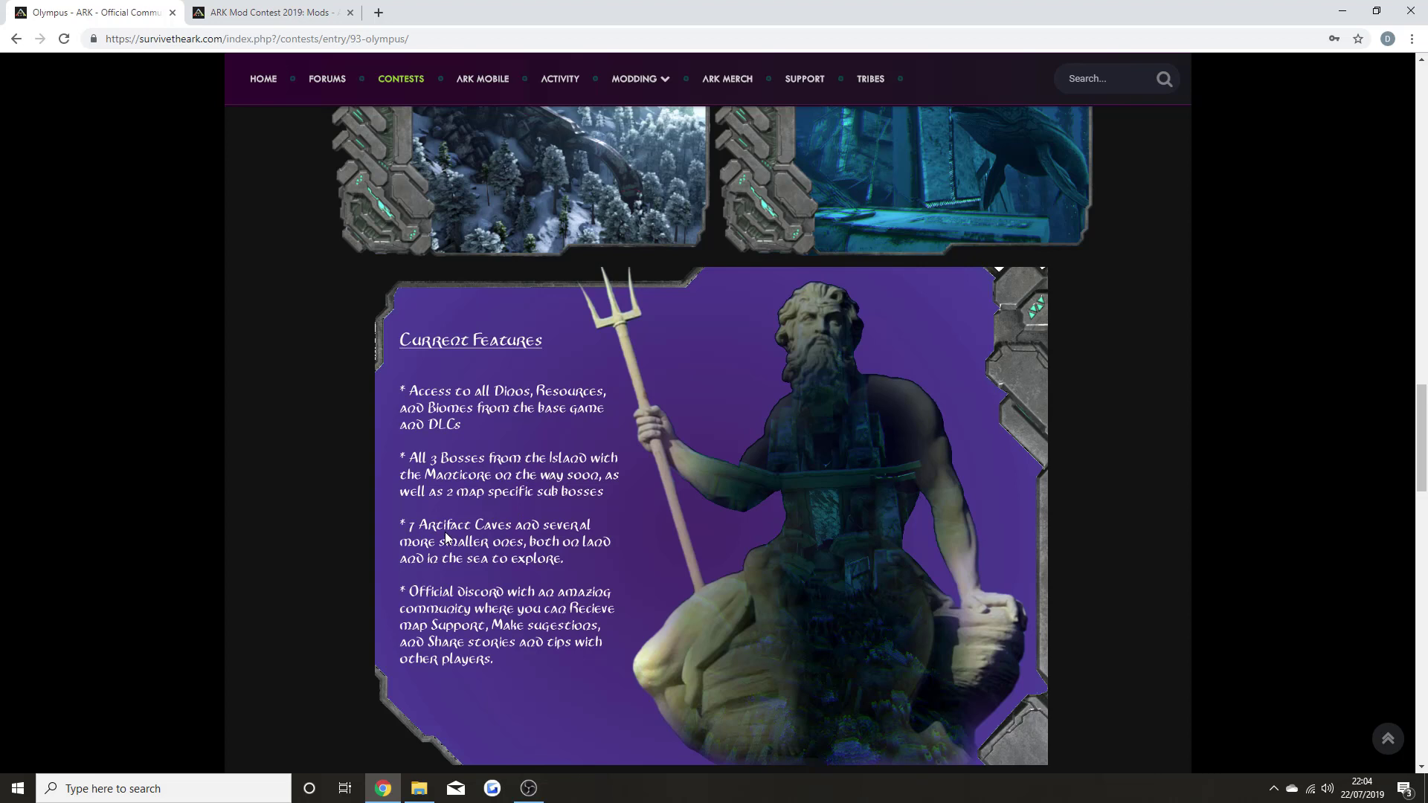
mouse_move(507, 552)
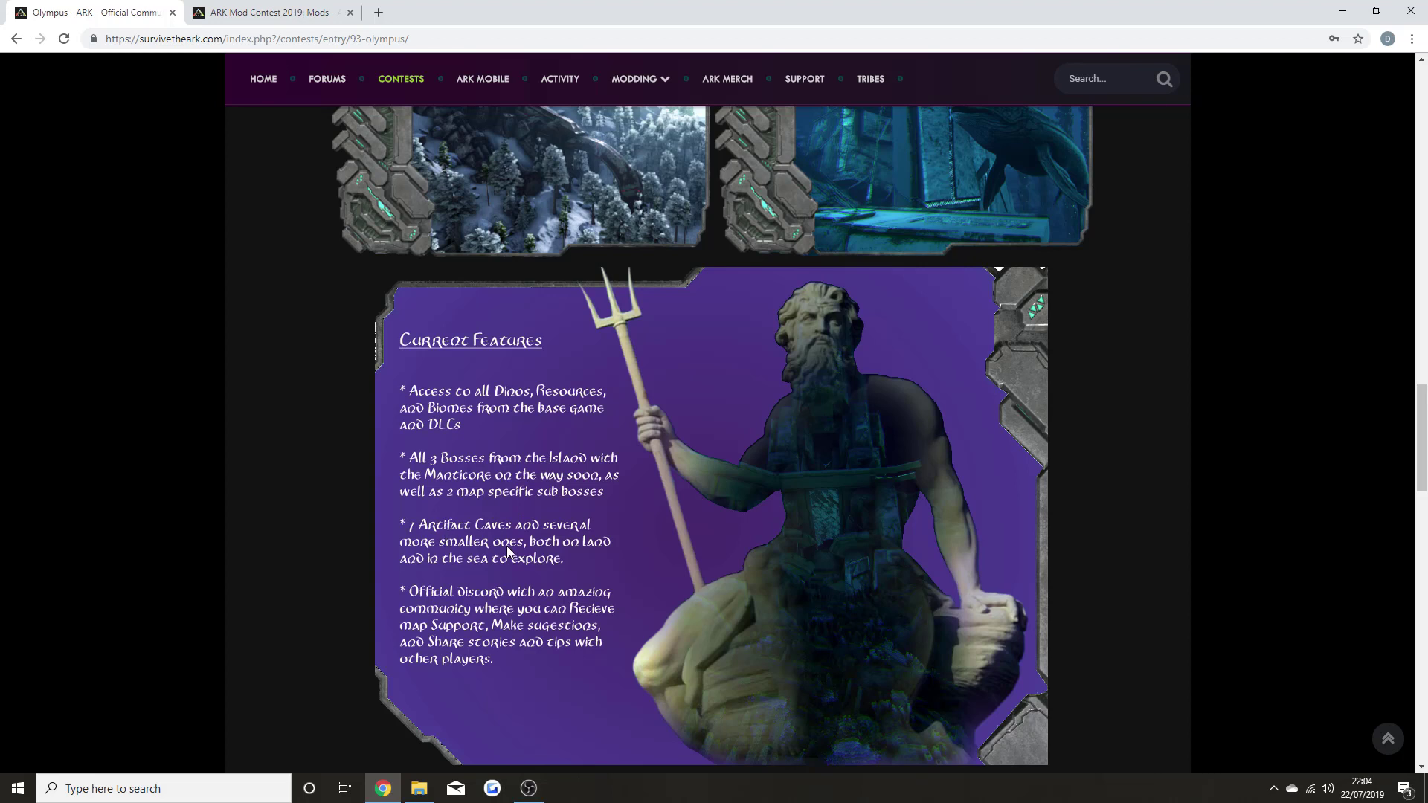
mouse_move(528, 520)
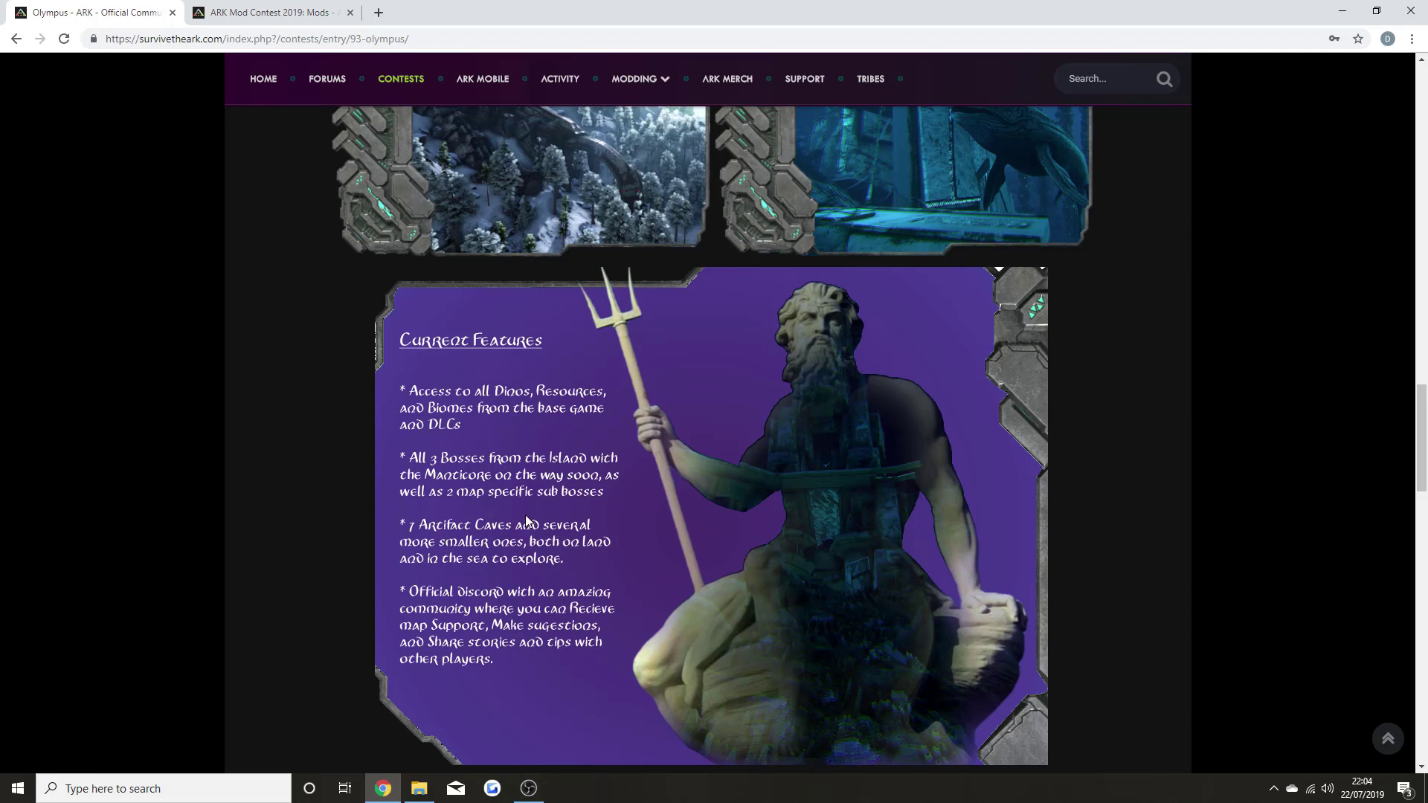
mouse_move(485, 608)
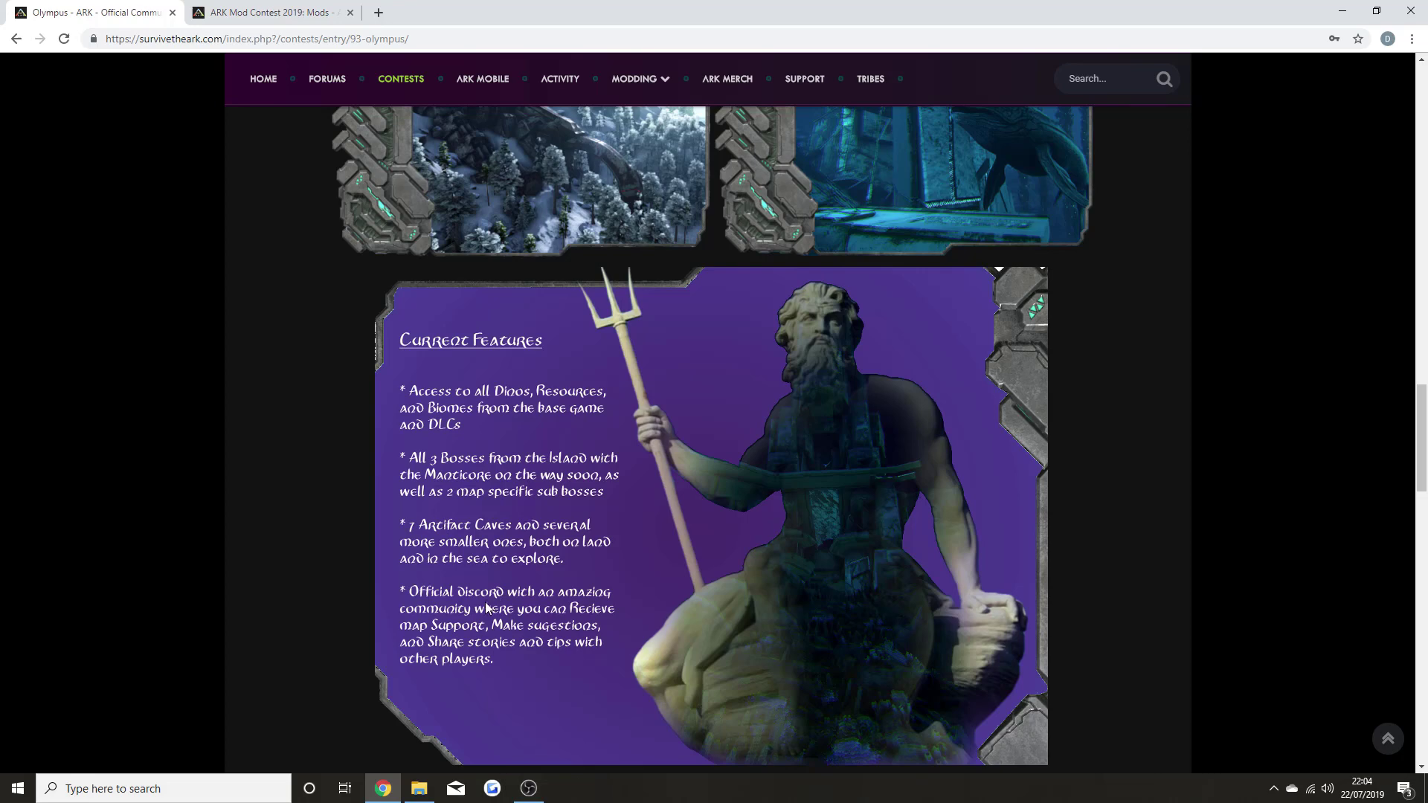
scroll("down", 3)
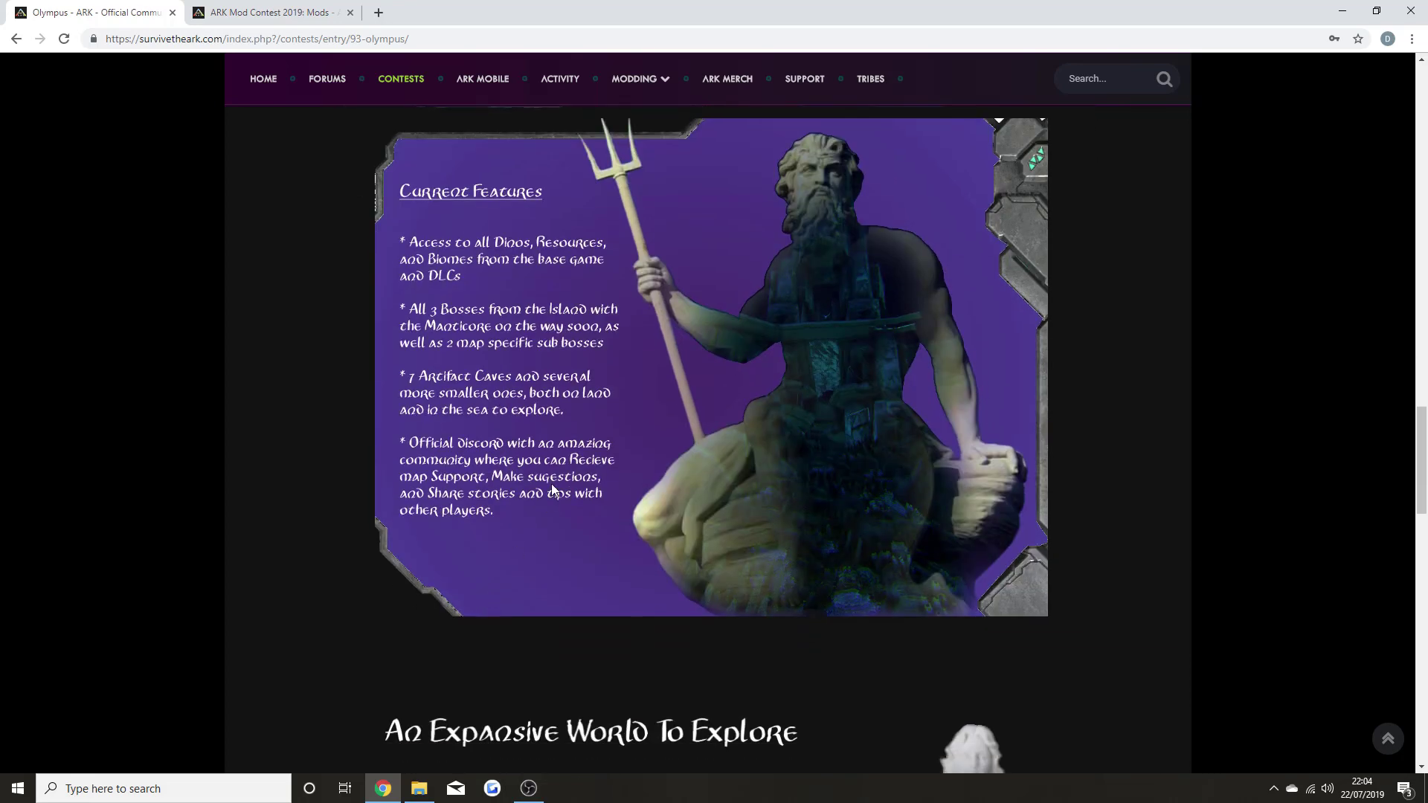
scroll("down", 3)
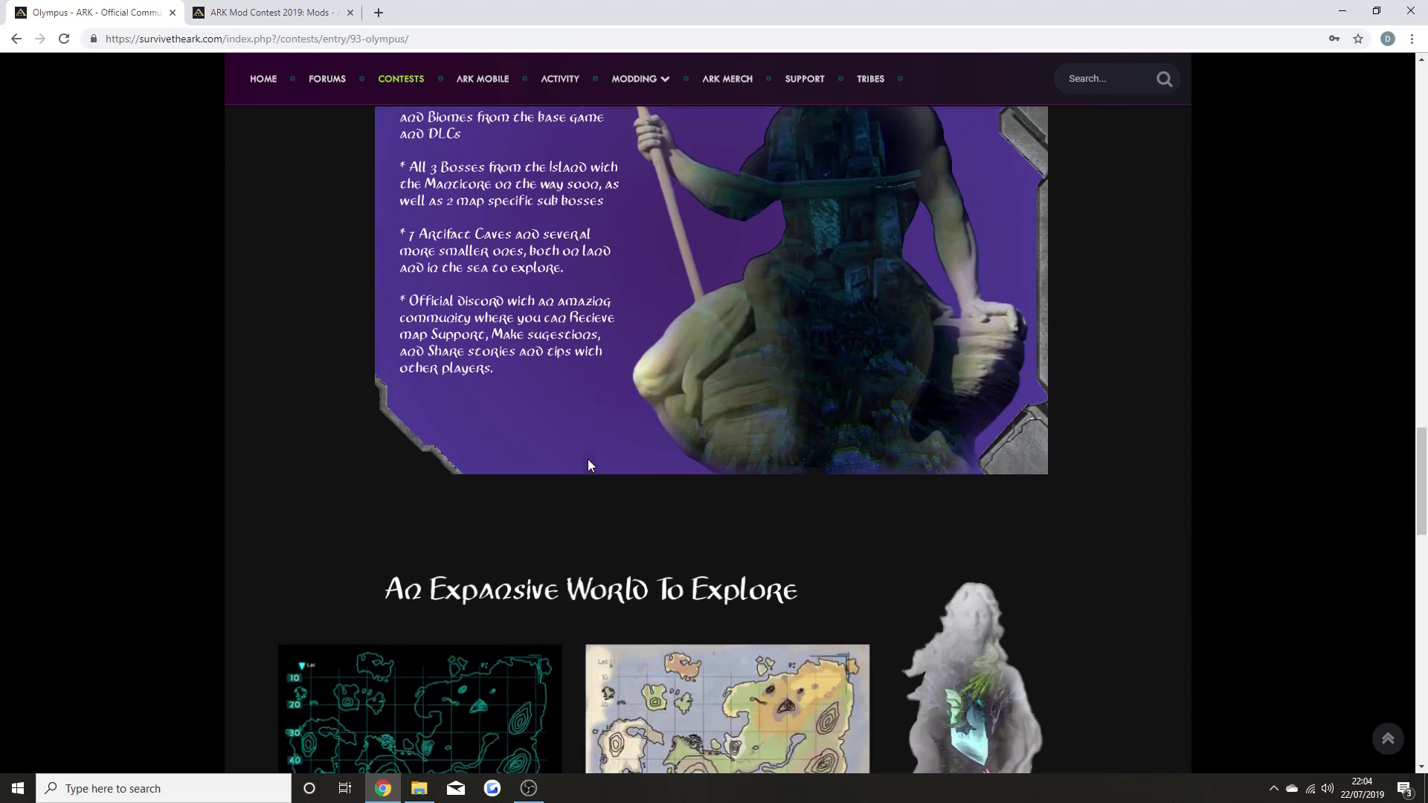
- Scroll past the two 'An Expansive World To Explore' maps to Future Goals
scroll("down", 3)
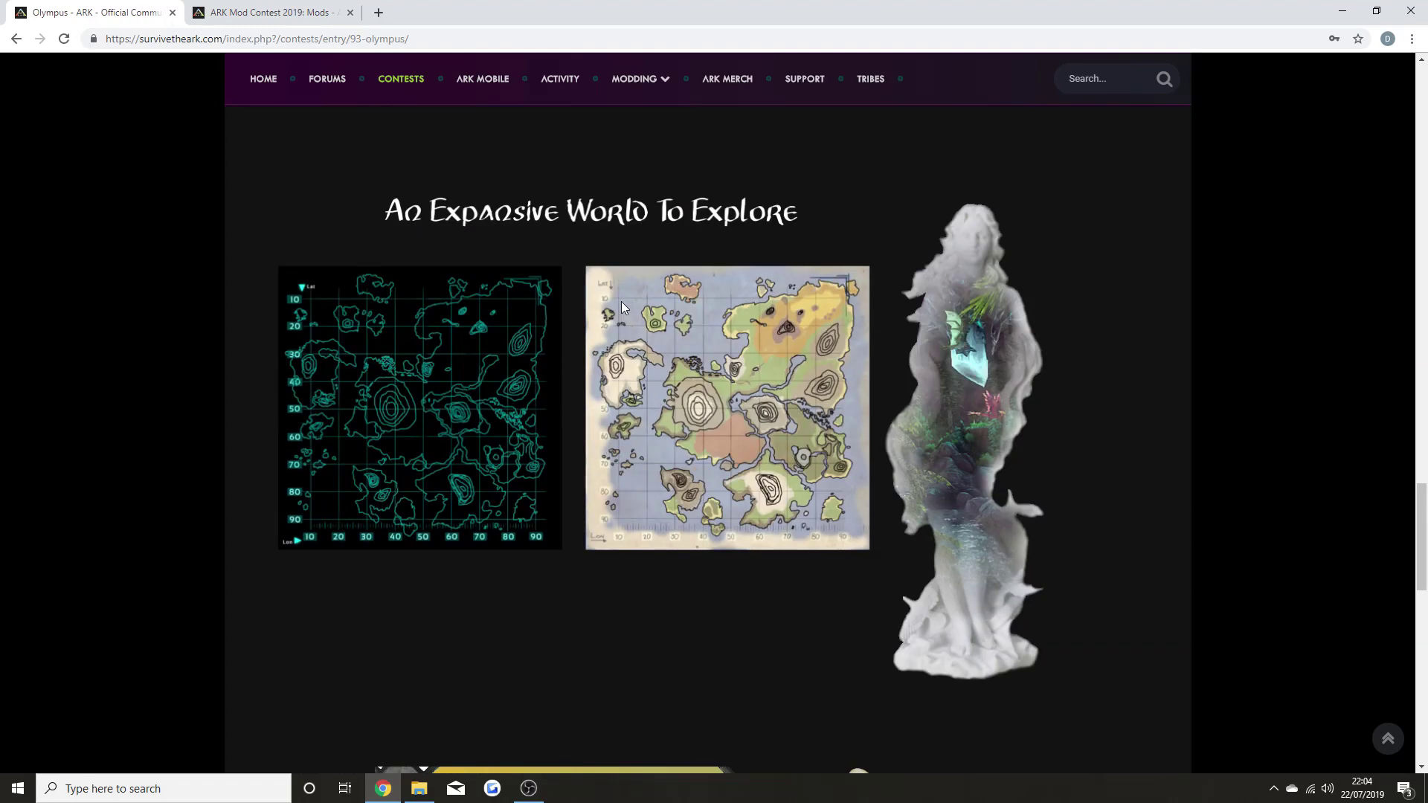
mouse_move(517, 225)
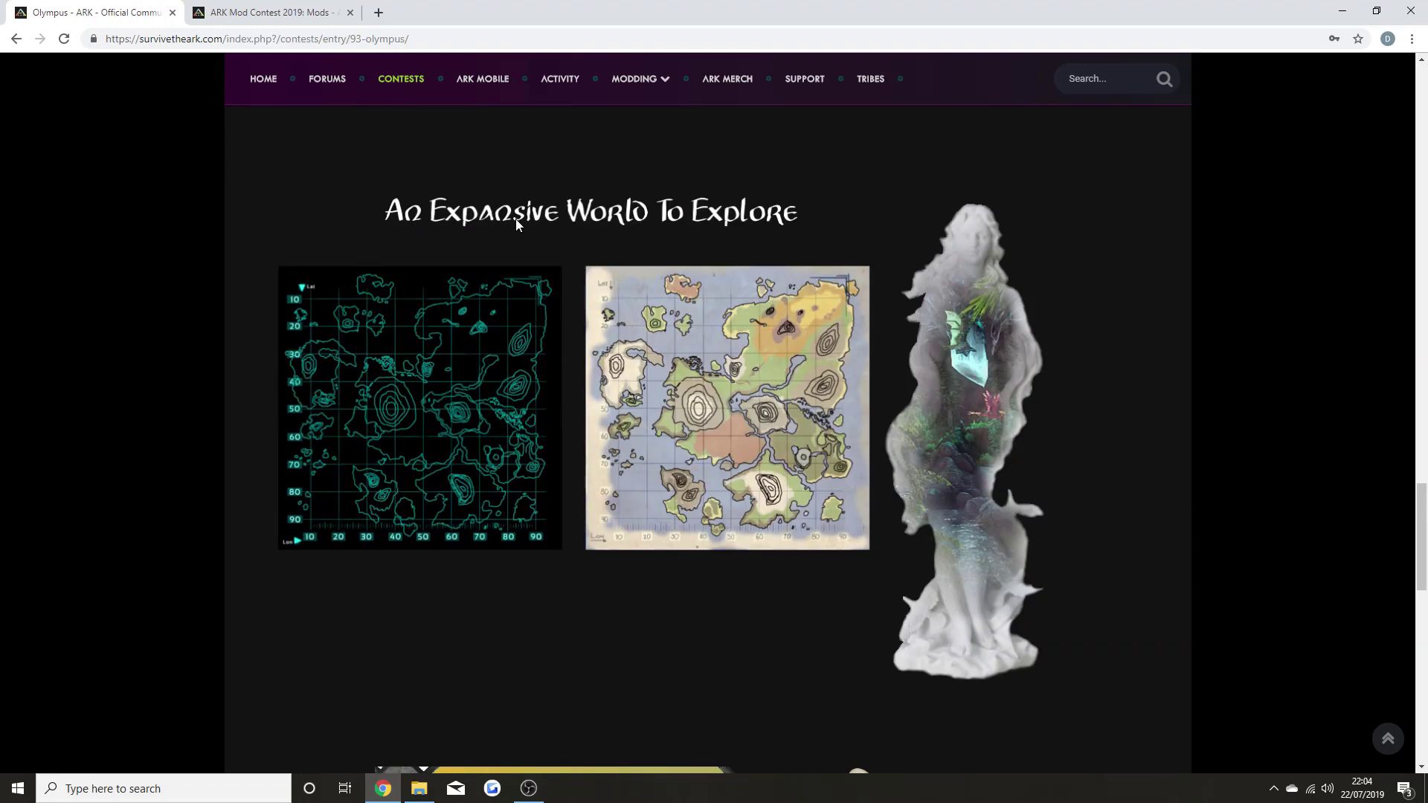
mouse_move(535, 223)
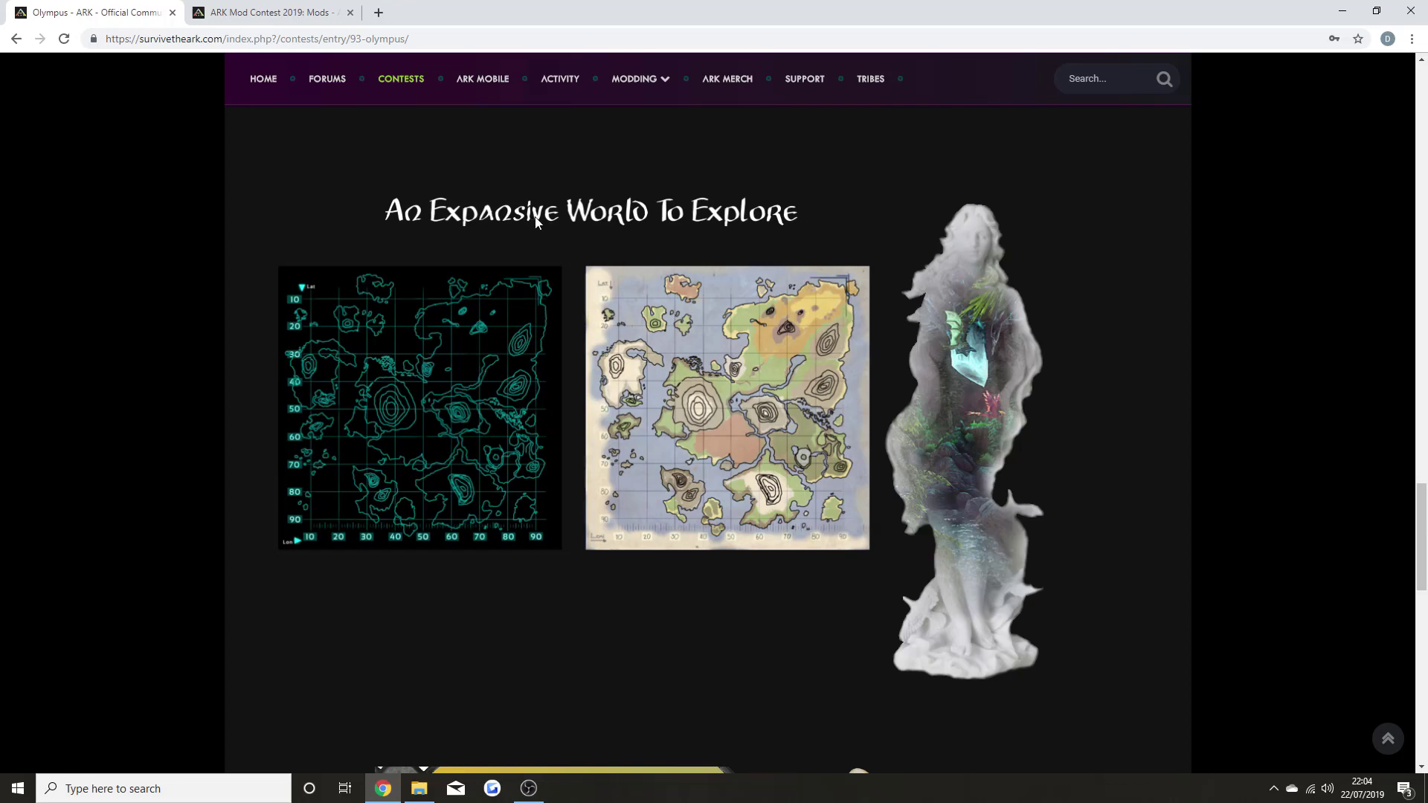
mouse_move(708, 716)
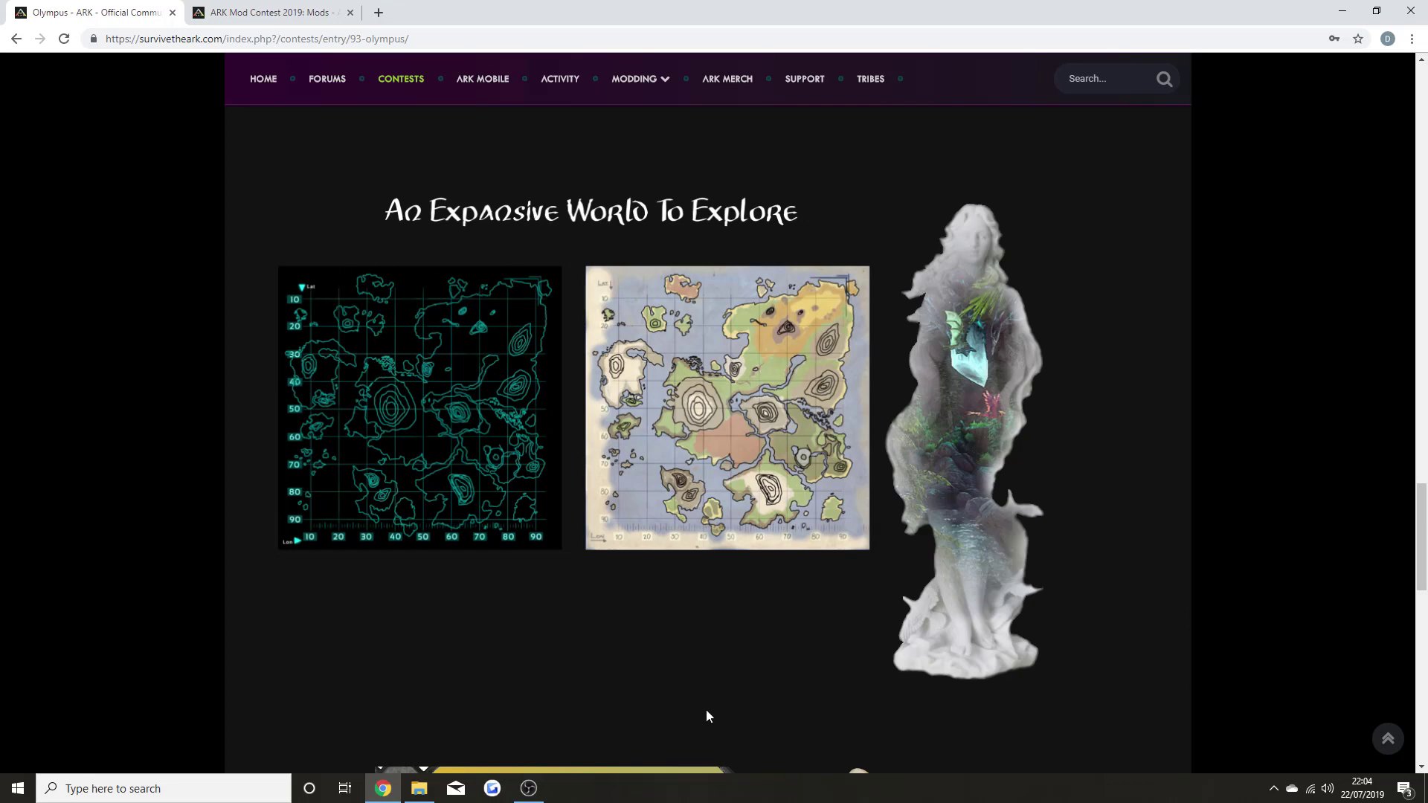
scroll("down", 3)
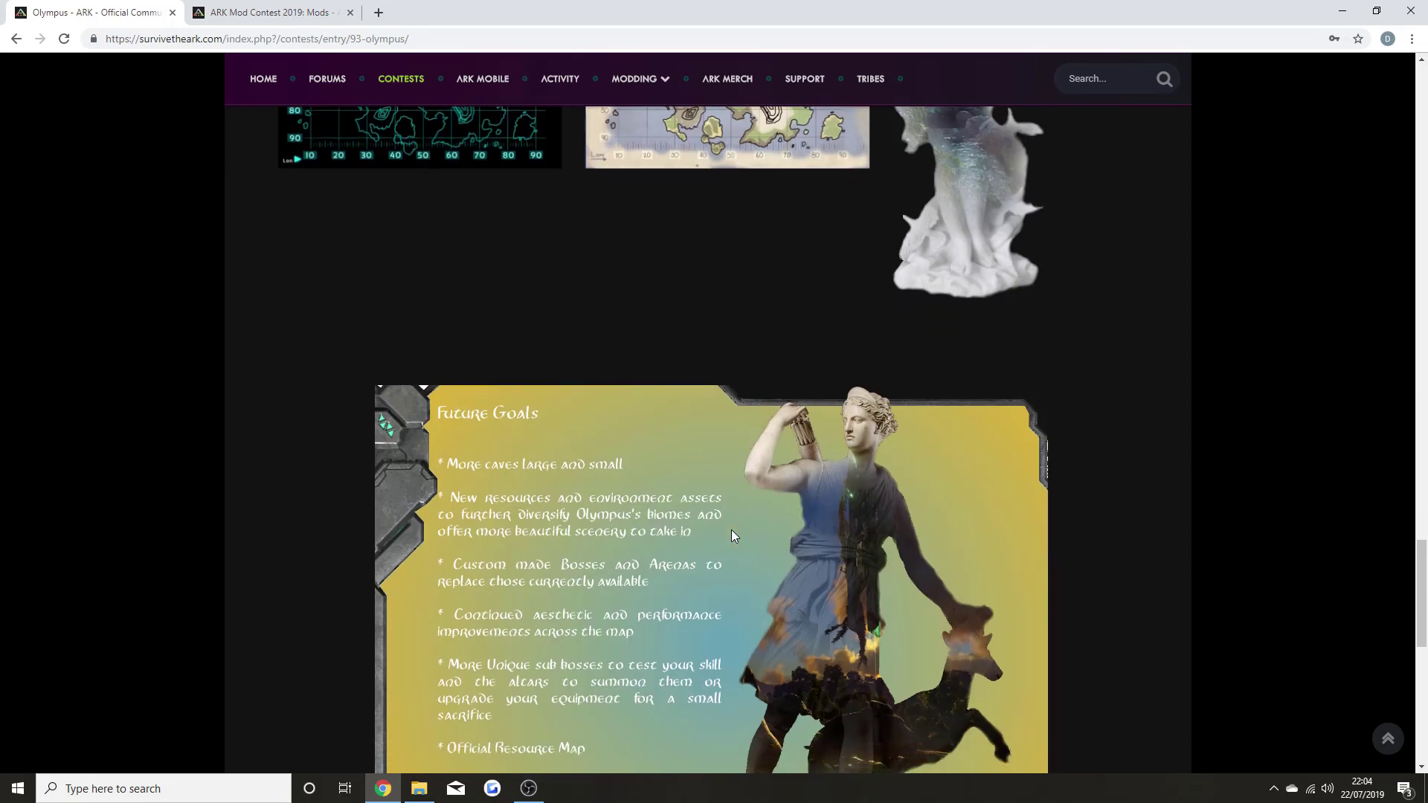
- Read the Future Goals bullet points through the custom survivor notes
scroll("down", 3)
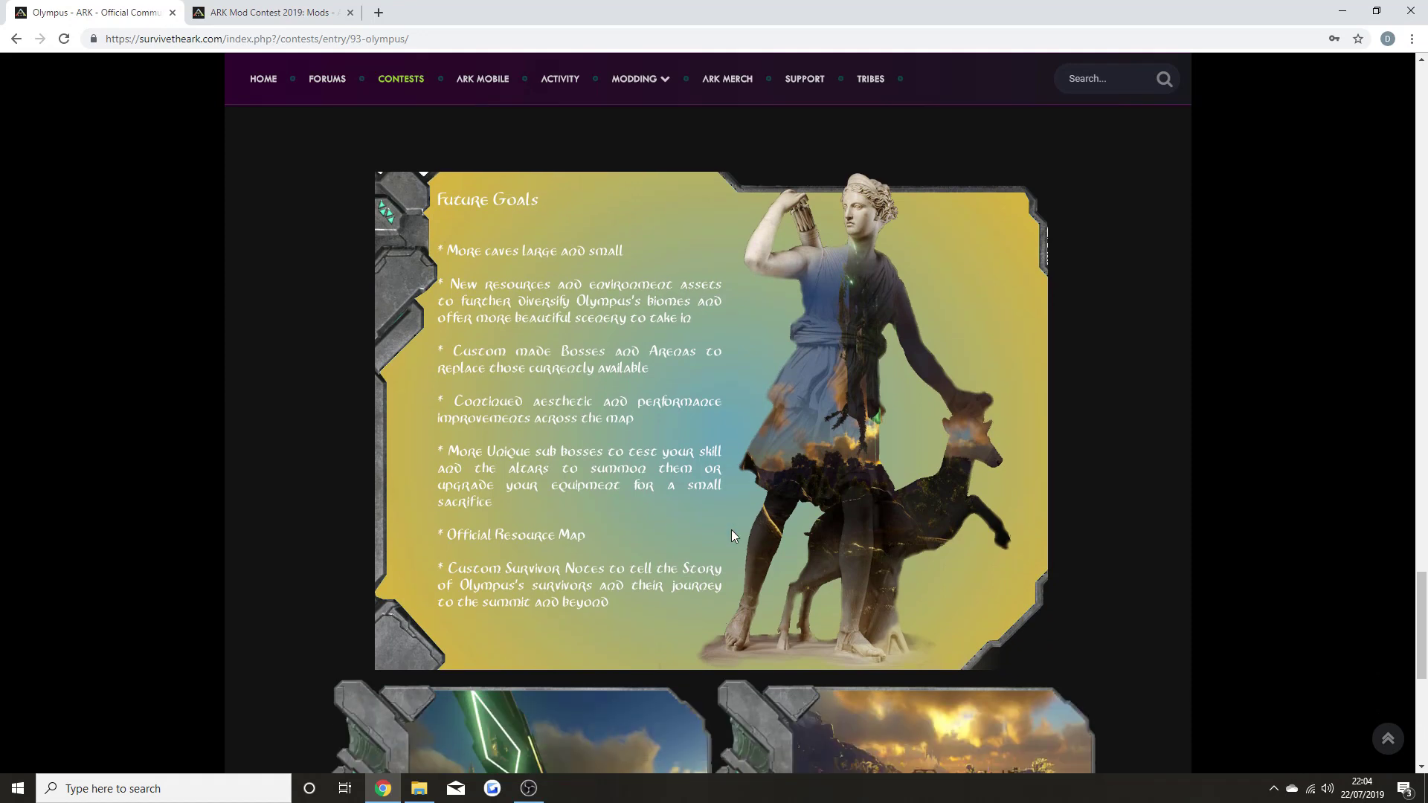
mouse_move(538, 281)
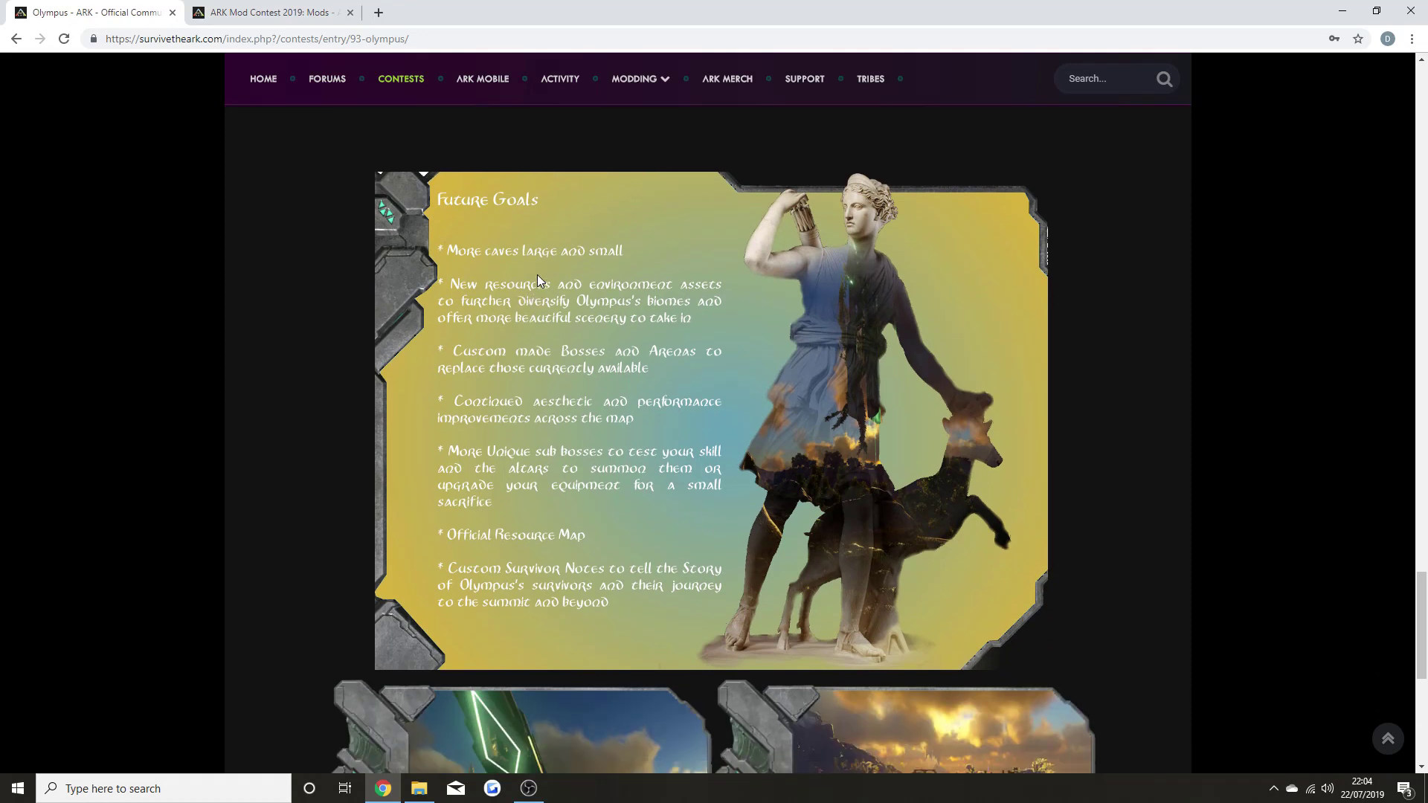
mouse_move(532, 301)
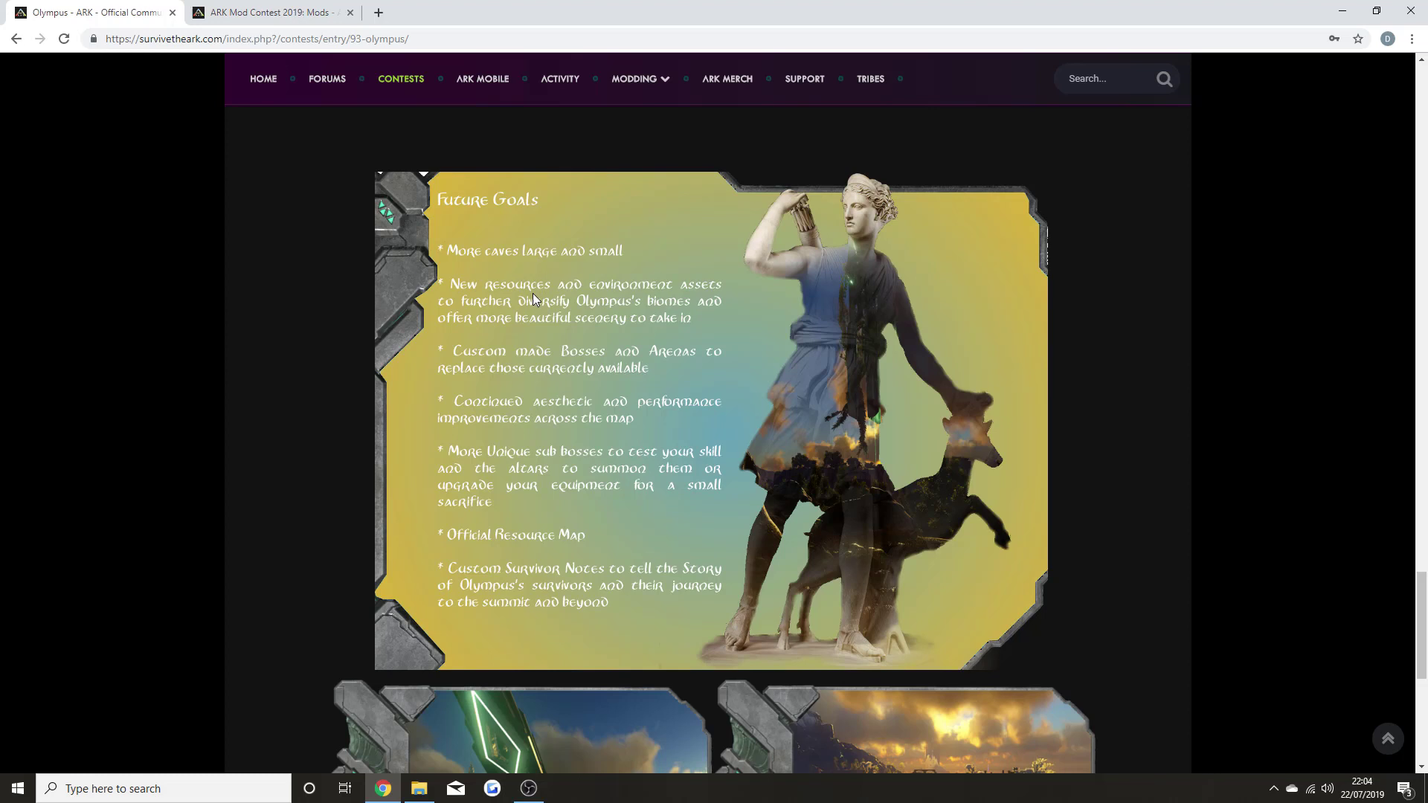
mouse_move(620, 293)
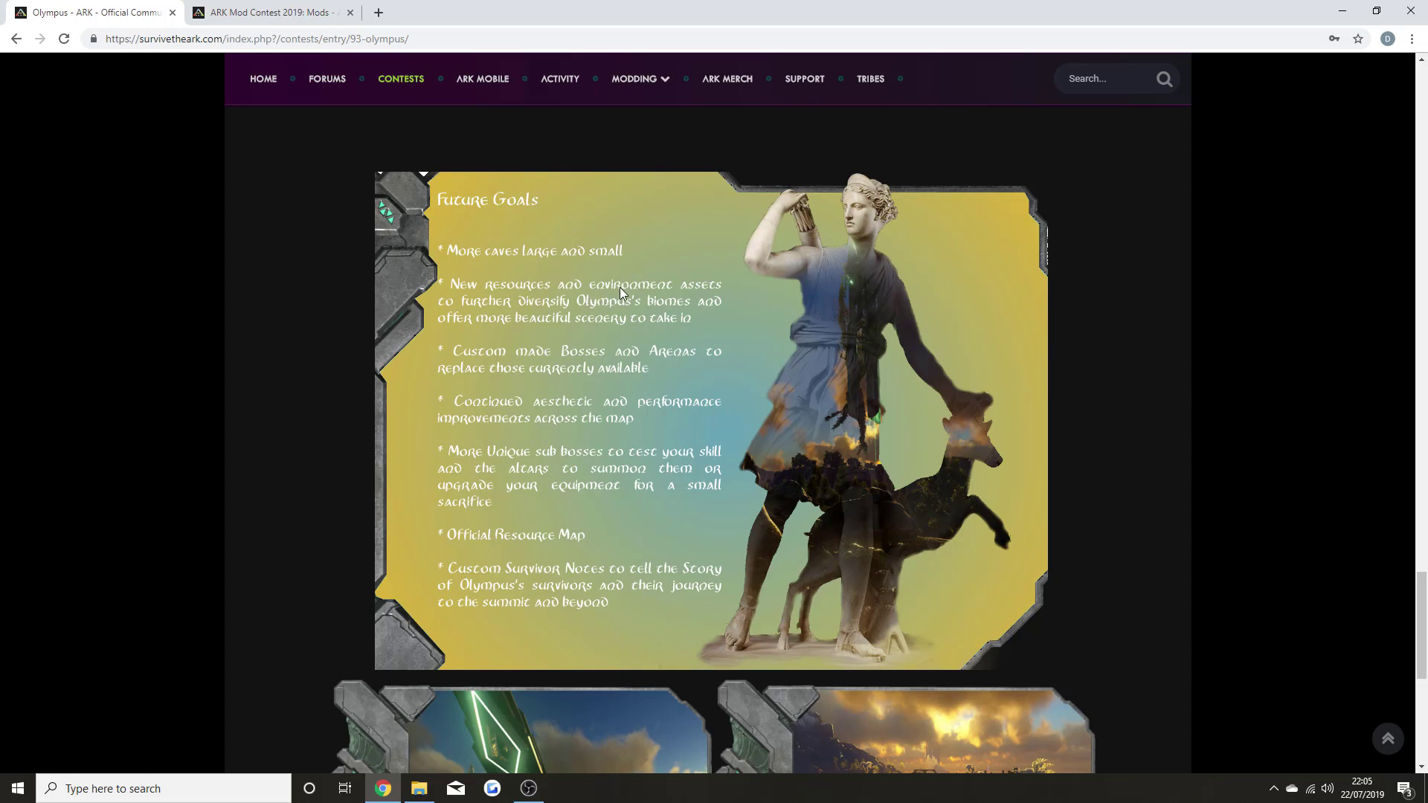
mouse_move(657, 299)
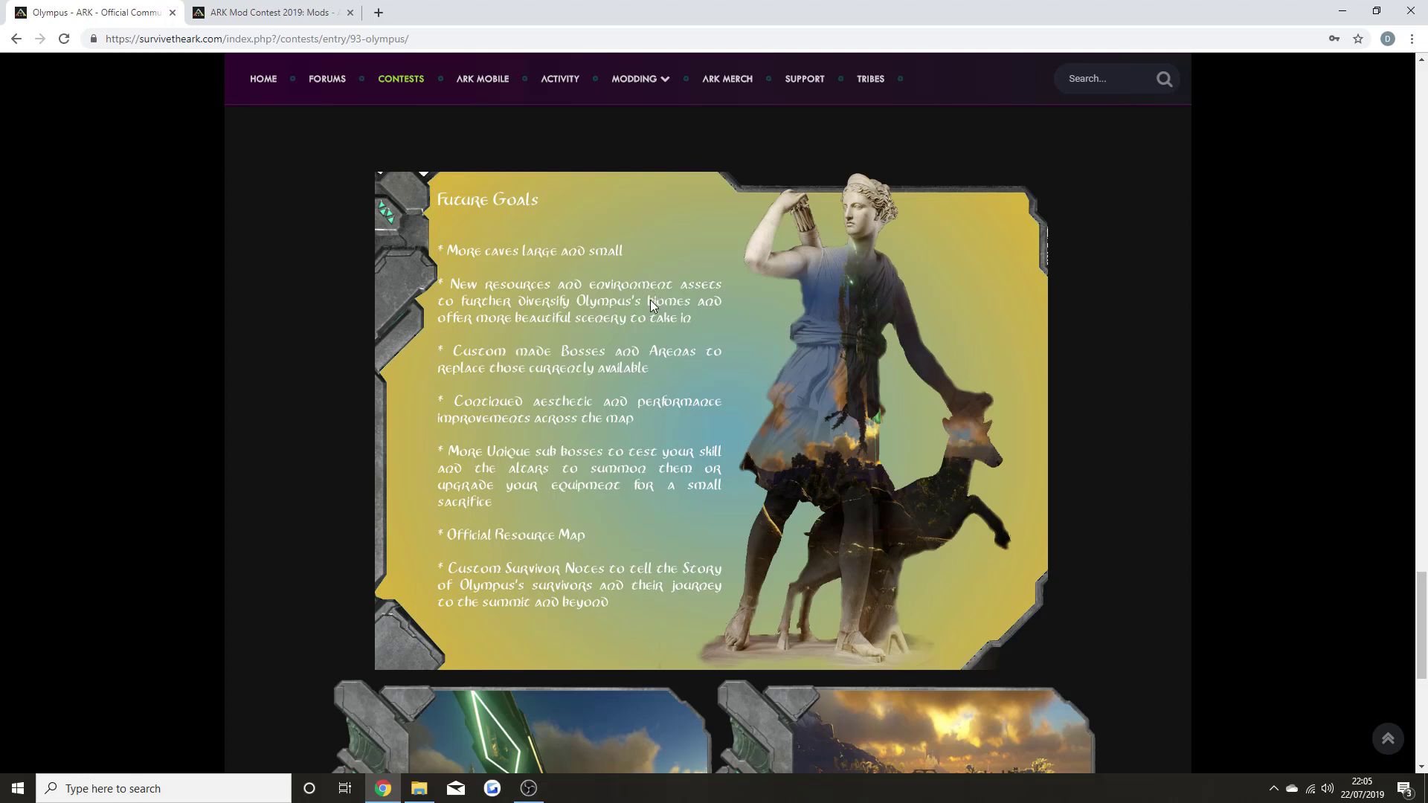
mouse_move(559, 365)
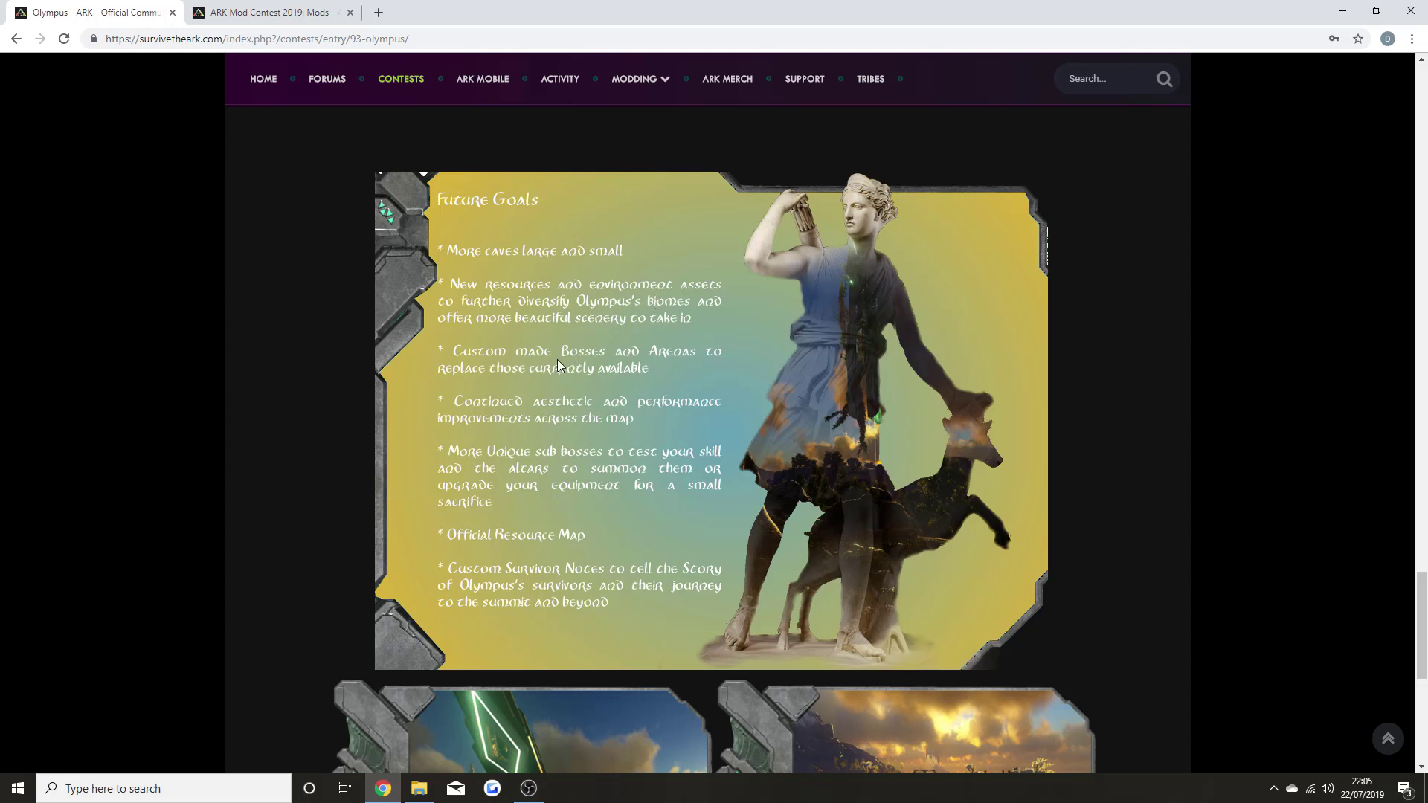
mouse_move(566, 366)
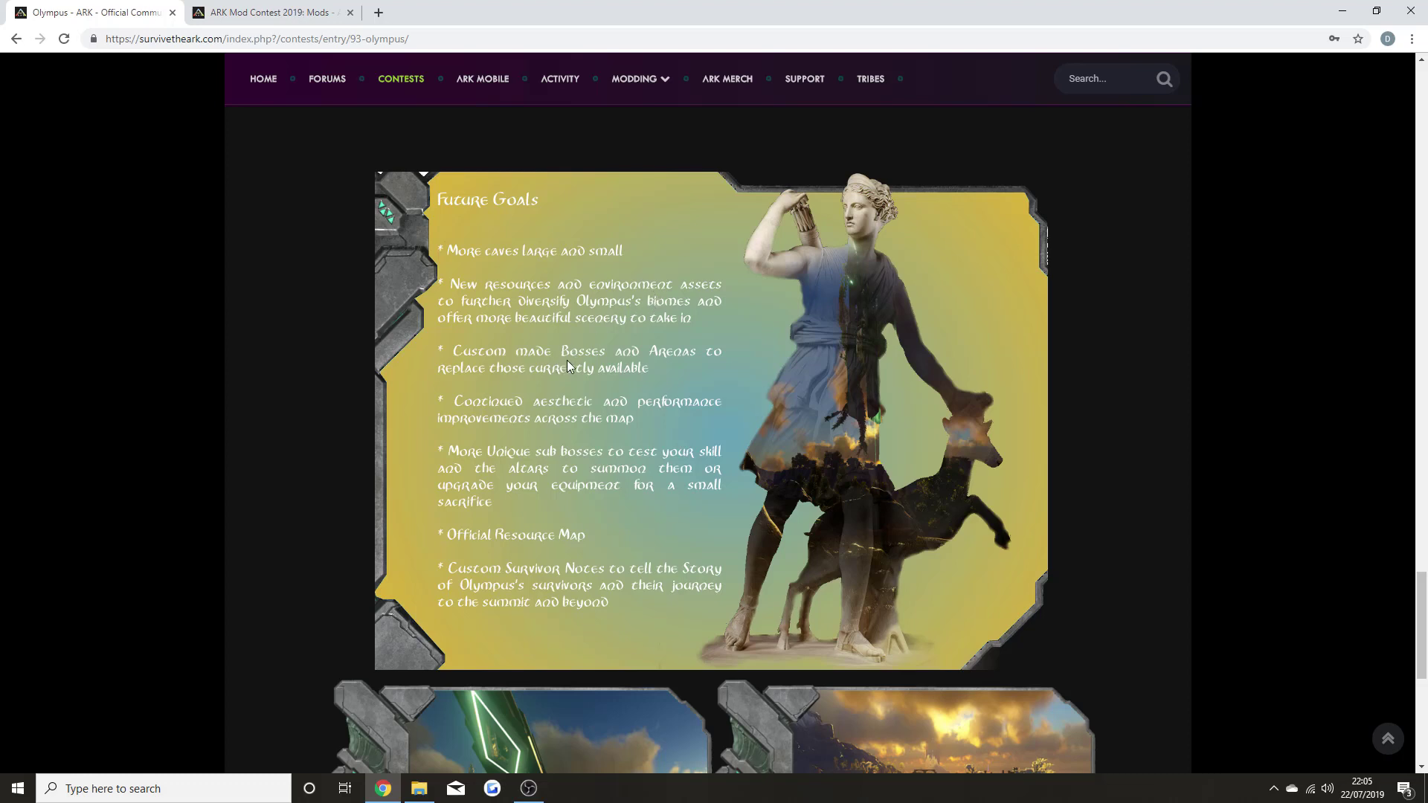
mouse_move(572, 386)
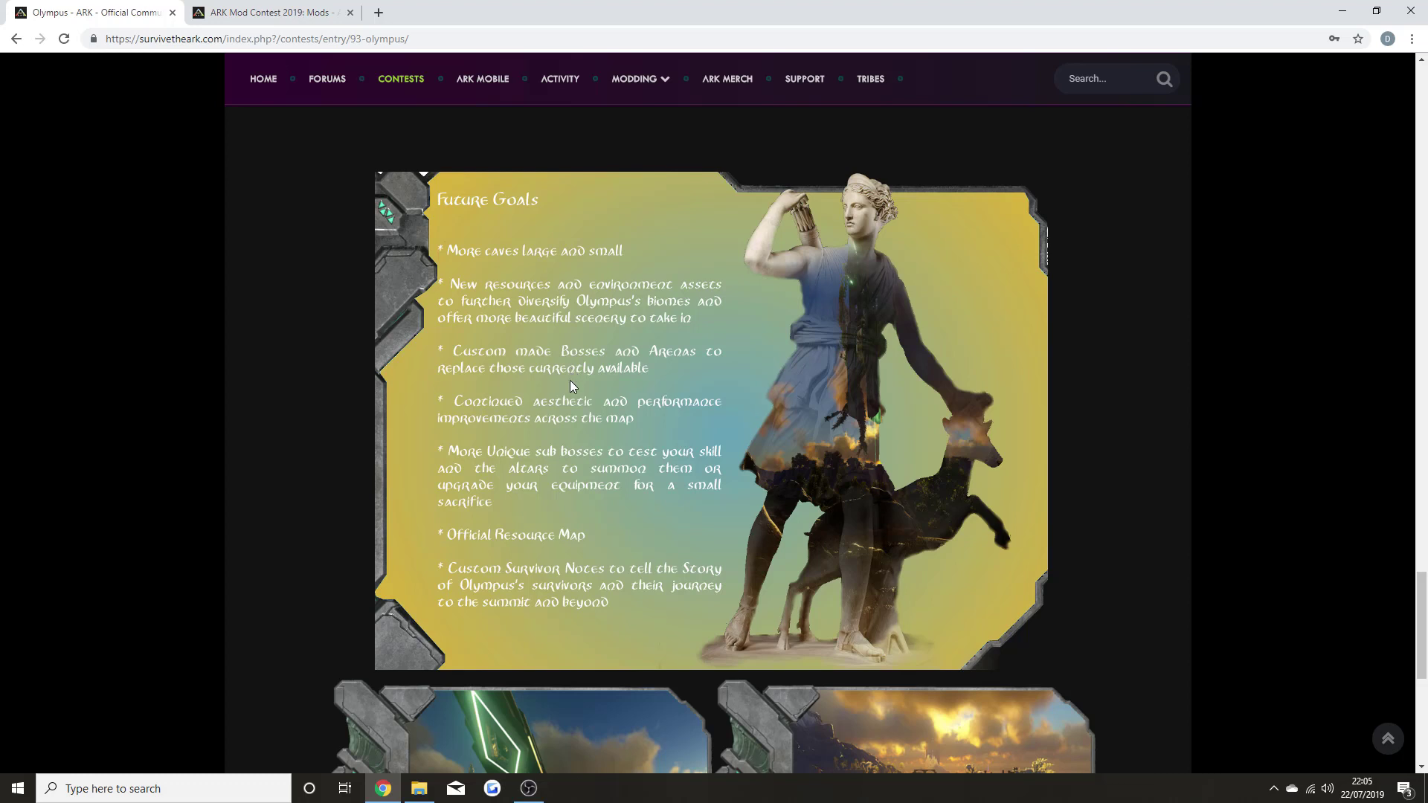
mouse_move(600, 428)
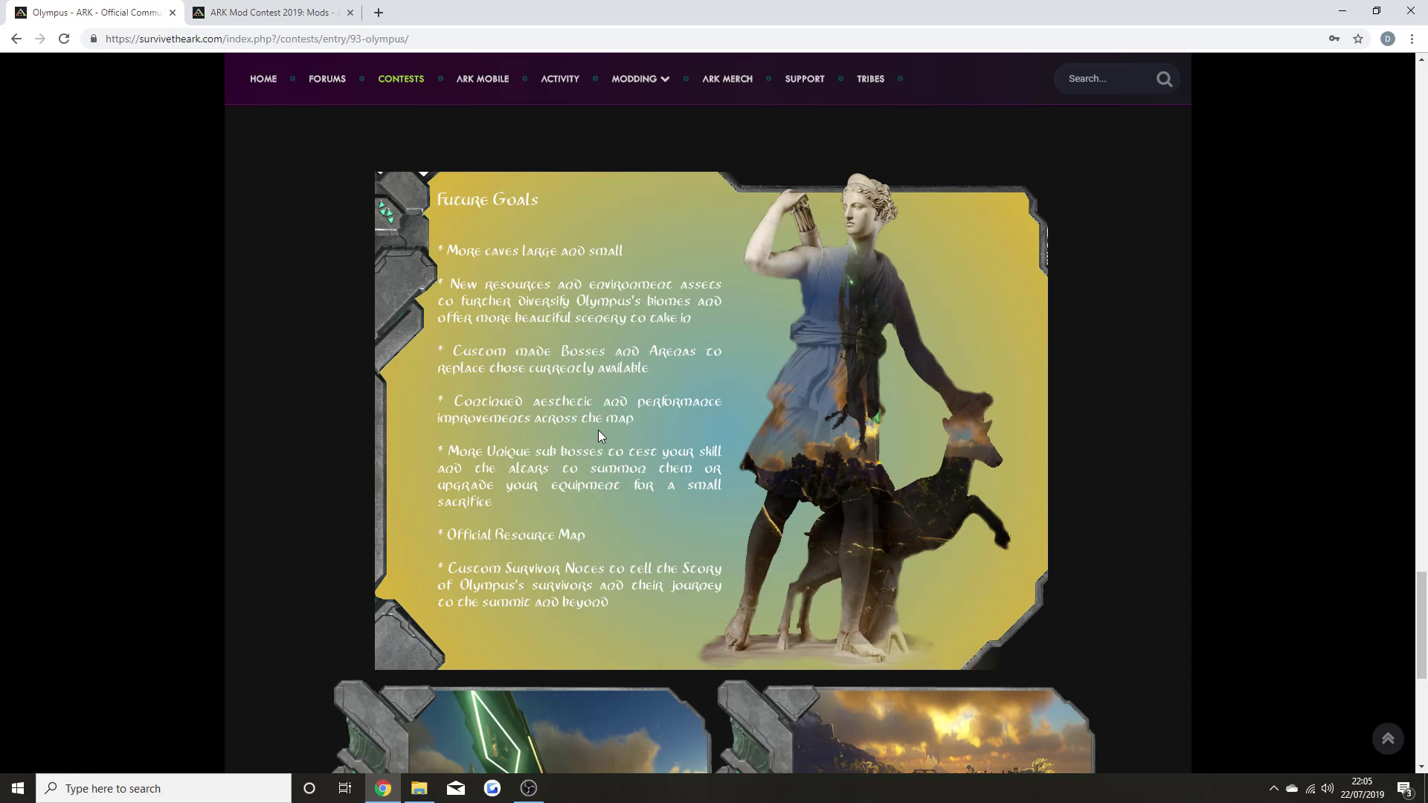
mouse_move(592, 454)
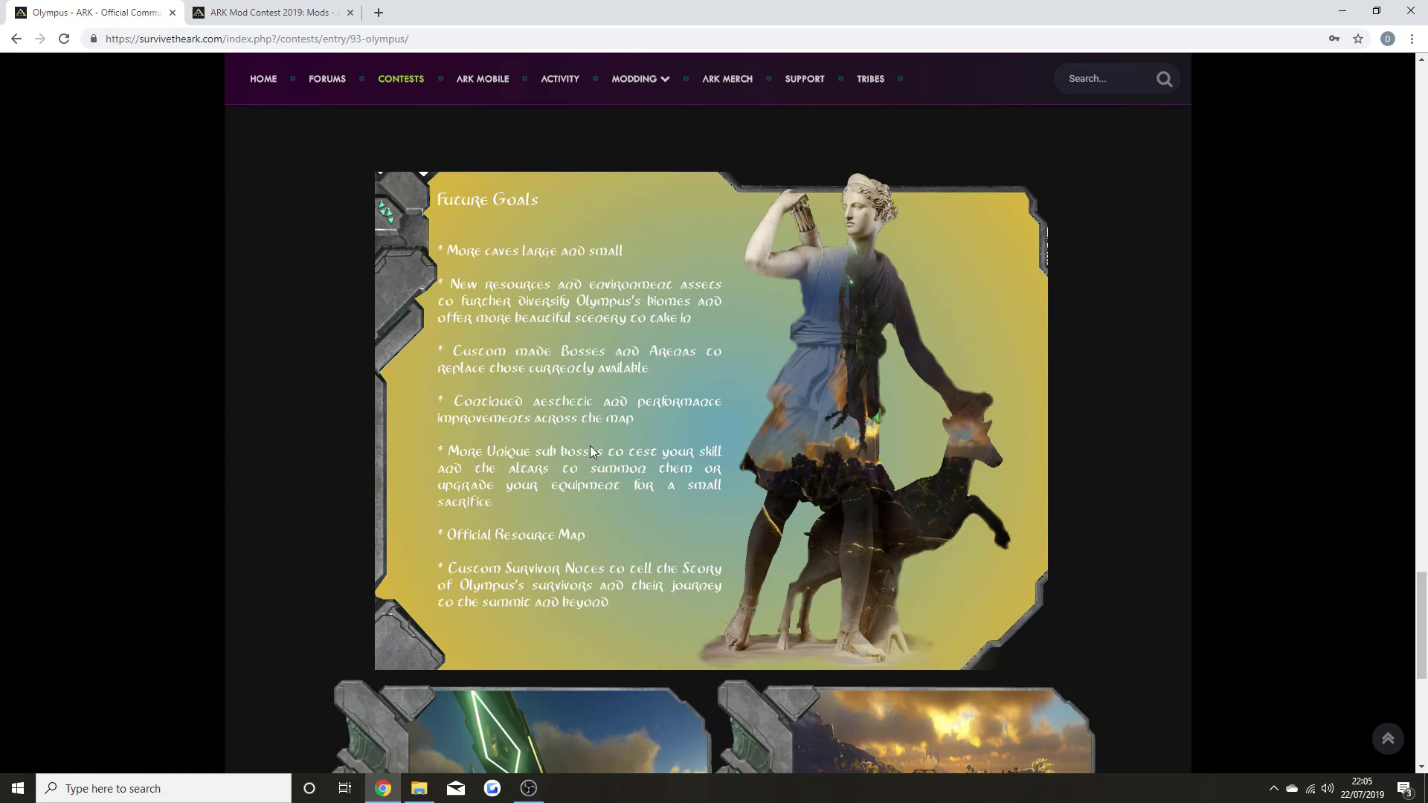
mouse_move(563, 490)
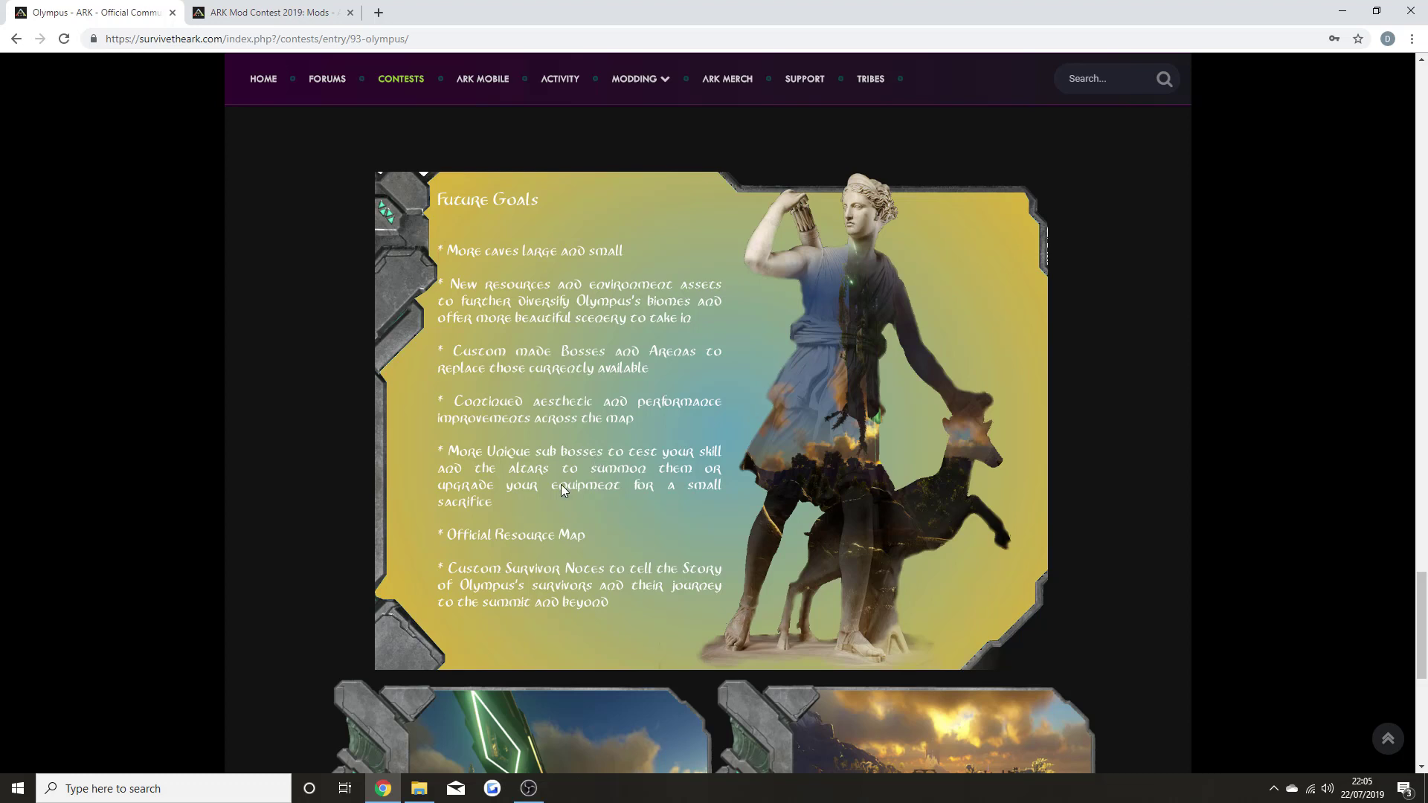
mouse_move(537, 557)
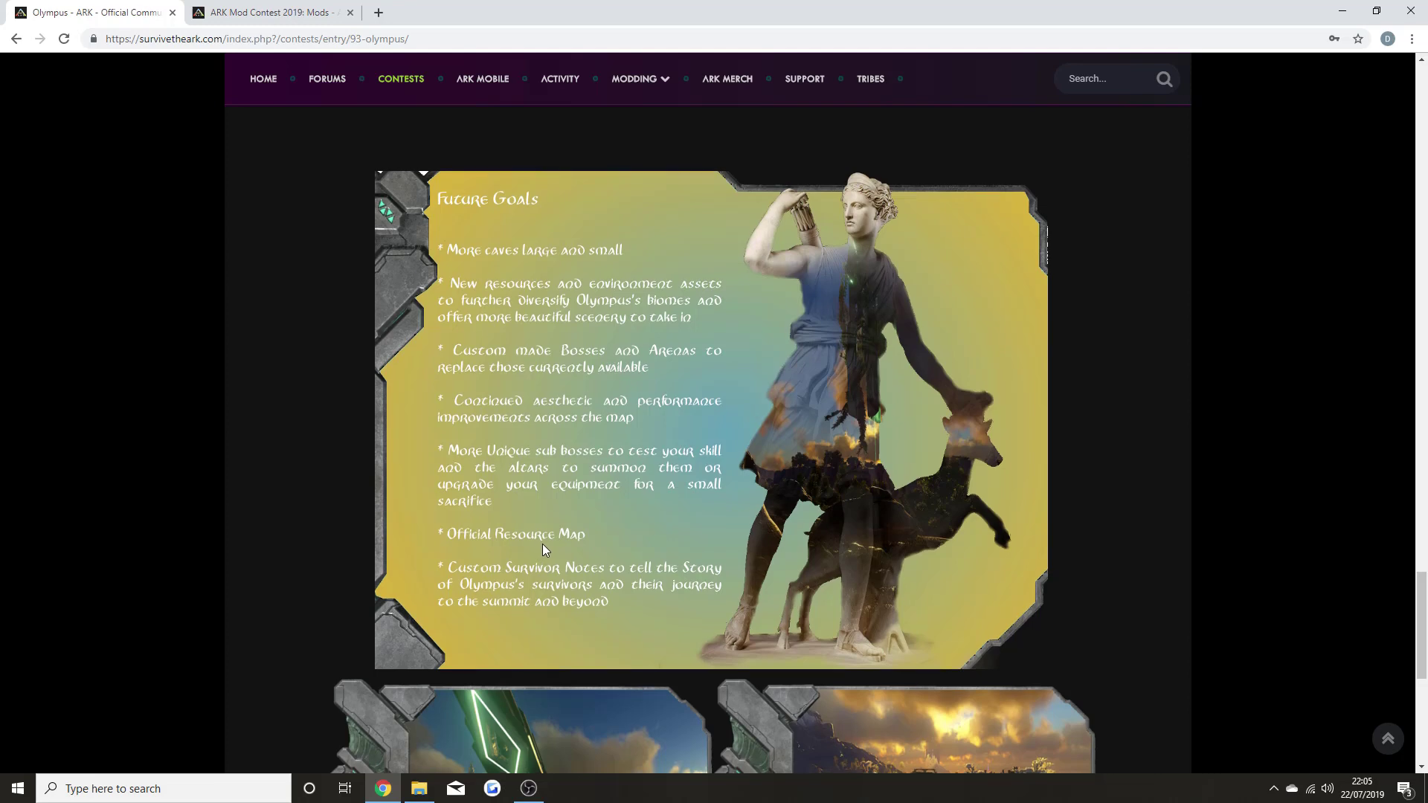
- View the last Olympus screenshots and breadcrumb, then scroll back to the top banner
scroll("down", 3)
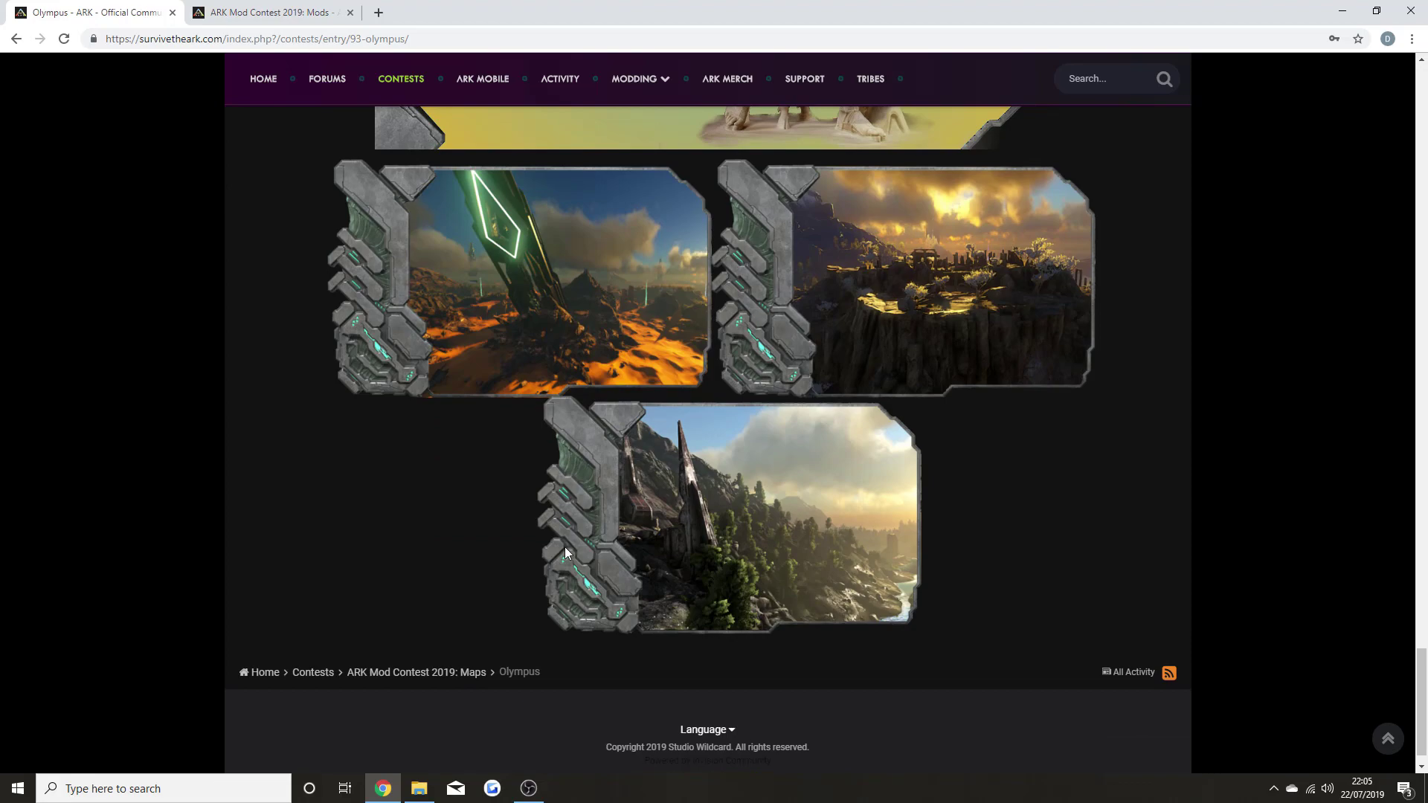
scroll("up", 3)
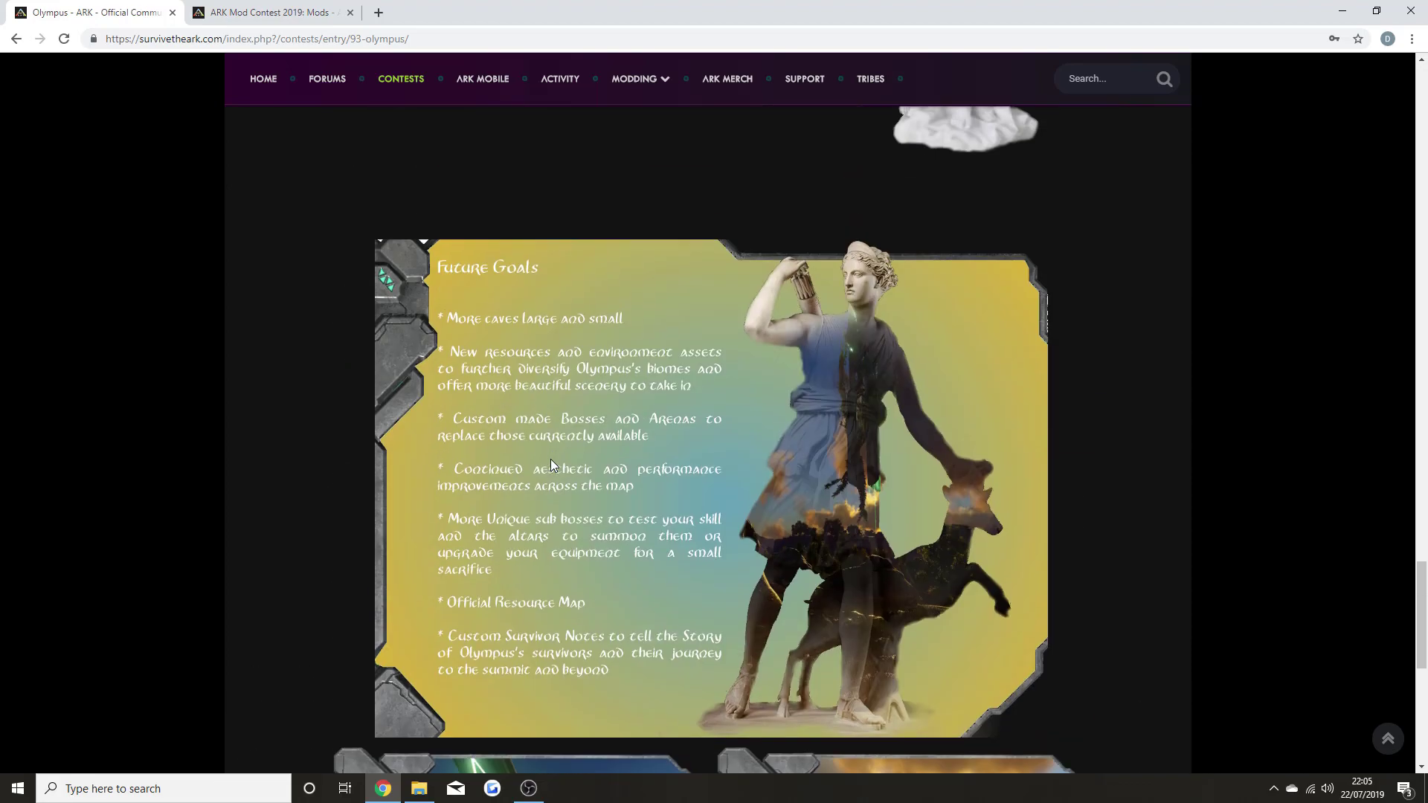
scroll("down", 3)
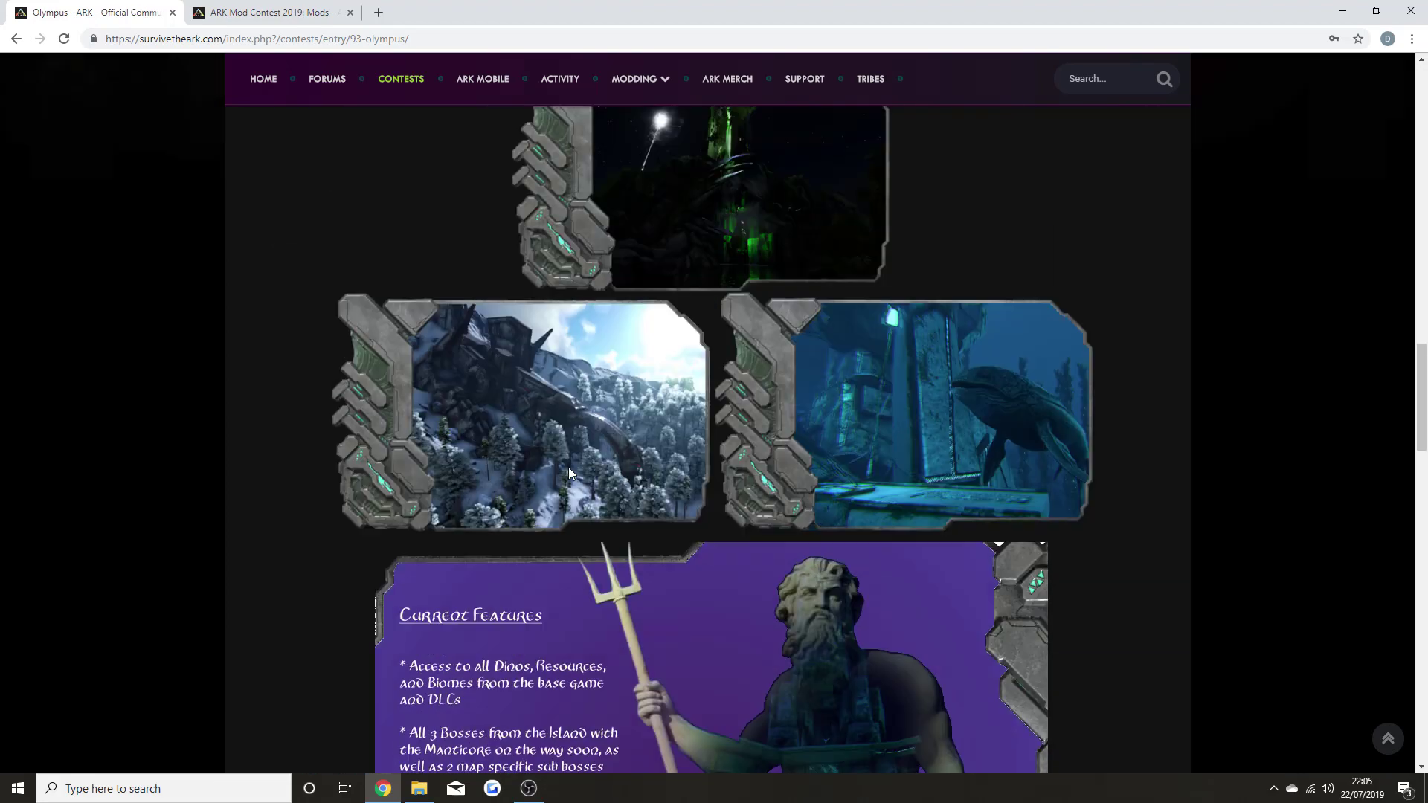
scroll("up", 3)
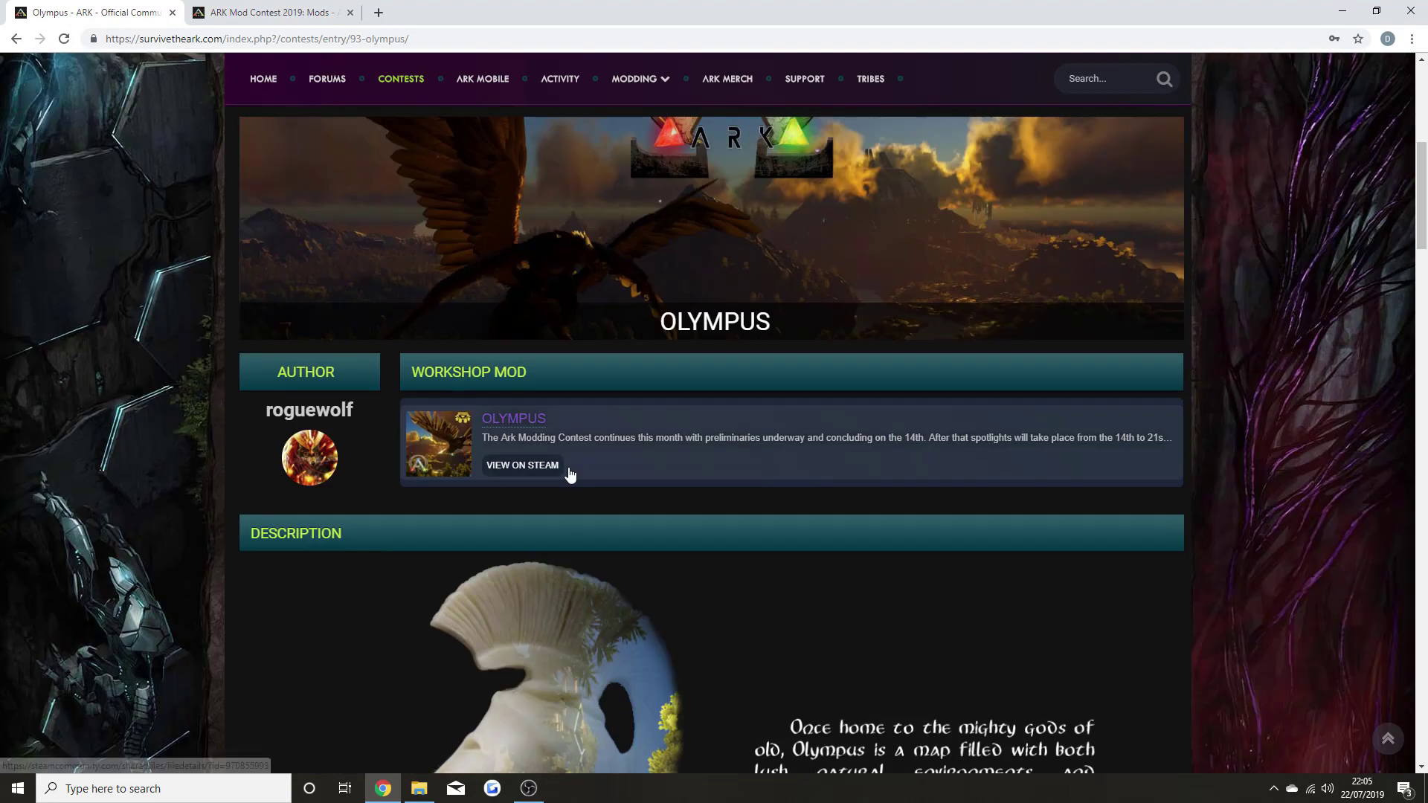
scroll("up", 3)
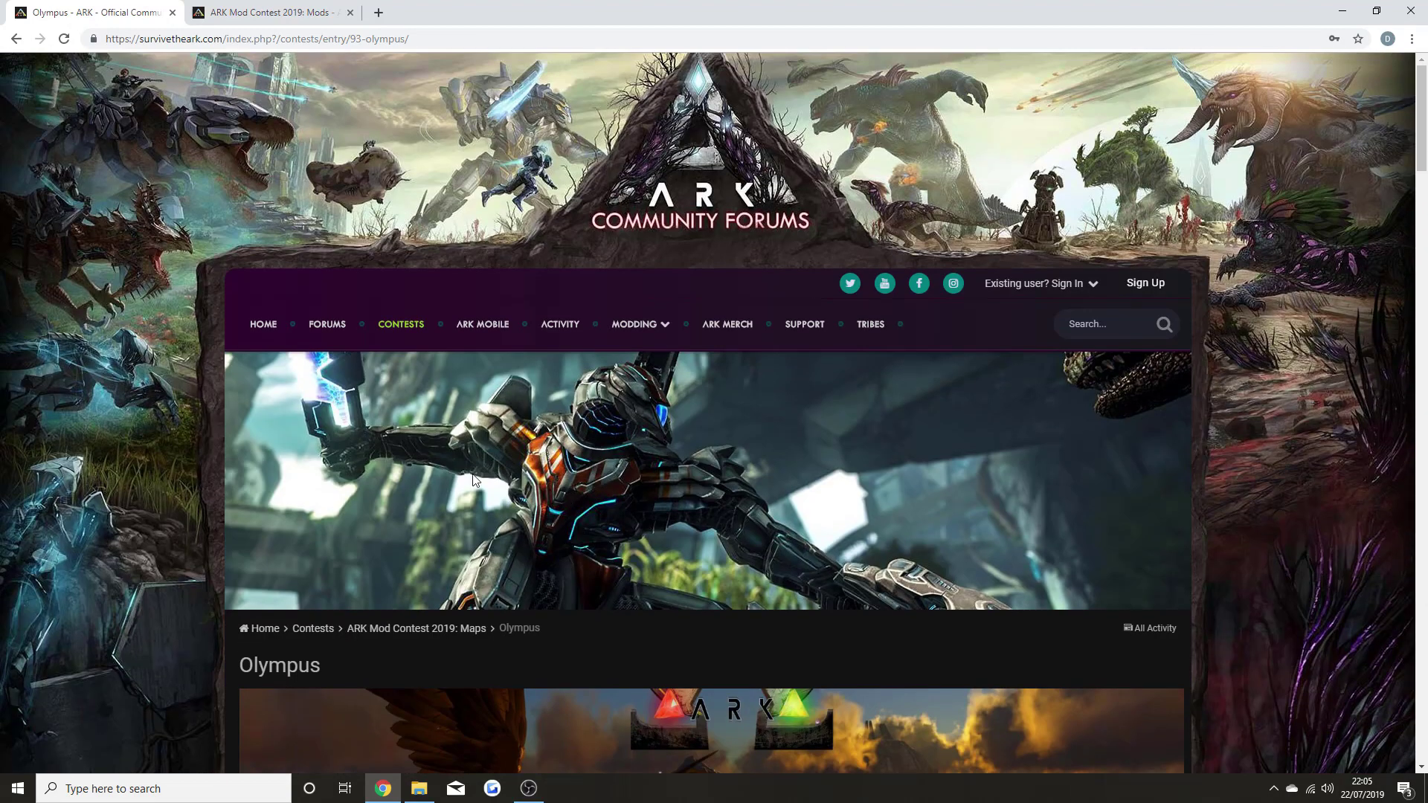
- Return to the Maps contest page and scroll up from the preliminaries grid to its banner and timeline
left_click(415, 627)
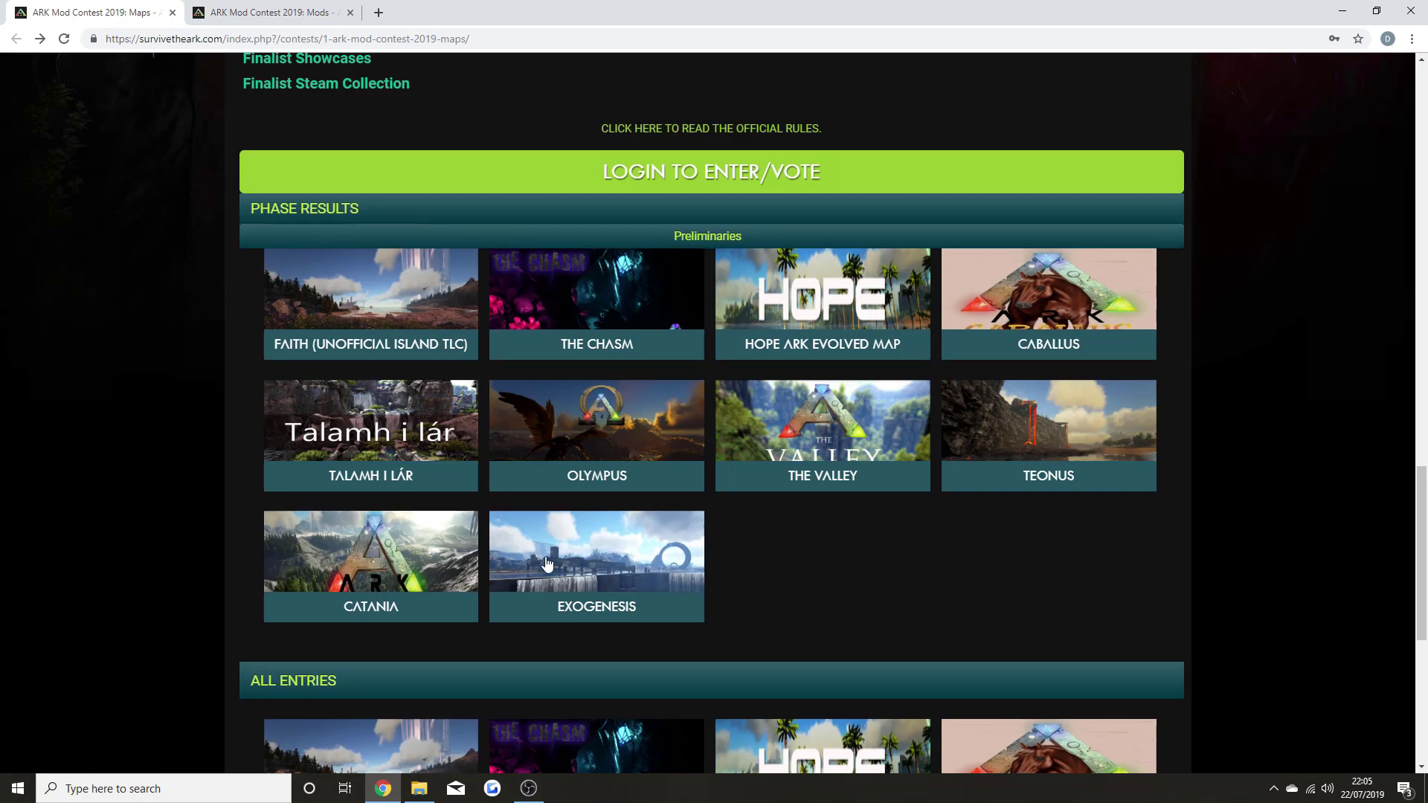
mouse_move(595, 569)
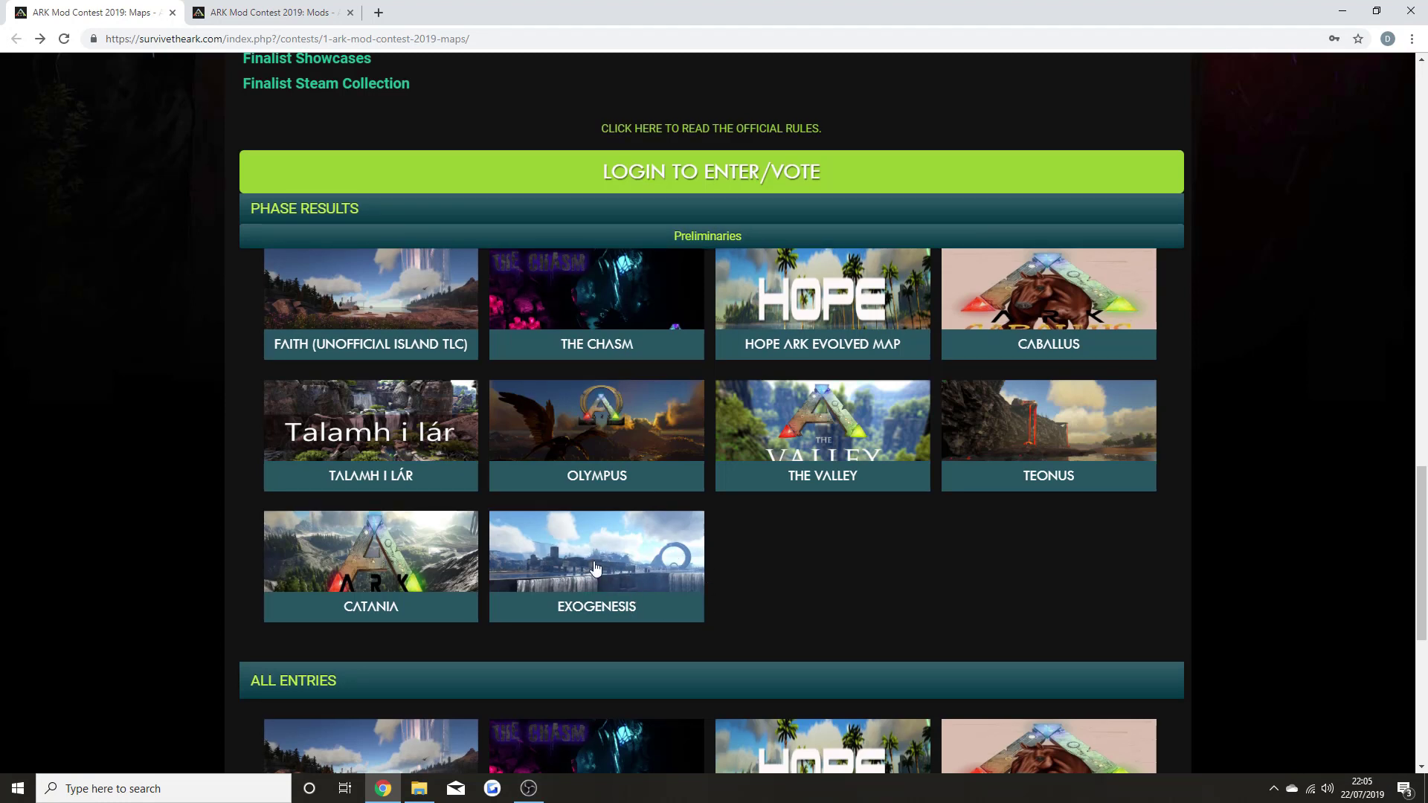
mouse_move(617, 568)
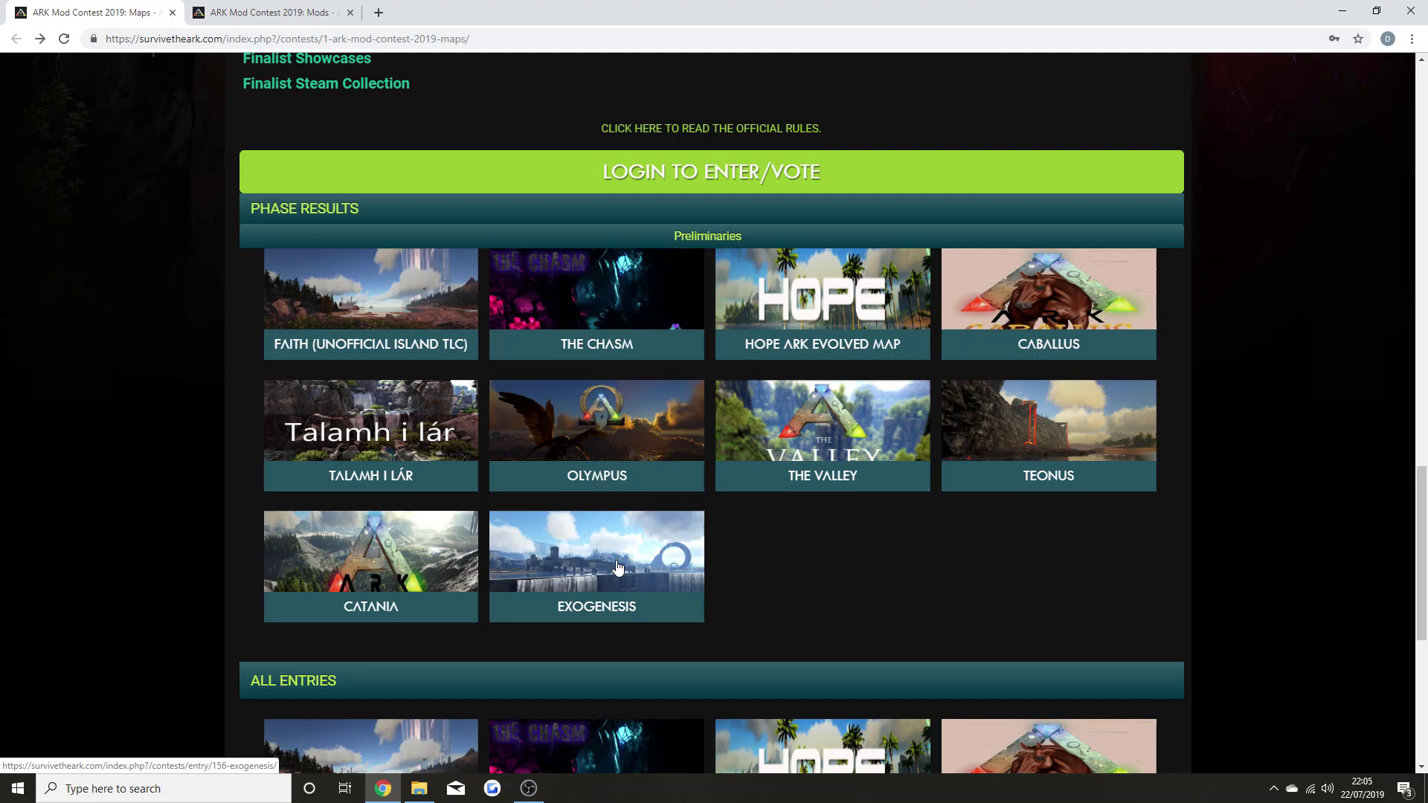
mouse_move(966, 524)
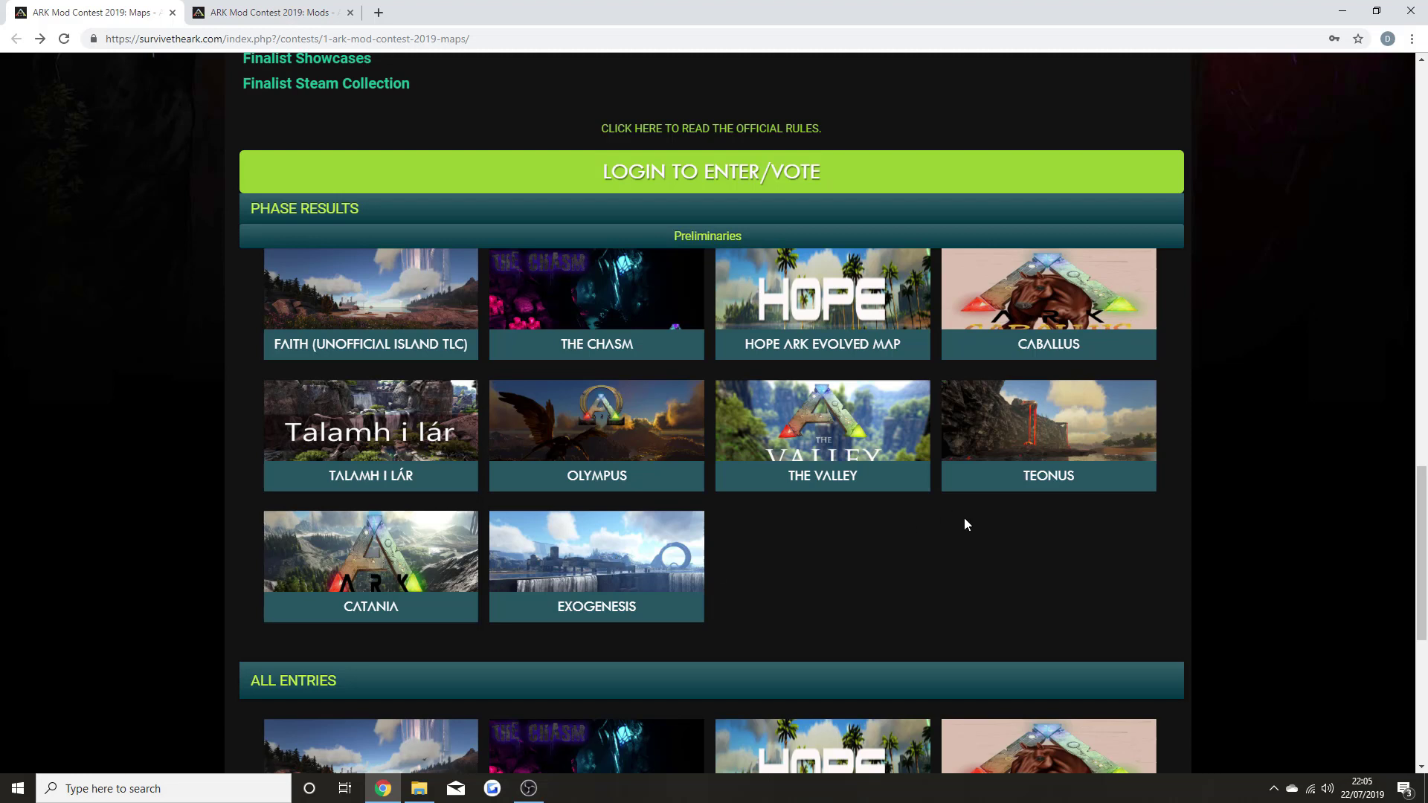
mouse_move(969, 519)
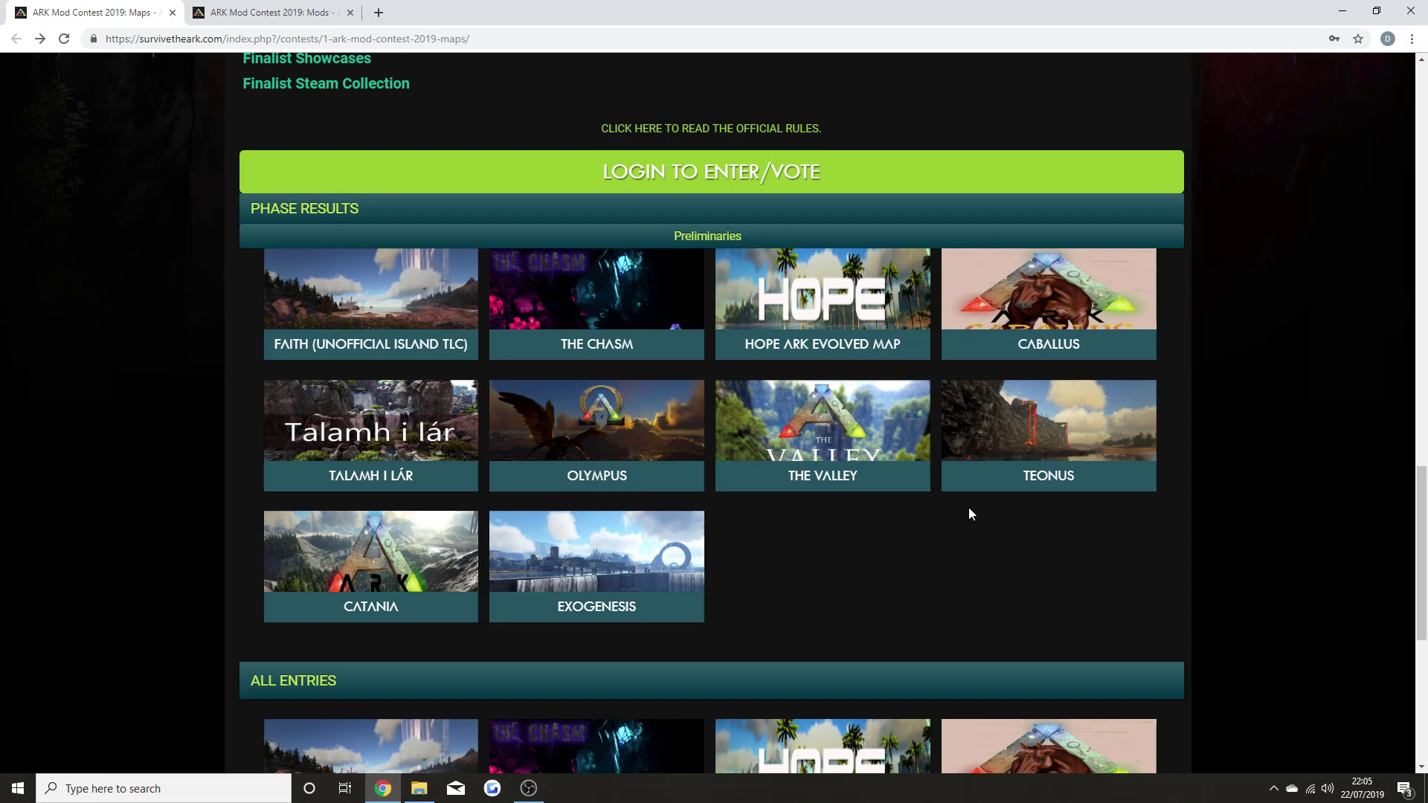
mouse_move(881, 510)
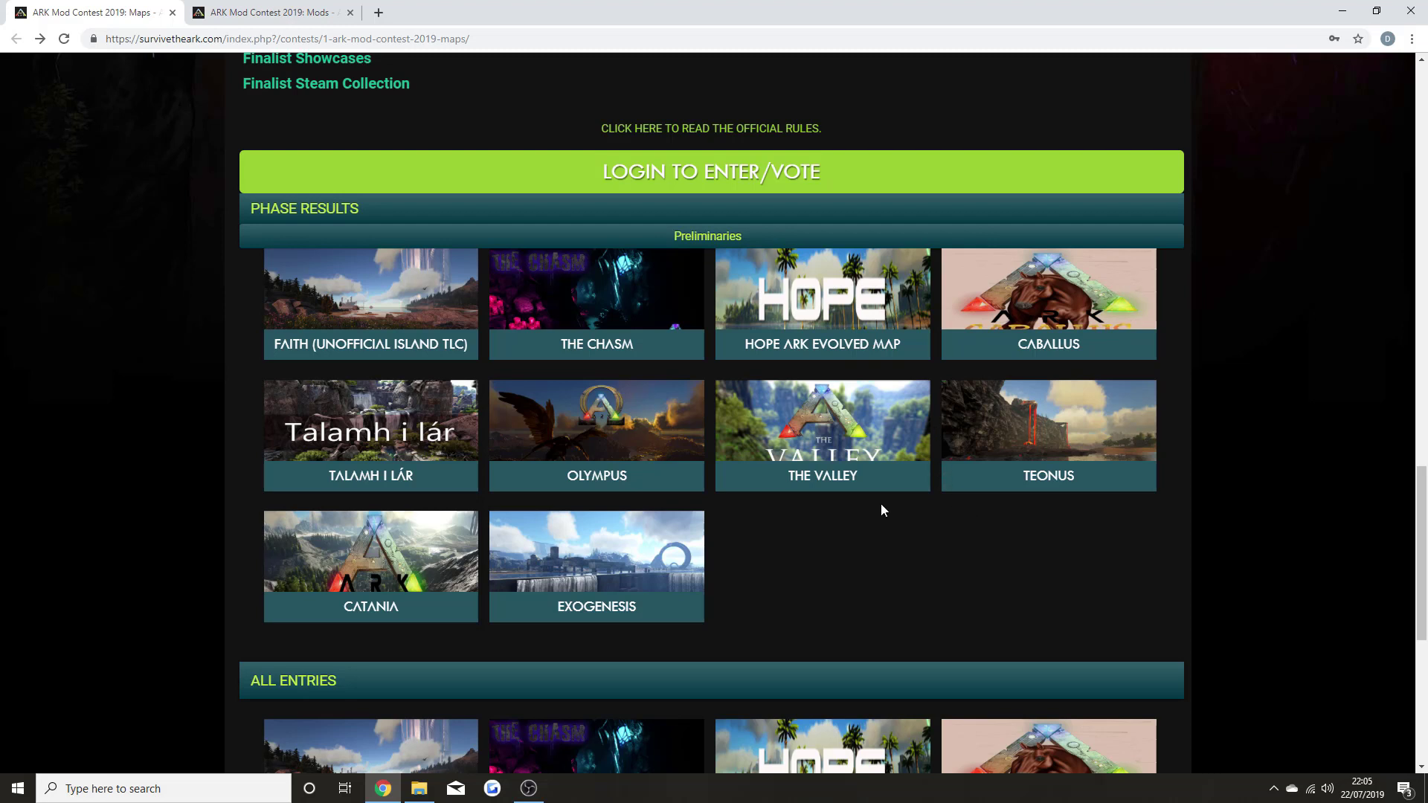
mouse_move(990, 425)
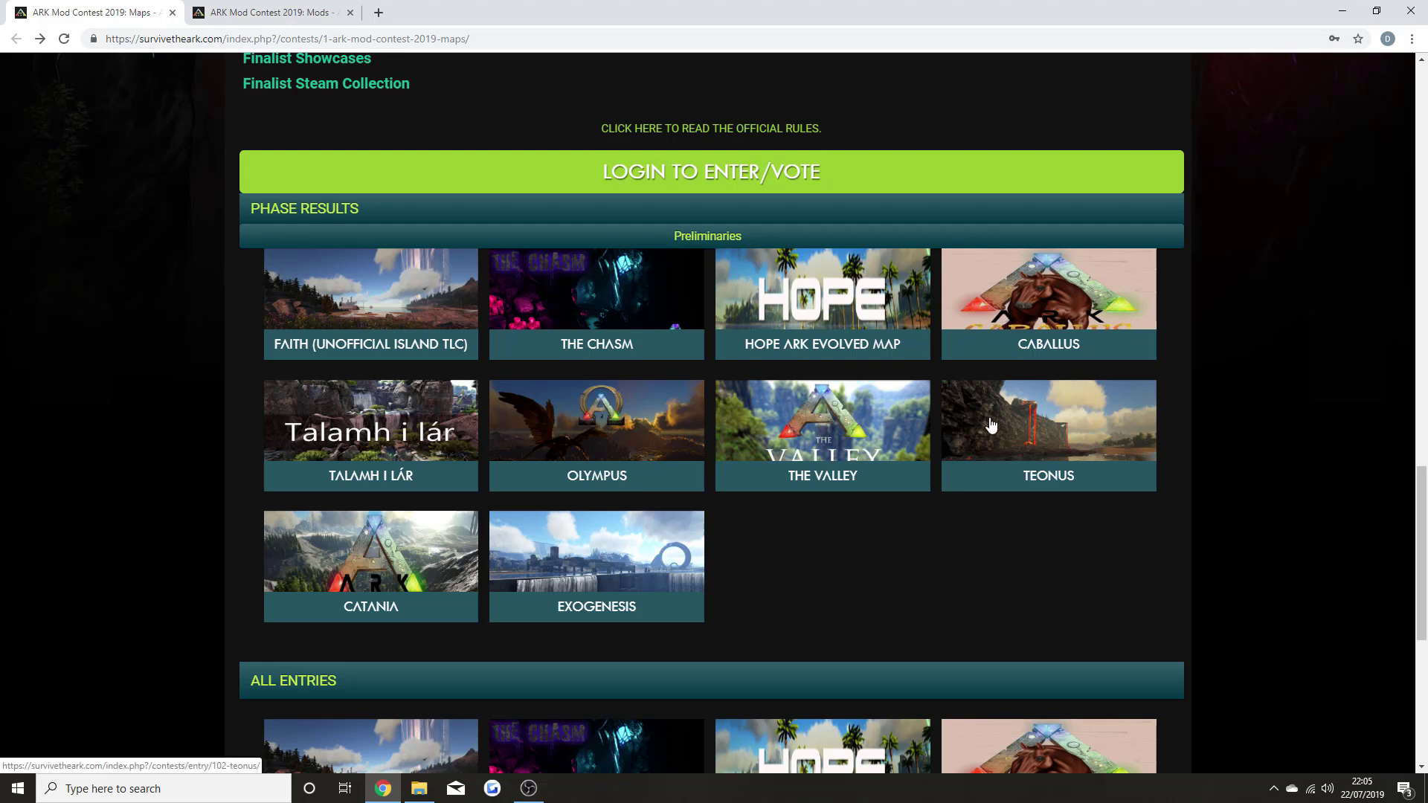
mouse_move(1008, 486)
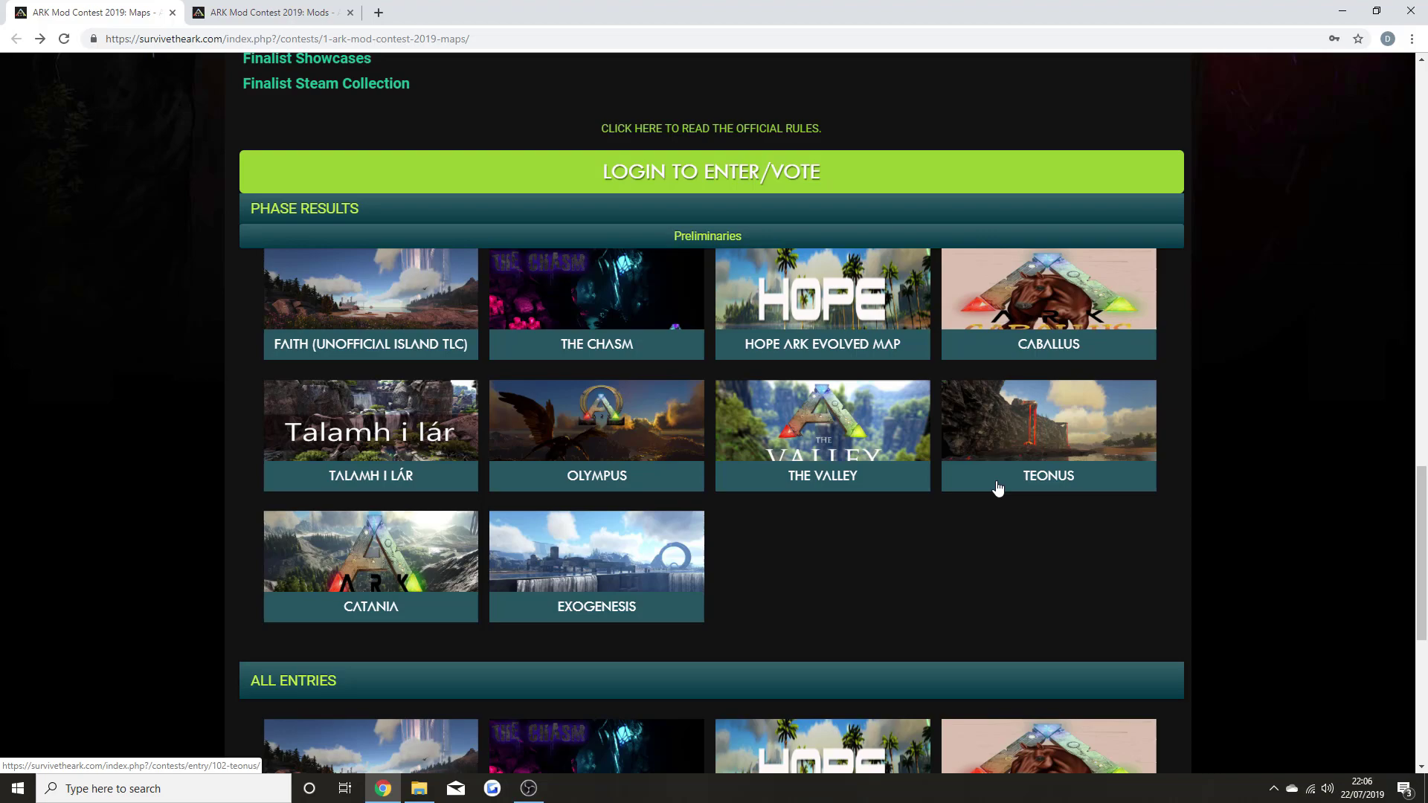
scroll("up", 3)
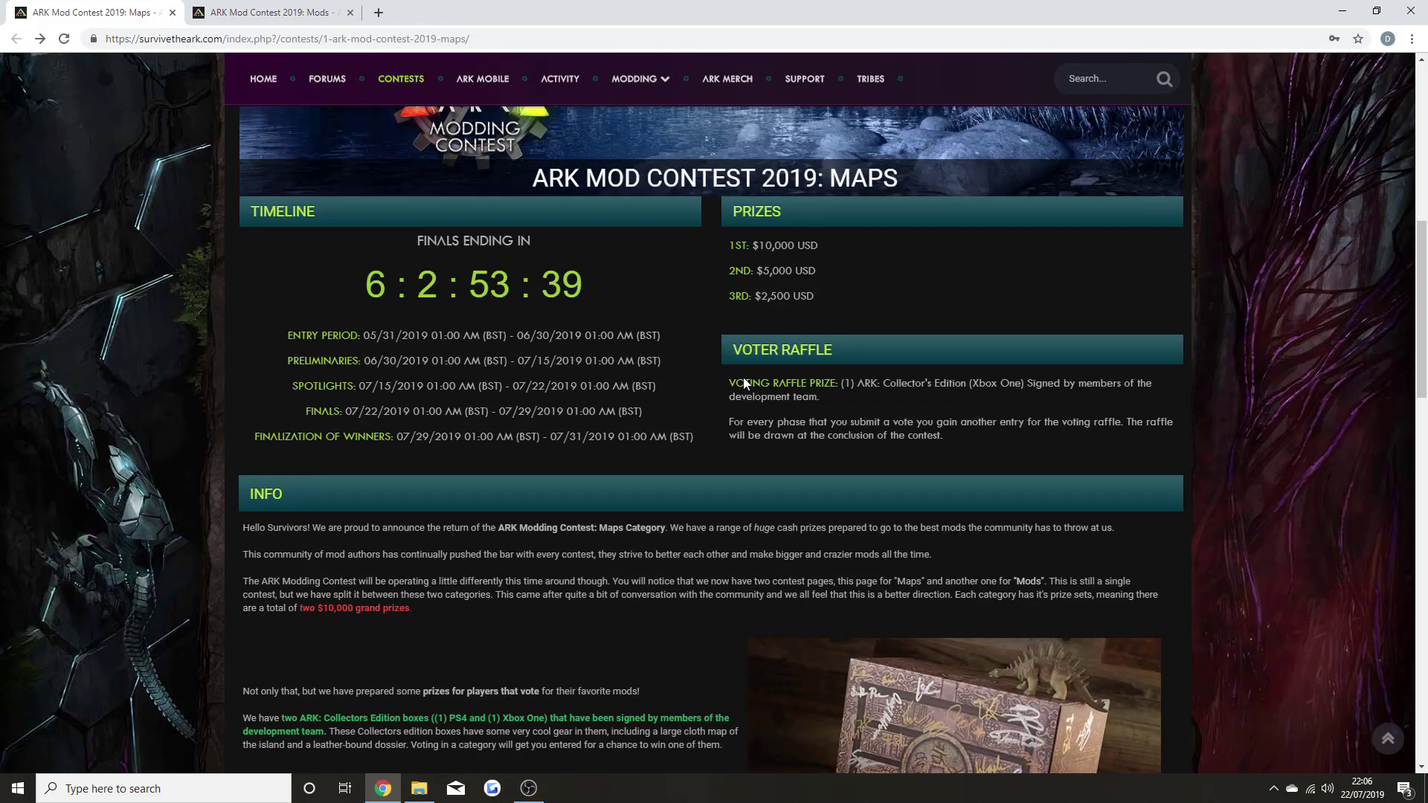
scroll("up", 3)
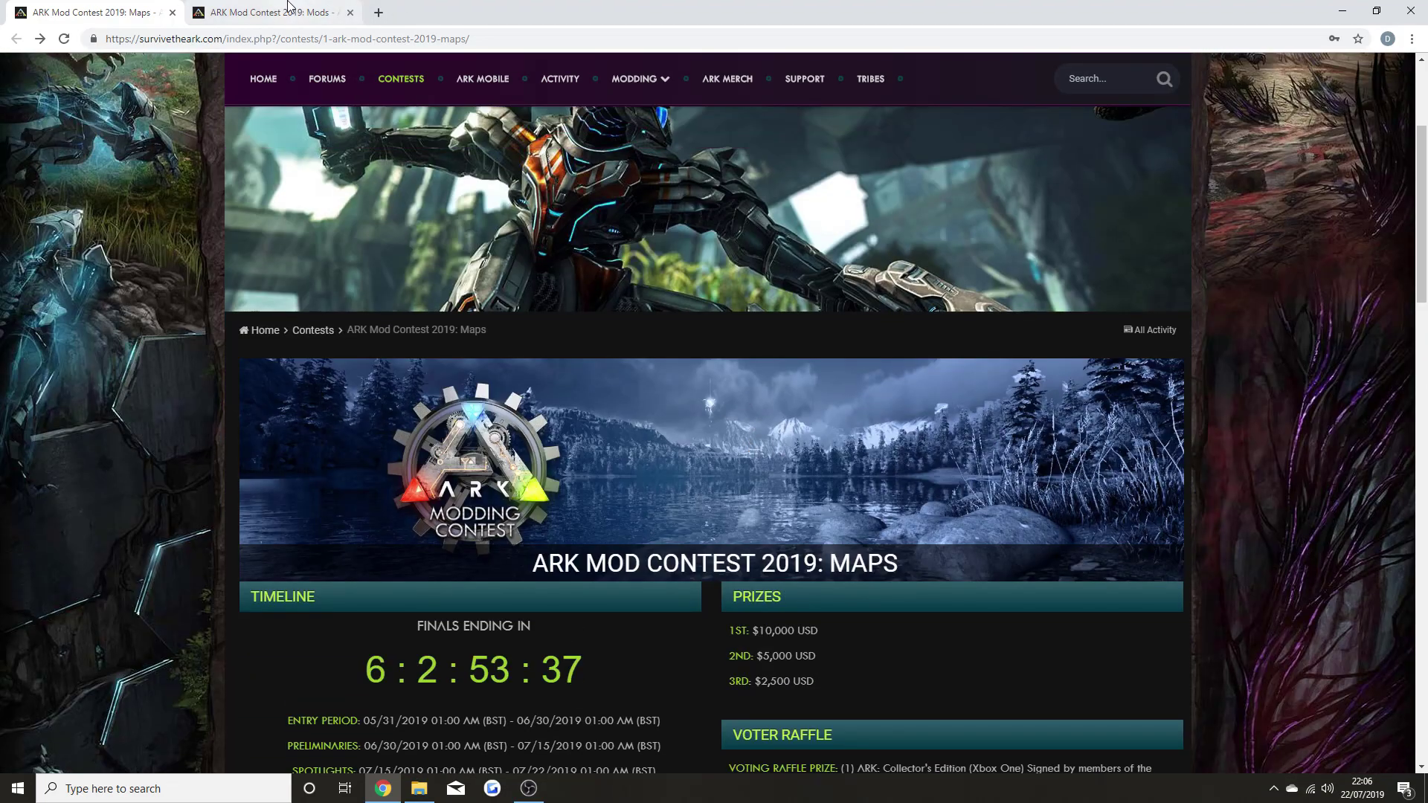
- Open the ARK: The Final Stand entry on the Mods tab and read its description and key features
left_click(264, 12)
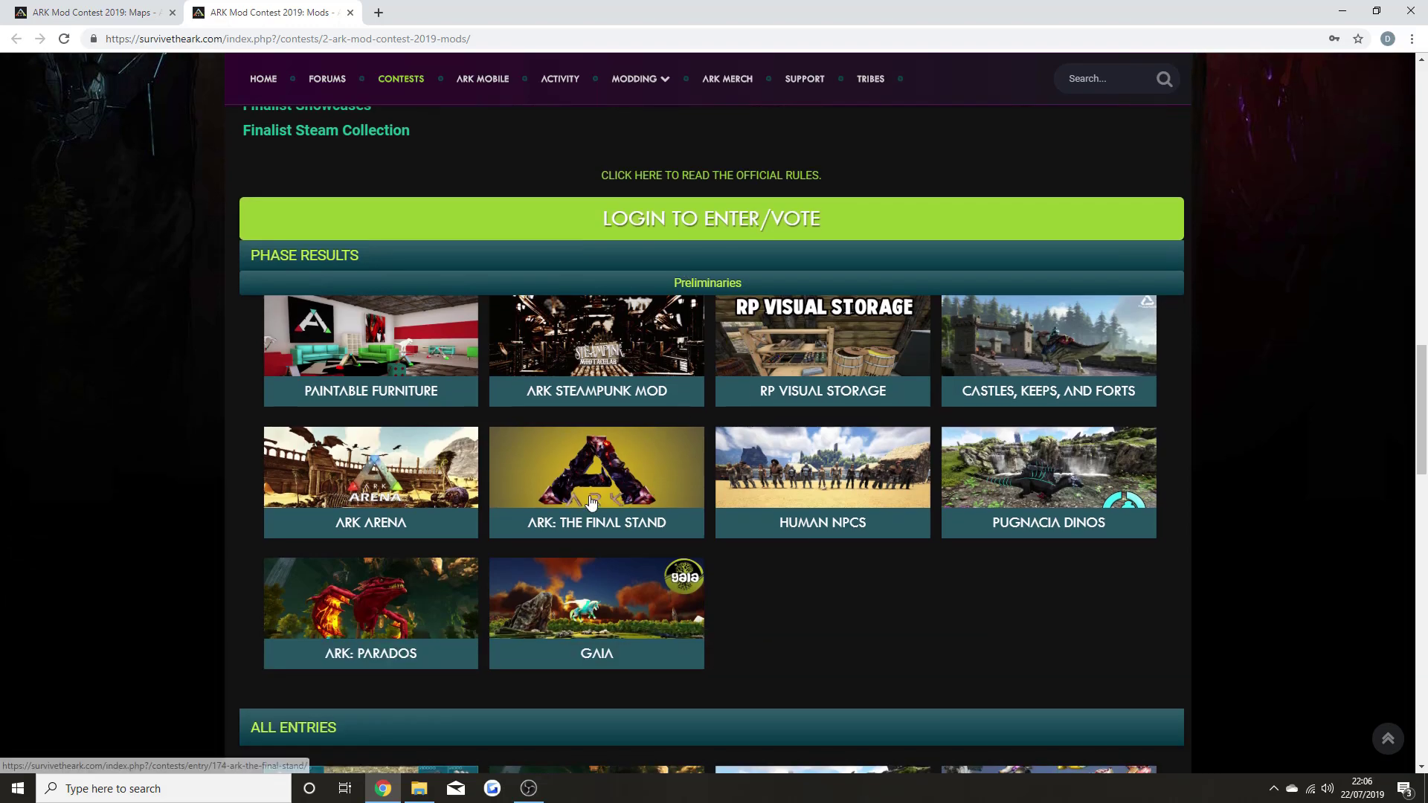
left_click(597, 483)
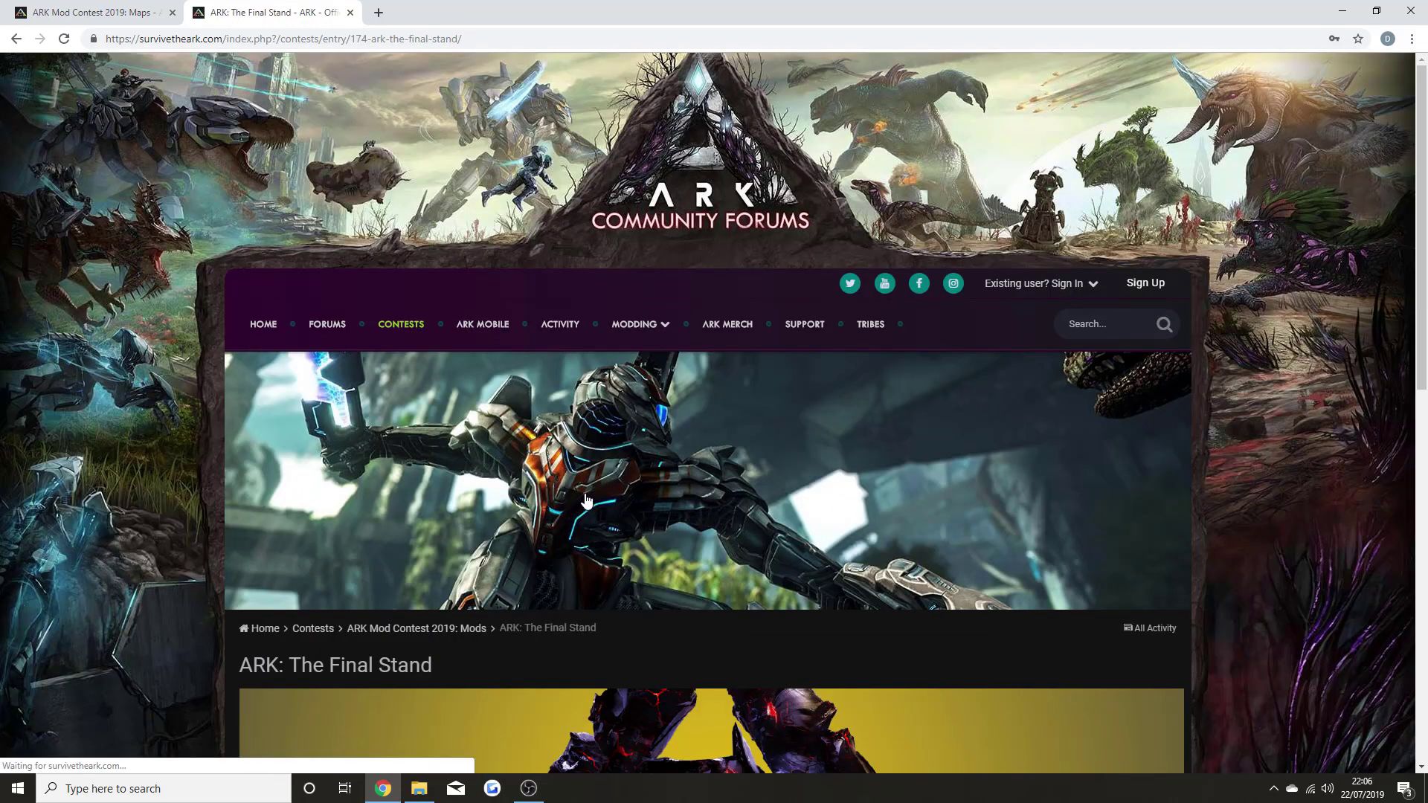
scroll("down", 3)
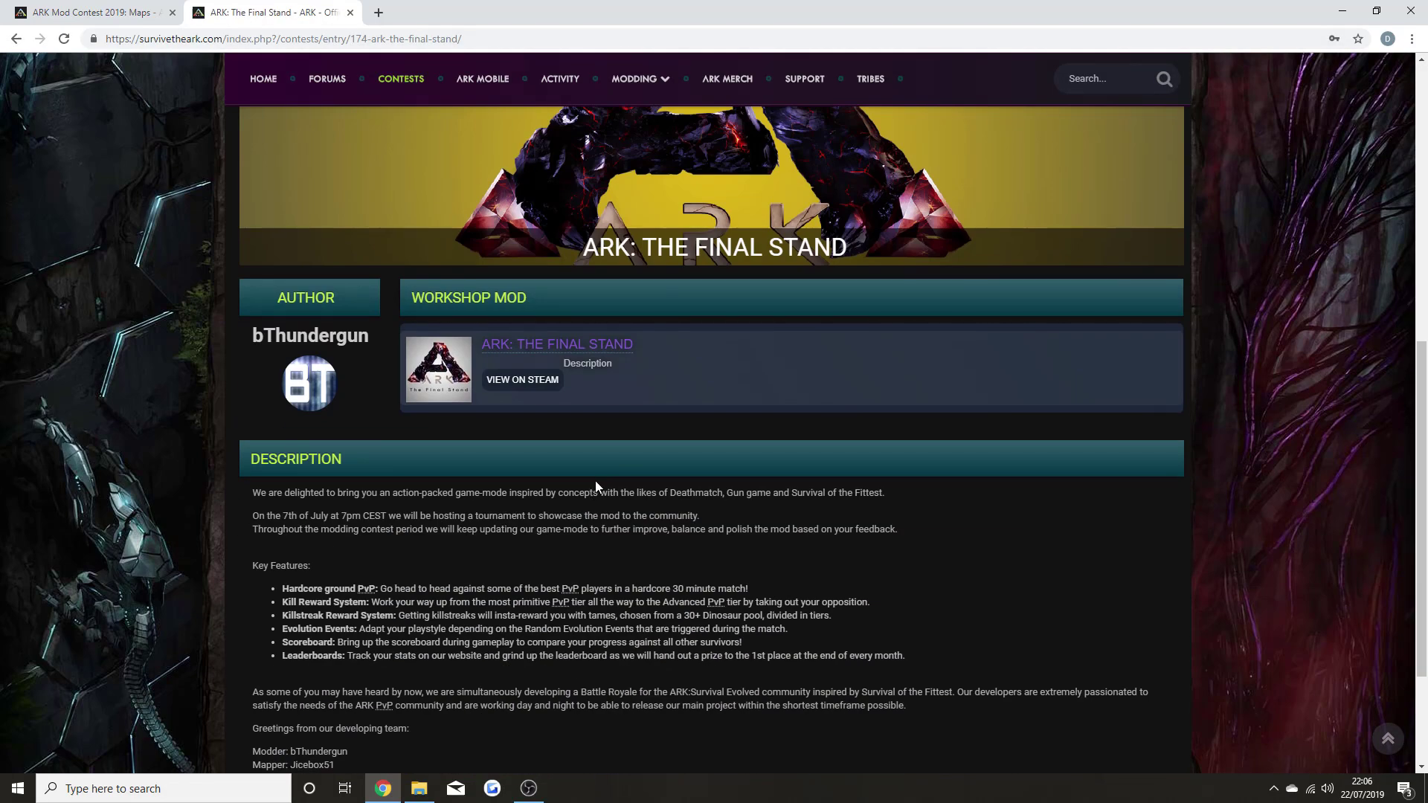
mouse_move(309, 551)
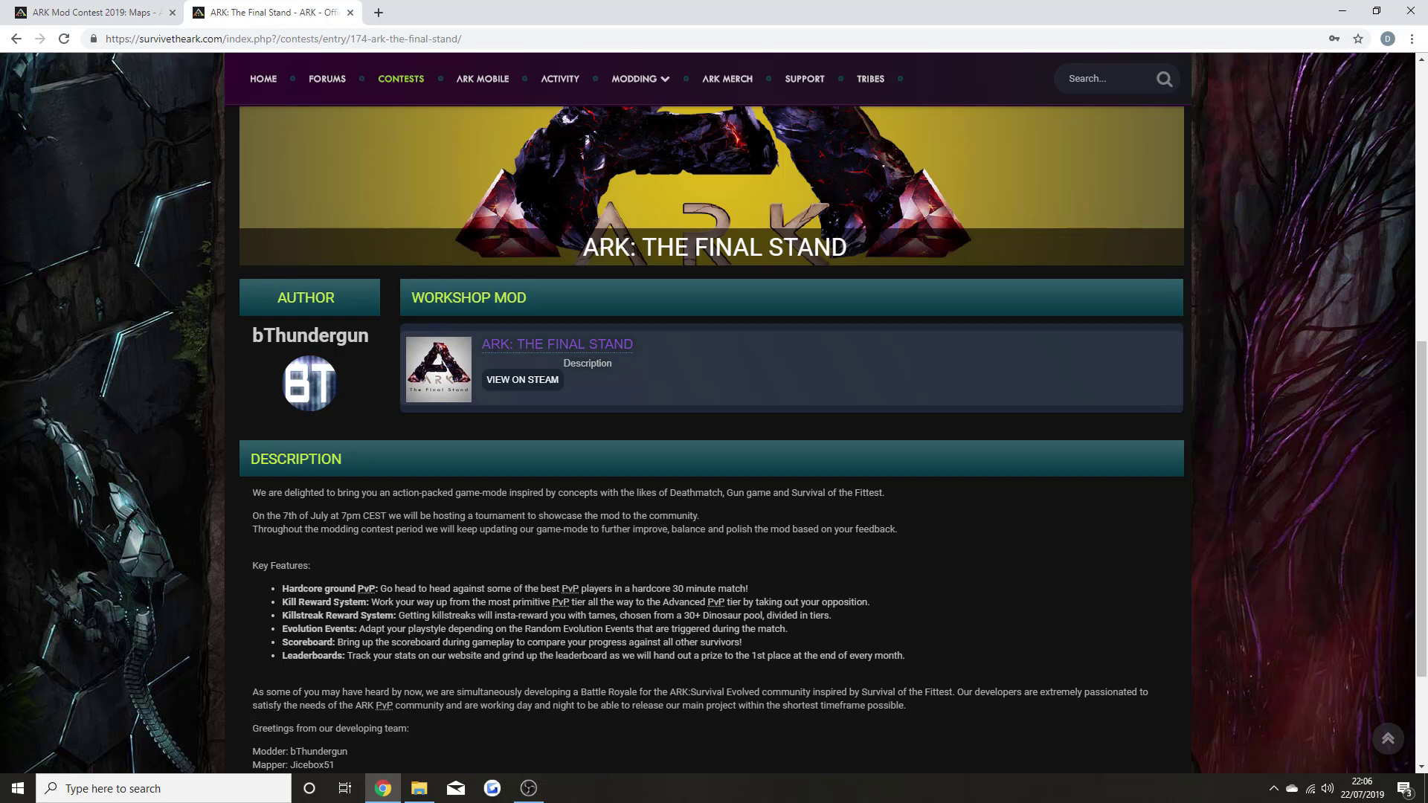
scroll("up", 3)
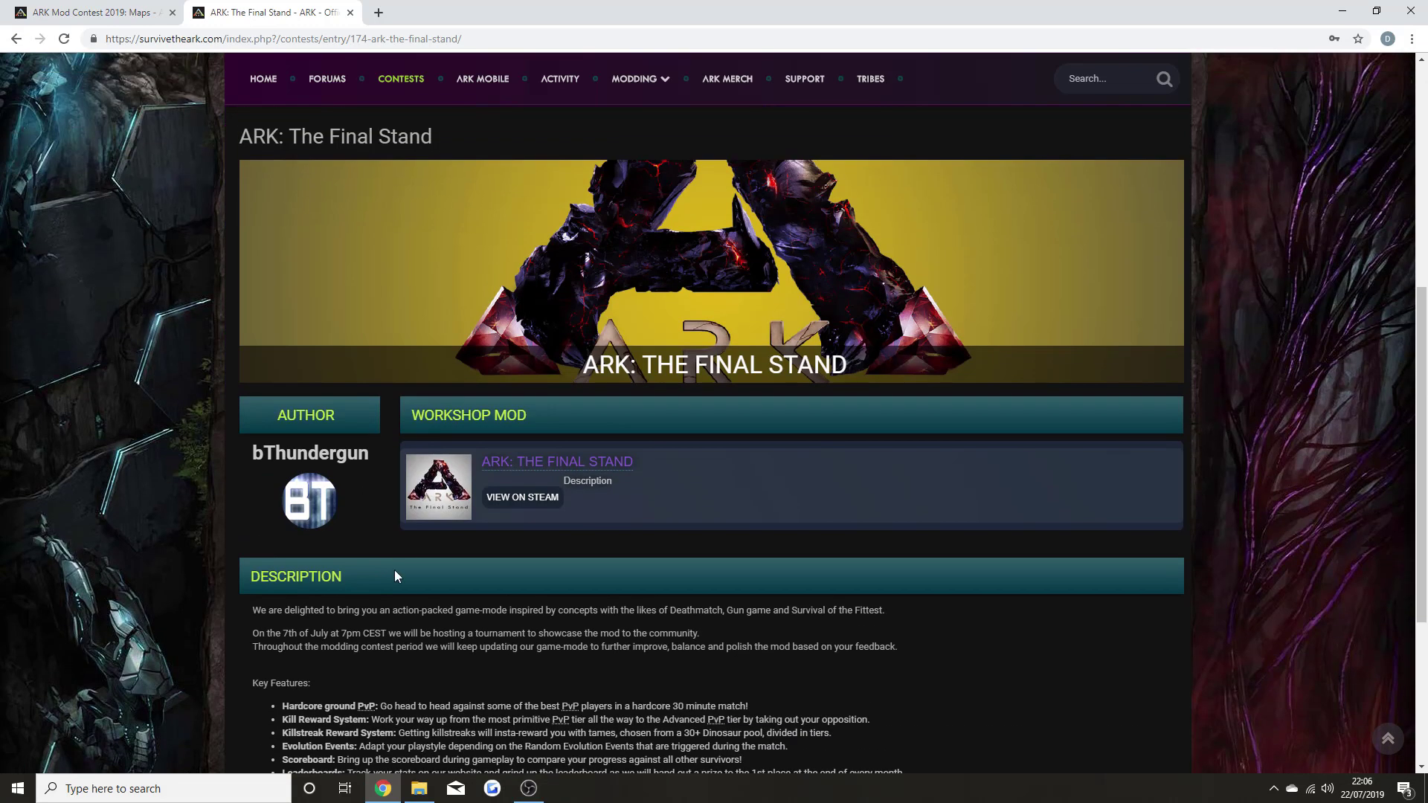
mouse_move(325, 564)
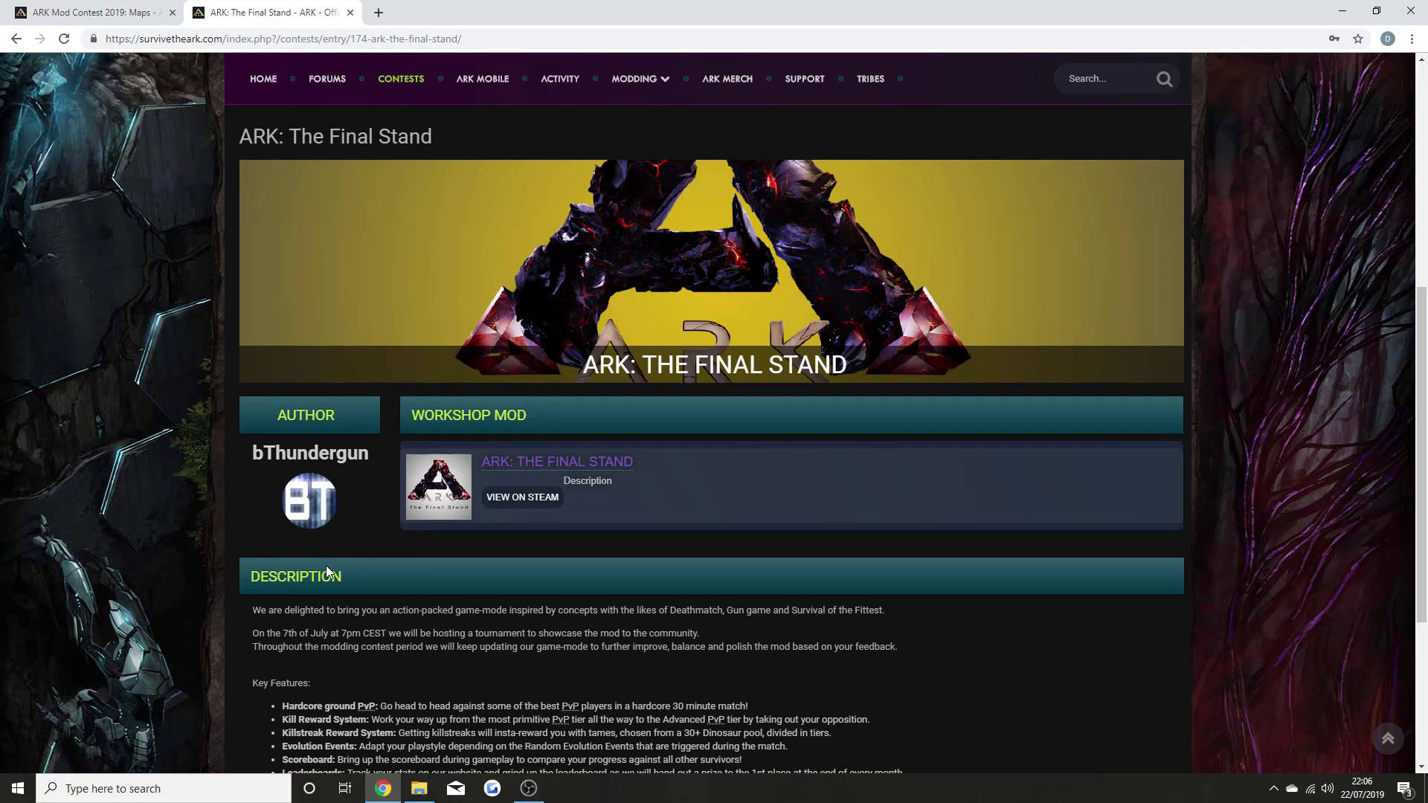
scroll("down", 3)
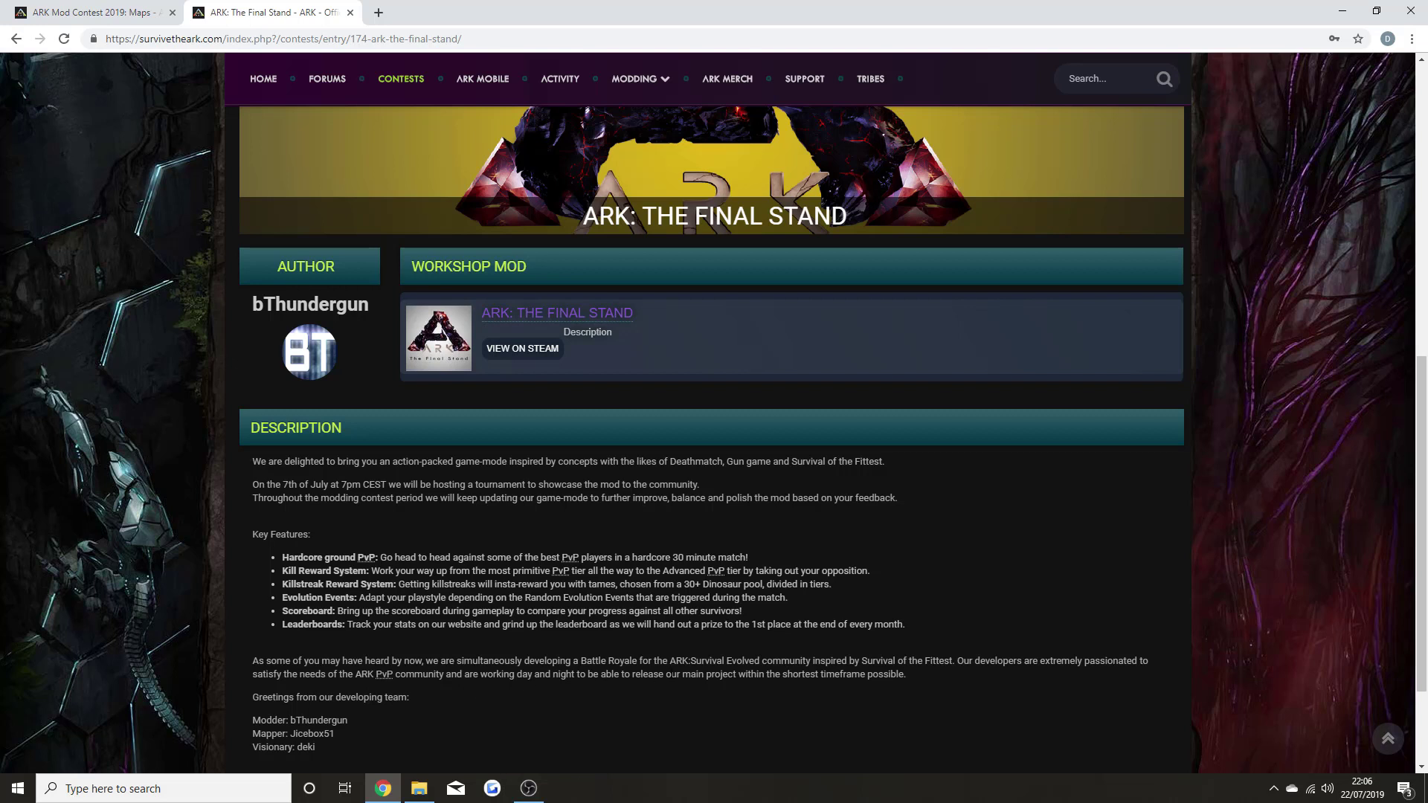
mouse_move(1135, 685)
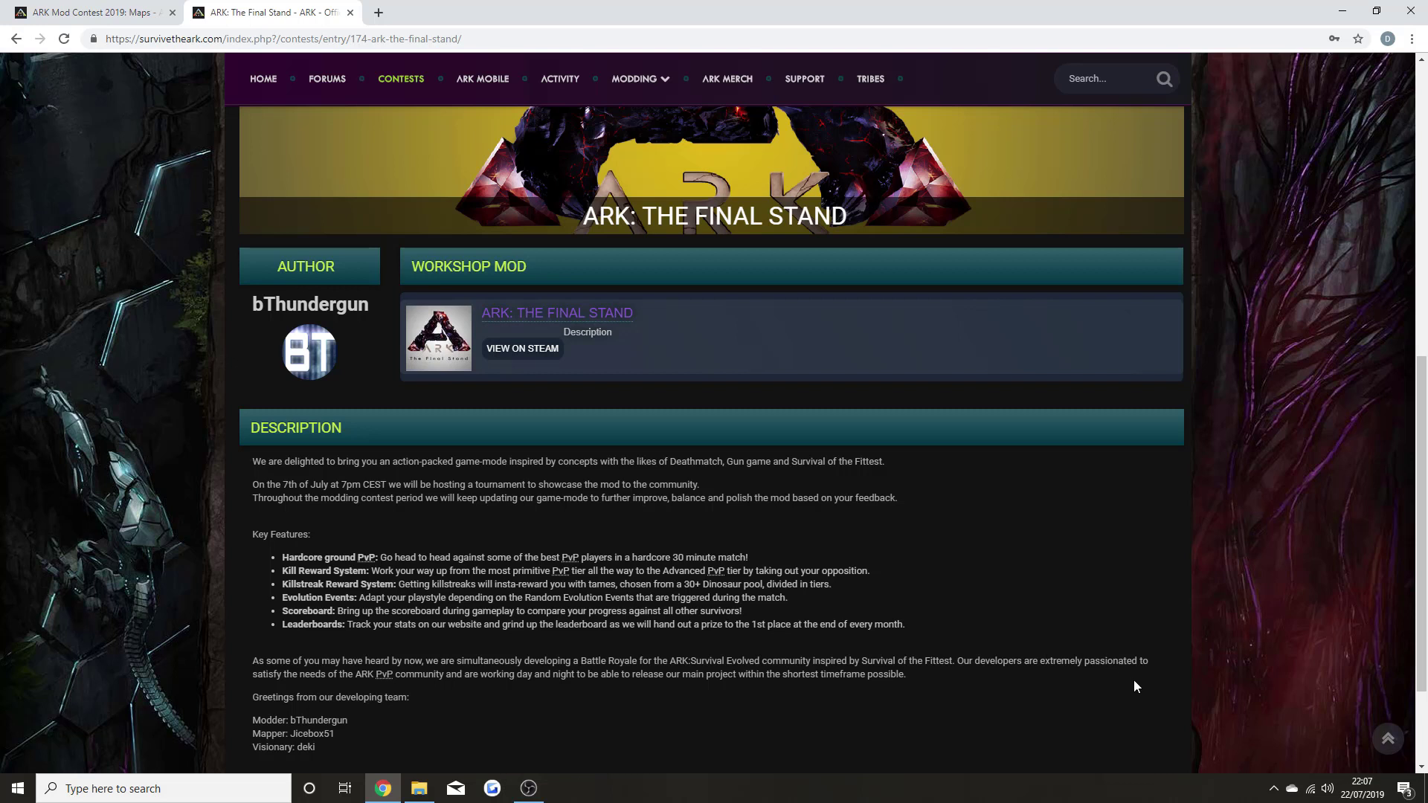
mouse_move(995, 677)
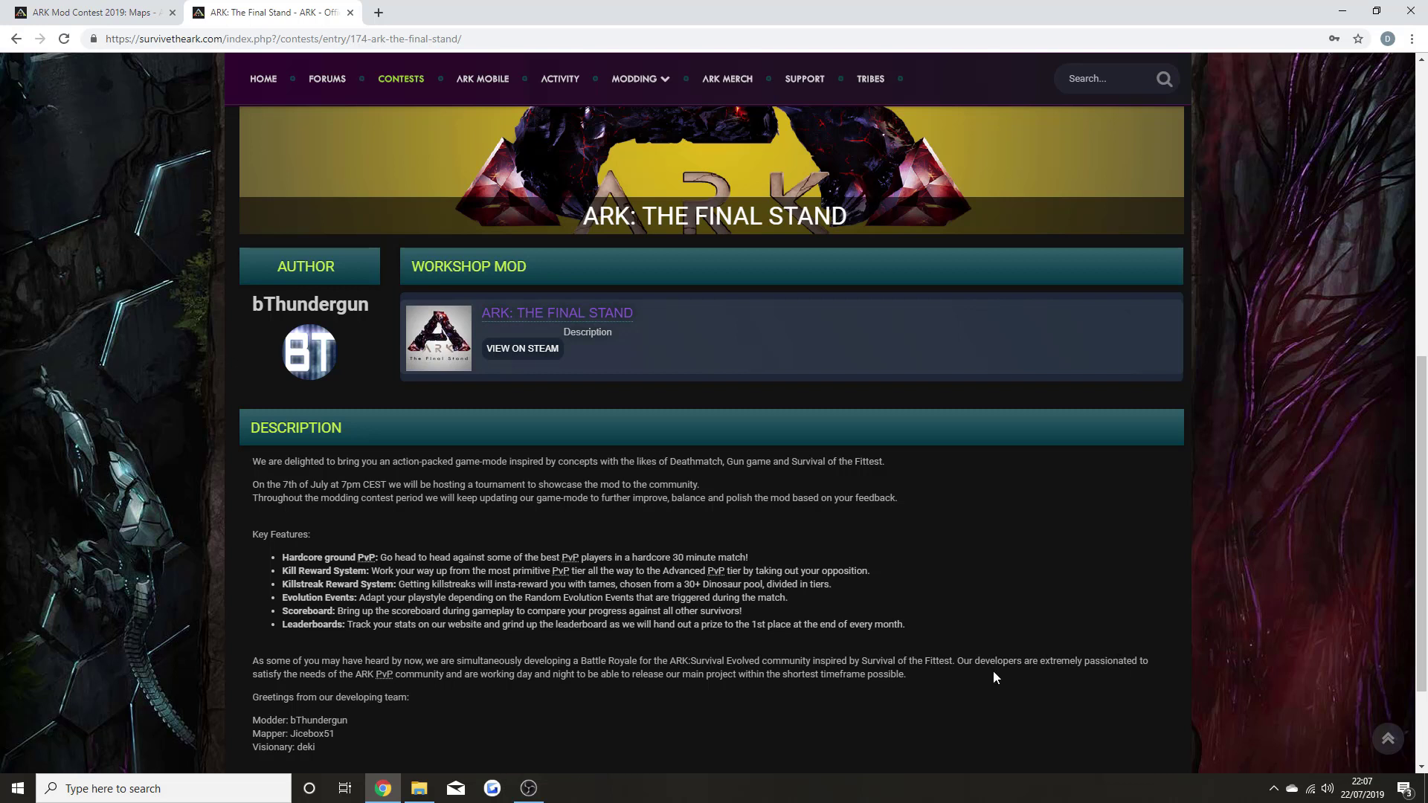
mouse_move(515, 684)
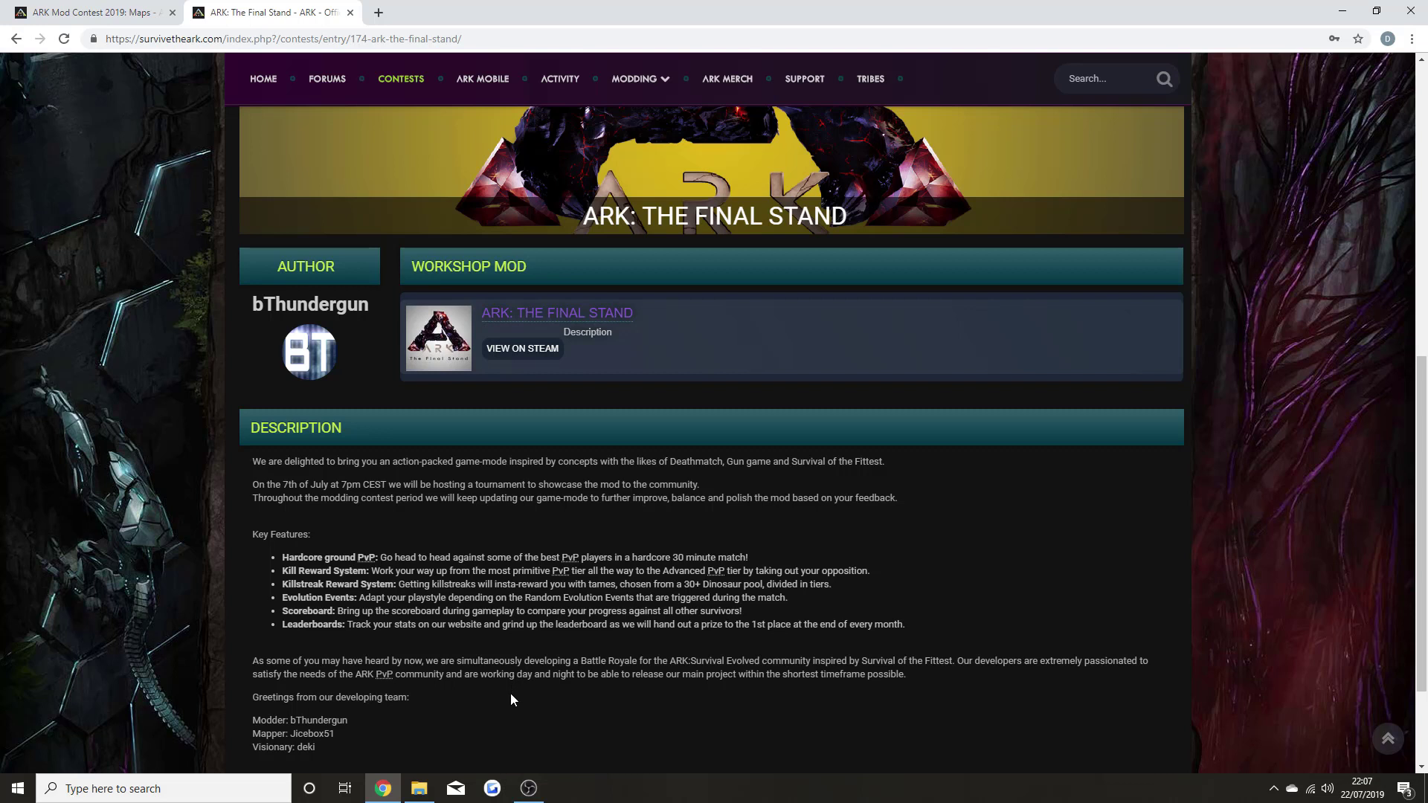
mouse_move(512, 694)
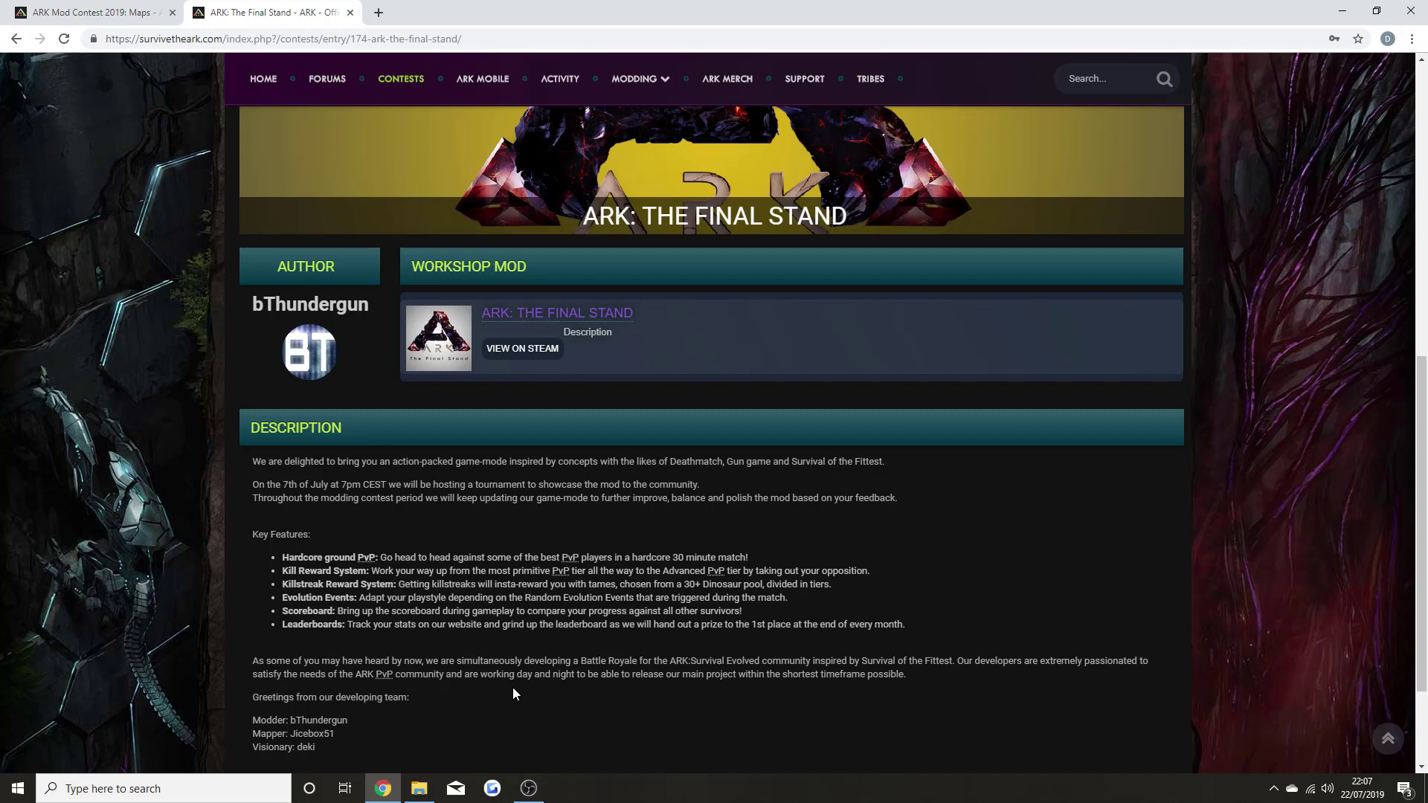
scroll("up", 3)
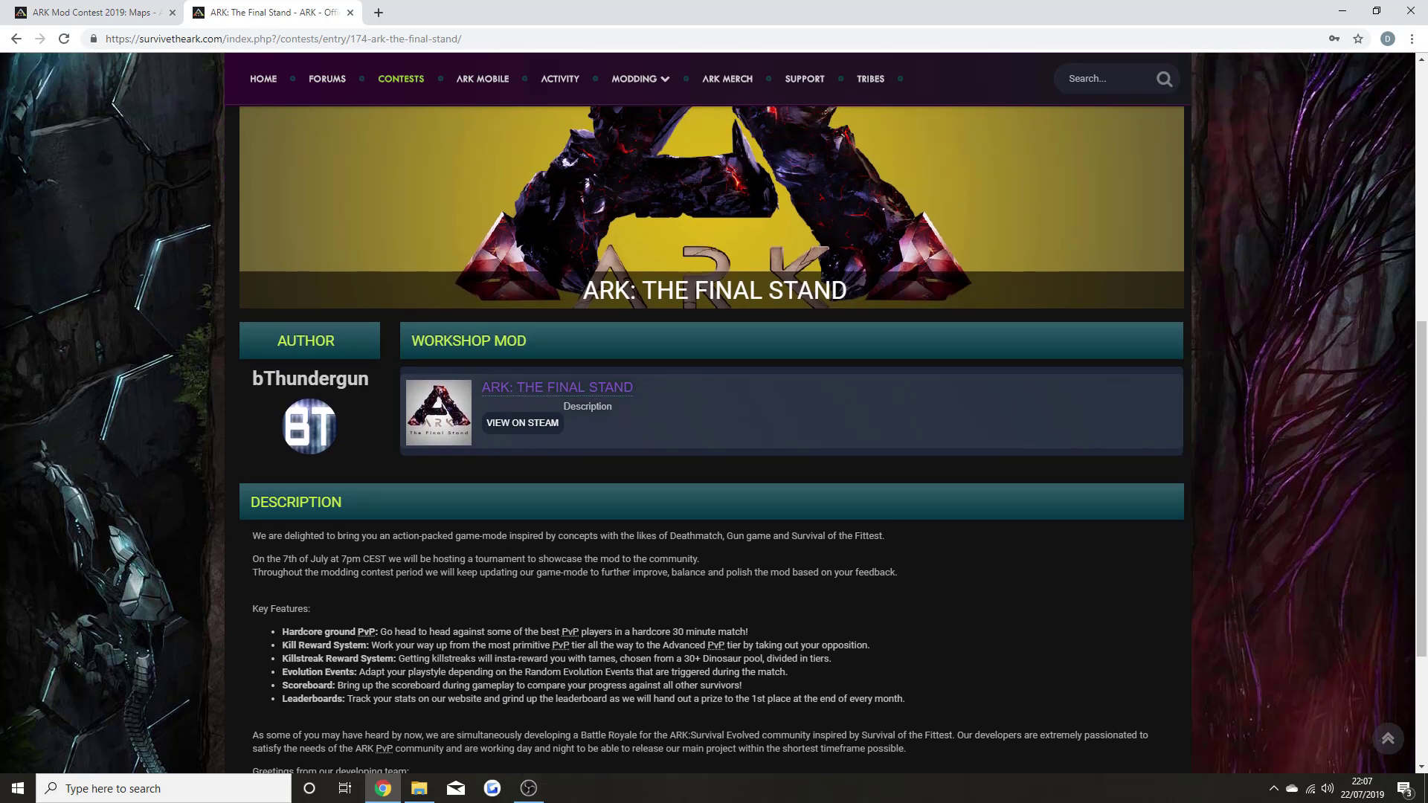
scroll("up", 3)
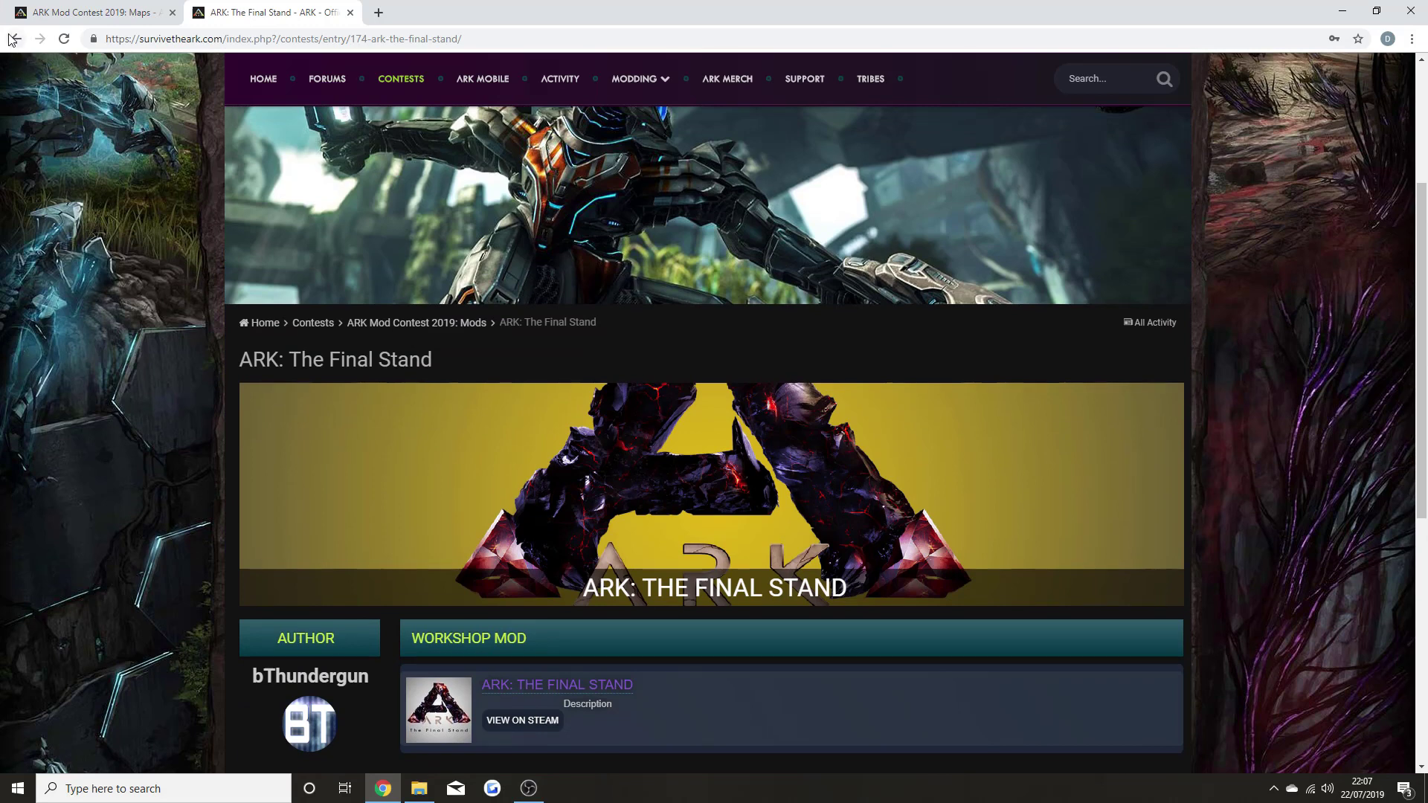
- Go back from the Final Stand entry to the Mods contest page and scroll its header
left_click(16, 38)
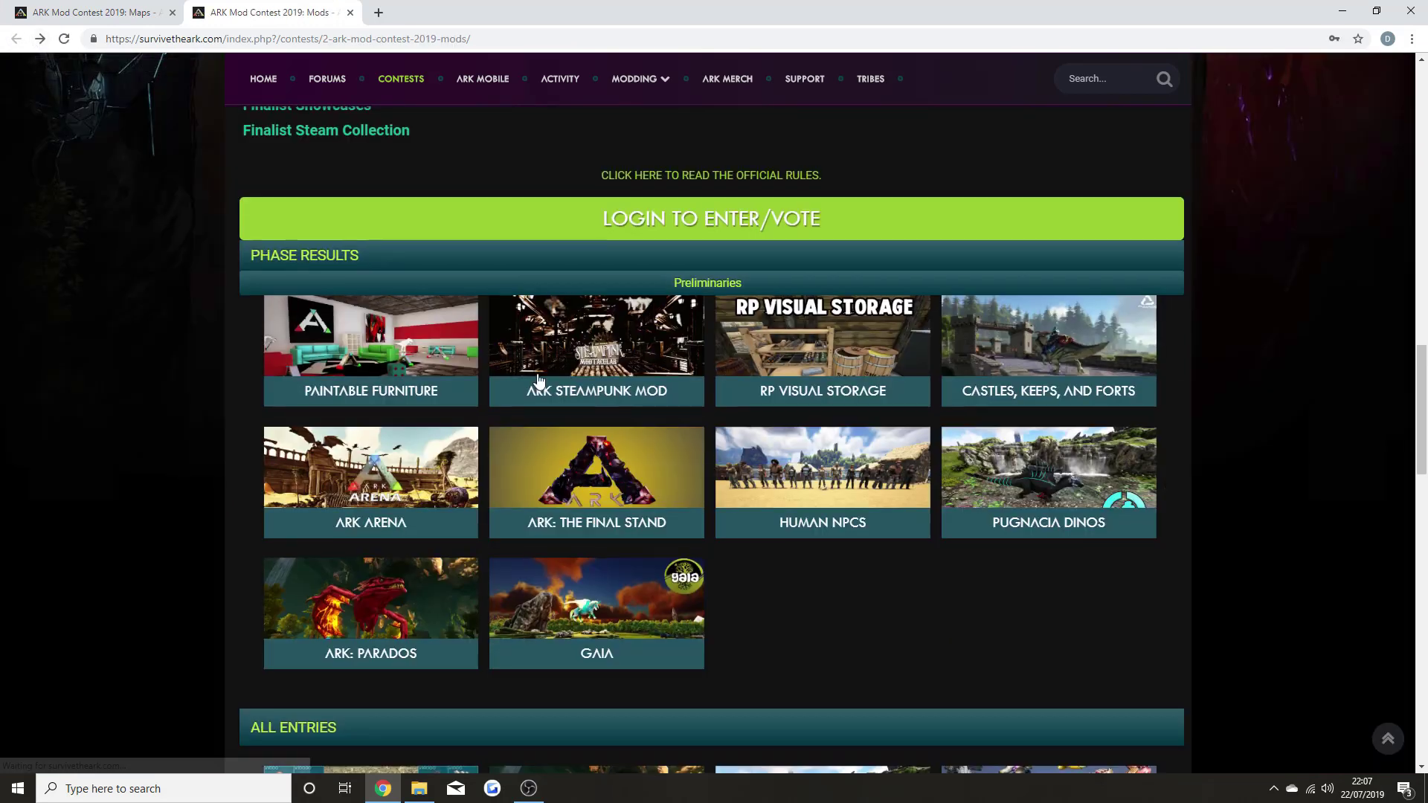
mouse_move(993, 575)
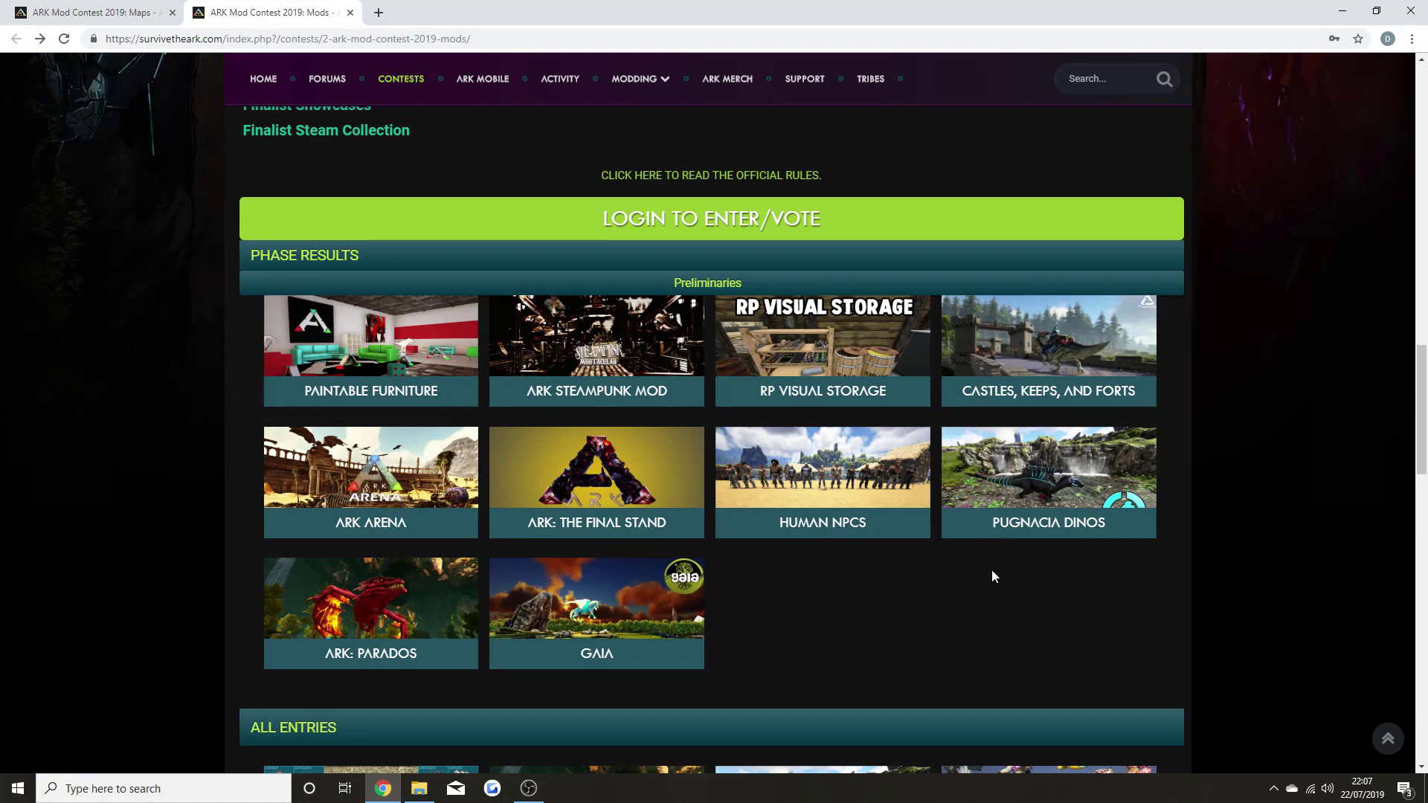
scroll("up", 3)
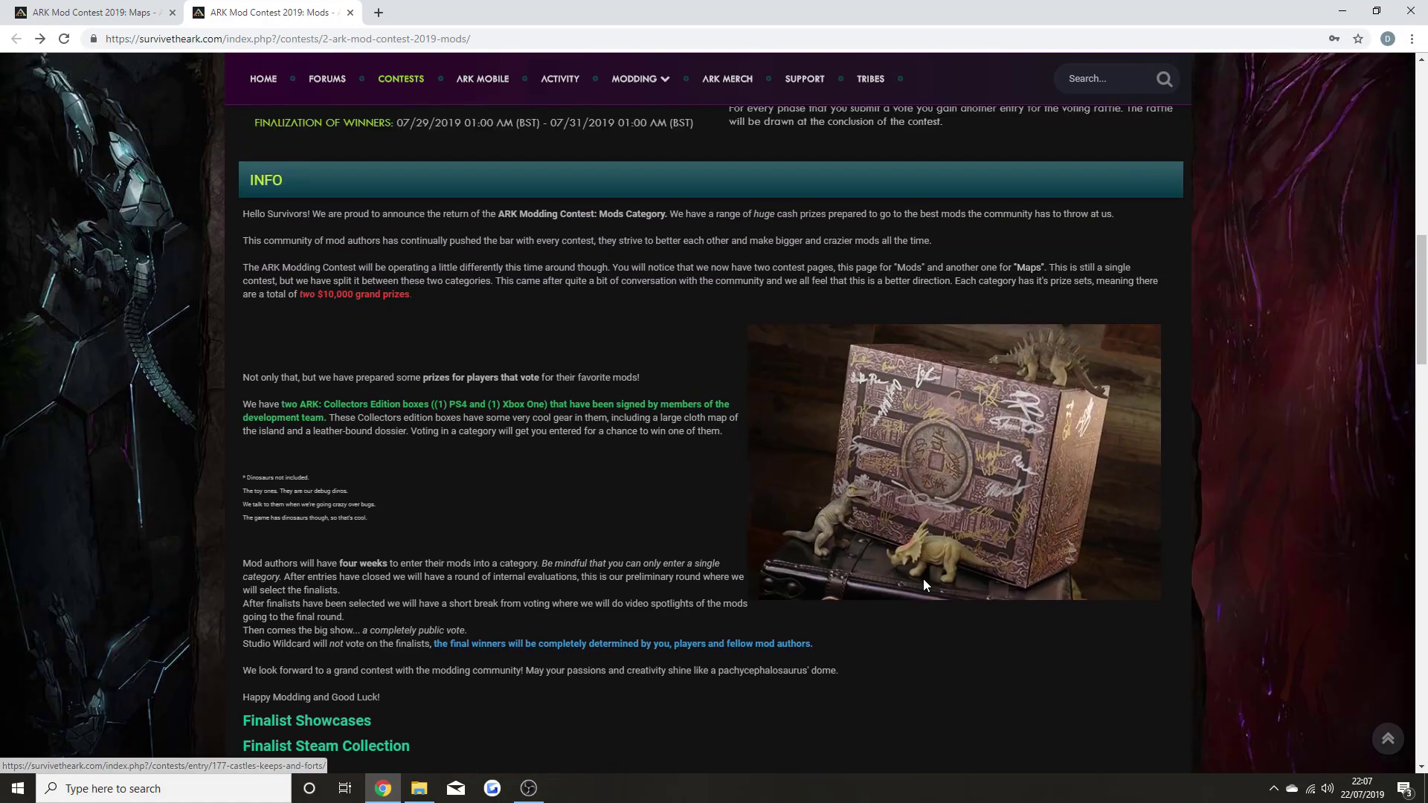
scroll("up", 3)
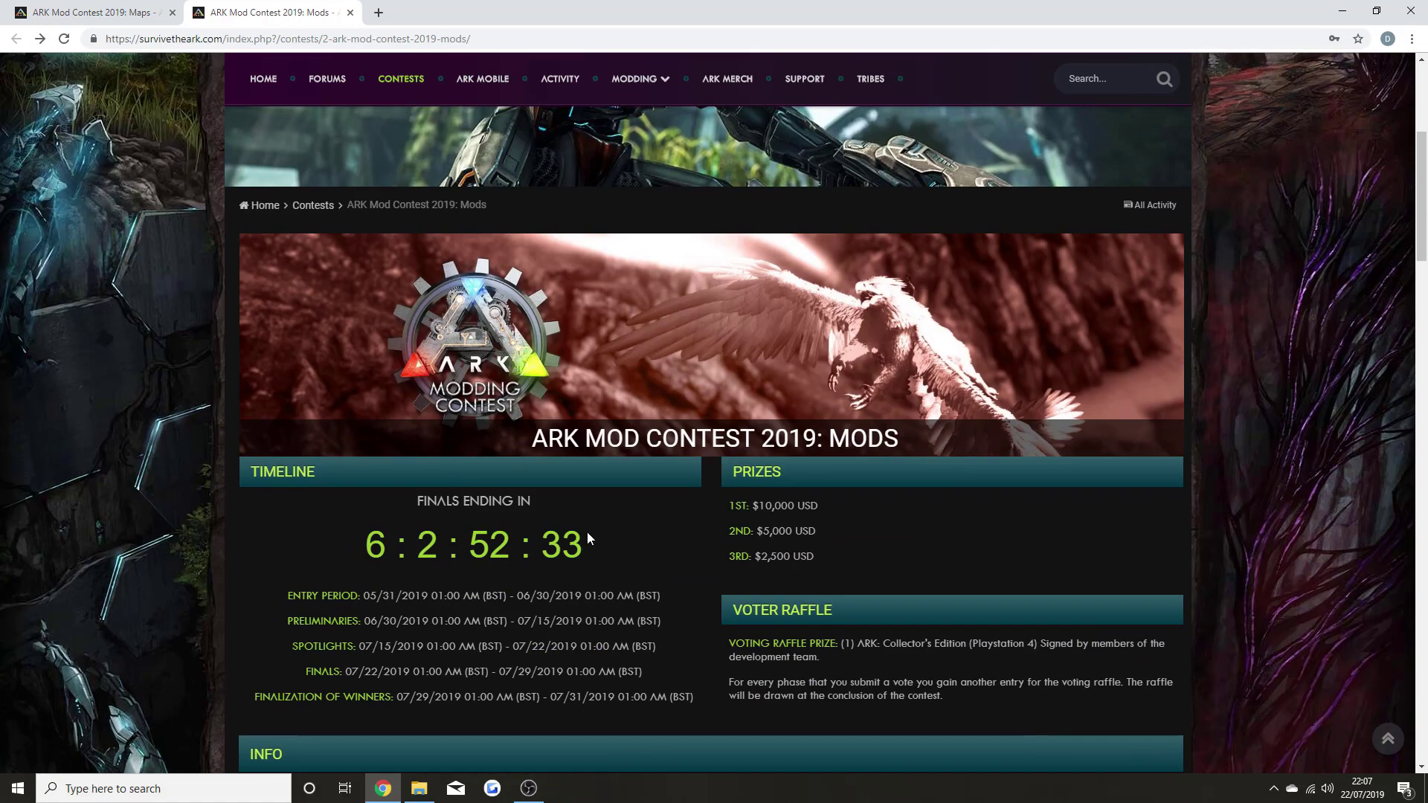
mouse_move(592, 483)
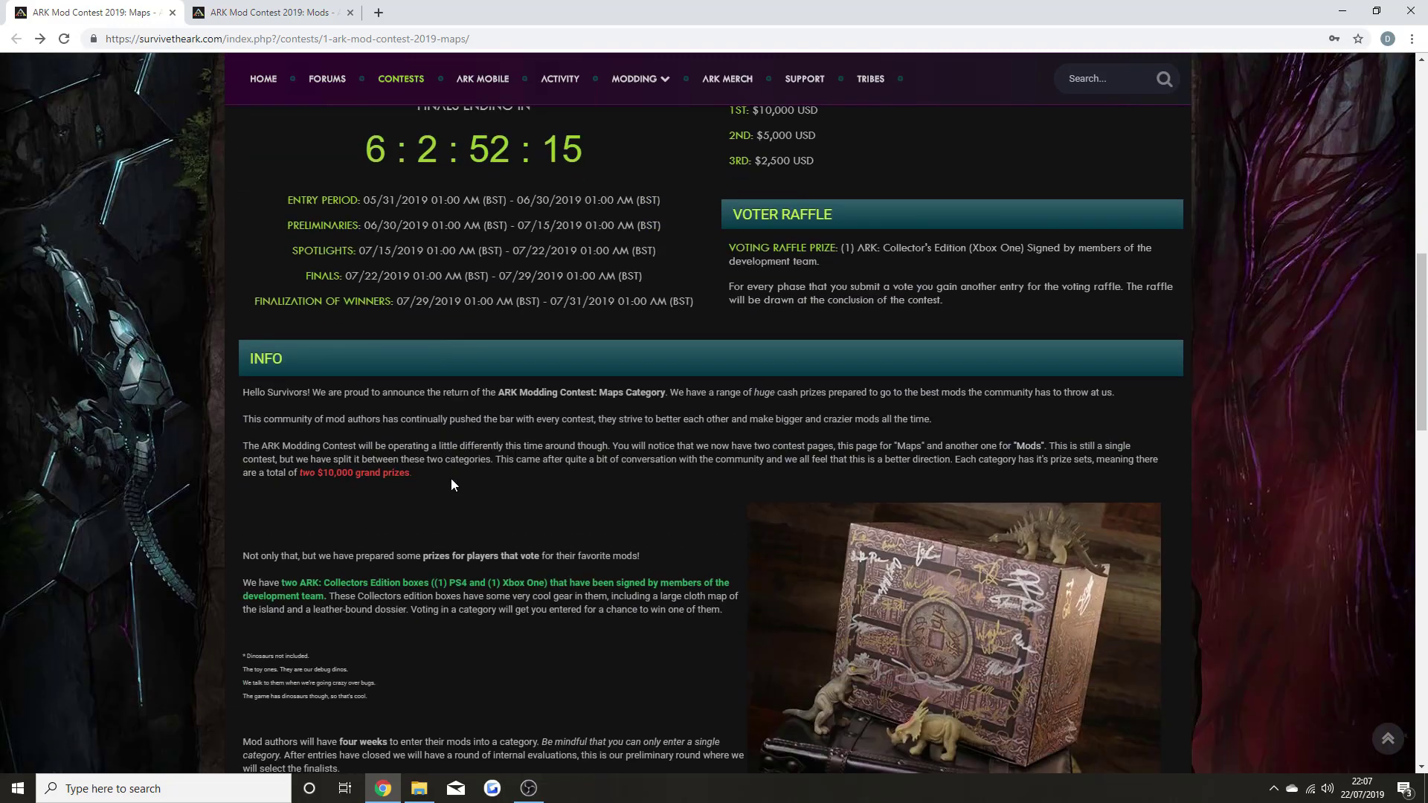
scroll("down", 3)
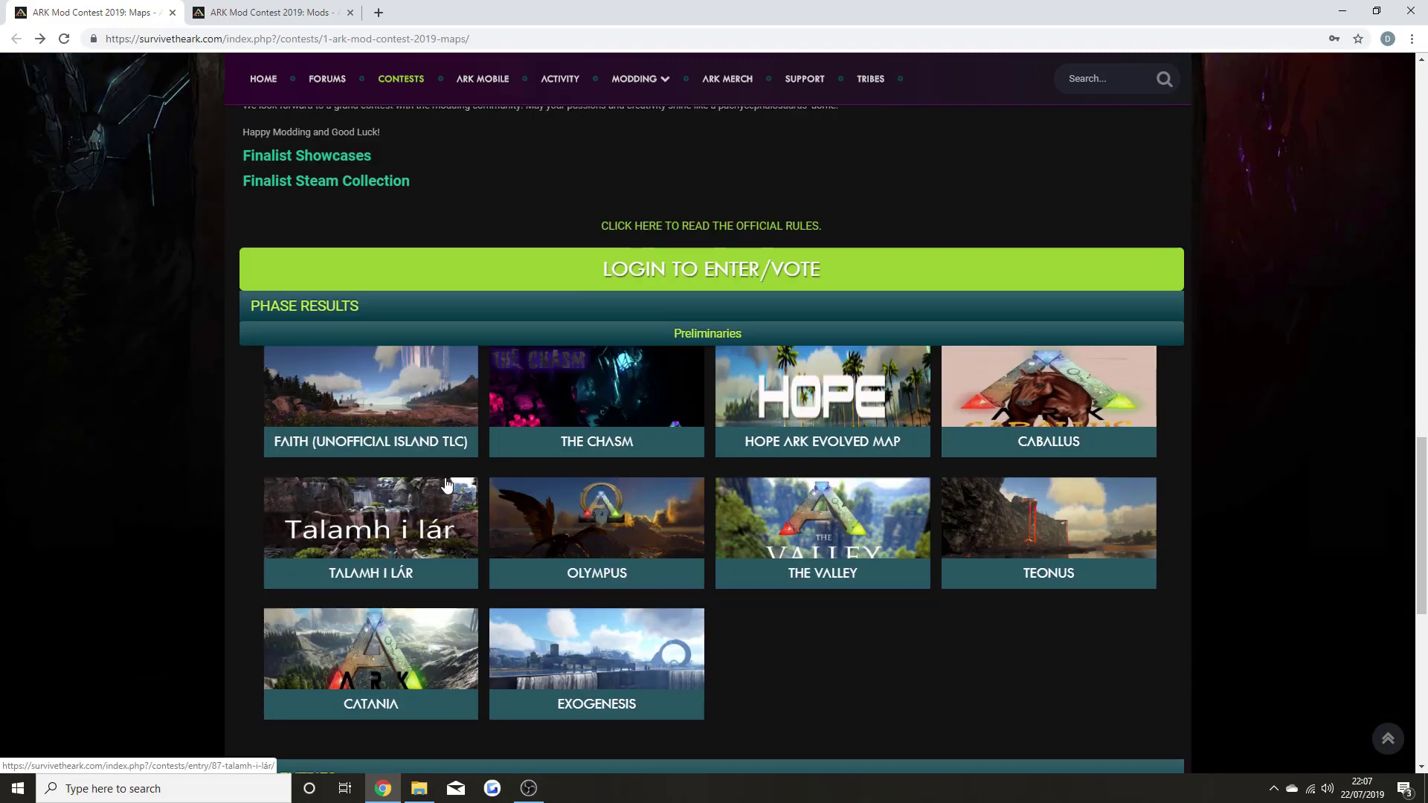
mouse_move(268, 12)
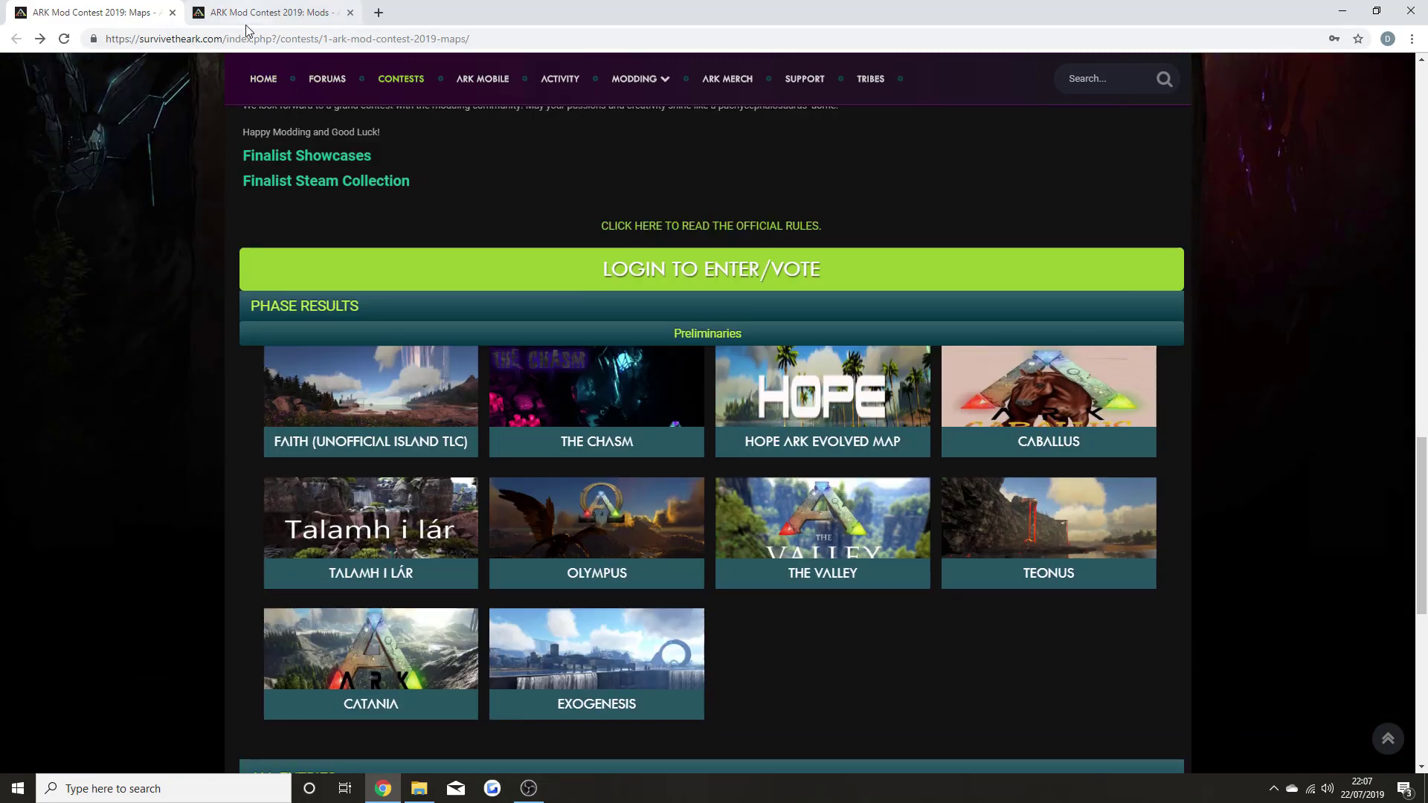
- On the Mods contest tab, scroll down through the info section to the preliminaries grid
left_click(268, 12)
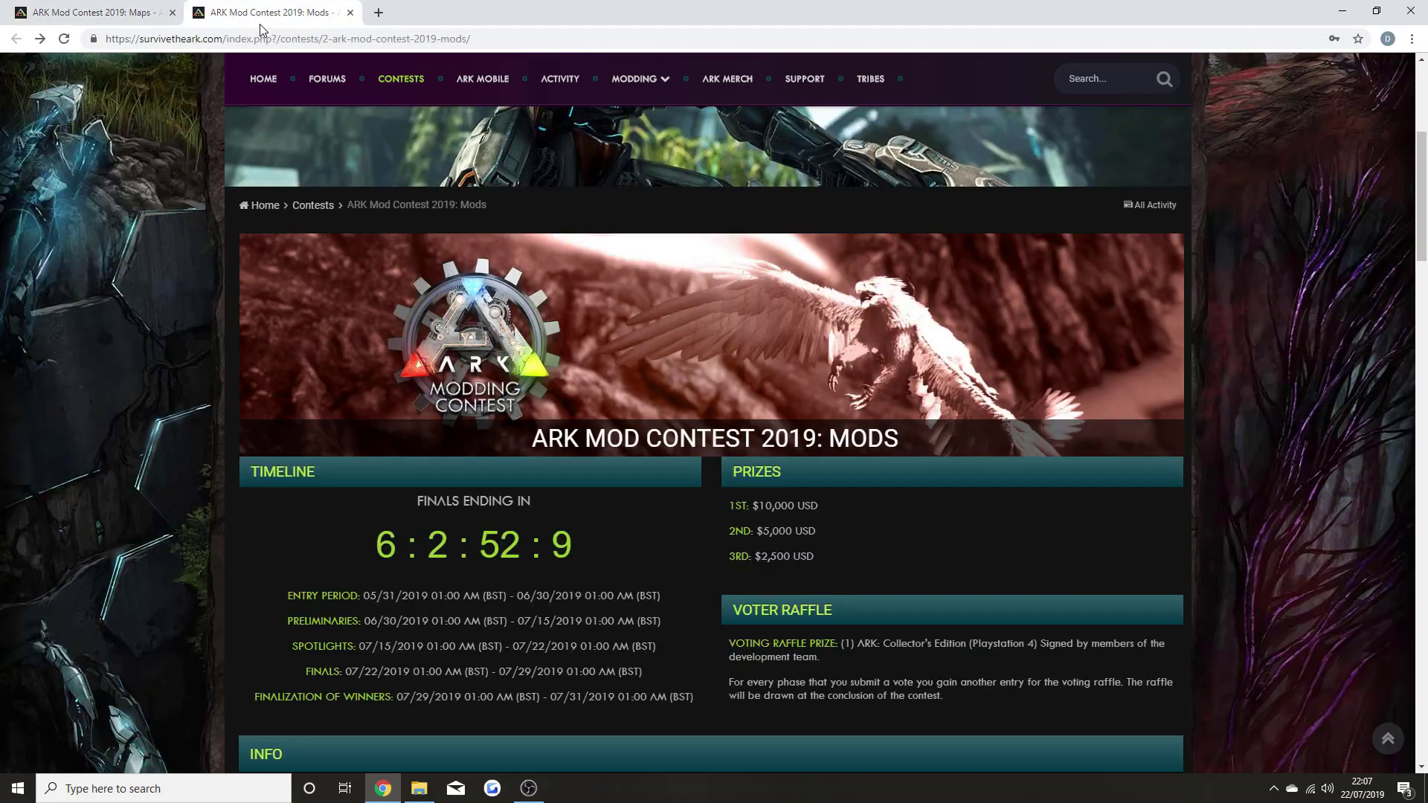
scroll("down", 3)
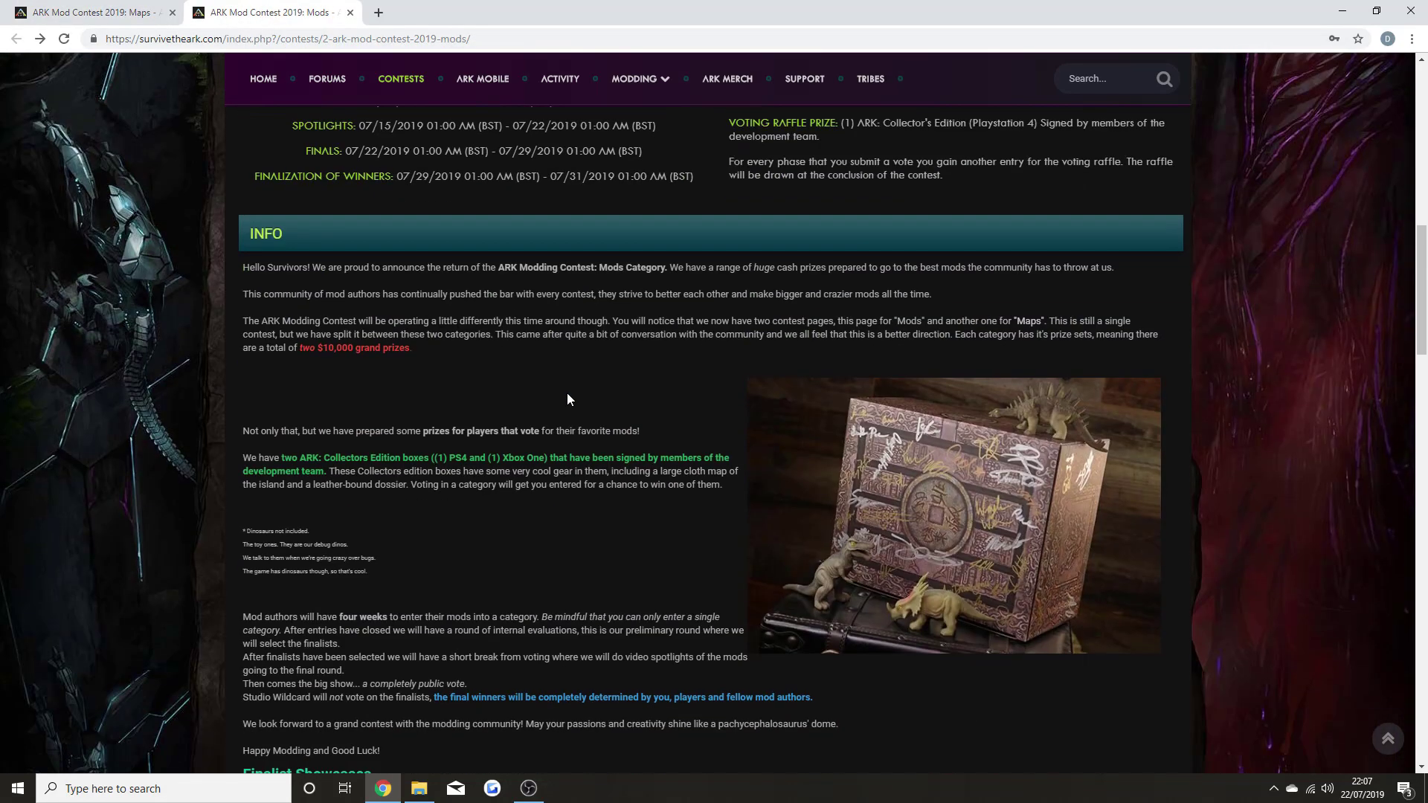
scroll("down", 3)
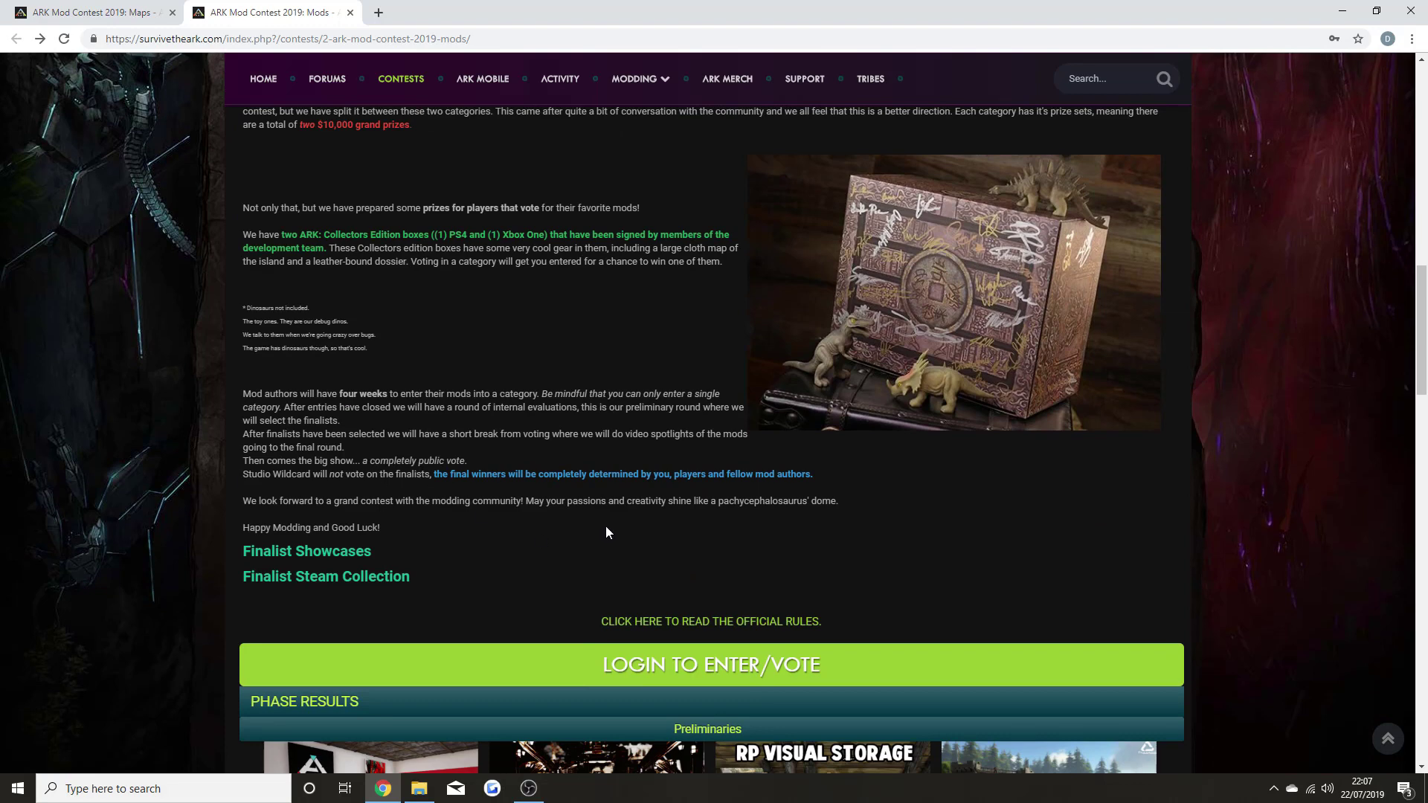
scroll("down", 3)
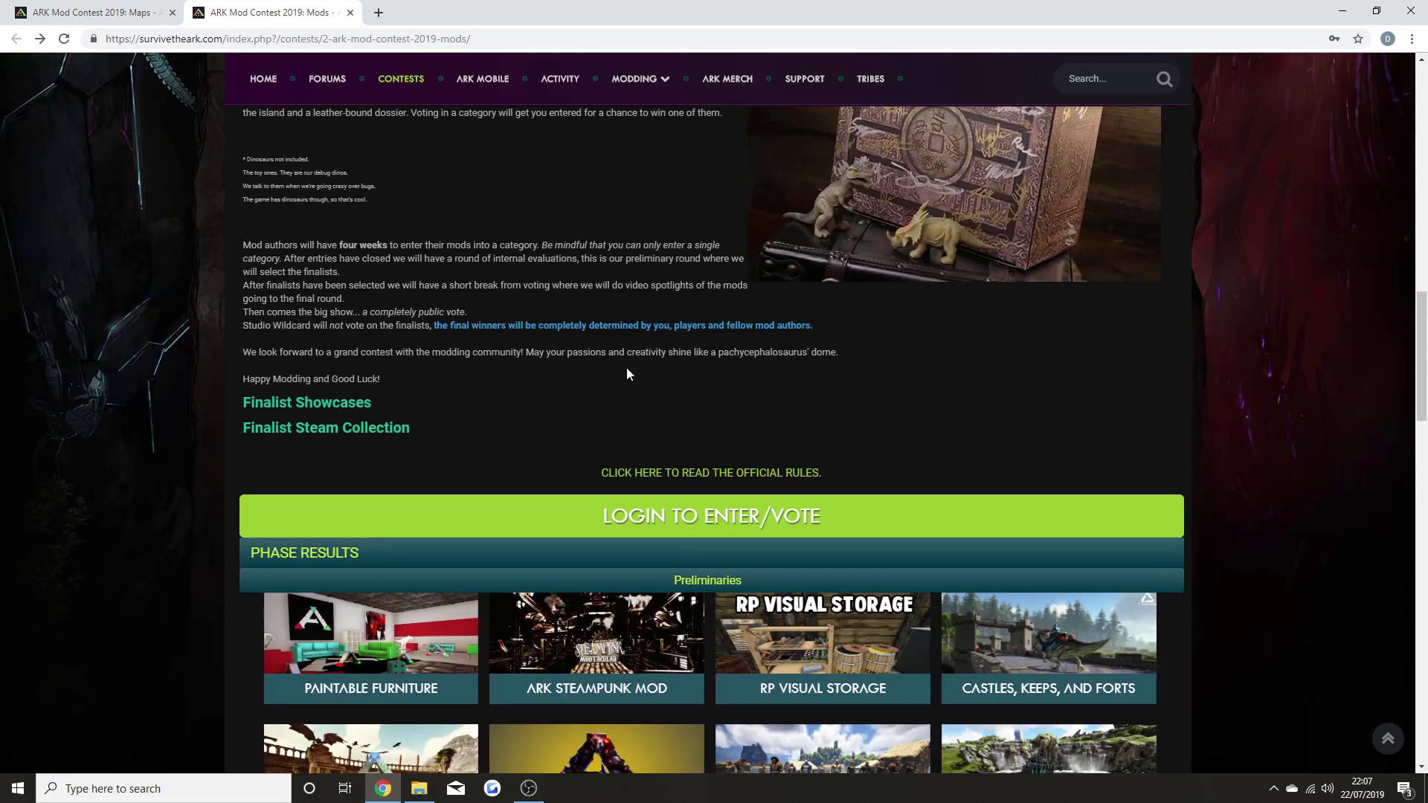
mouse_move(633, 374)
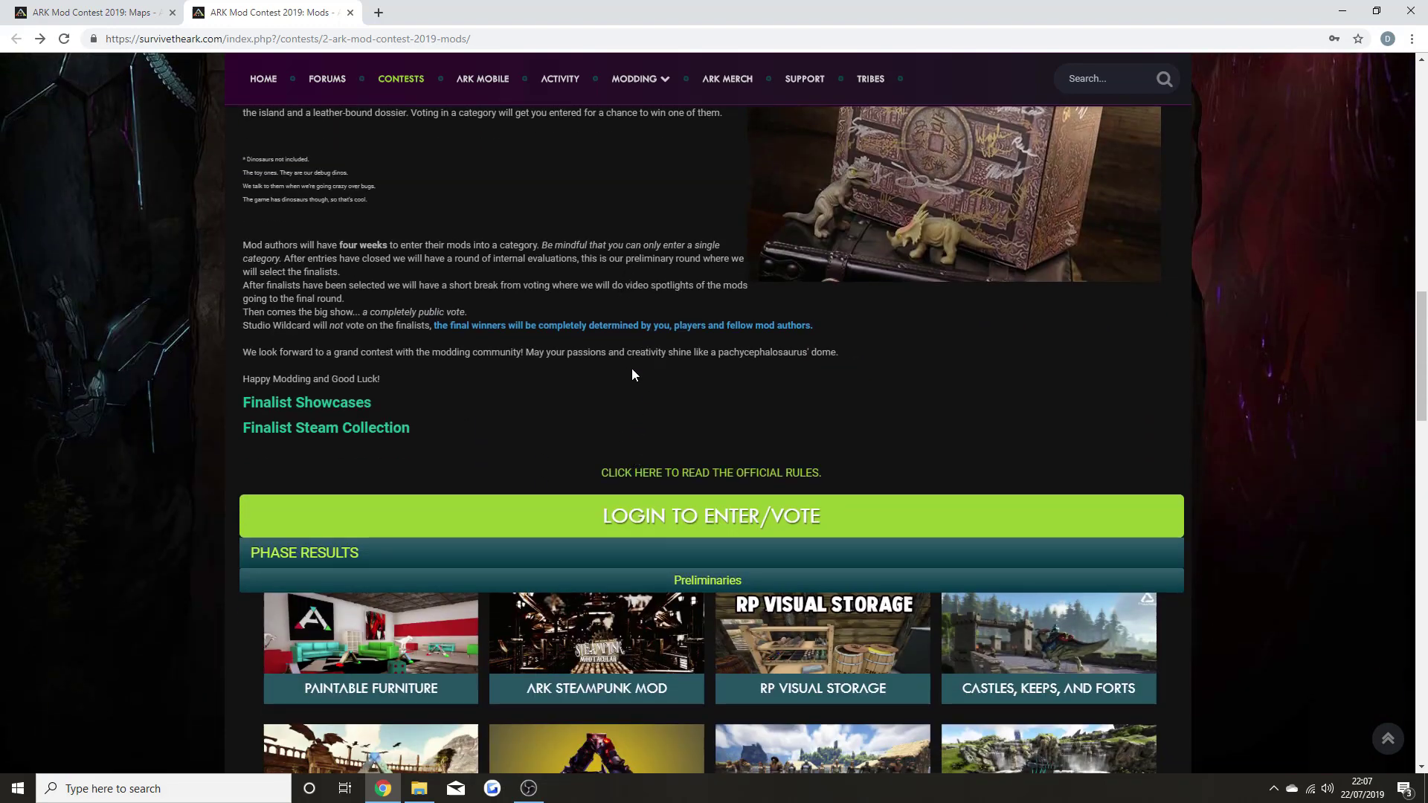